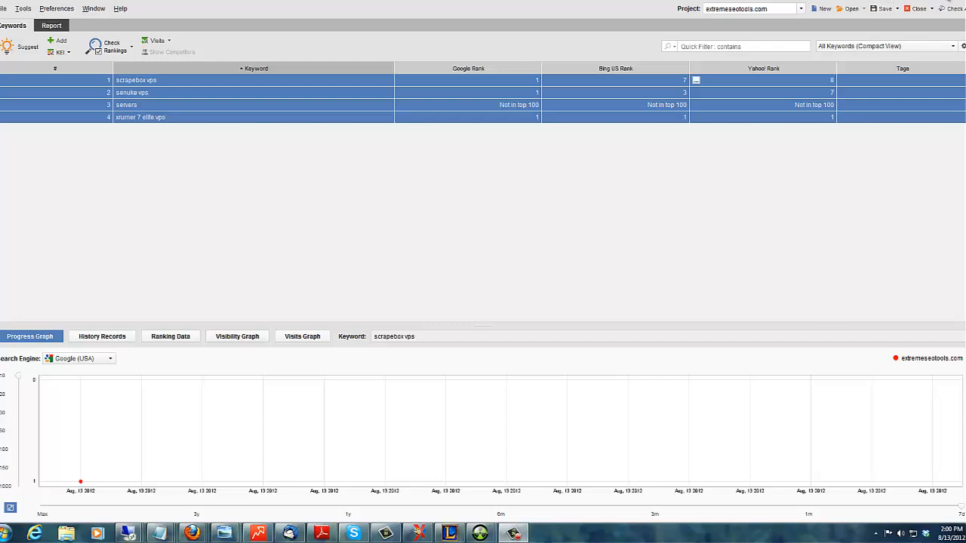
mouse_move(946, 86)
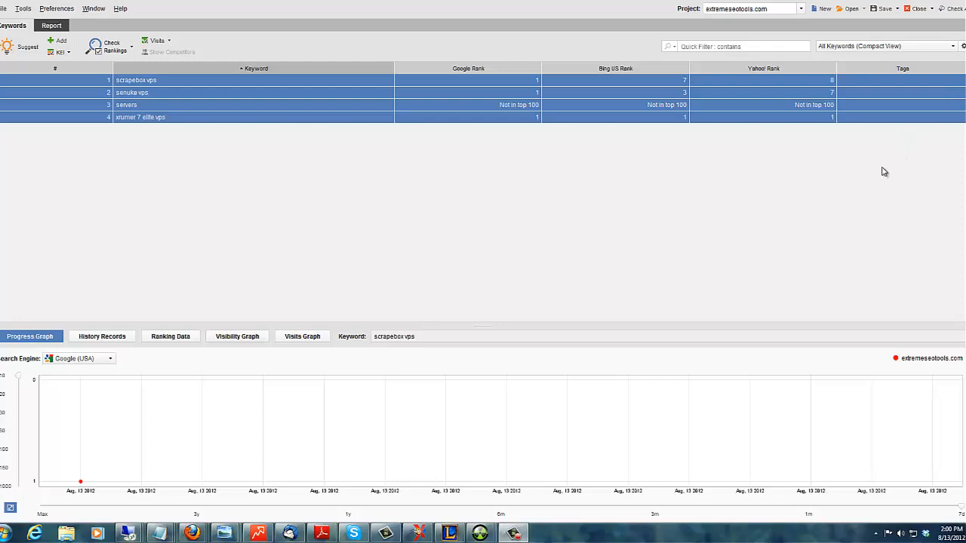
mouse_move(849, 191)
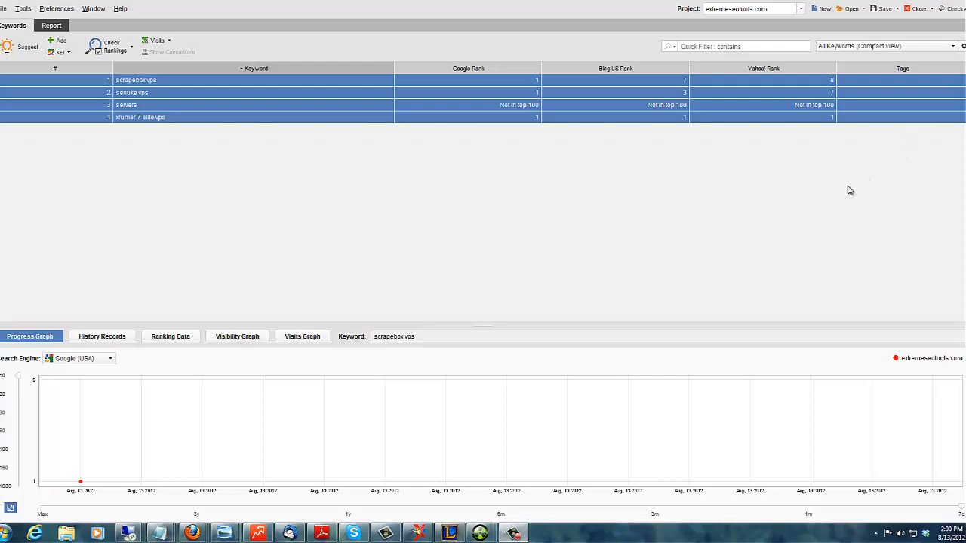
mouse_move(889, 255)
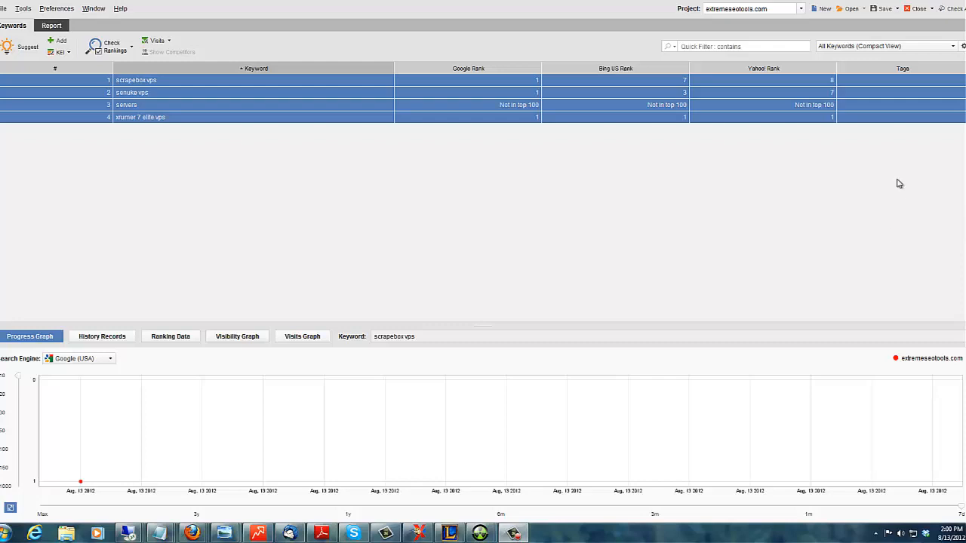
mouse_move(829, 292)
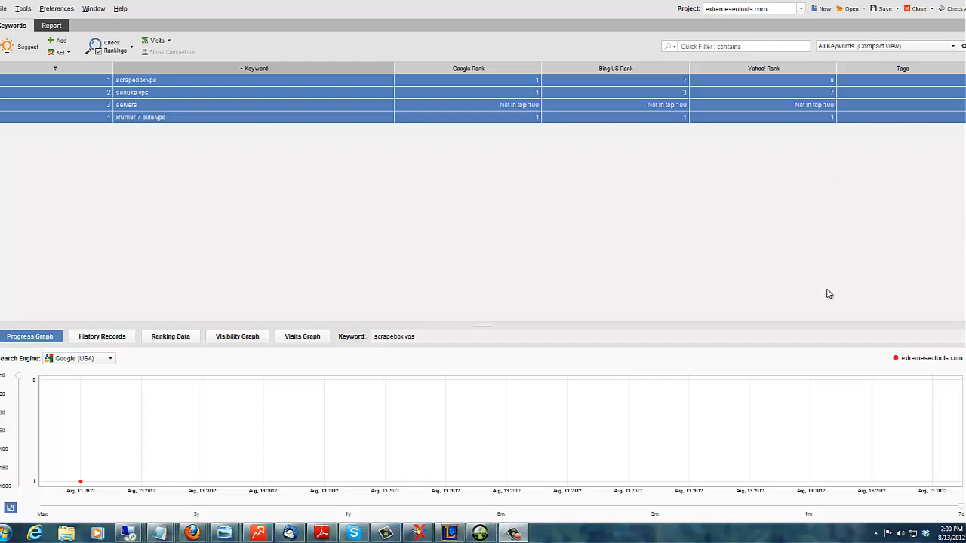
mouse_move(821, 278)
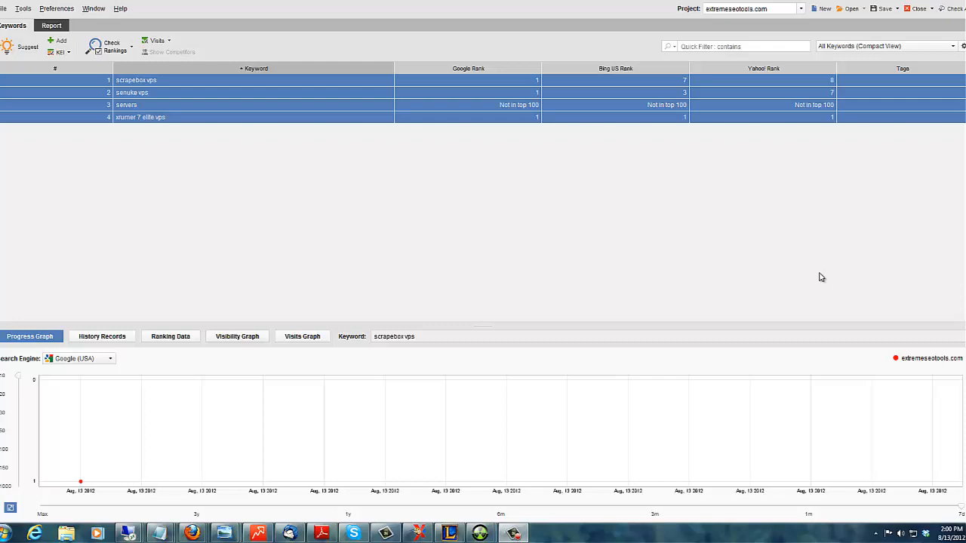
mouse_move(825, 262)
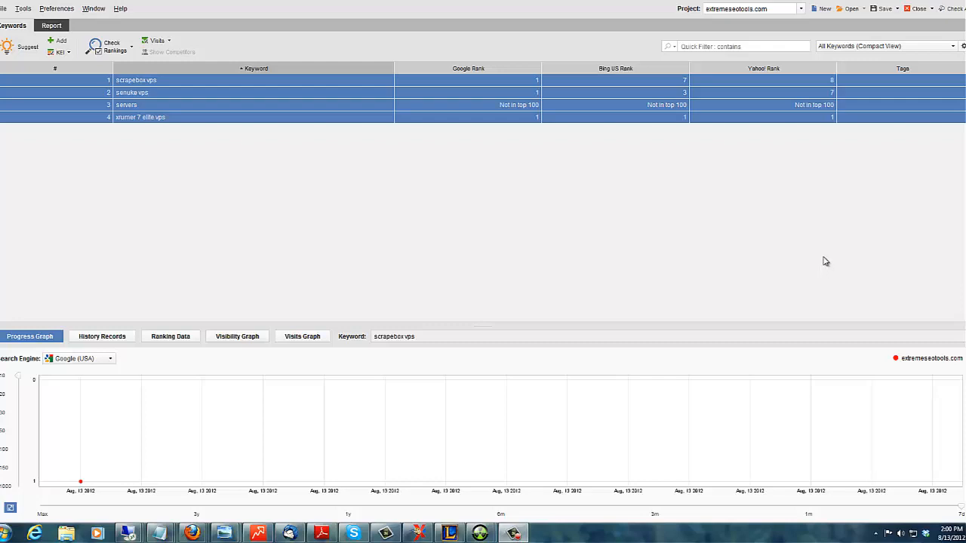
mouse_move(830, 261)
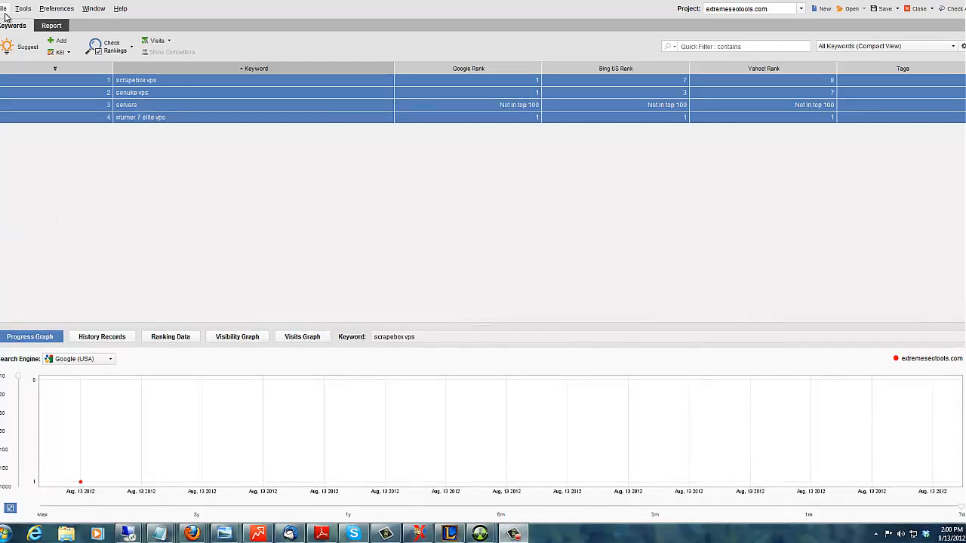
Step: Start a new rankings project for extremeseotools.com and continue past the site address
click(5, 9)
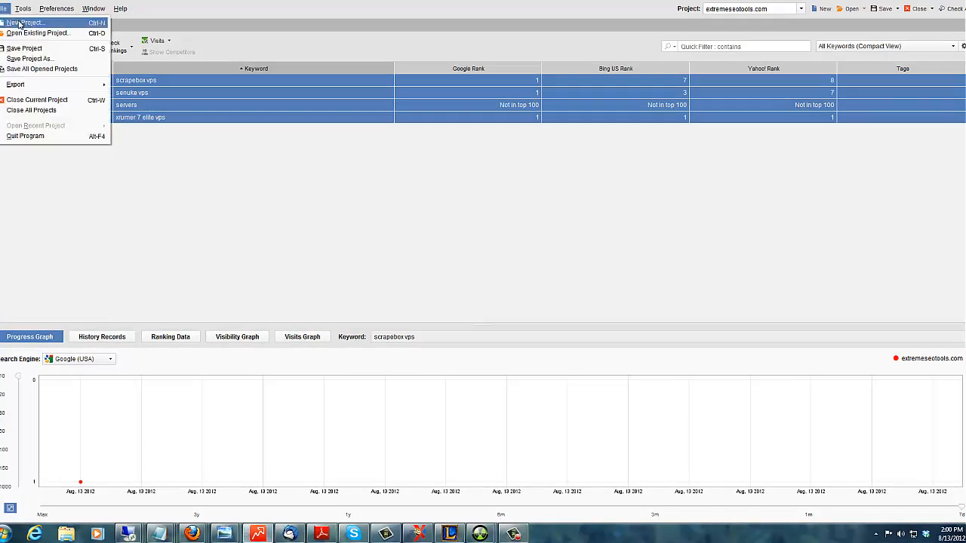
click(24, 21)
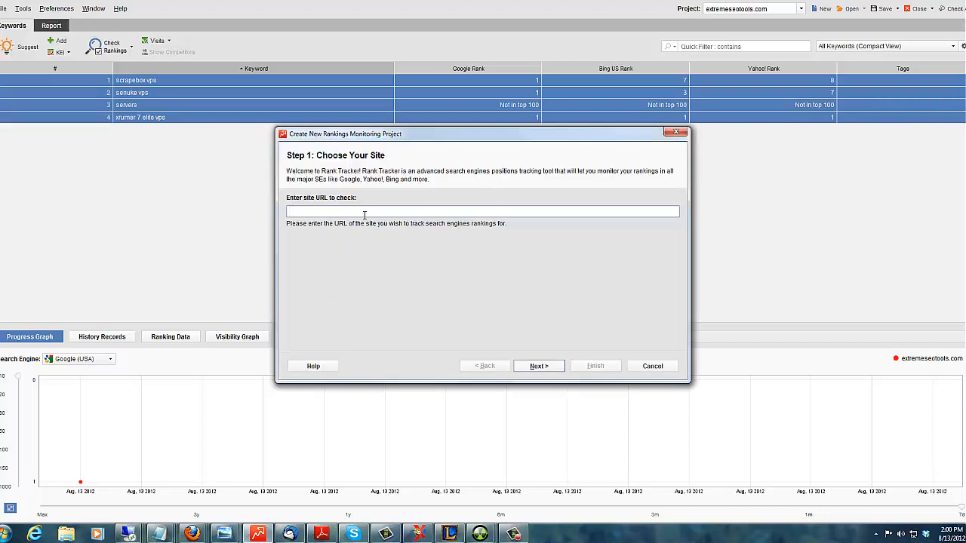
text(extremeseotool)
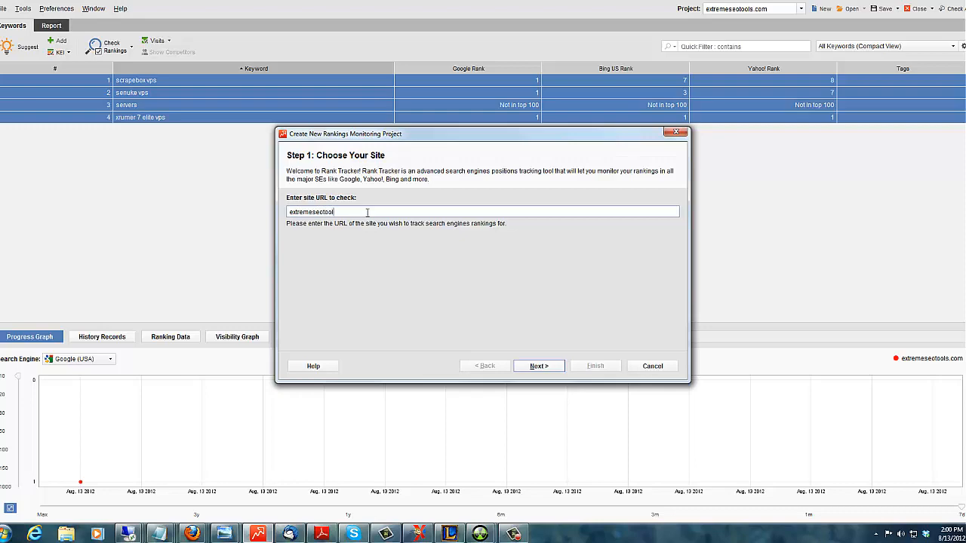
click(539, 367)
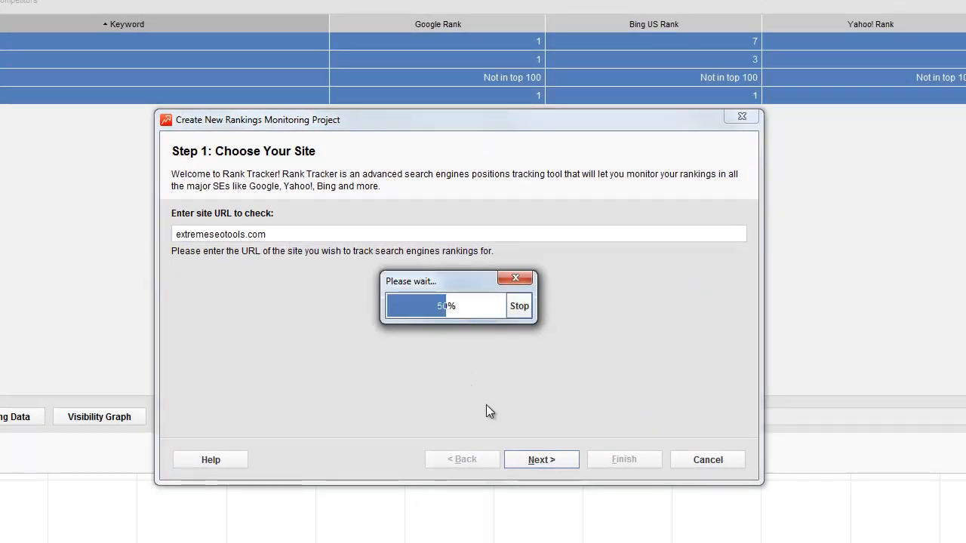
Step: Advance to the search-engine step and review the list with Google, Bing US and Yahoo ticked
click(540, 459)
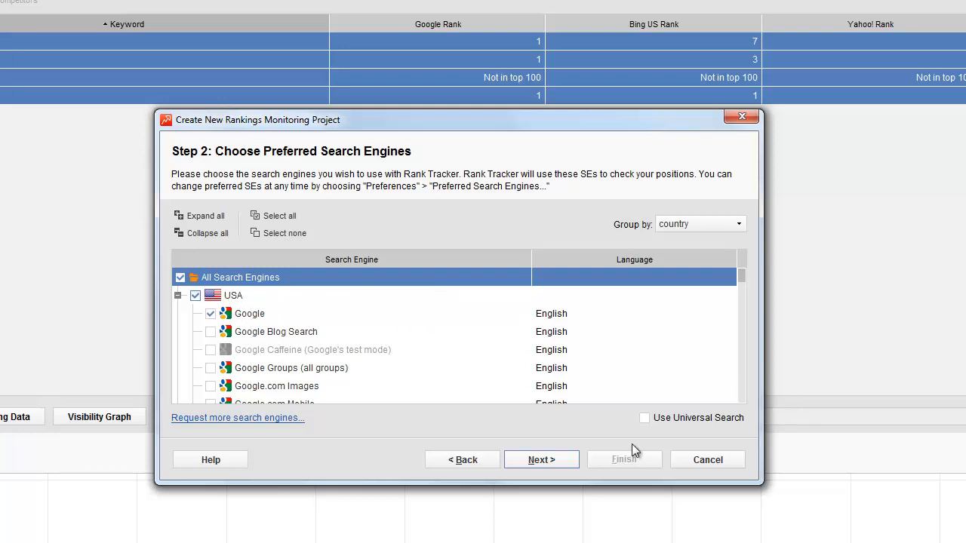
scroll(down, 3)
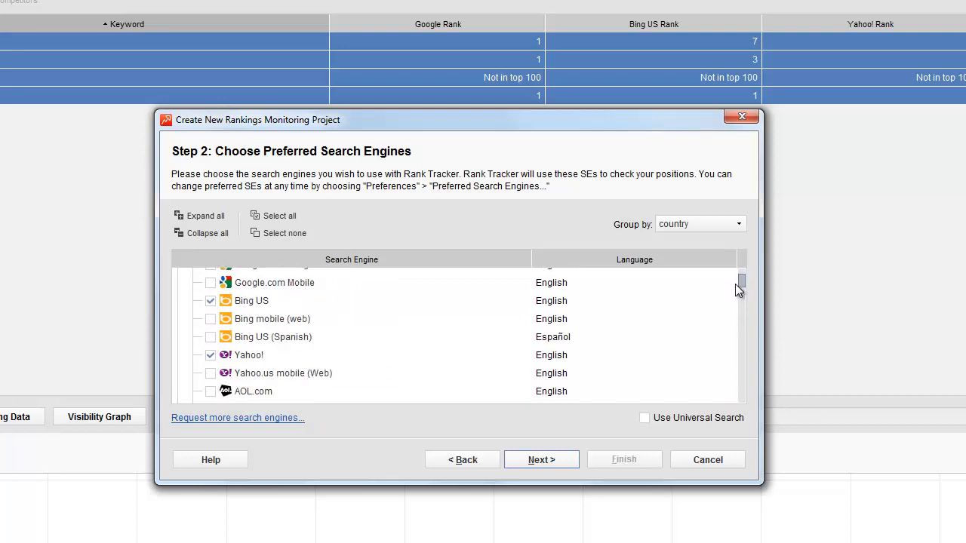
scroll(down, 3)
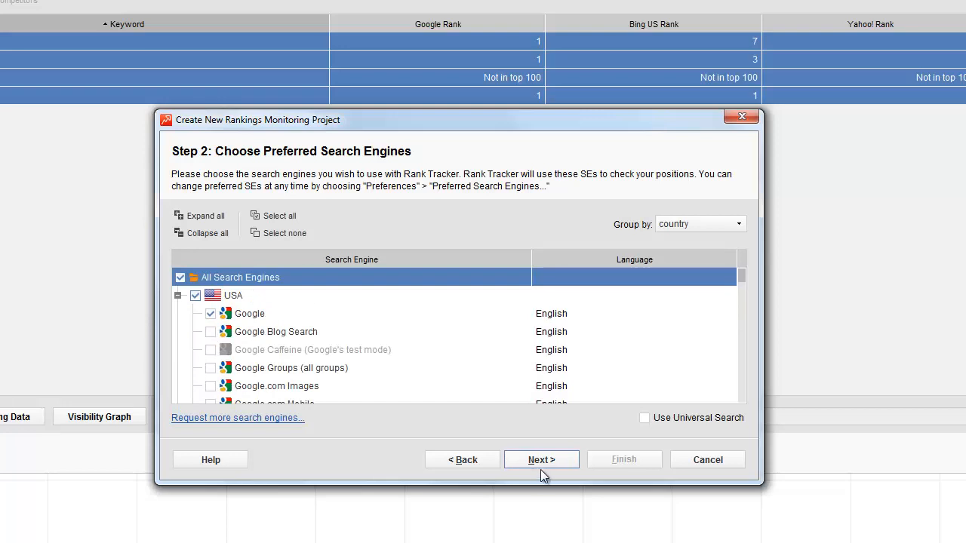
Step: Enter the keywords senuke x, xrumer 7 and scrapebox, then create the project and check ranks
click(541, 459)
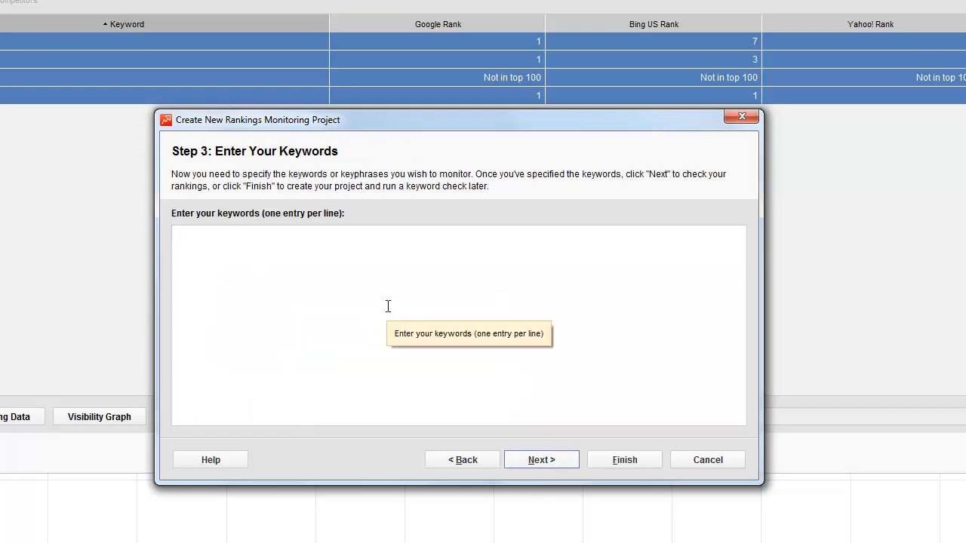
text(senuke x)
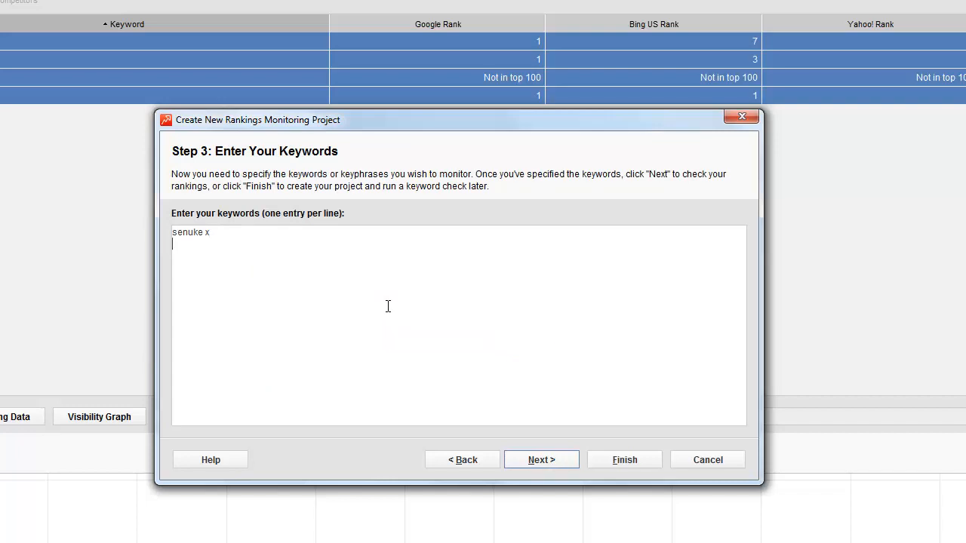
text(xrumer 7)
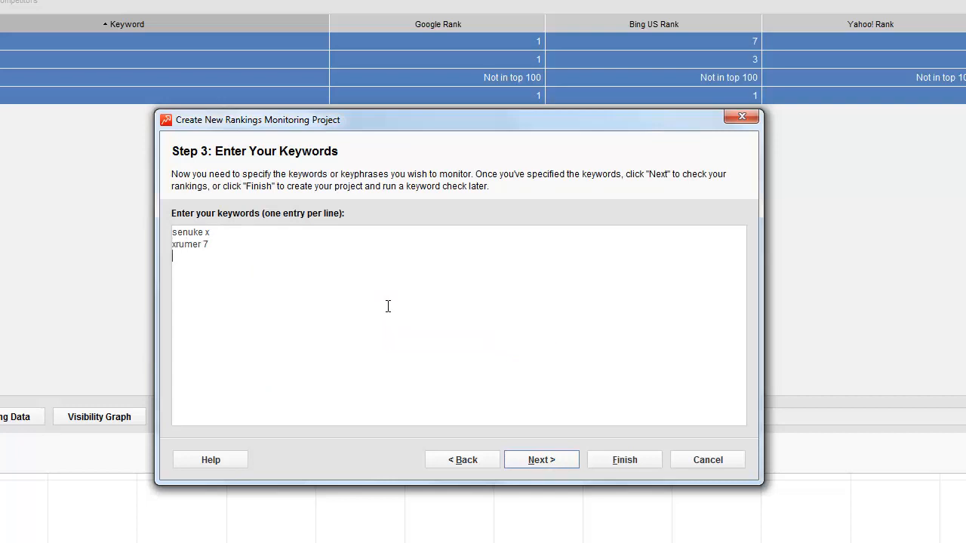
text(scrapebox)
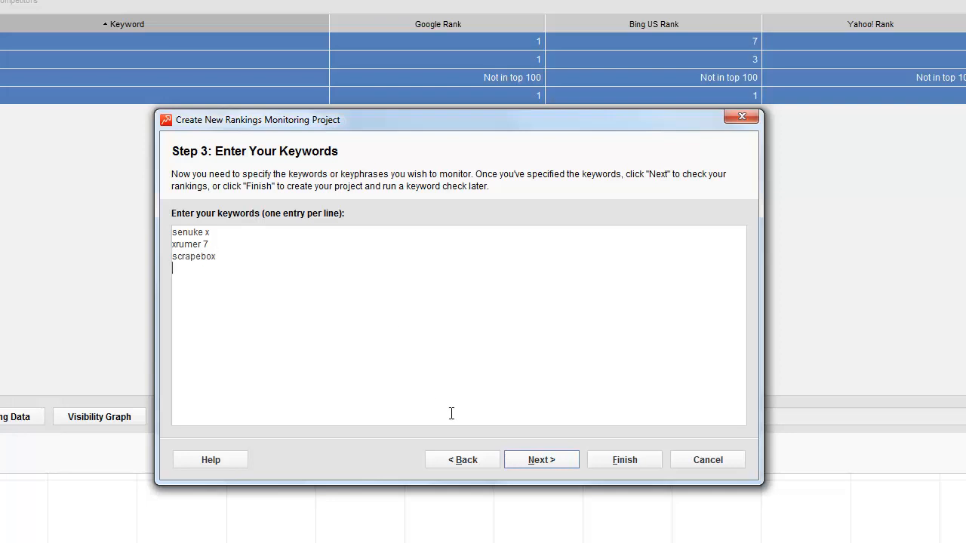
click(540, 459)
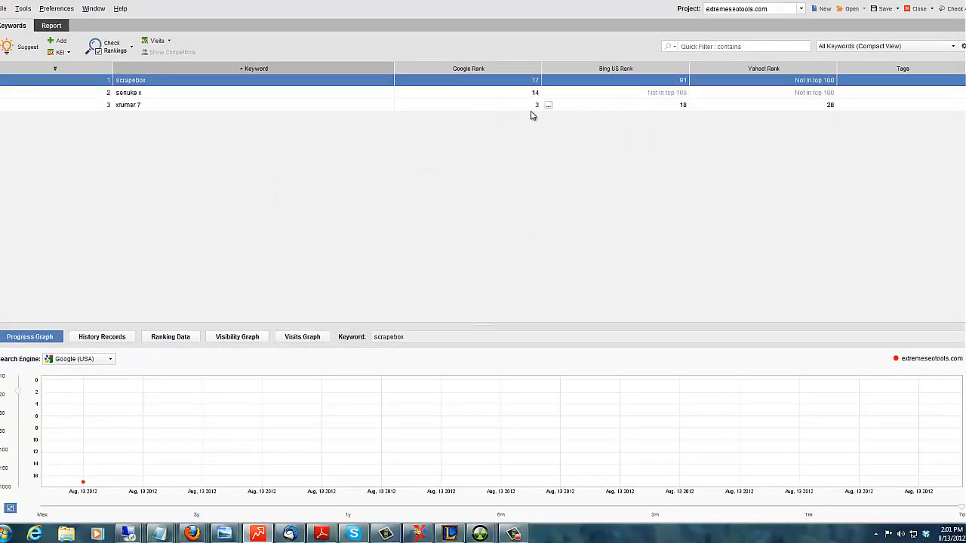
mouse_move(702, 105)
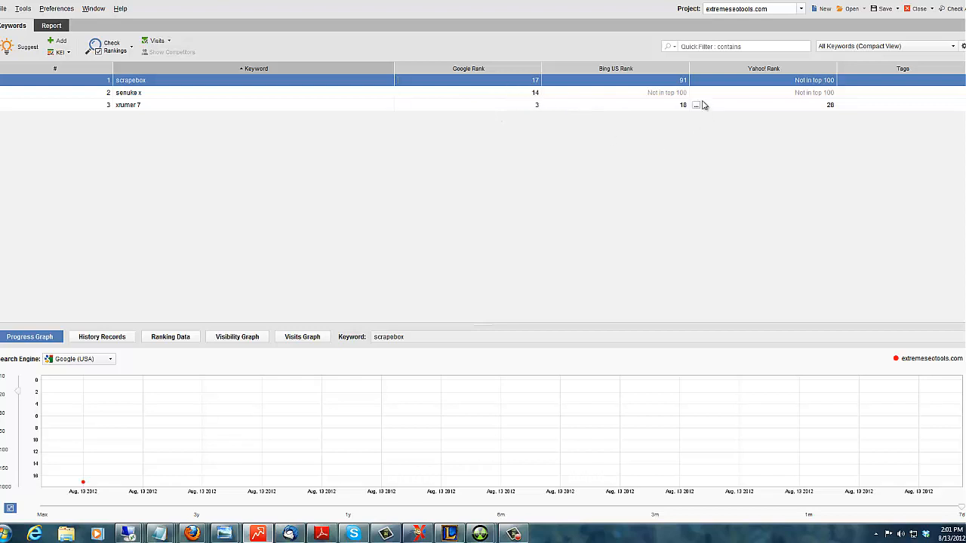
mouse_move(57, 79)
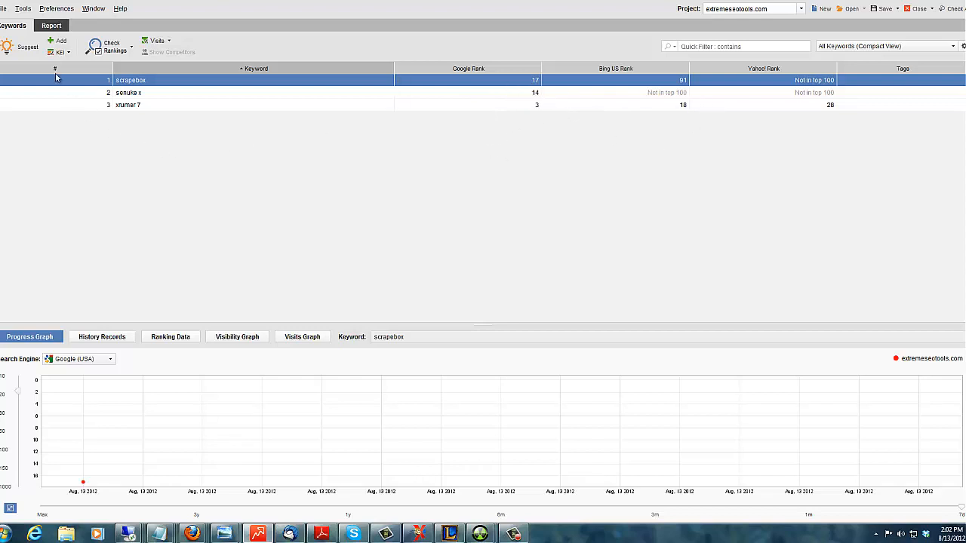
Step: In the Search Engines API Keys preferences, enable the Yahoo BOSS API with its key fields ready
click(56, 9)
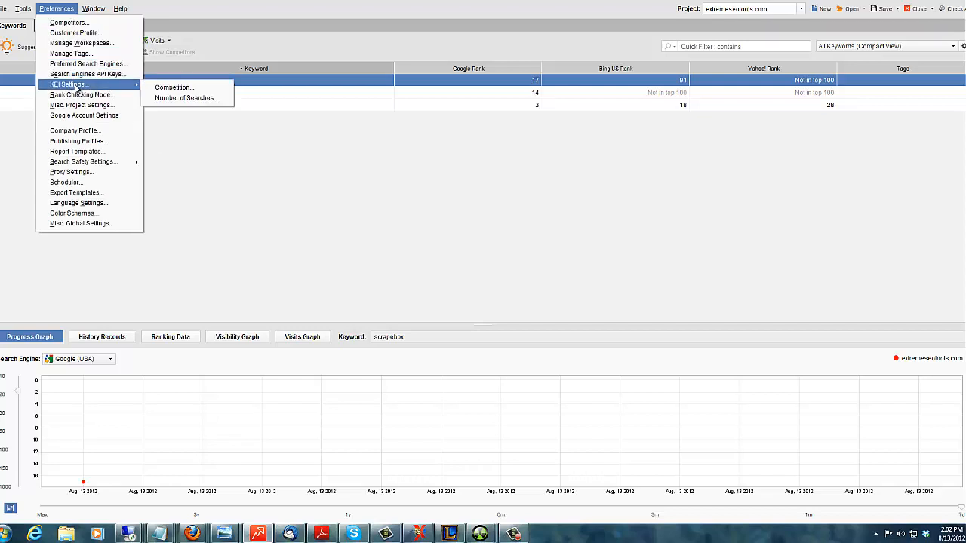
mouse_move(85, 74)
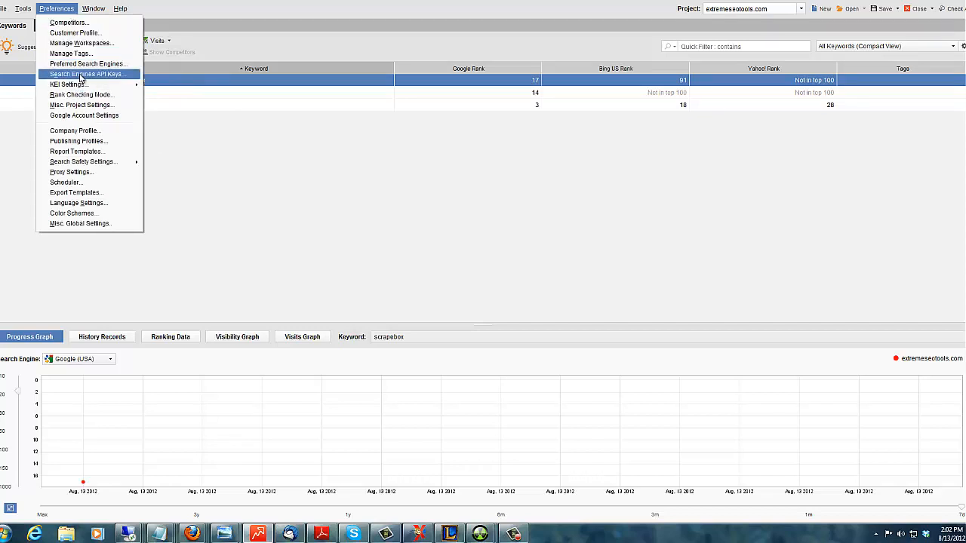
click(85, 74)
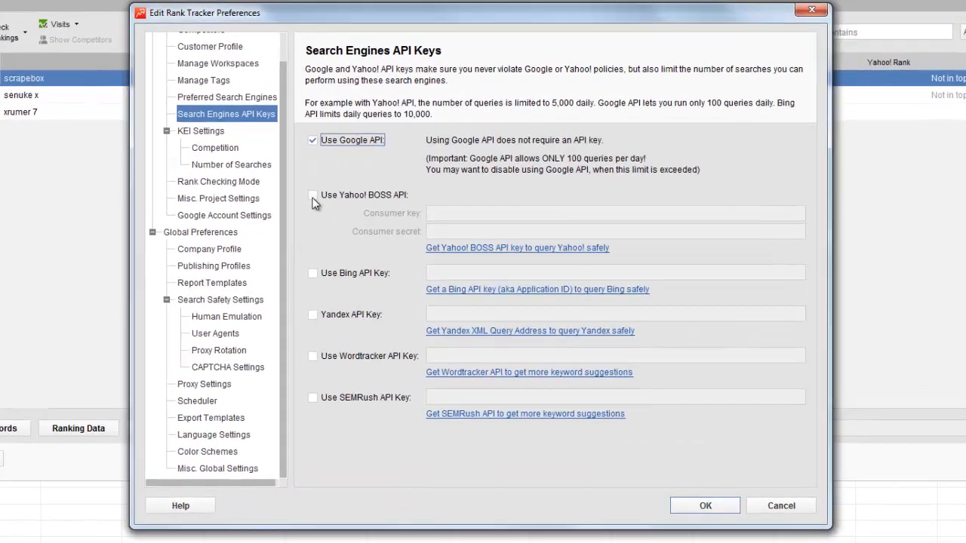
click(313, 195)
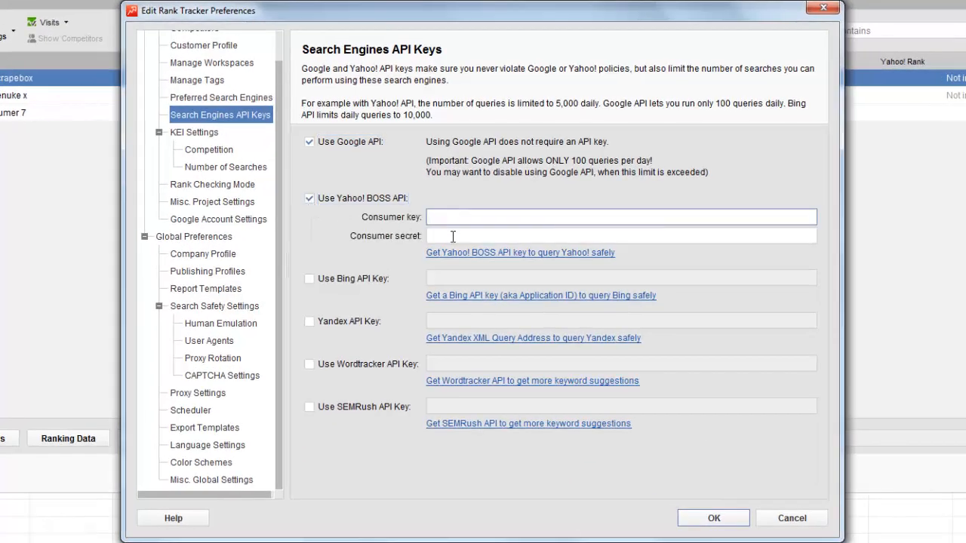
click(619, 235)
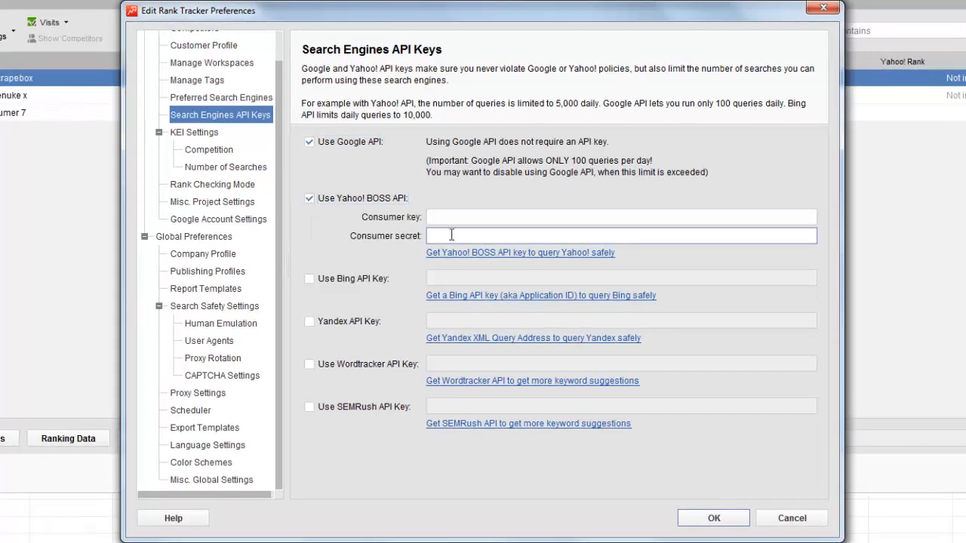
mouse_move(310, 284)
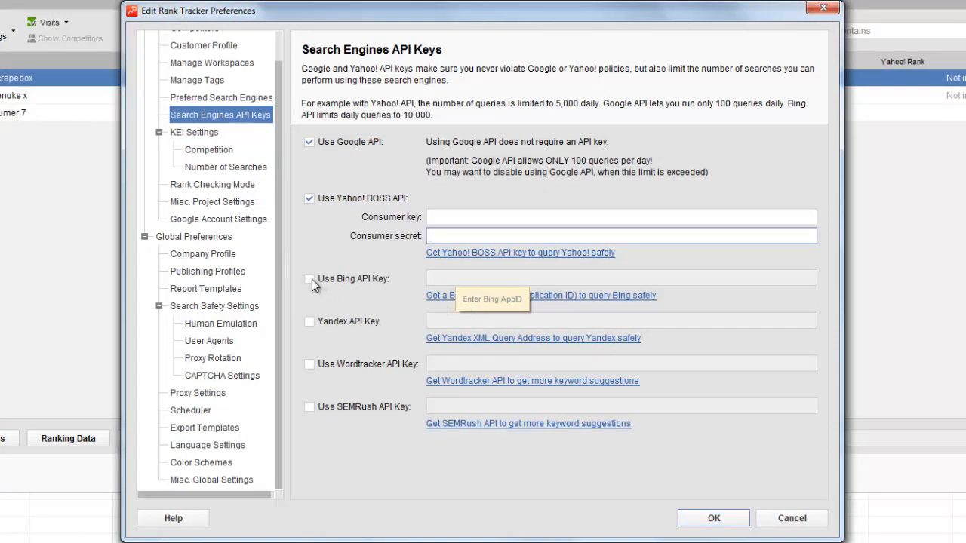
click(308, 278)
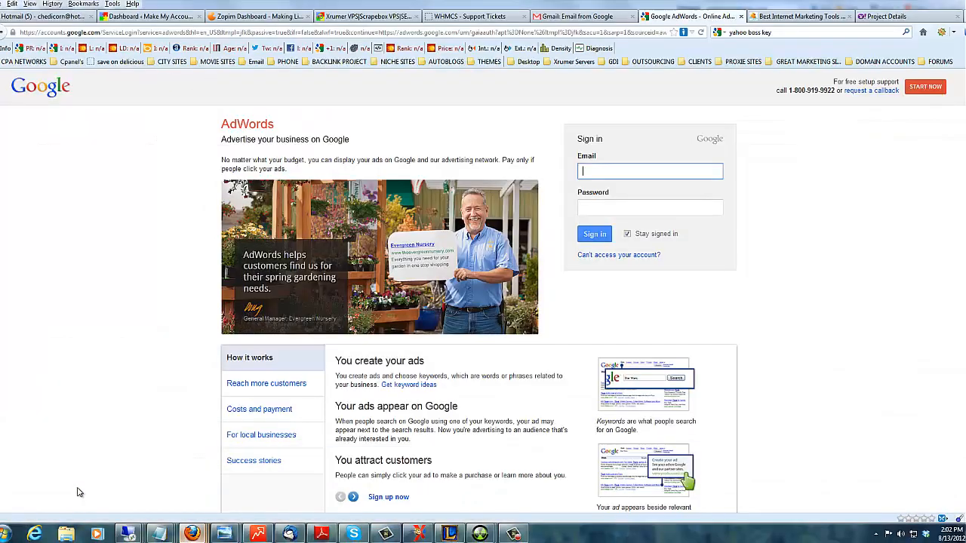
Step: Bring up the Yahoo Developer Network project page to copy the BOSS consumer key and secret
click(887, 15)
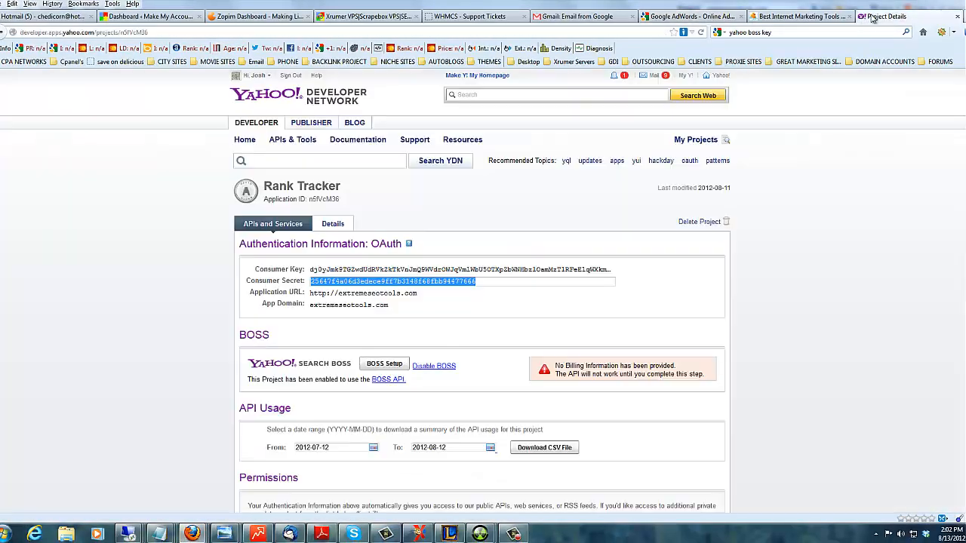
mouse_move(220, 284)
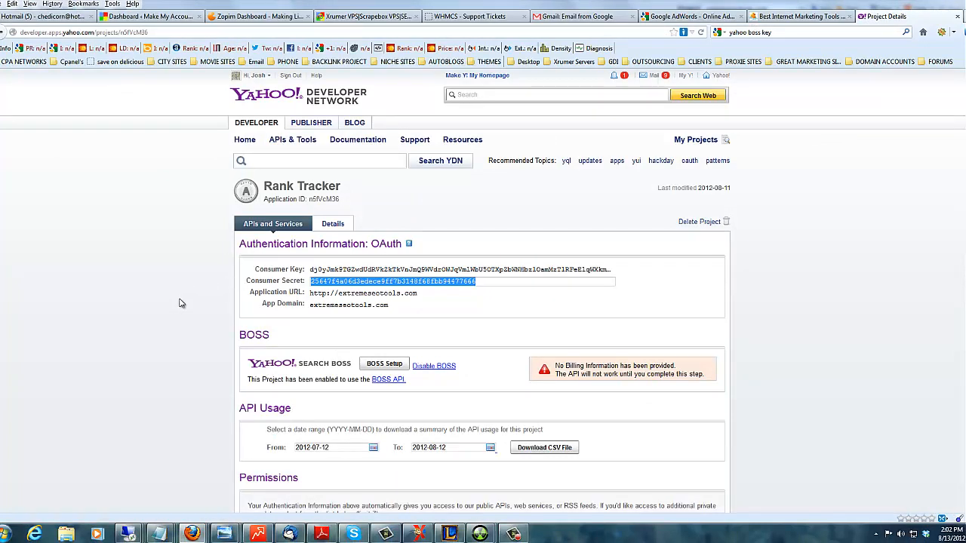
scroll(down, 3)
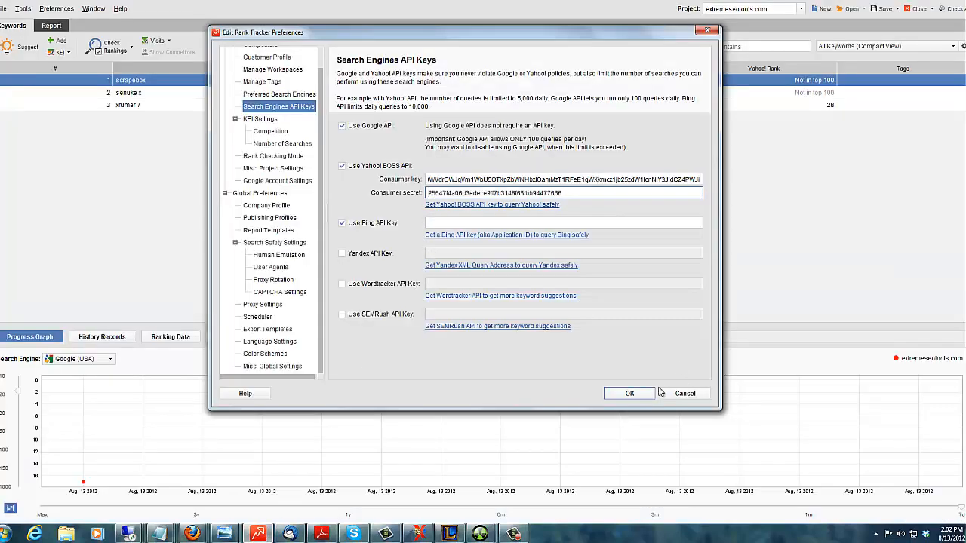
Step: Confirm the API key preferences with OK and return to the keyword ranking table
click(341, 223)
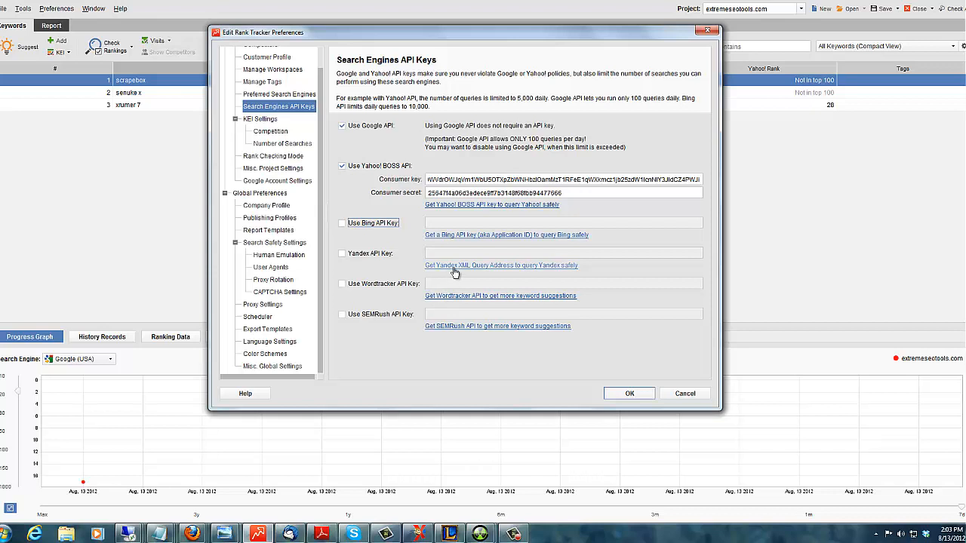
mouse_move(566, 326)
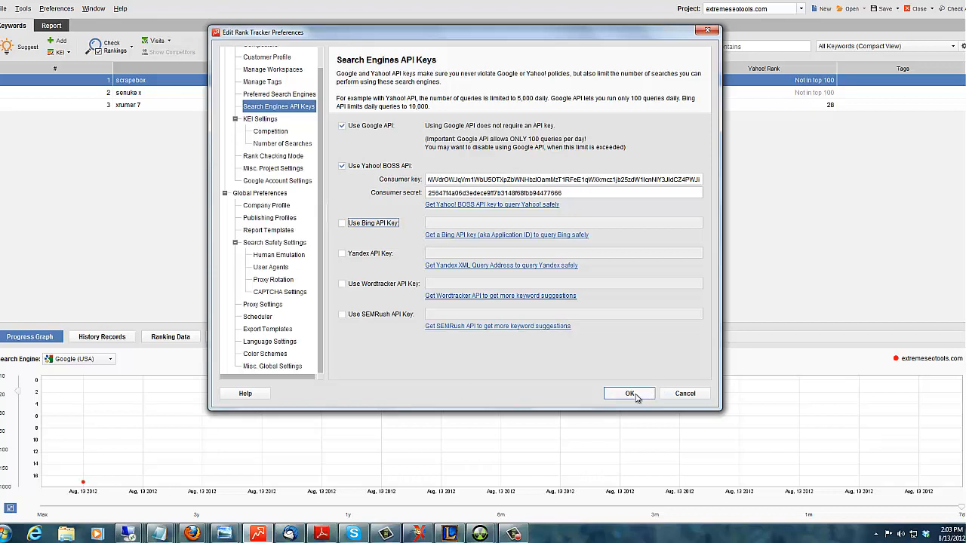
click(630, 392)
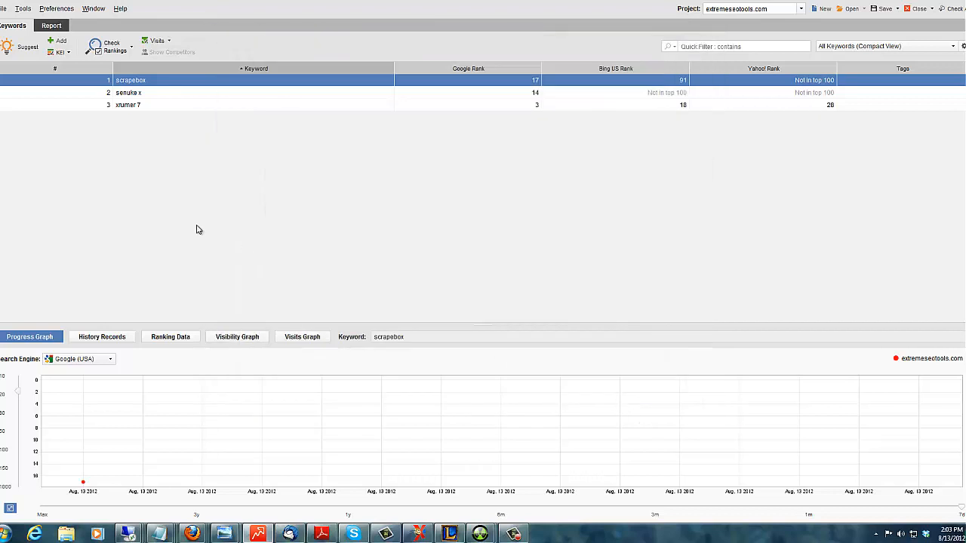
mouse_move(226, 220)
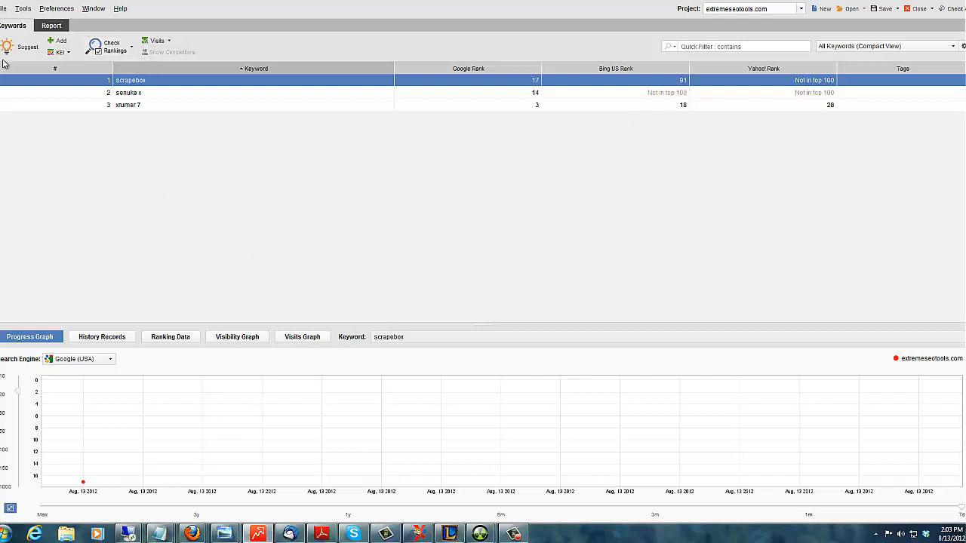
mouse_move(320, 136)
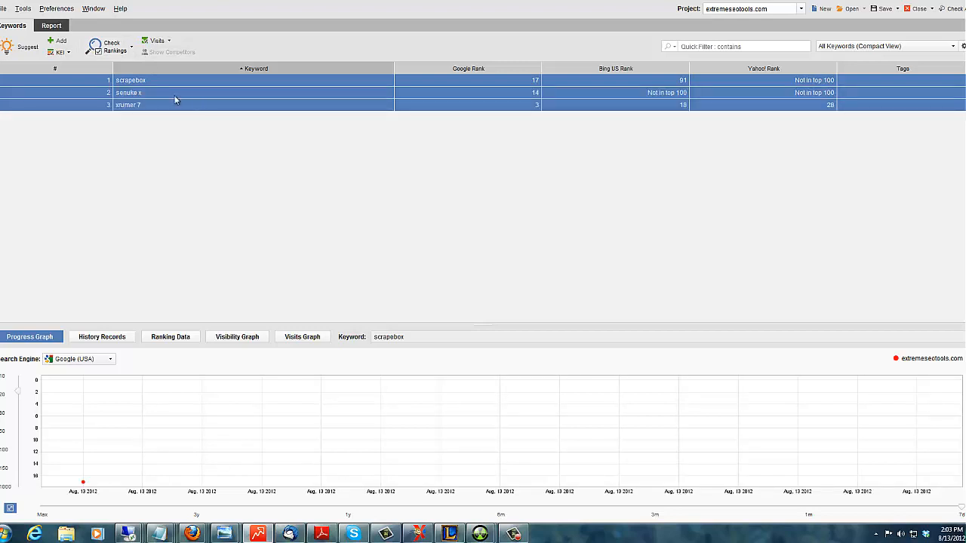
Step: Link the extremeseotools.com Google Analytics account and profile in Google Account Settings
click(56, 9)
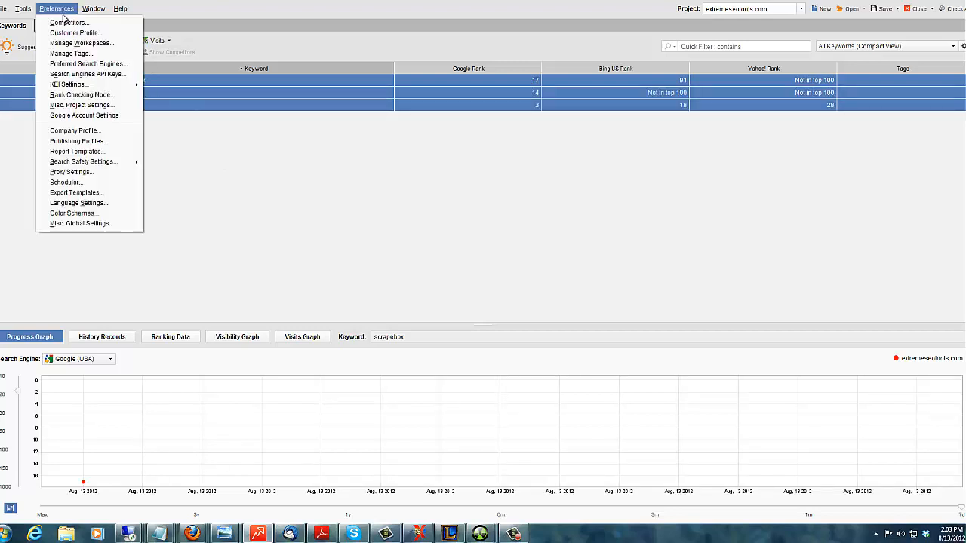
mouse_move(82, 42)
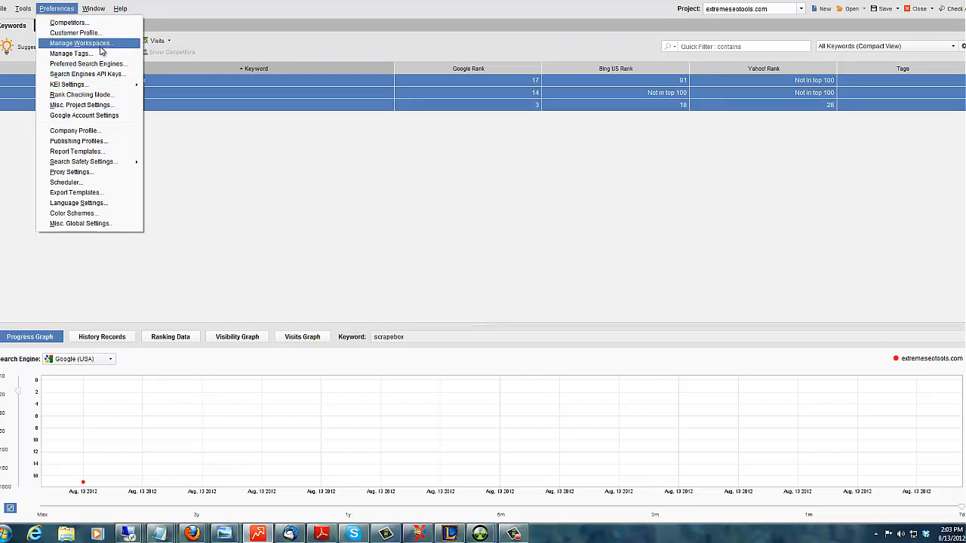
mouse_move(71, 54)
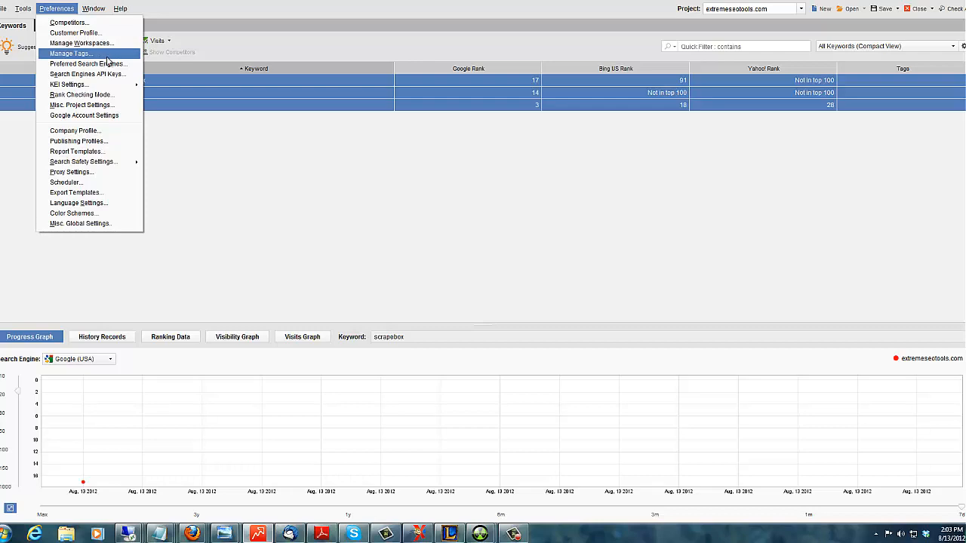
click(85, 114)
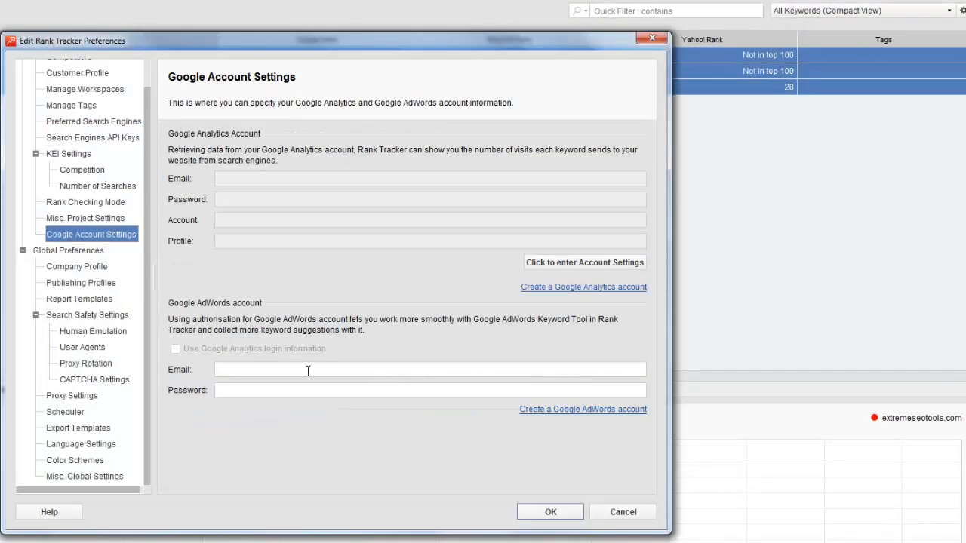
click(584, 263)
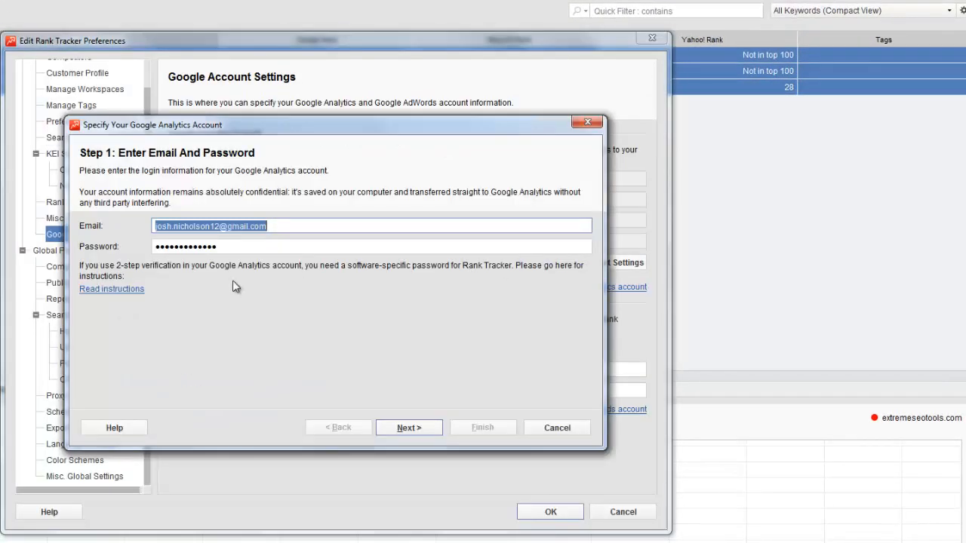
click(408, 427)
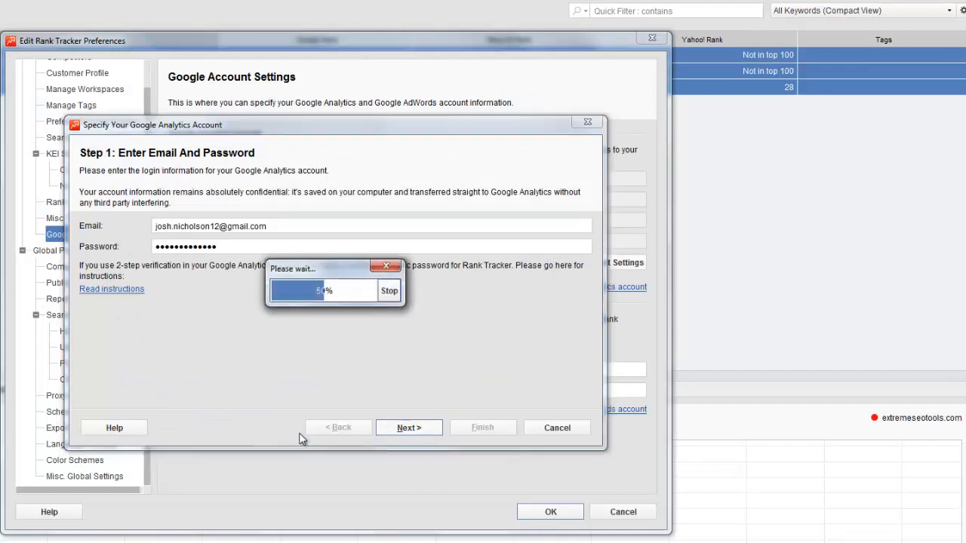
click(407, 429)
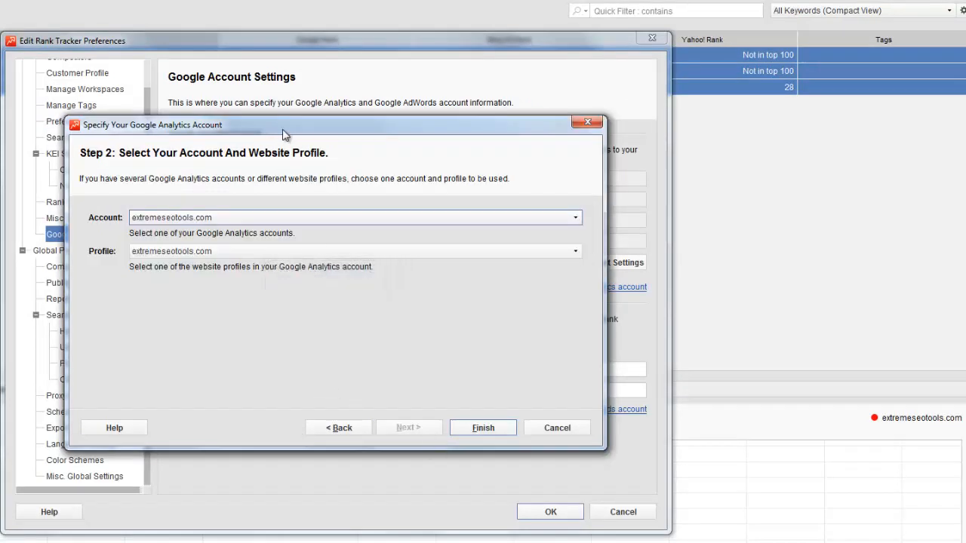
drag(283, 124, 661, 67)
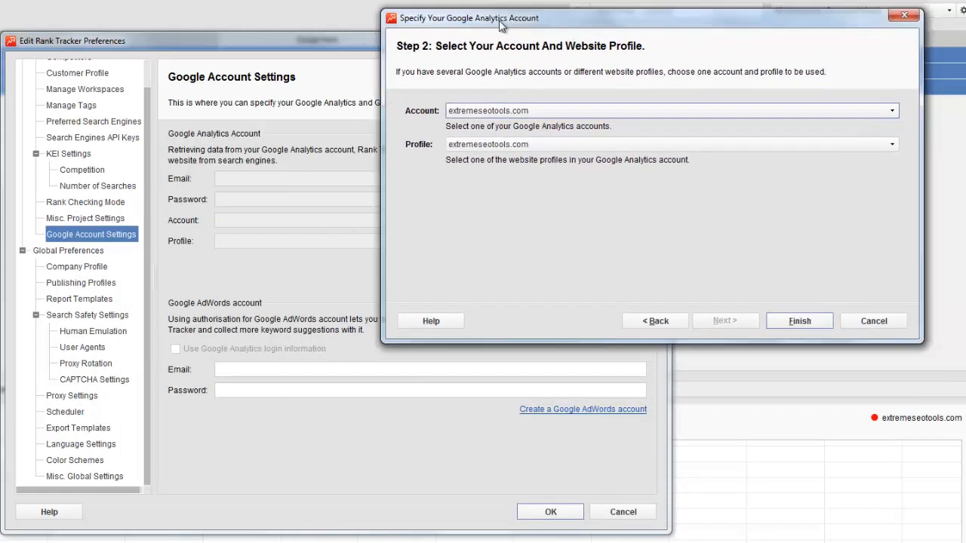
mouse_move(483, 136)
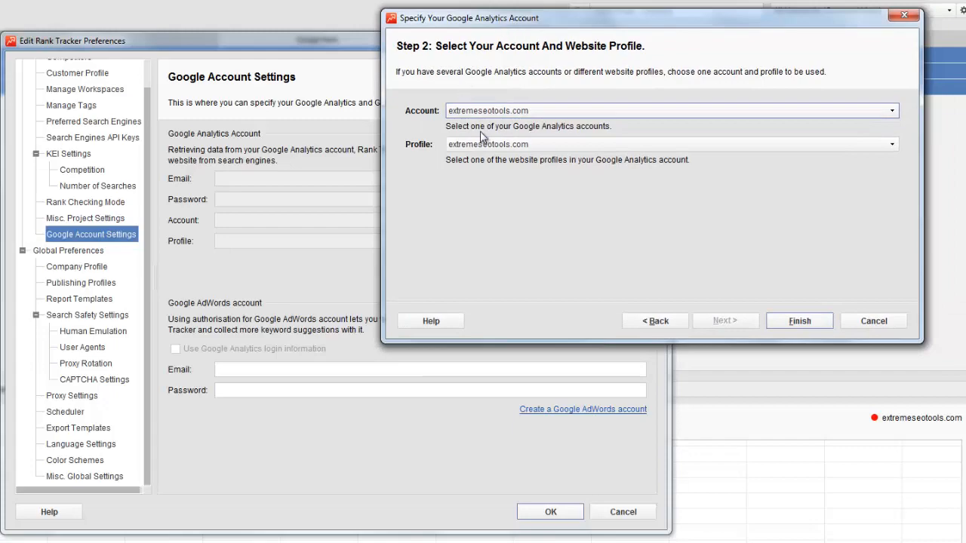
mouse_move(491, 112)
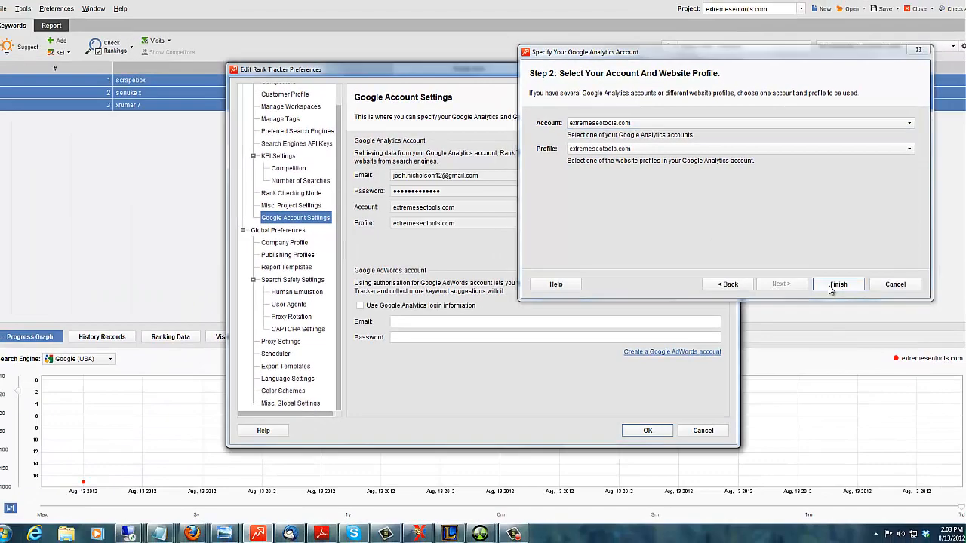
click(838, 284)
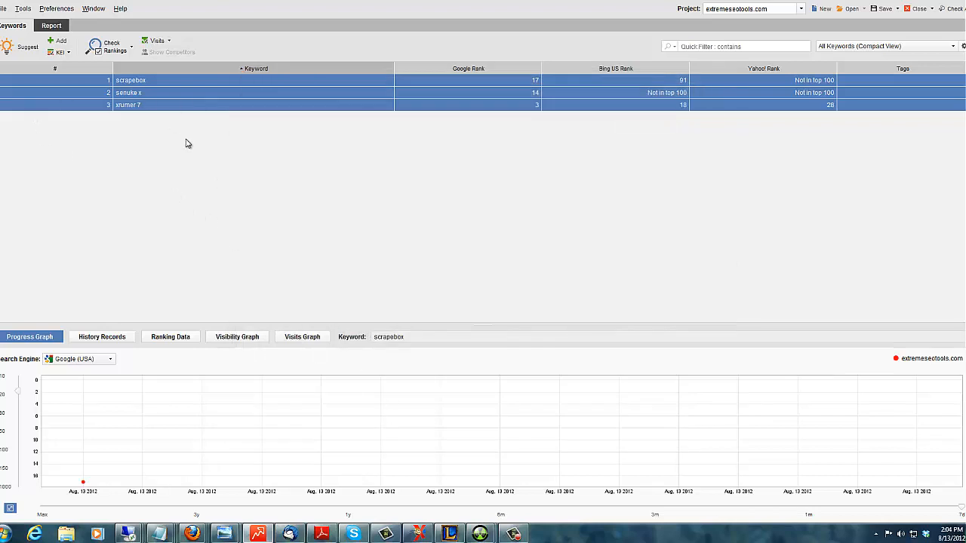
mouse_move(160, 93)
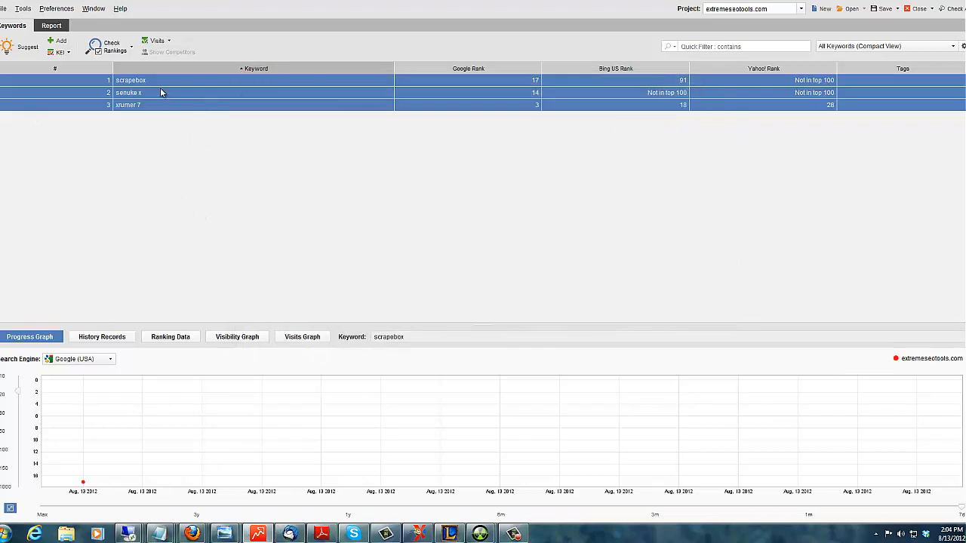
mouse_move(168, 111)
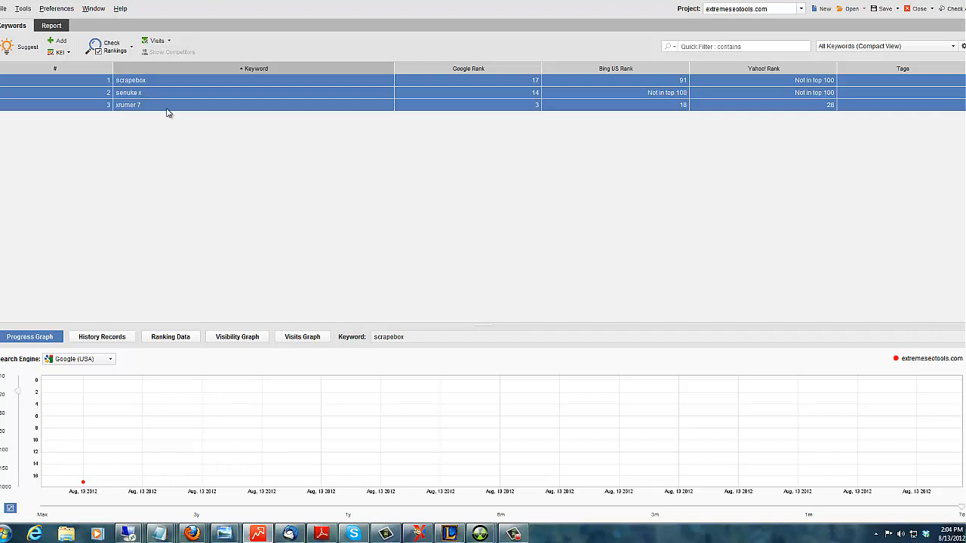
Step: Run Get Keyword Suggestions with Wordtracker from the three initial keywords
click(27, 47)
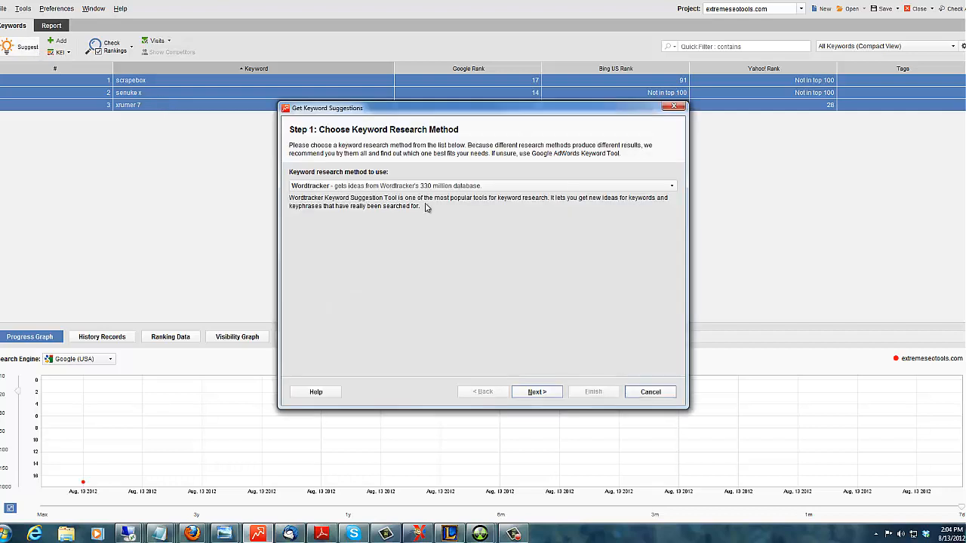
mouse_move(438, 240)
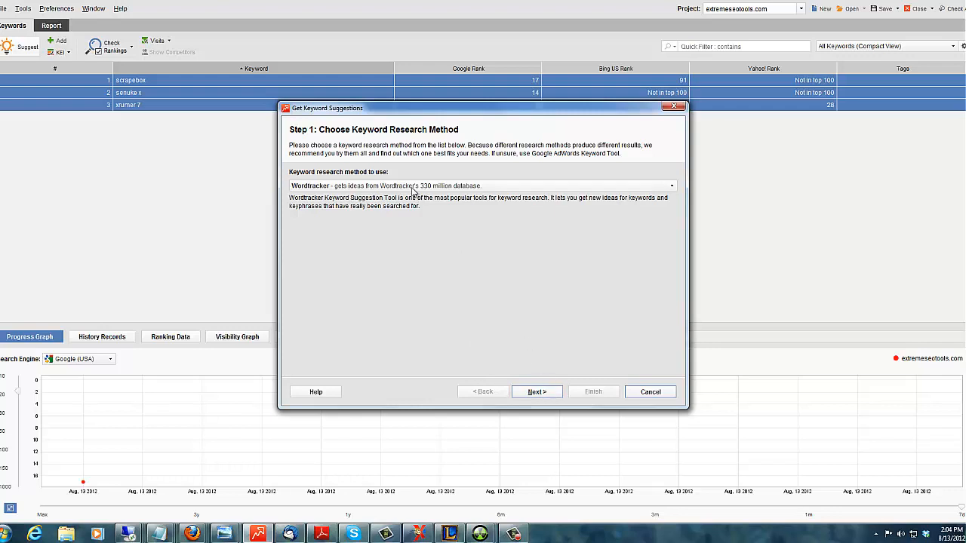
click(670, 186)
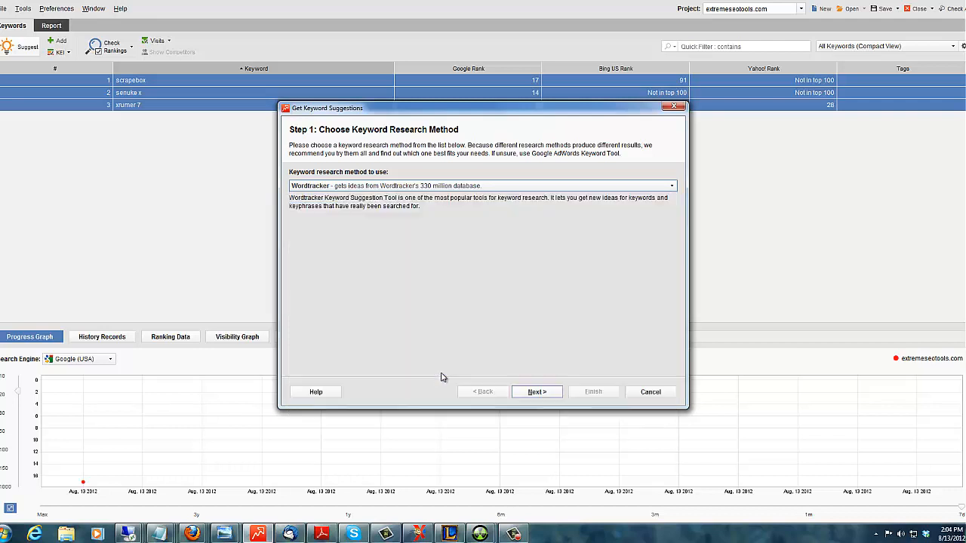
click(537, 393)
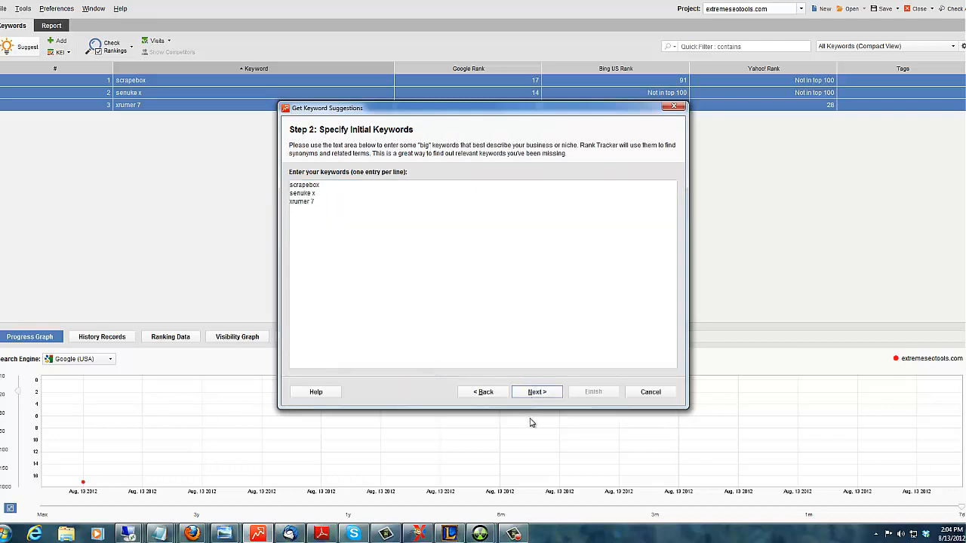
click(537, 393)
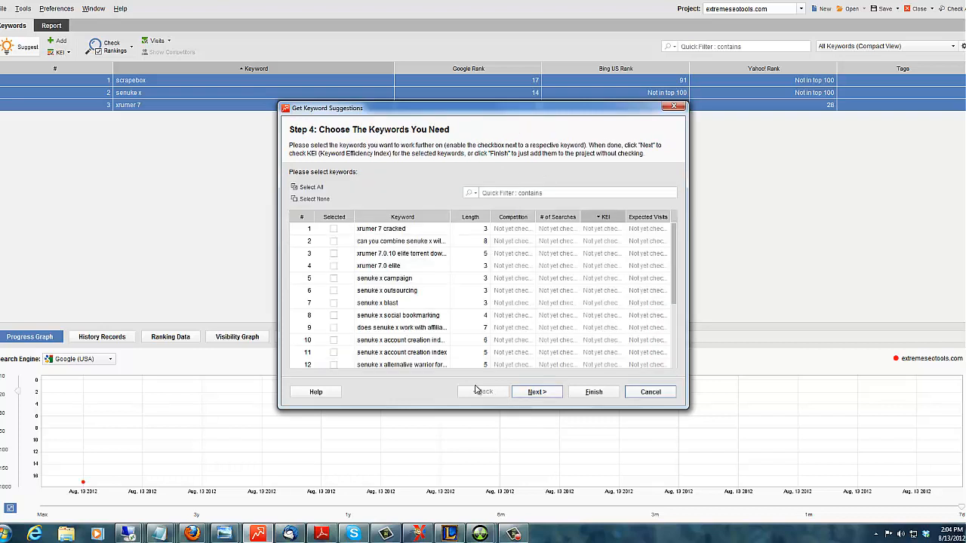
Step: Select all suggested keywords and proceed to check them
click(311, 187)
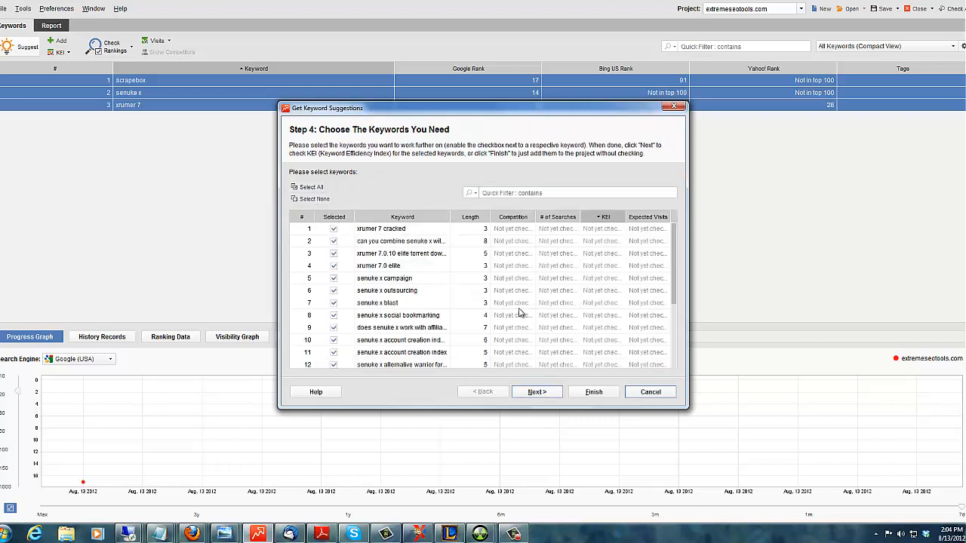
scroll(down, 3)
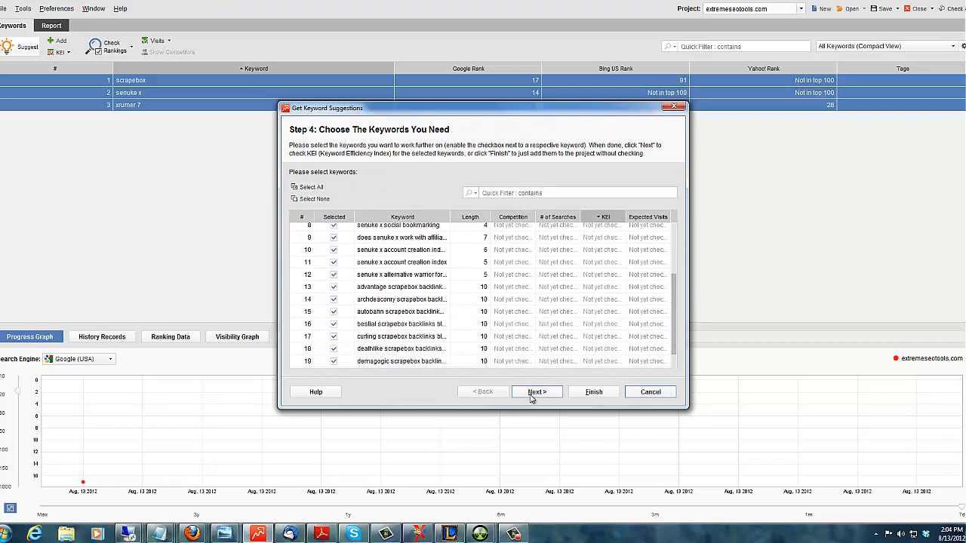
click(537, 392)
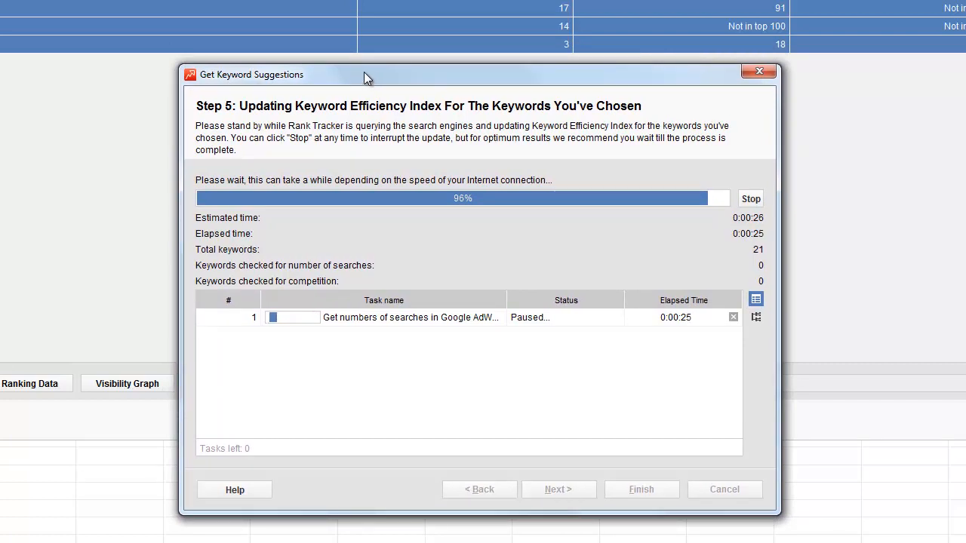
mouse_move(344, 81)
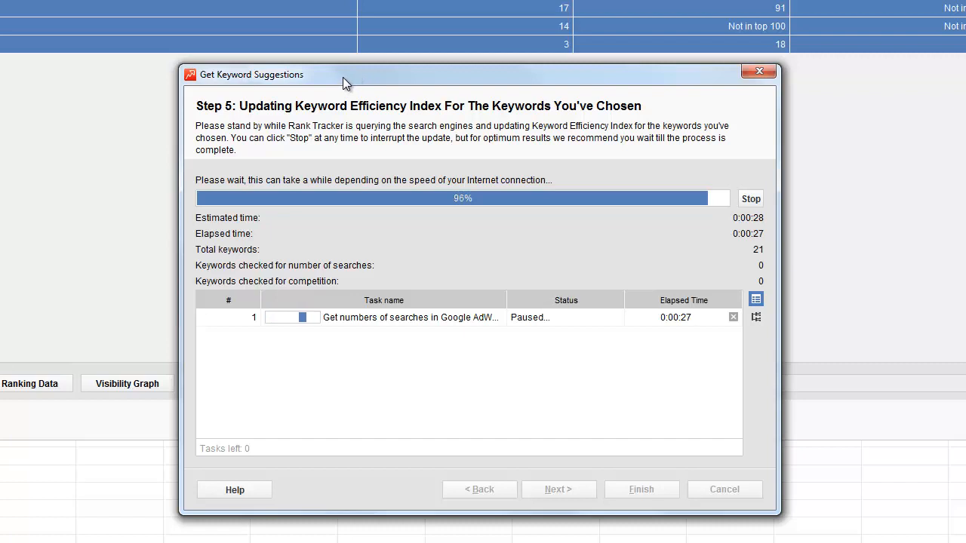
mouse_move(365, 87)
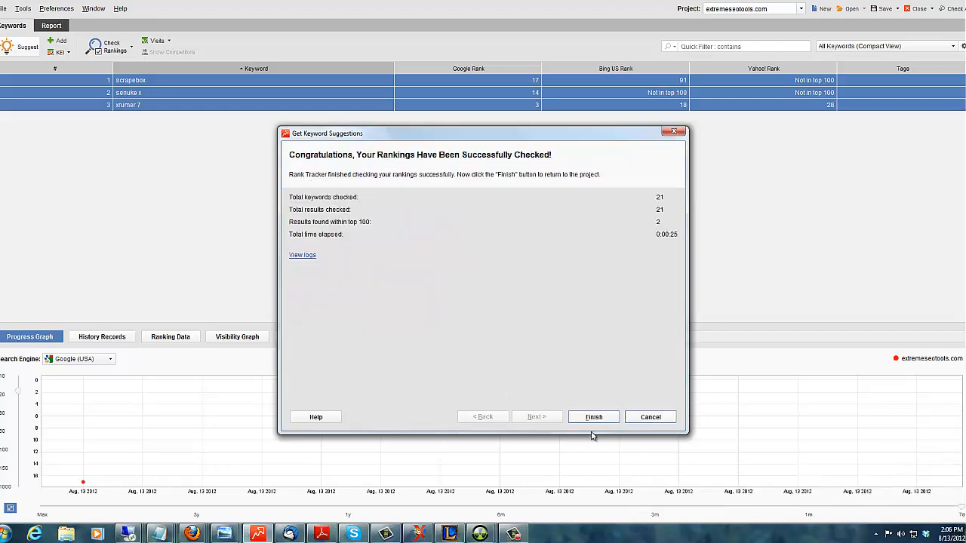
click(593, 416)
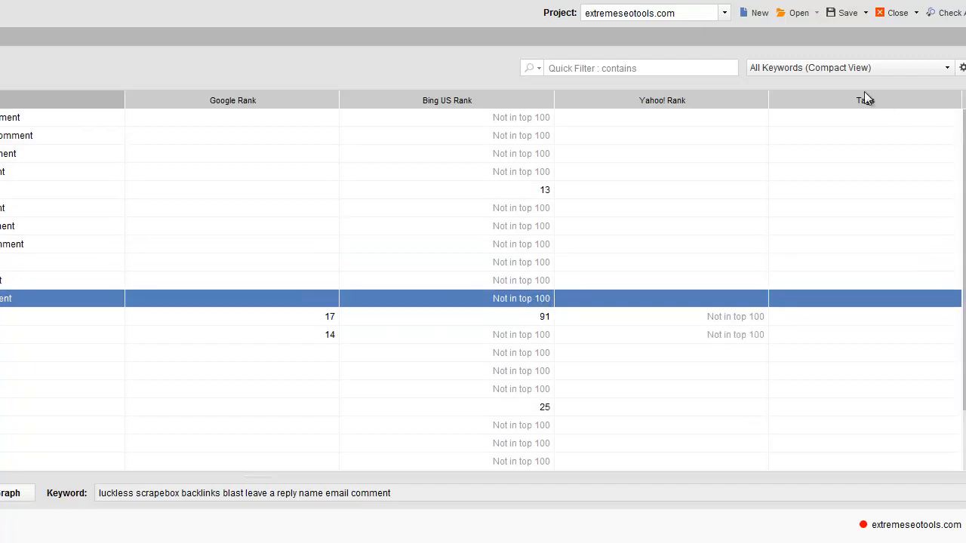
click(848, 67)
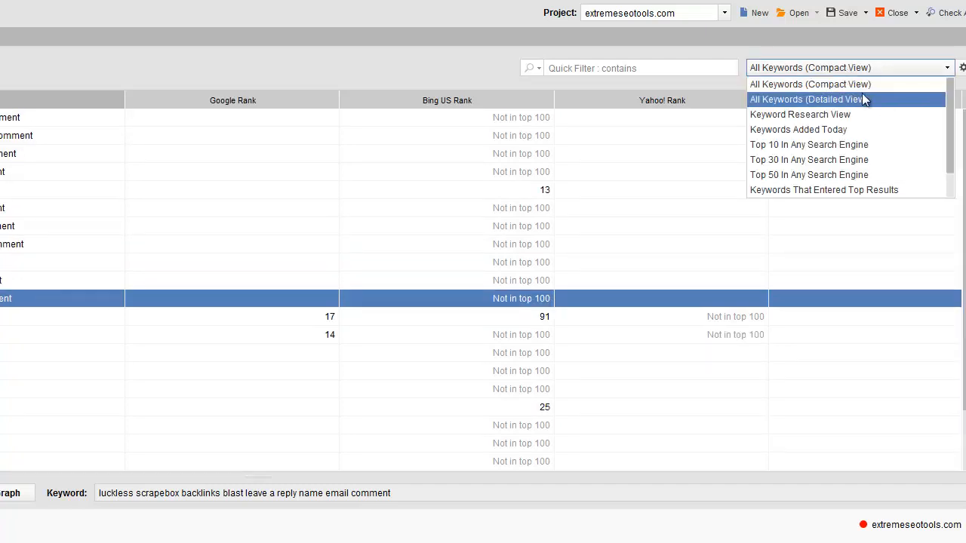
click(800, 115)
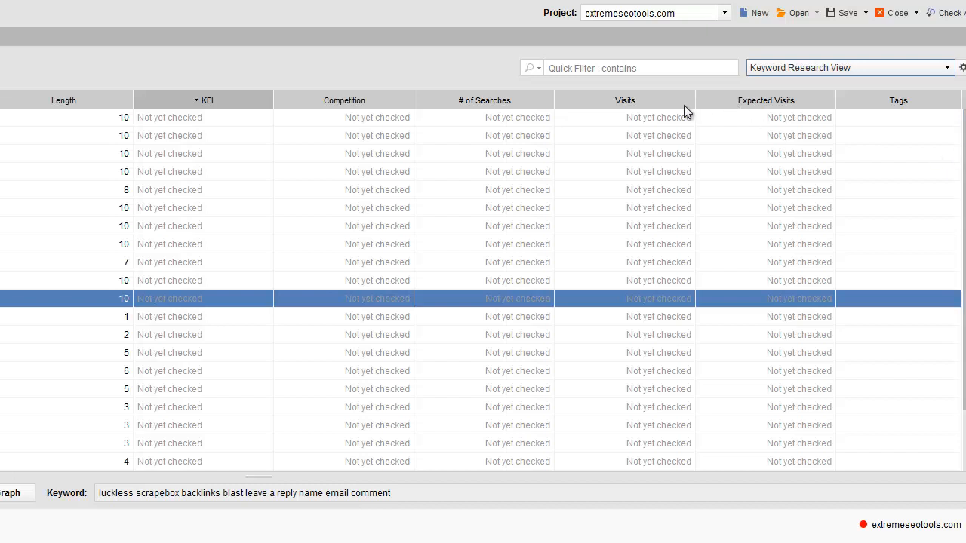
mouse_move(657, 113)
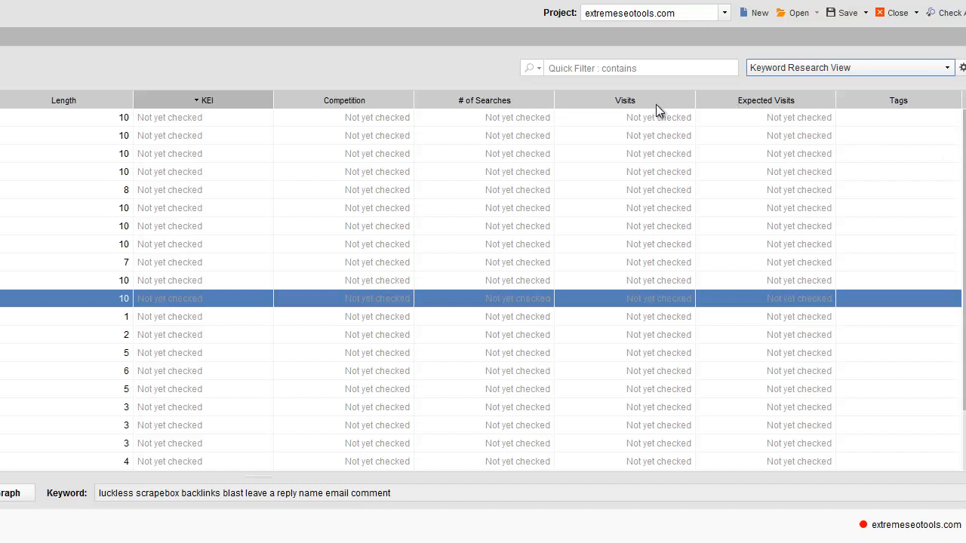
mouse_move(755, 112)
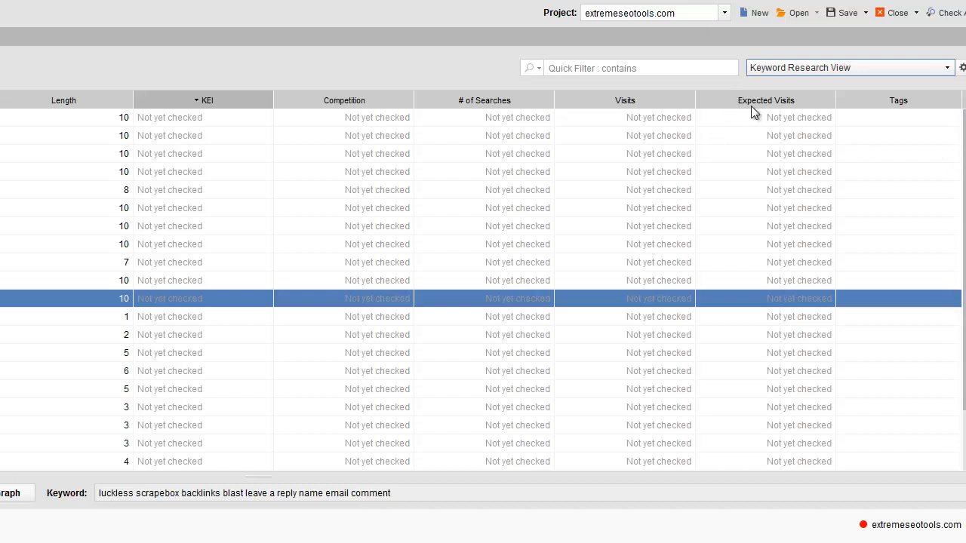
click(156, 39)
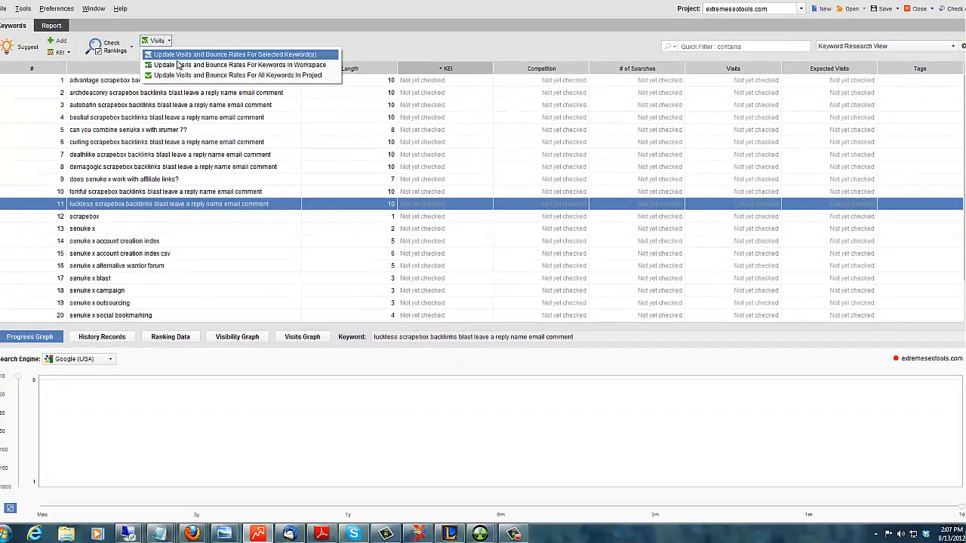
mouse_move(236, 75)
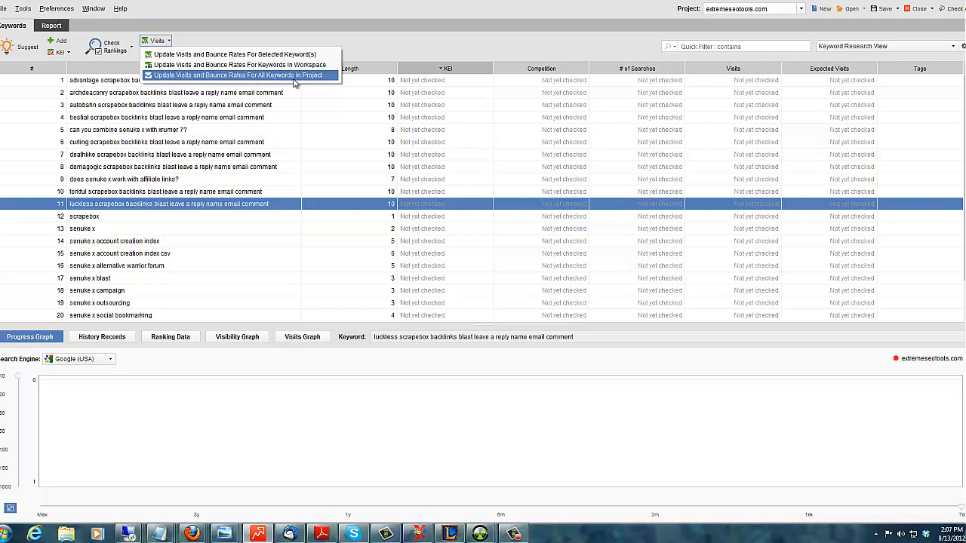
mouse_move(399, 64)
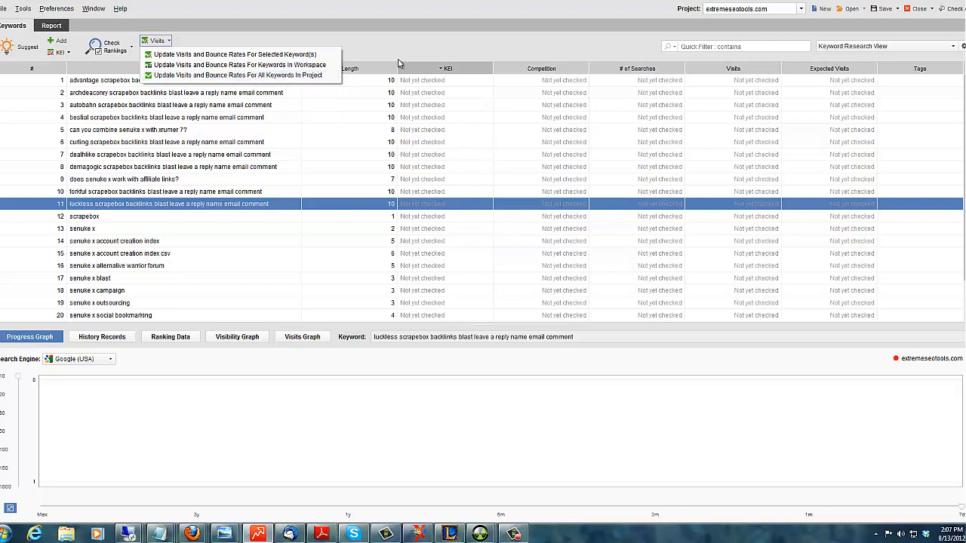
click(157, 39)
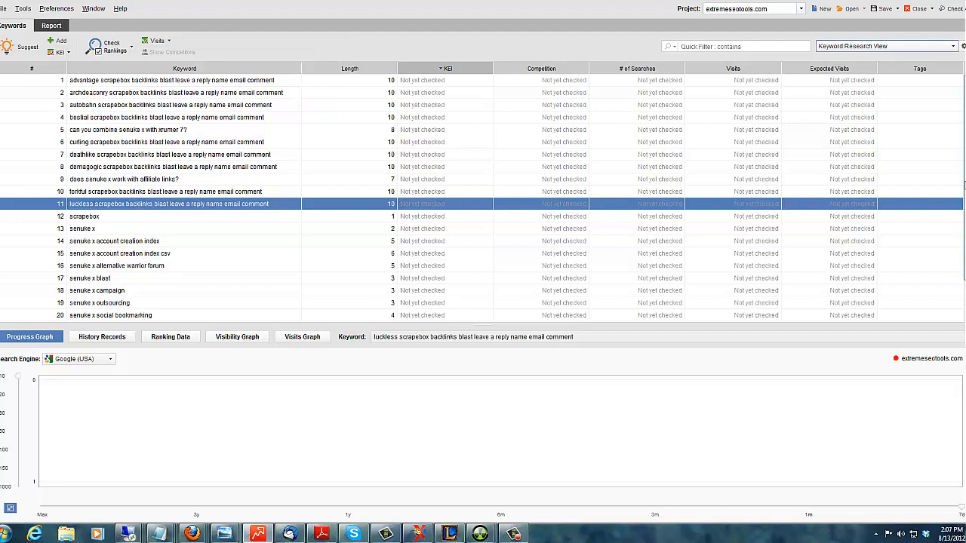
mouse_move(449, 163)
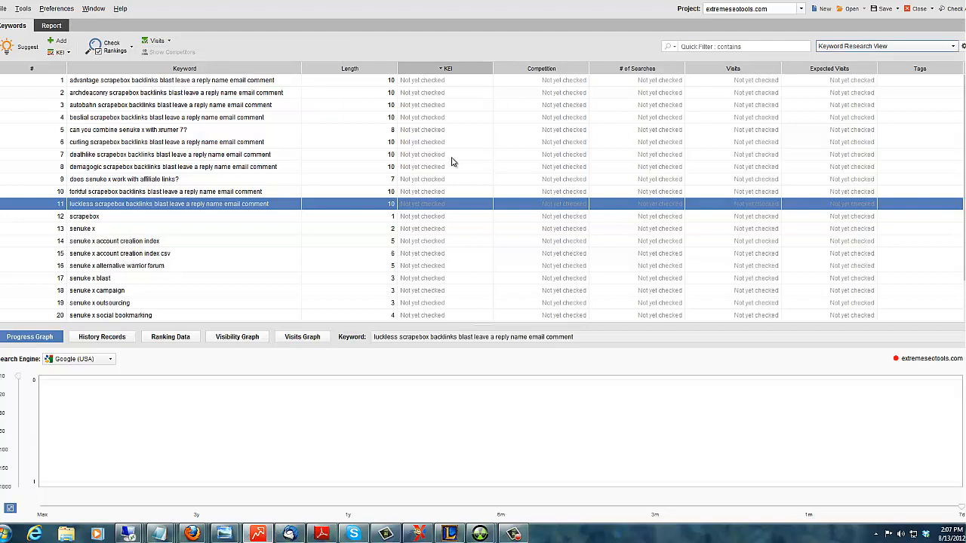
mouse_move(374, 184)
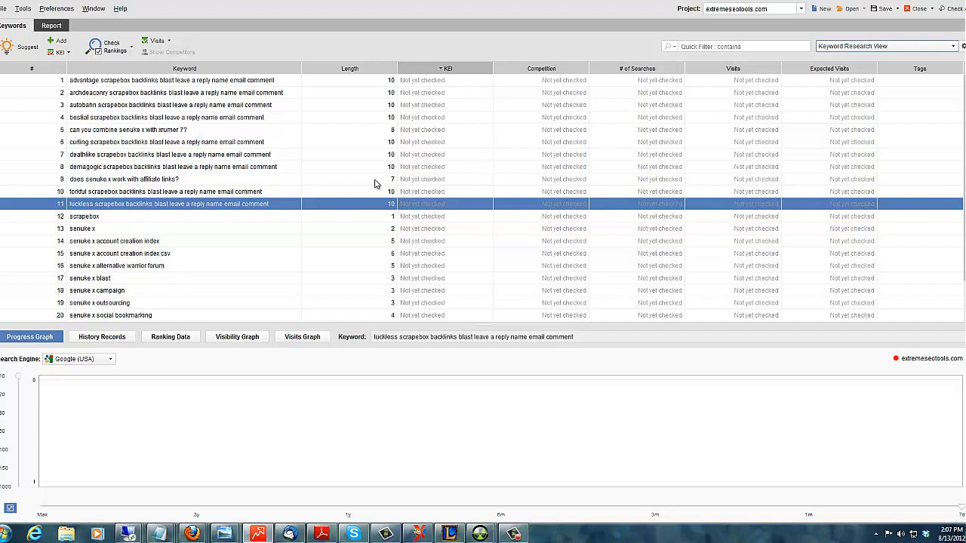
click(157, 39)
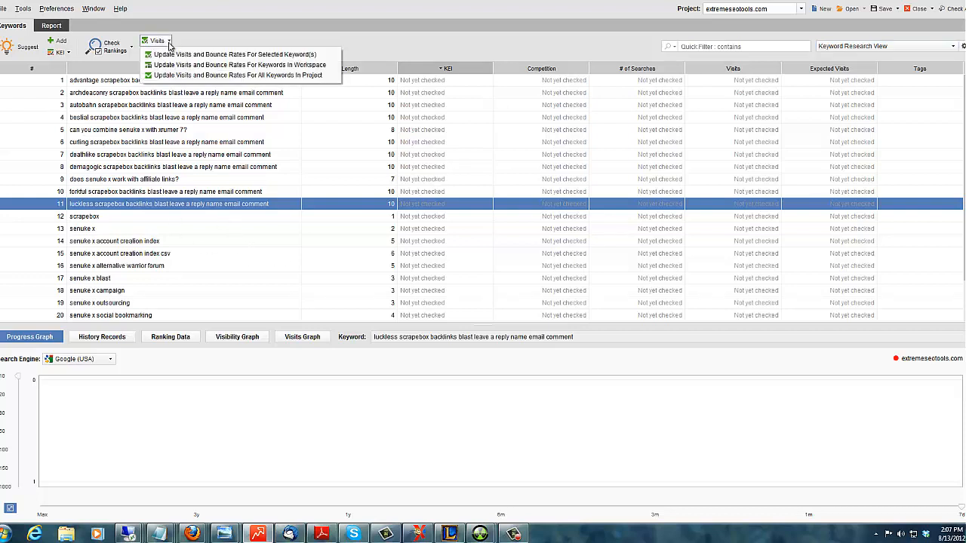
mouse_move(384, 51)
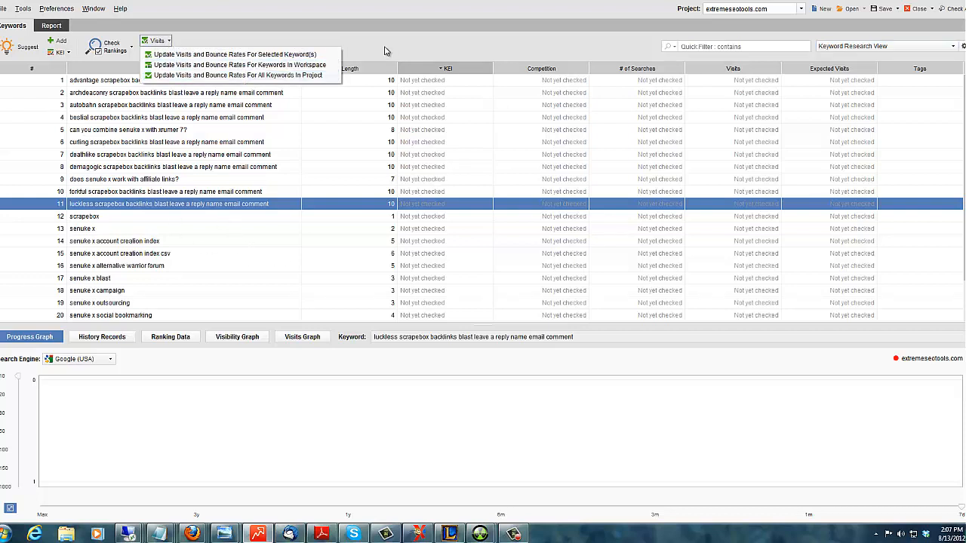
click(109, 46)
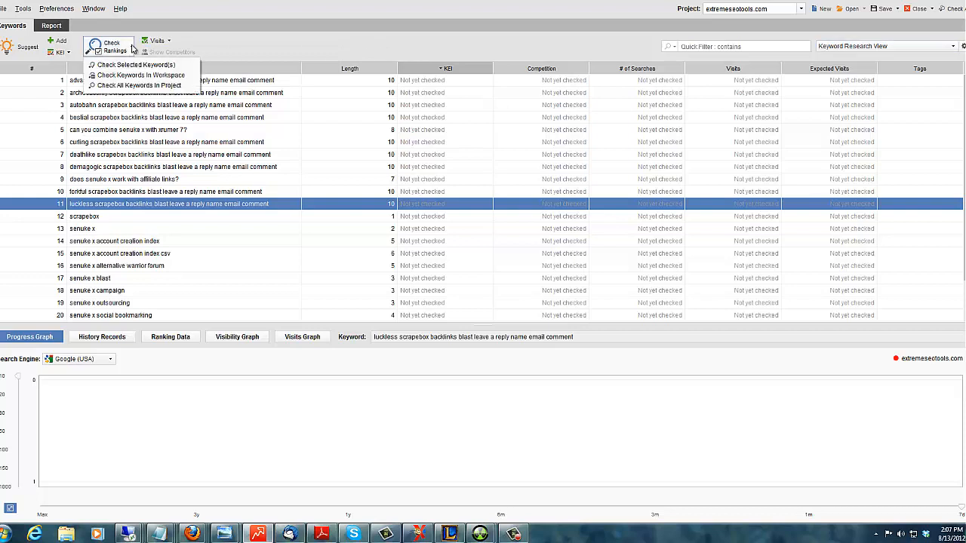
mouse_move(328, 63)
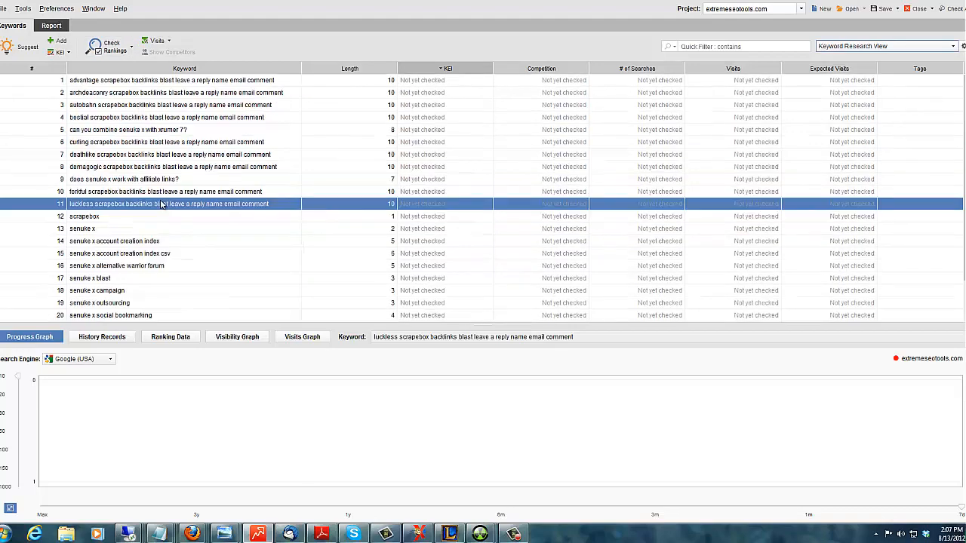
Step: Run a second Wordtracker suggestion lookup and dismiss the 'No keyword suggestions found' message
right_click(121, 102)
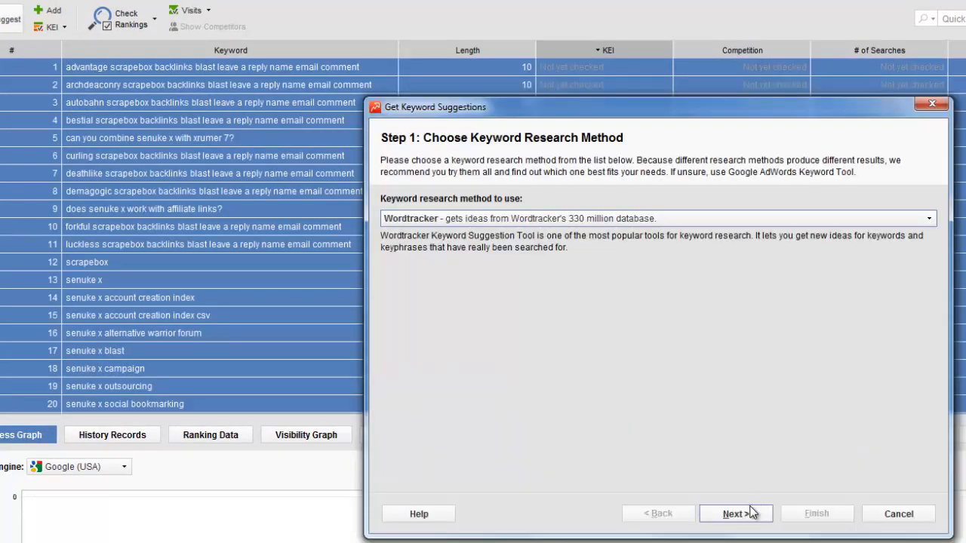
click(735, 513)
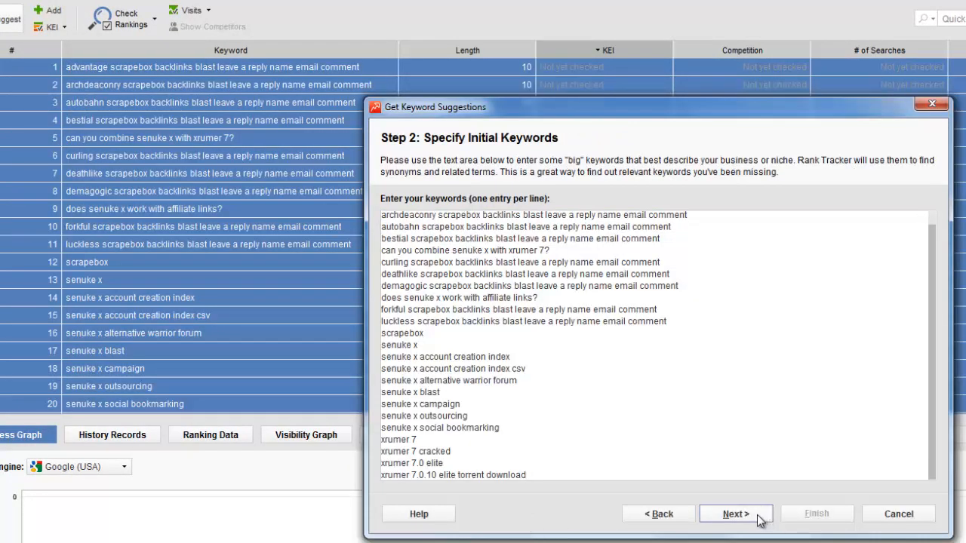
click(735, 513)
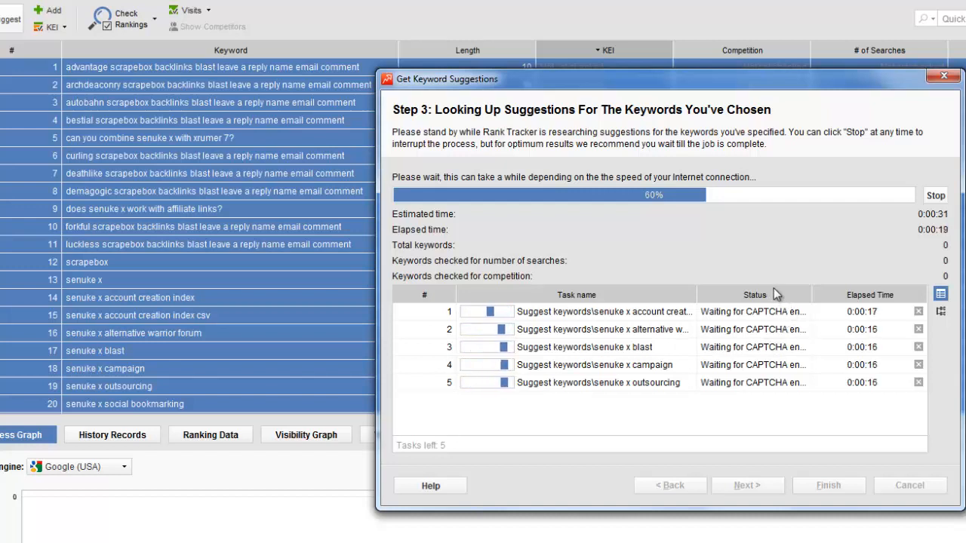
mouse_move(844, 252)
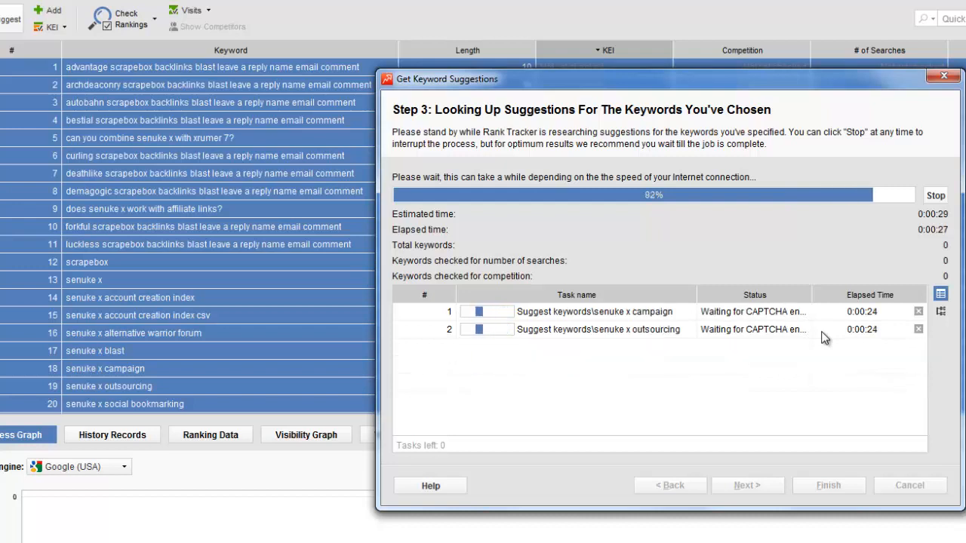
mouse_move(809, 278)
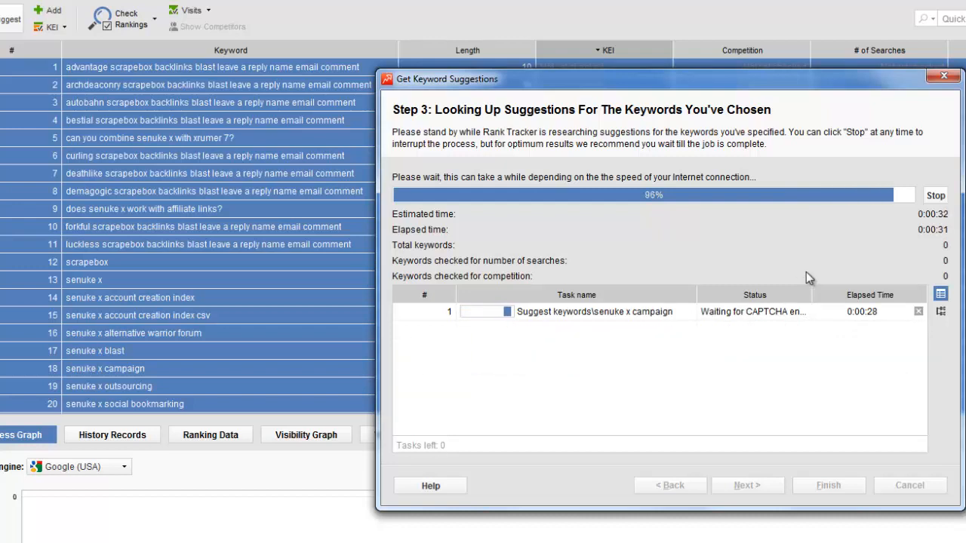
mouse_move(700, 102)
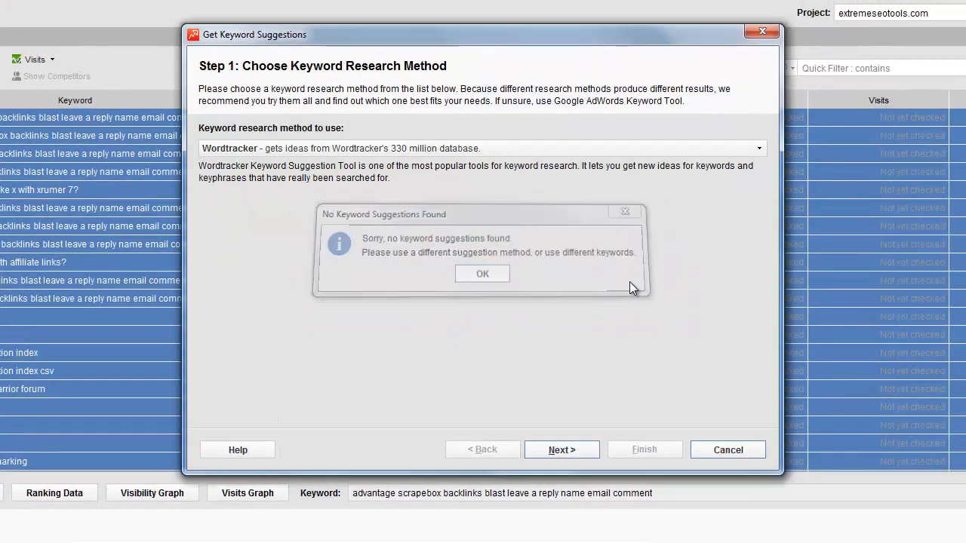
click(483, 273)
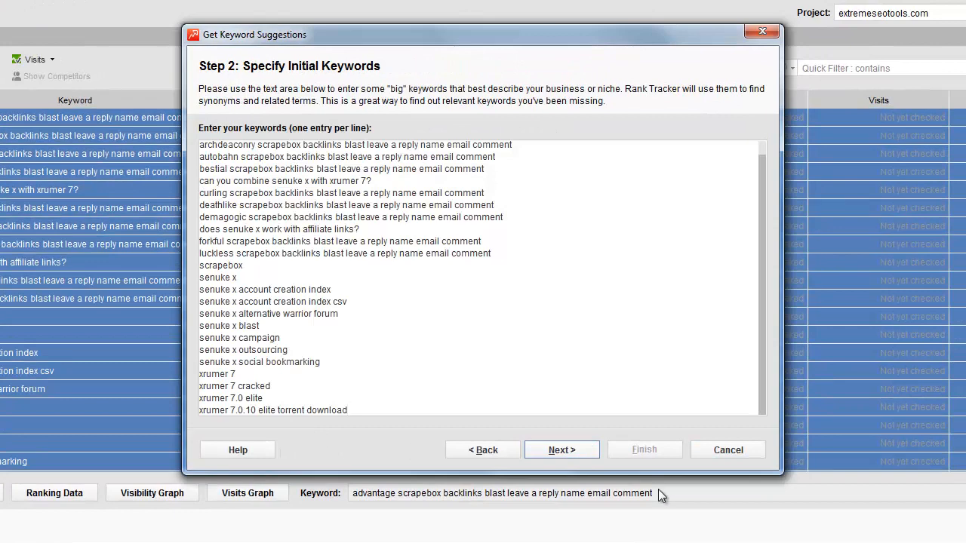
Step: Review the keyword list and switch the table to Keyword Research View
click(562, 450)
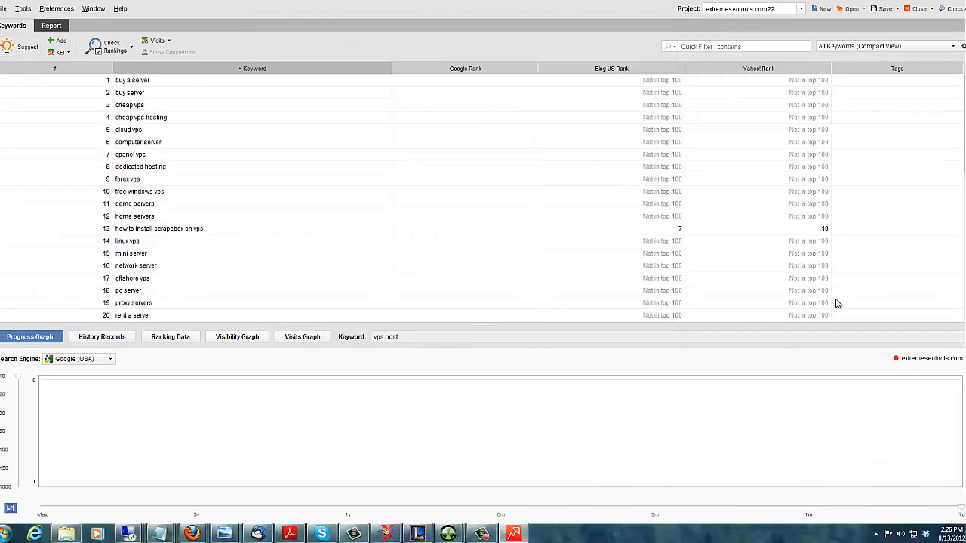
scroll(down, 3)
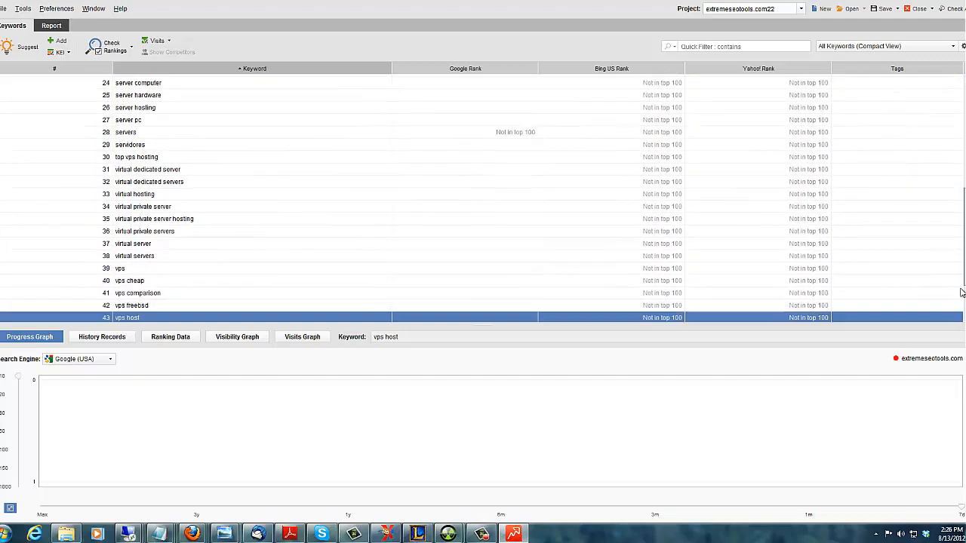
scroll(down, 3)
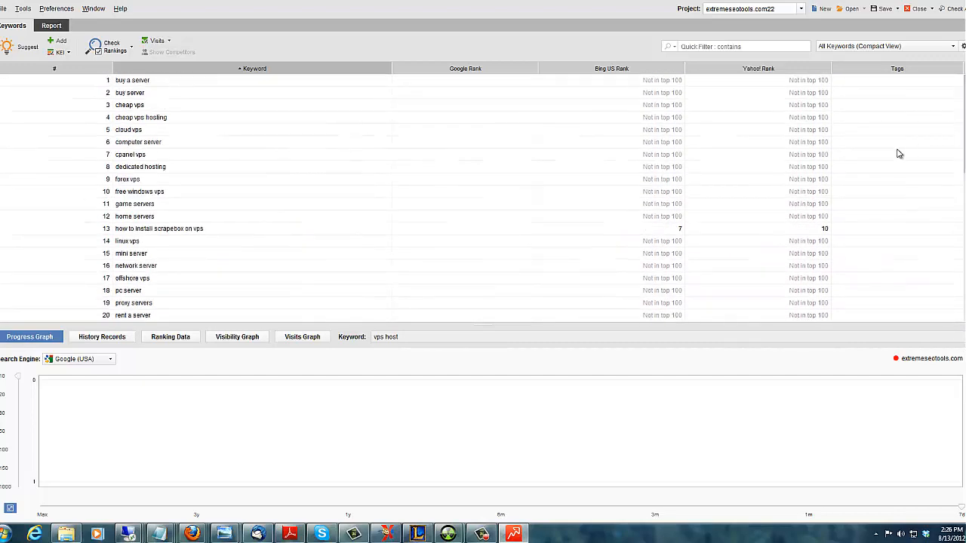
scroll(down, 3)
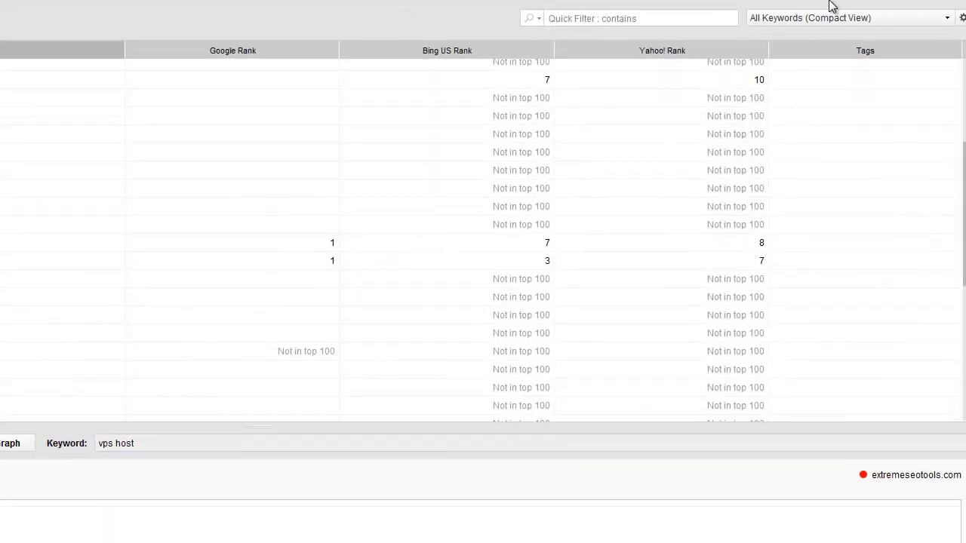
click(848, 18)
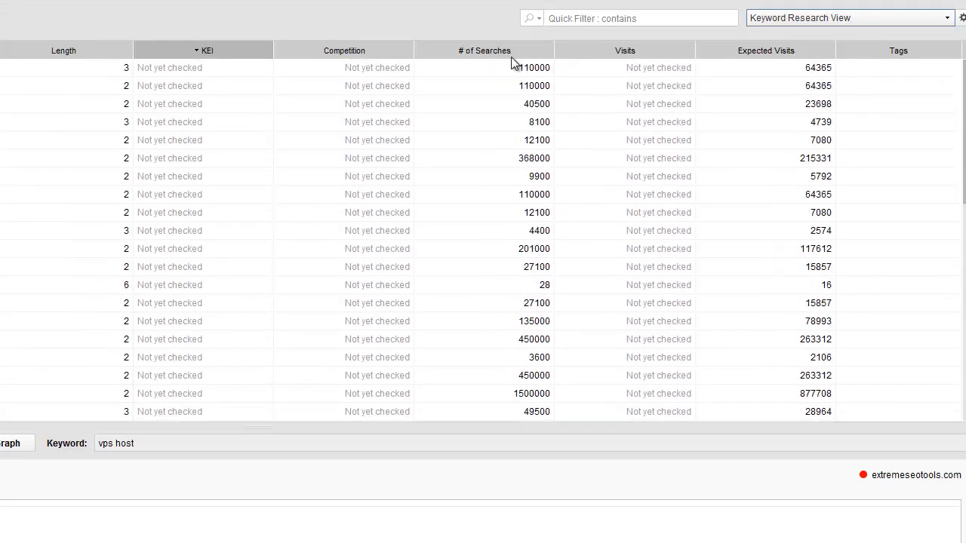
Step: Sort keywords by # of Searches descending and select the virtual hosting keyword
click(484, 49)
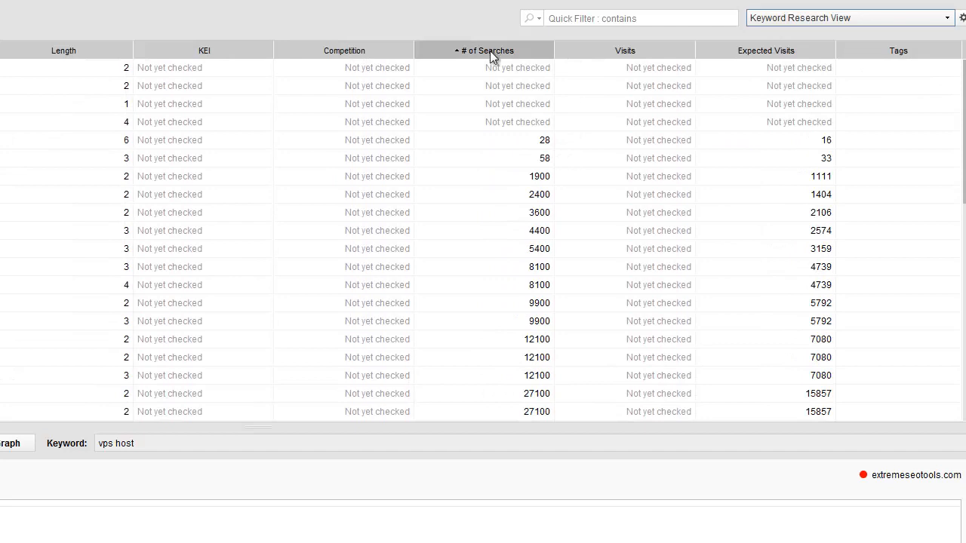
click(483, 52)
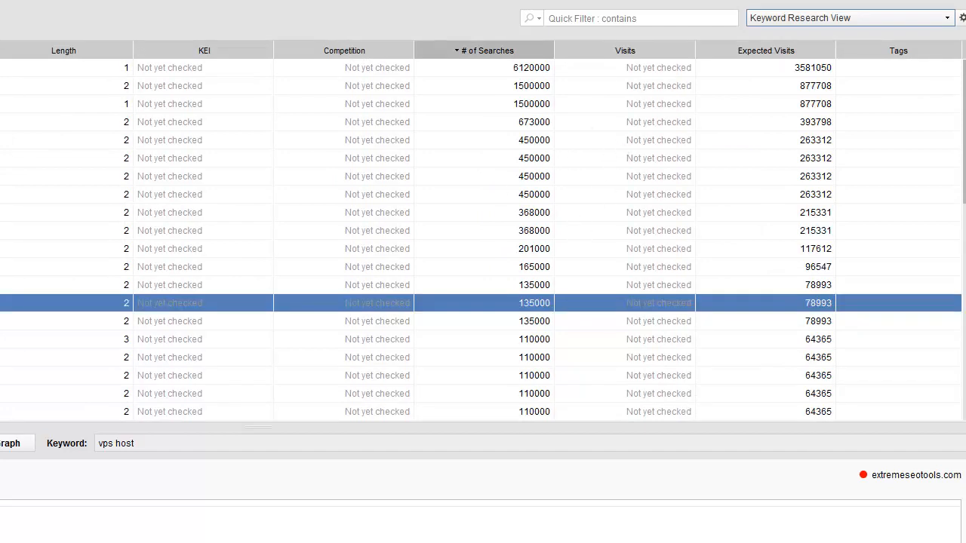
mouse_move(803, 72)
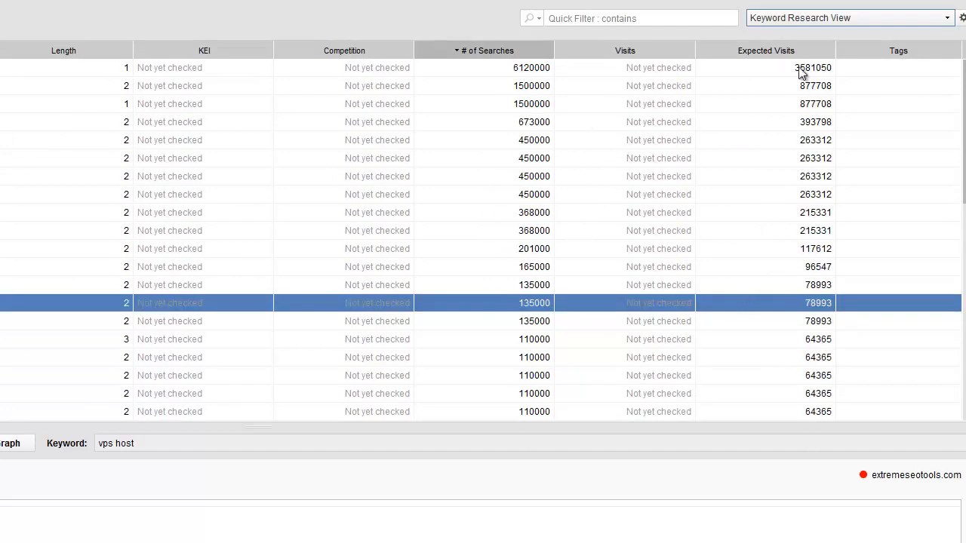
click(534, 265)
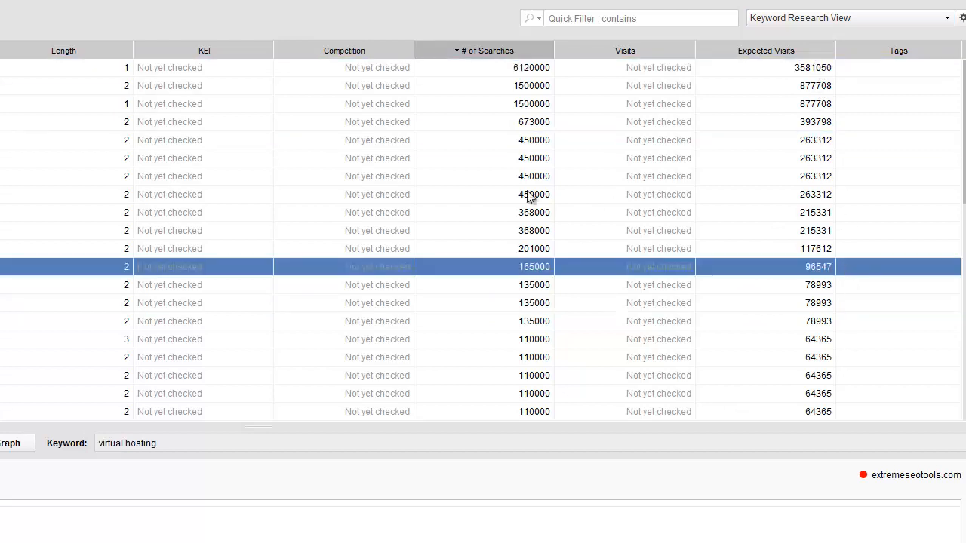
mouse_move(649, 68)
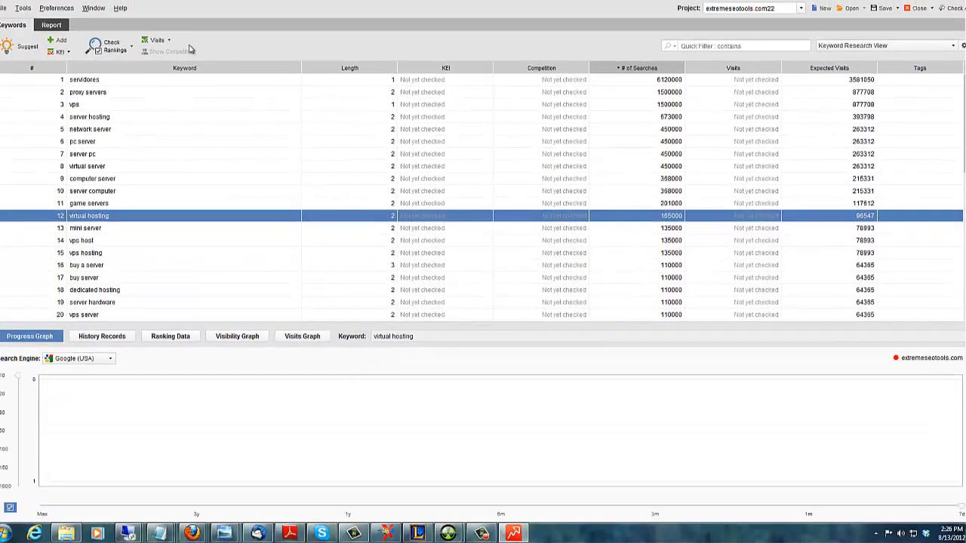
click(157, 39)
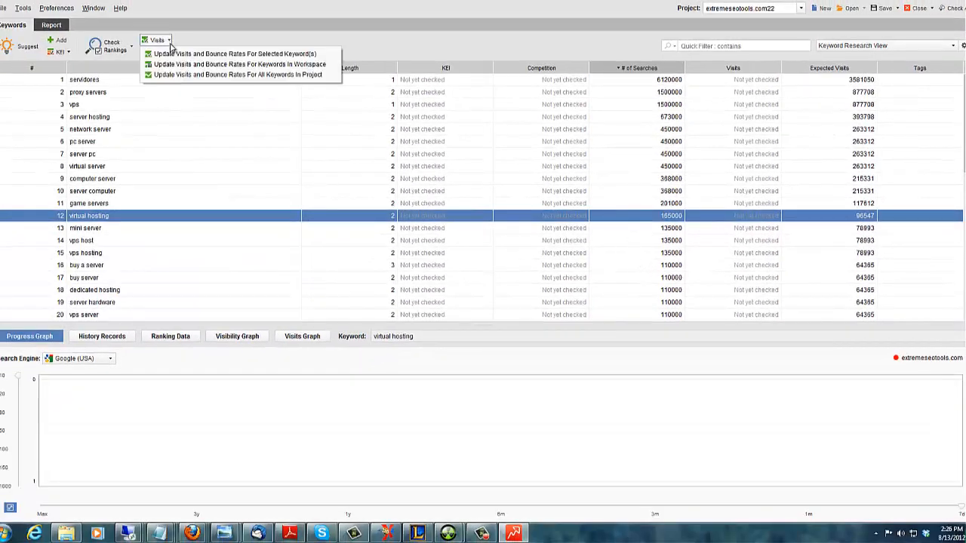
mouse_move(254, 79)
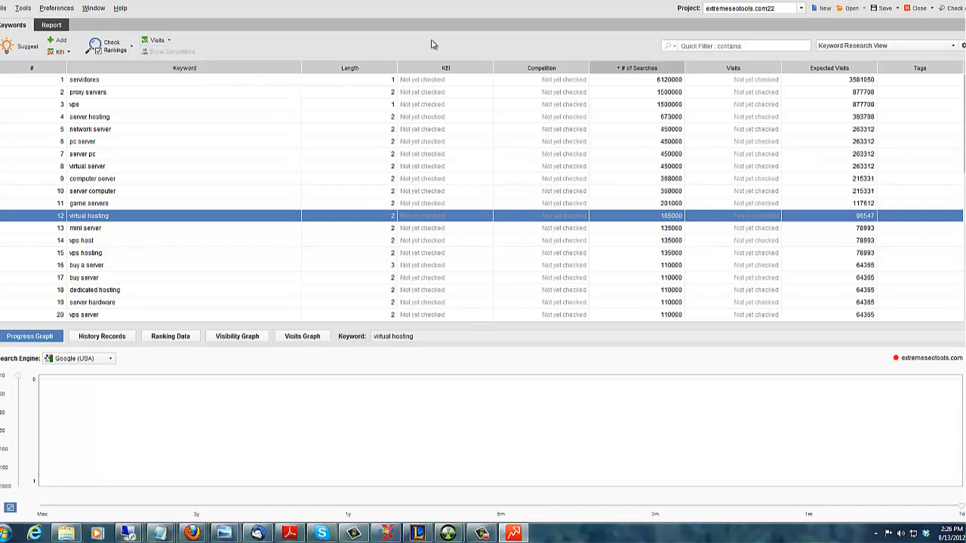
scroll(down, 3)
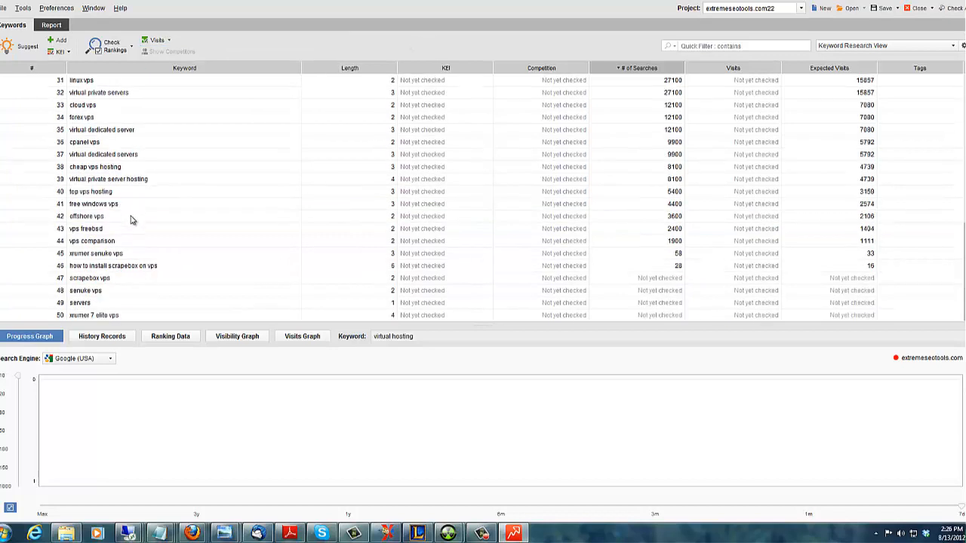
mouse_move(148, 282)
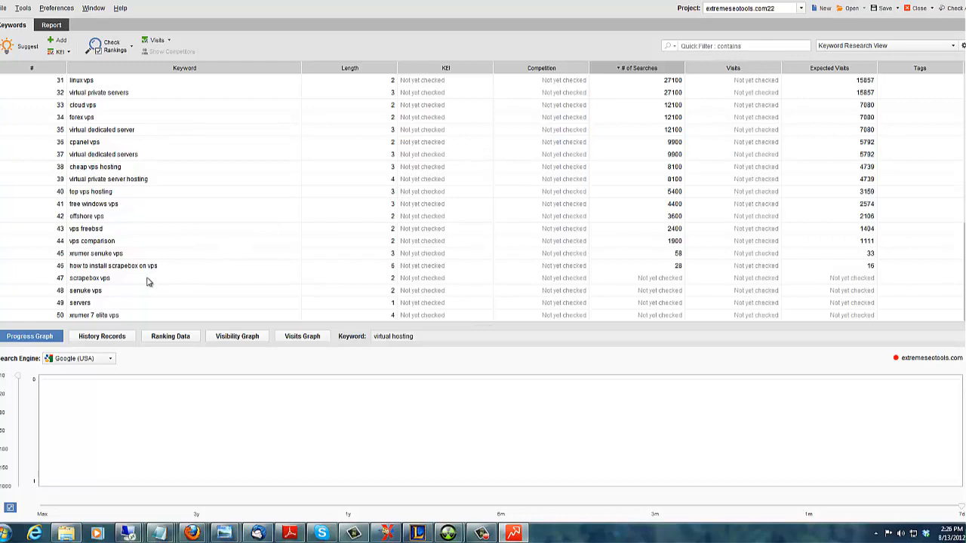
mouse_move(74, 316)
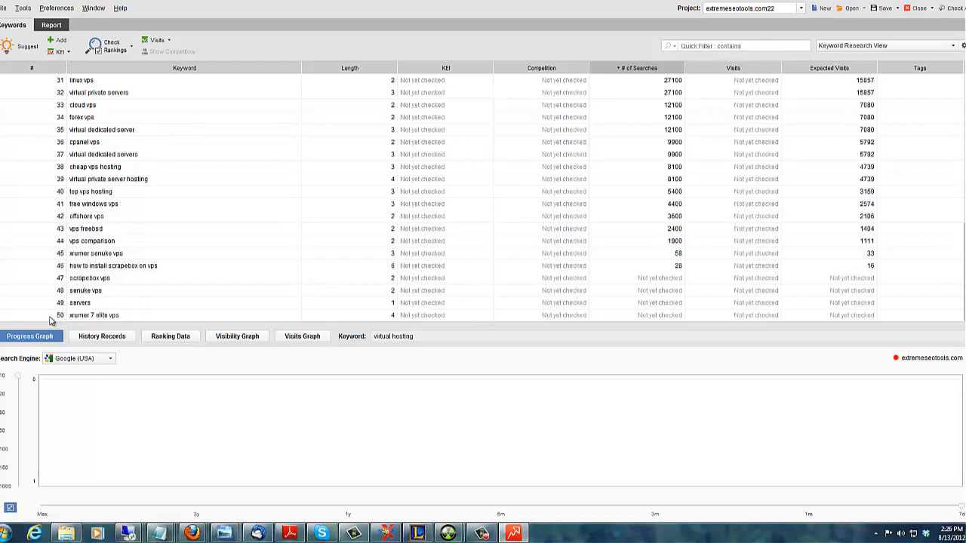
mouse_move(23, 46)
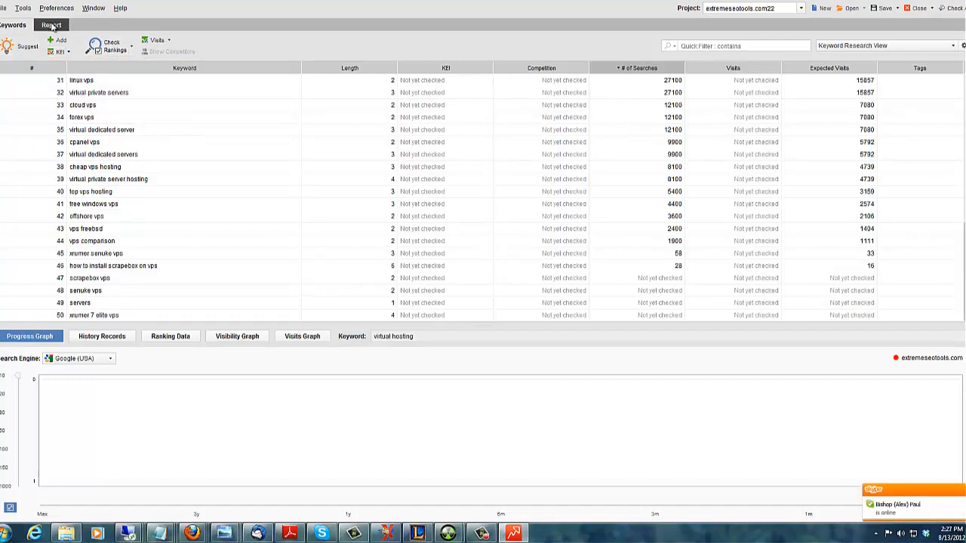
Step: Switch to the Report view and show the keyword rankings report grouped by keyword
click(51, 24)
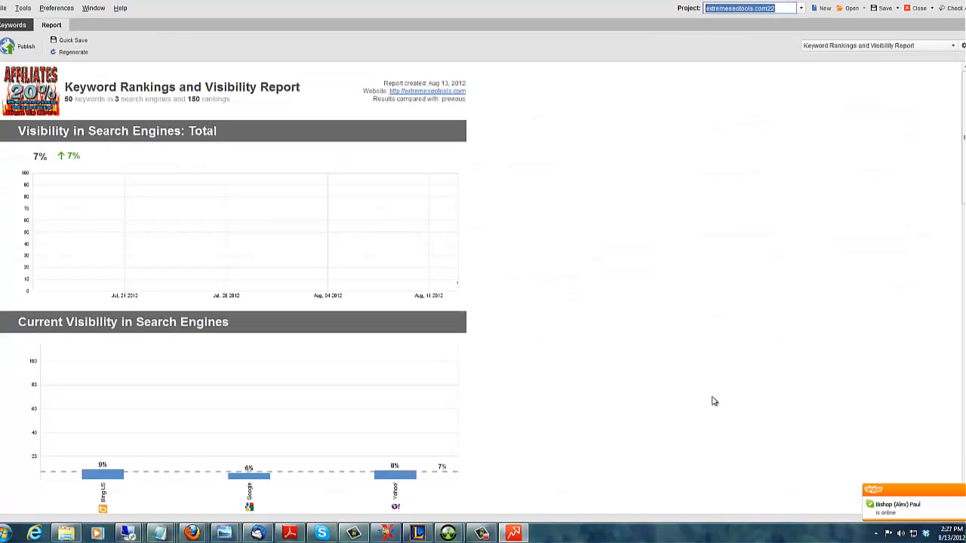
mouse_move(707, 293)
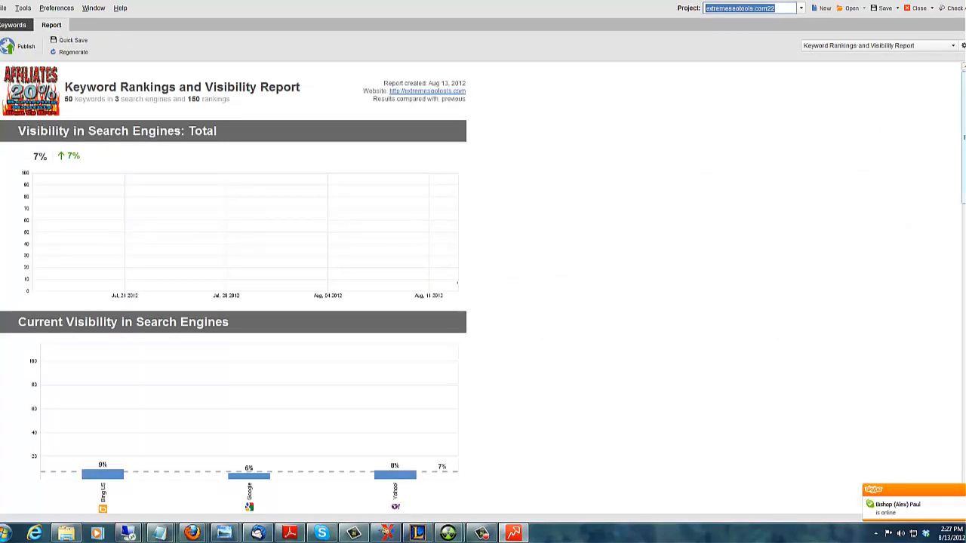
scroll(down, 3)
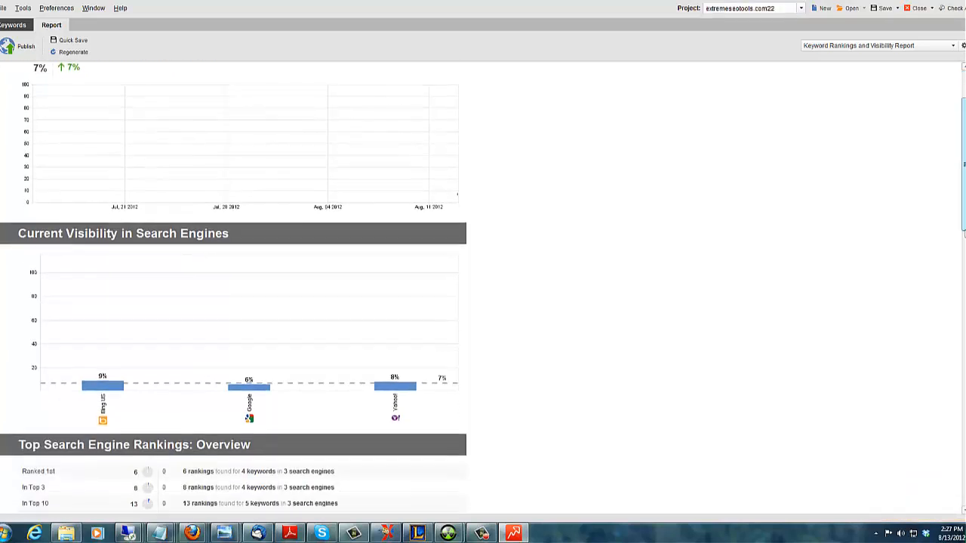
click(875, 45)
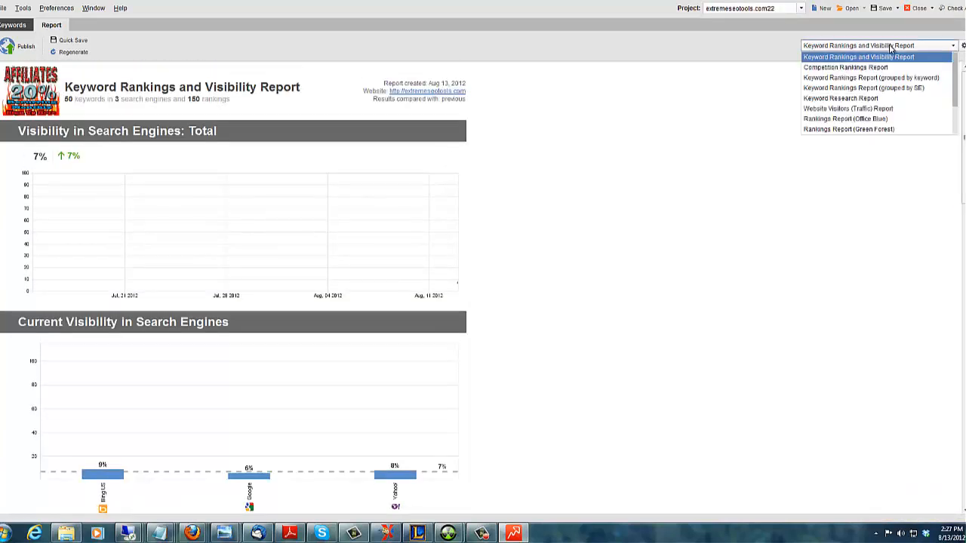
mouse_move(845, 66)
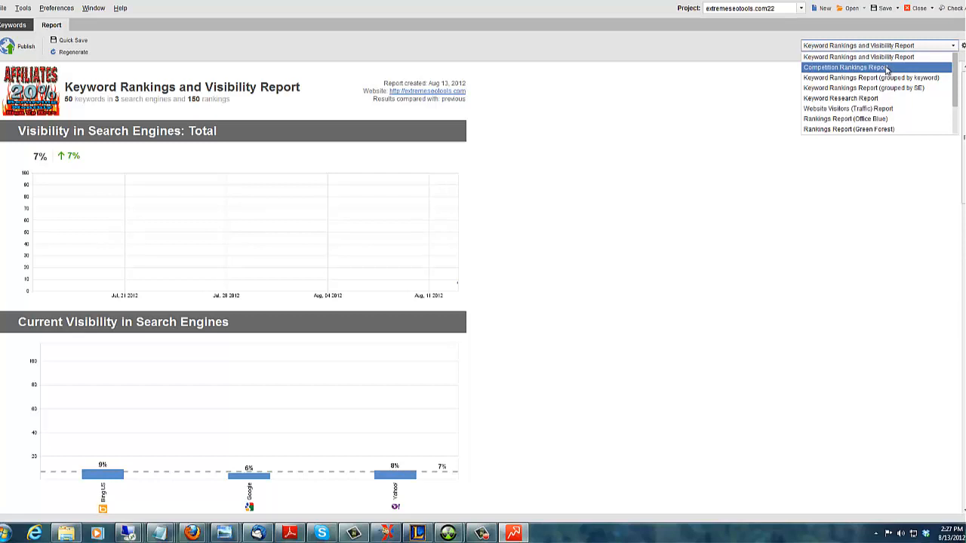
click(872, 77)
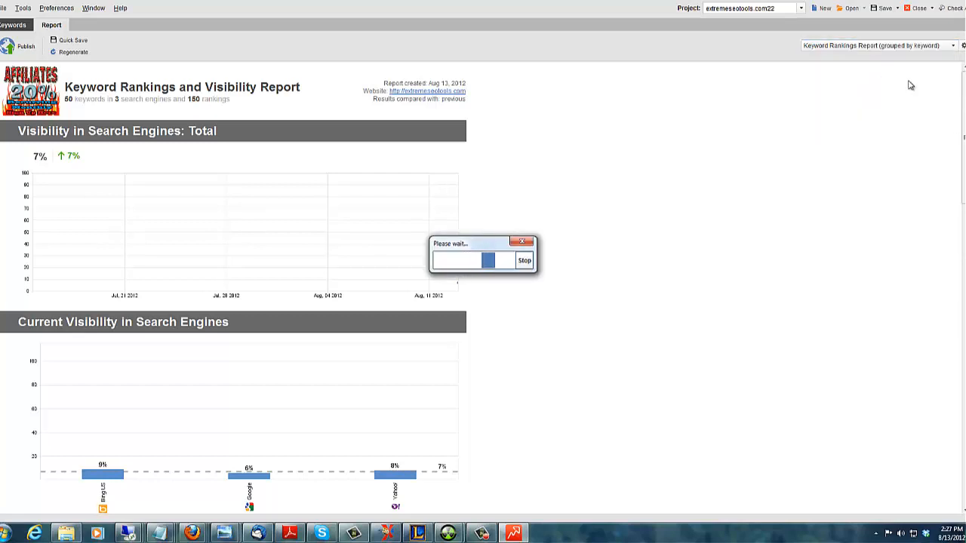
Step: Browse the Keyword Research Report, then settle on Rankings Report (Office Blue)
click(875, 46)
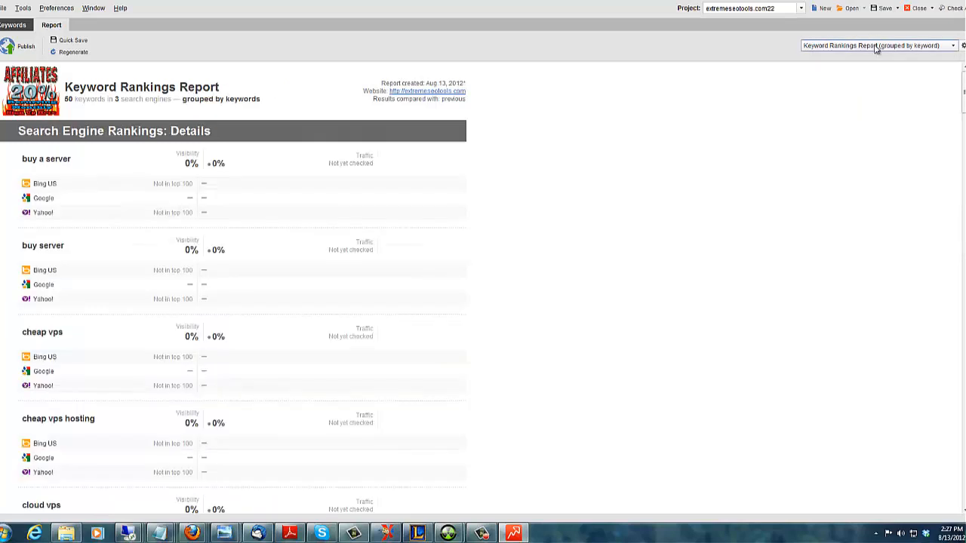
click(875, 45)
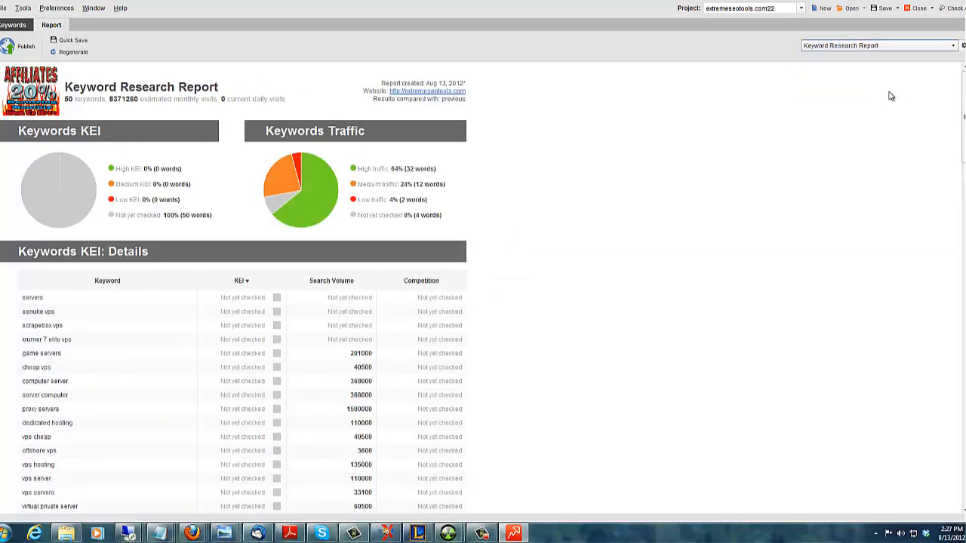
scroll(down, 3)
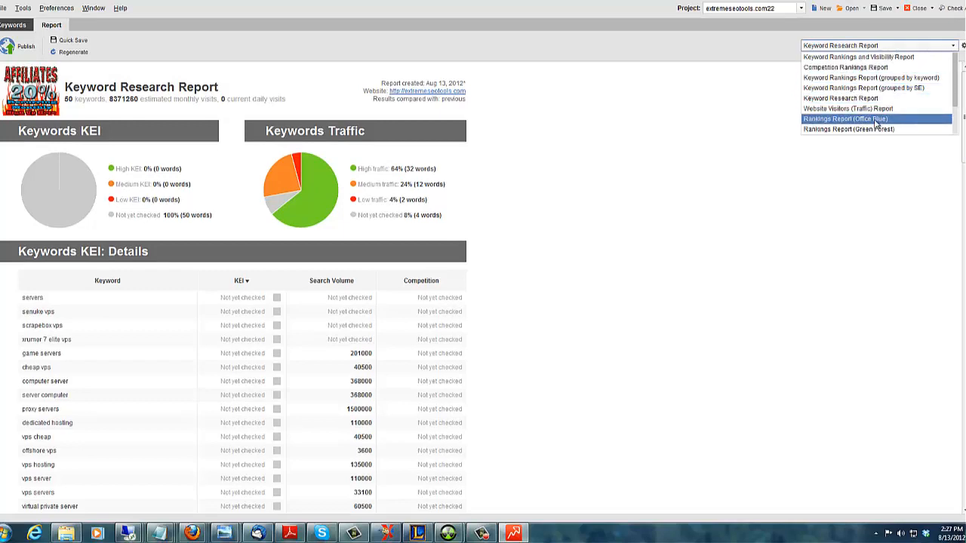
click(845, 117)
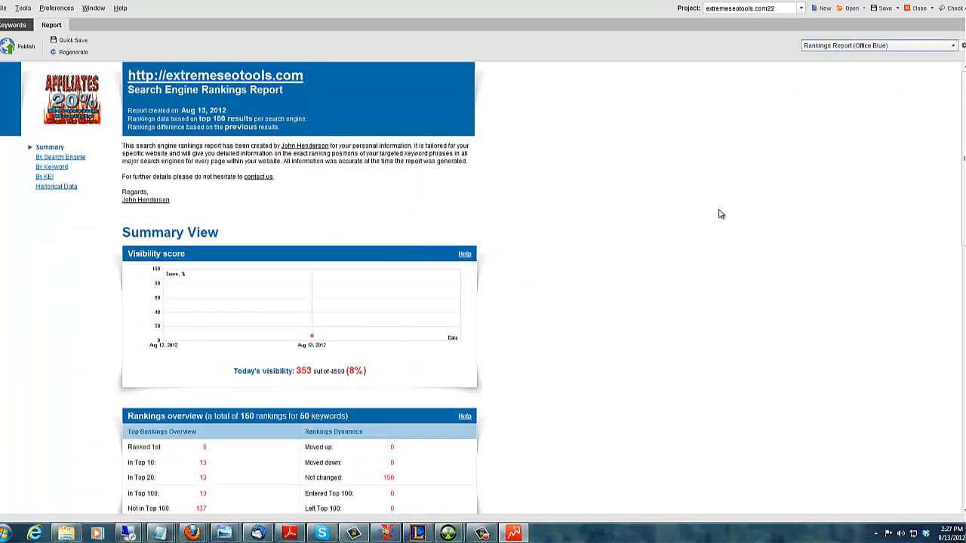
scroll(down, 3)
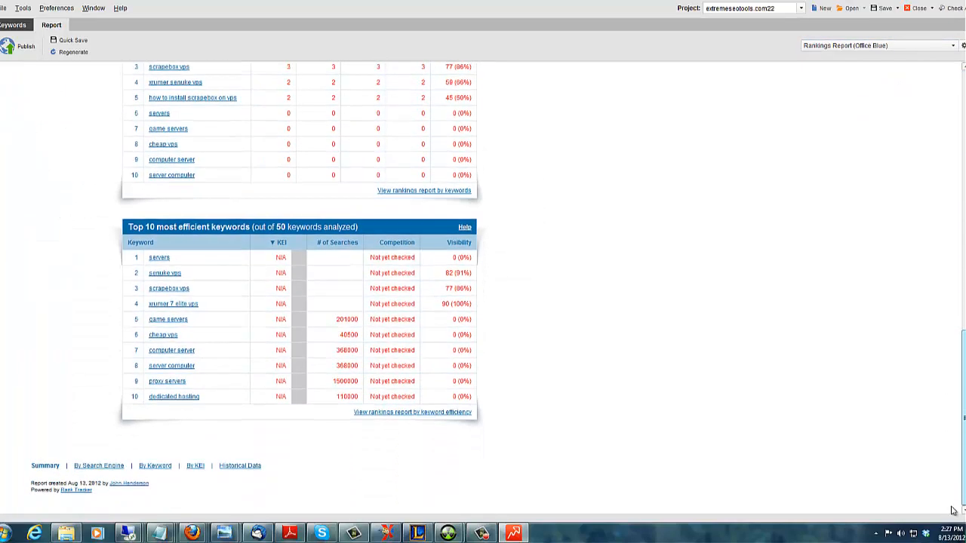
mouse_move(780, 320)
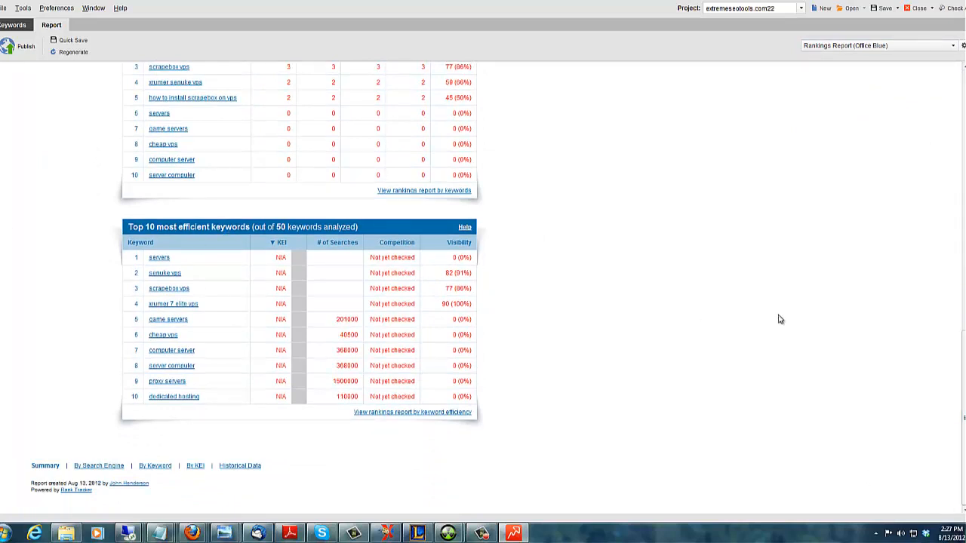
mouse_move(771, 318)
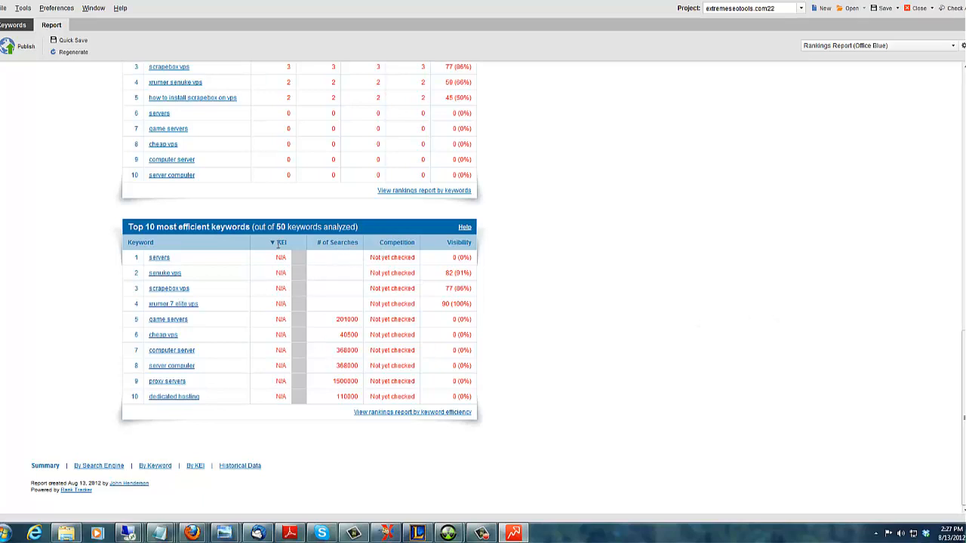
Step: Update KEI for all keywords in the project and finish the completed update
click(12, 24)
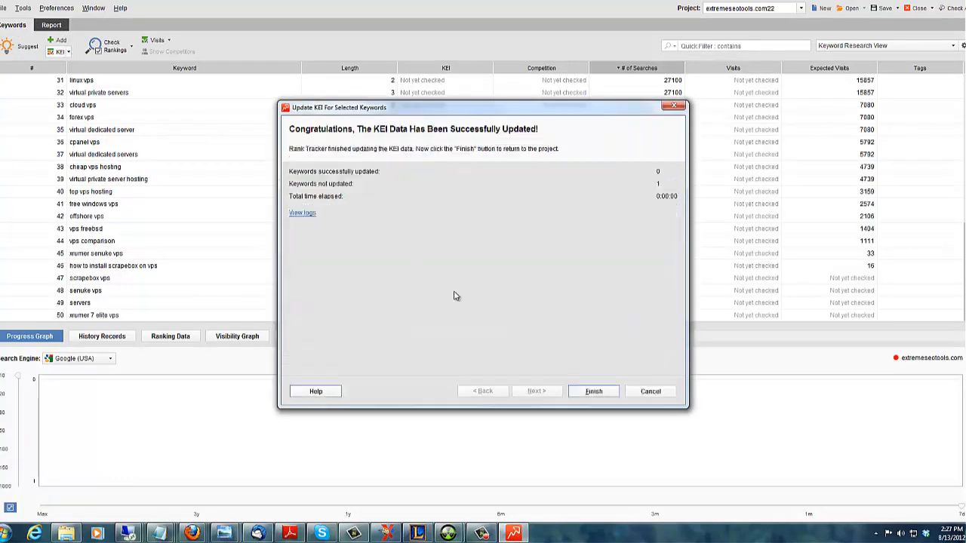
click(593, 391)
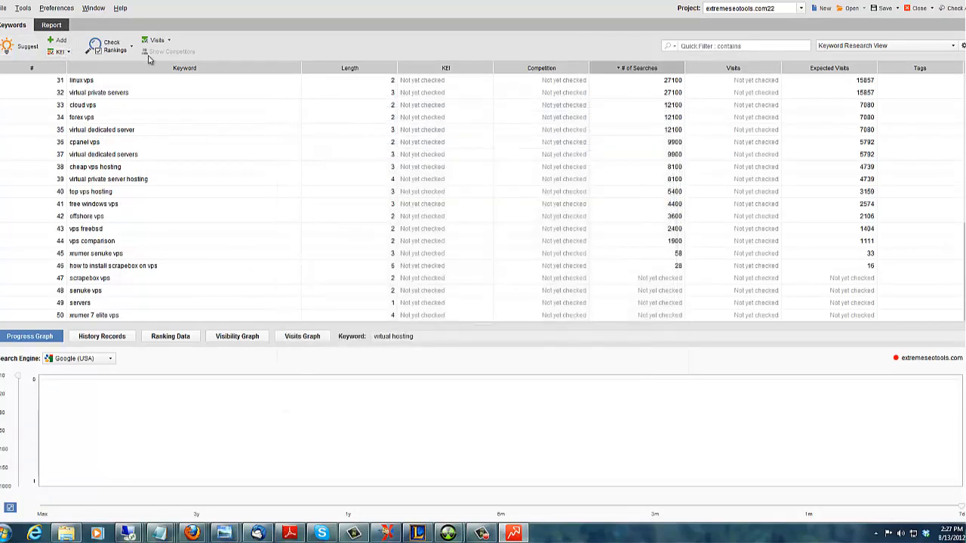
click(57, 51)
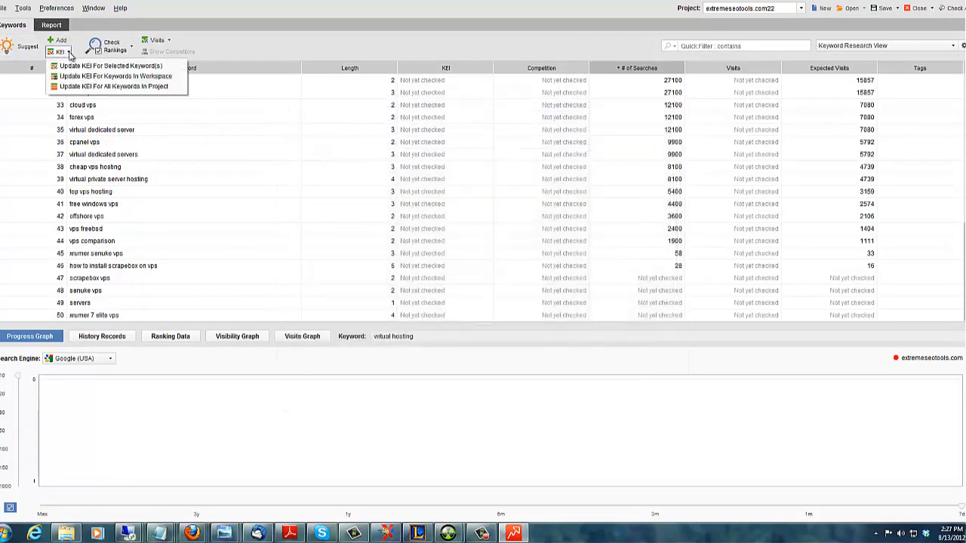
click(111, 84)
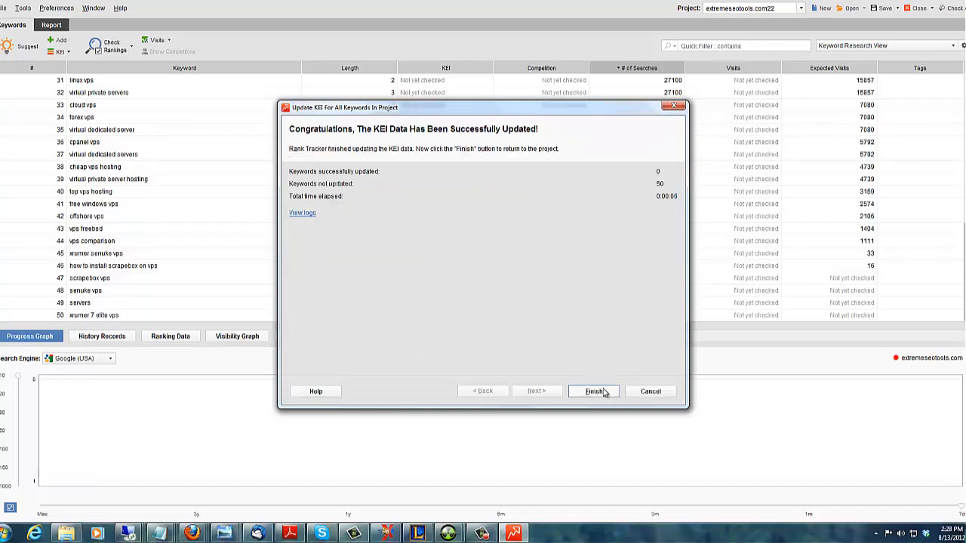
click(595, 391)
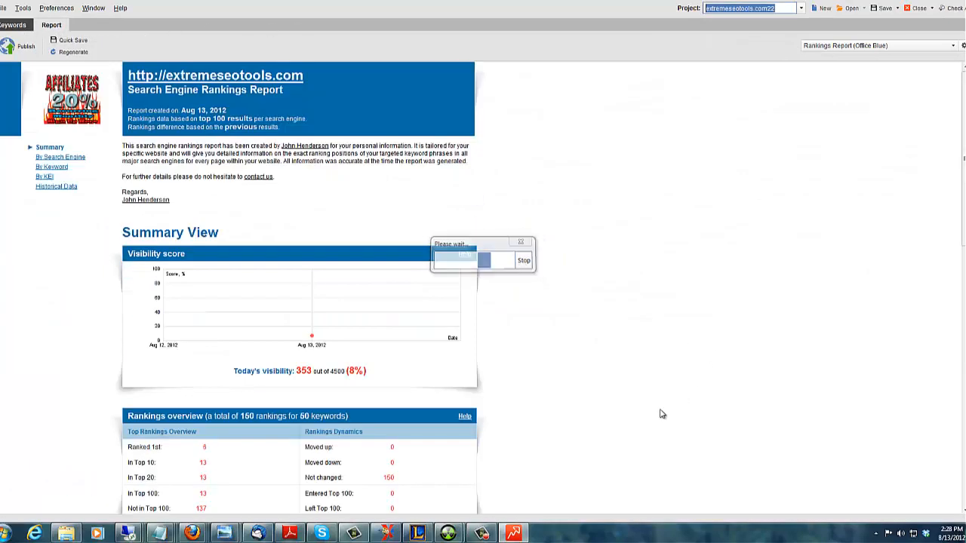
scroll(down, 3)
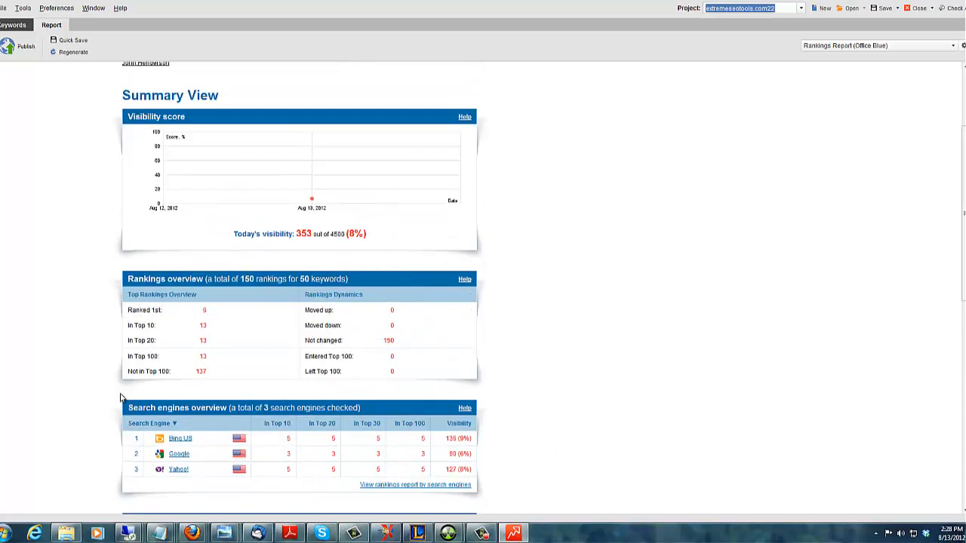
mouse_move(194, 338)
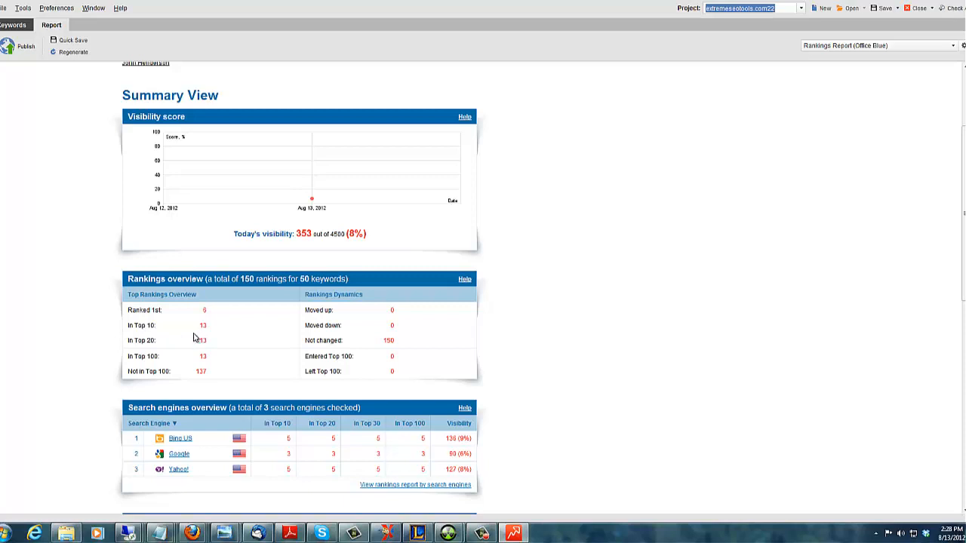
mouse_move(140, 338)
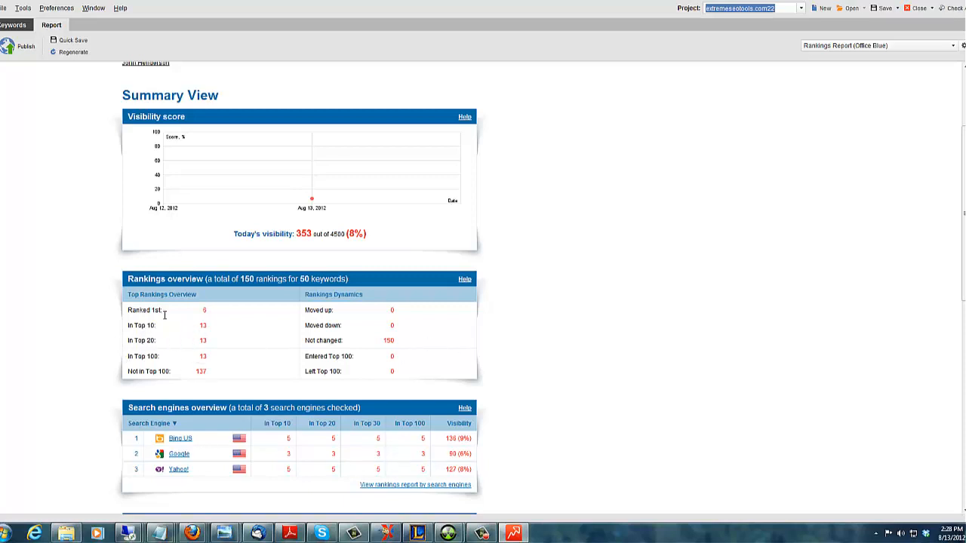
mouse_move(780, 341)
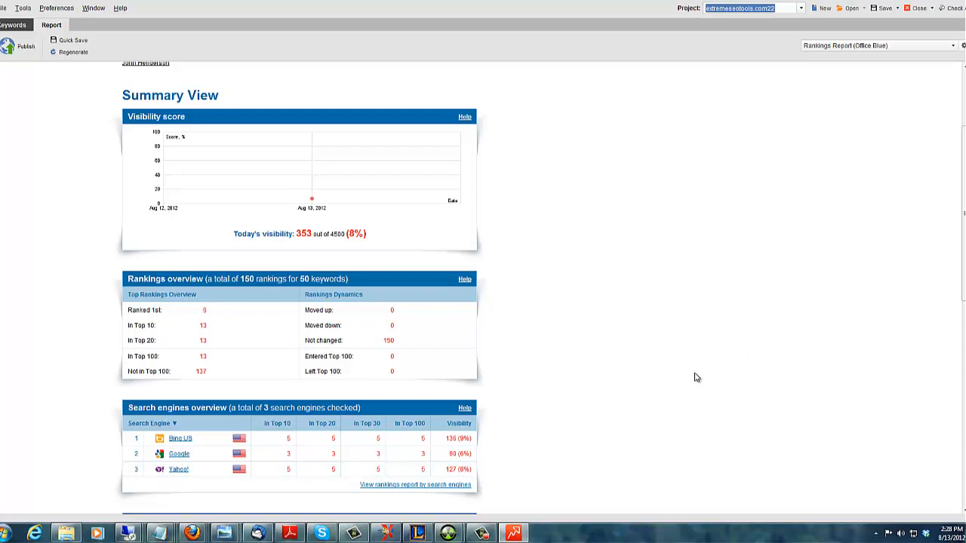
scroll(down, 3)
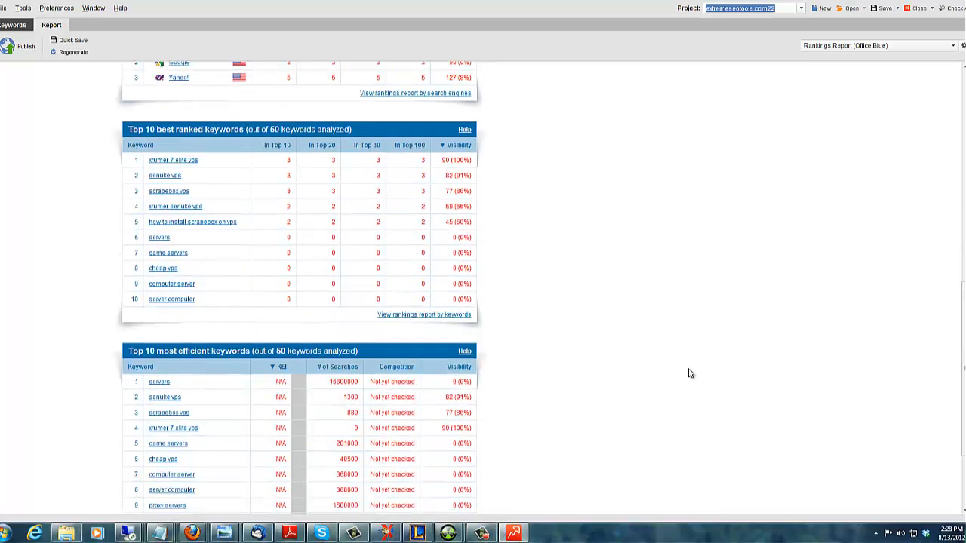
scroll(down, 3)
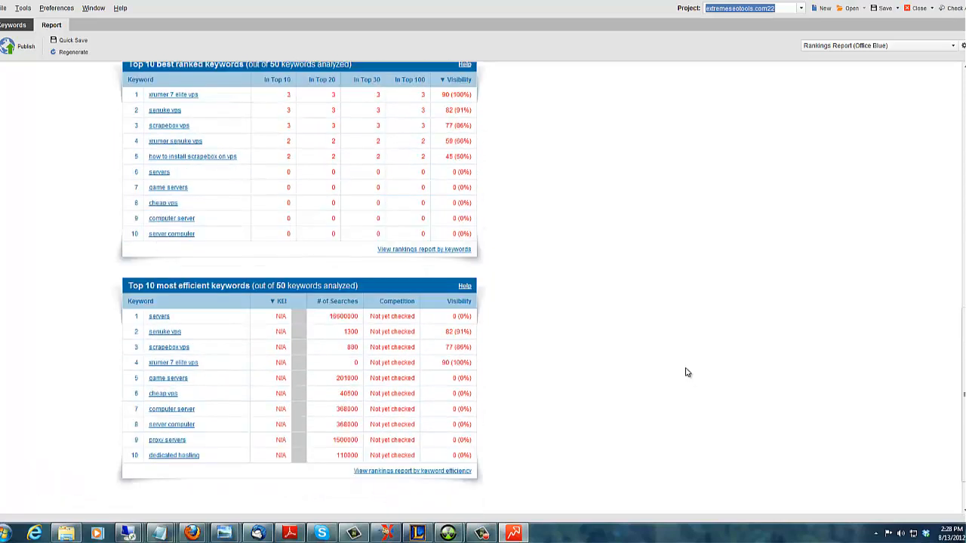
scroll(down, 3)
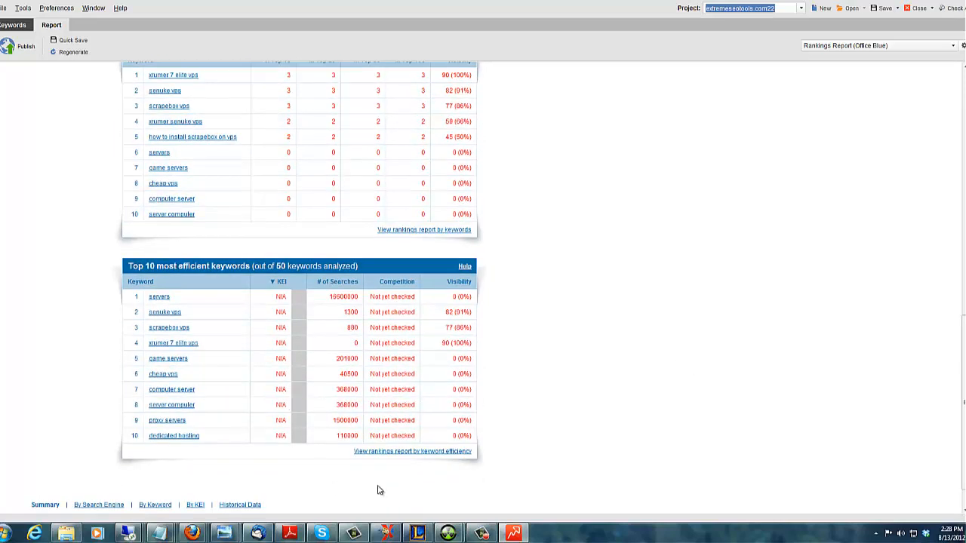
mouse_move(465, 338)
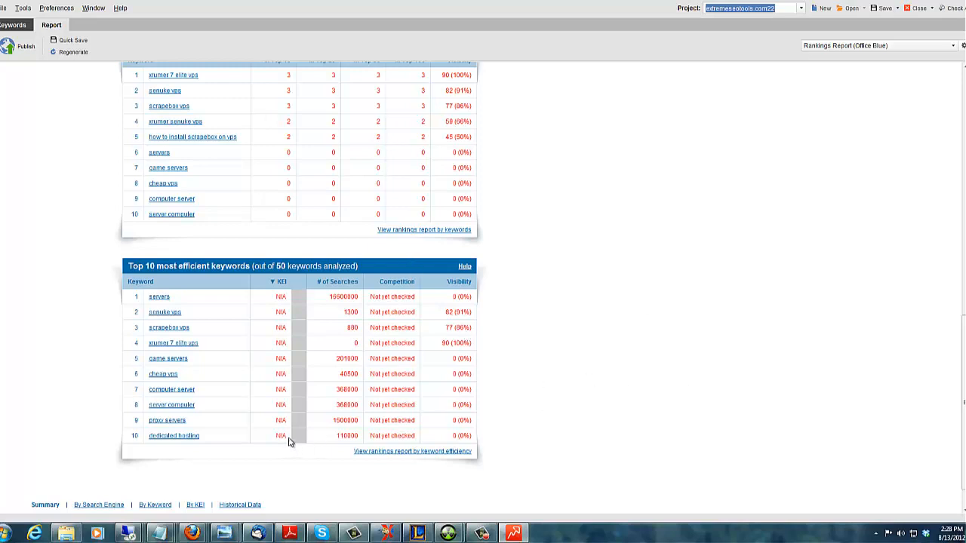
mouse_move(550, 398)
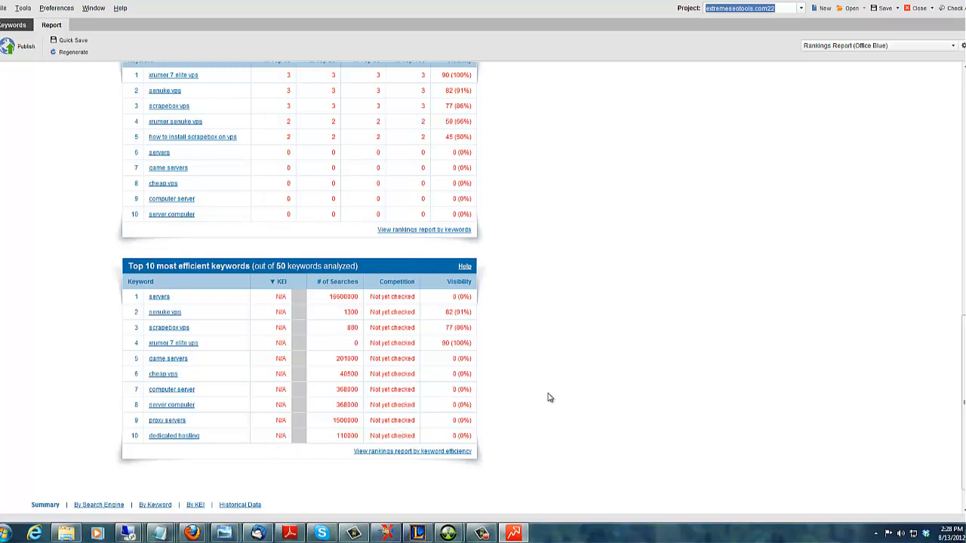
mouse_move(226, 381)
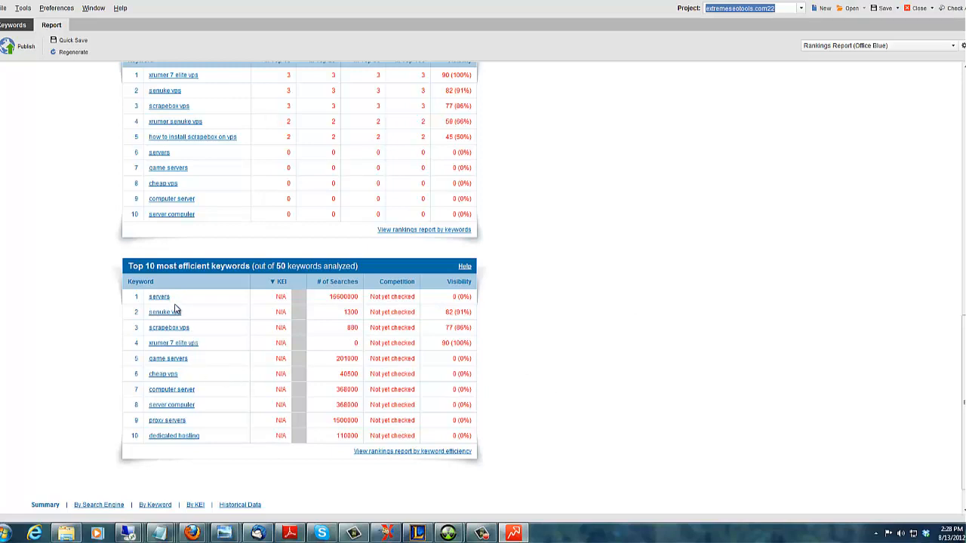
mouse_move(655, 408)
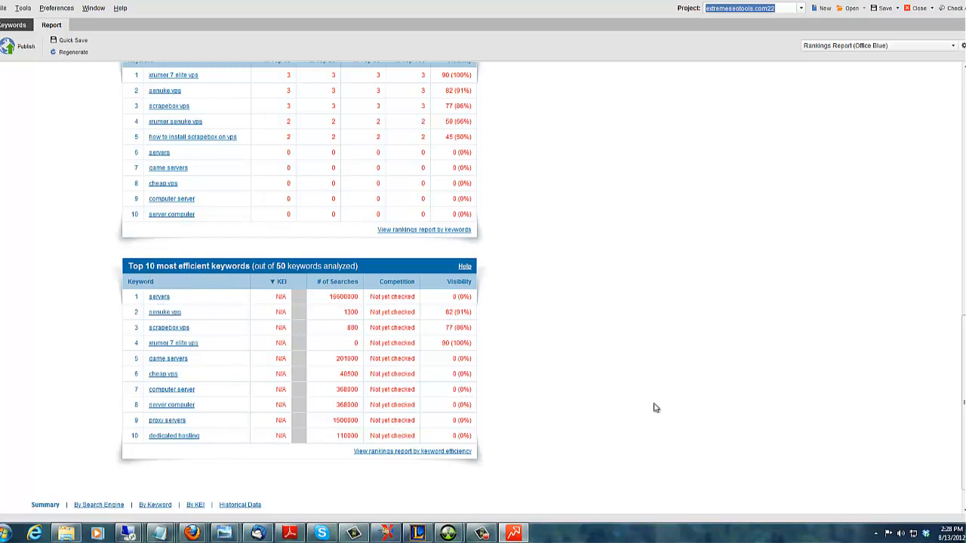
mouse_move(804, 397)
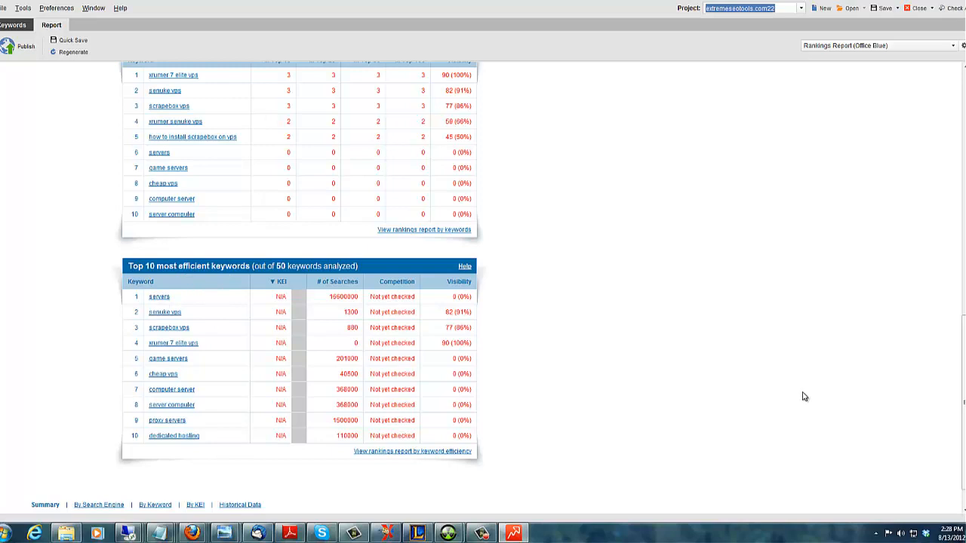
mouse_move(169, 311)
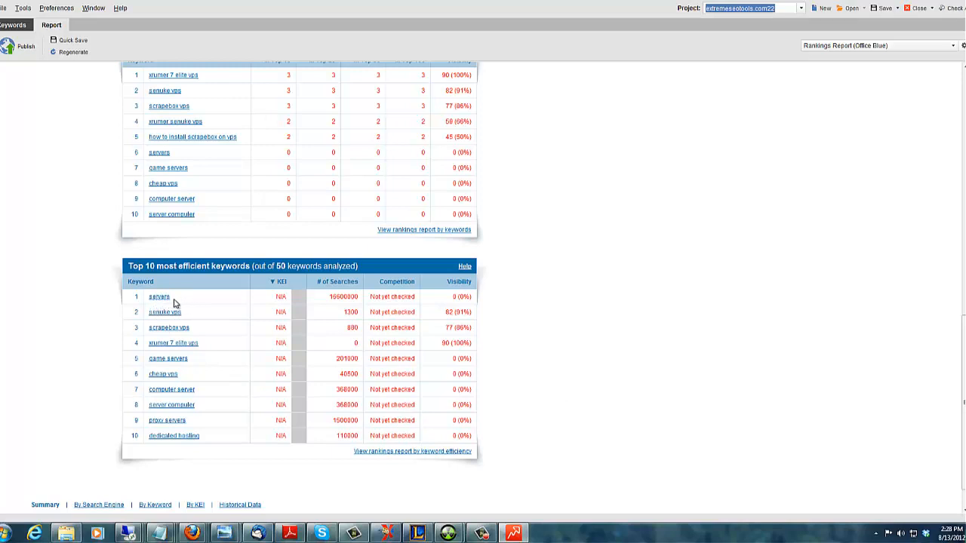
mouse_move(730, 377)
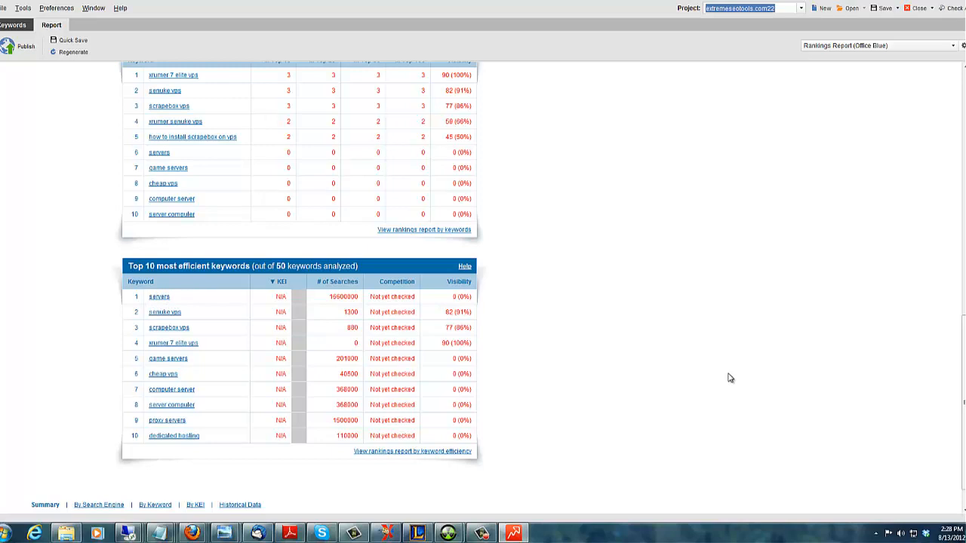
mouse_move(741, 358)
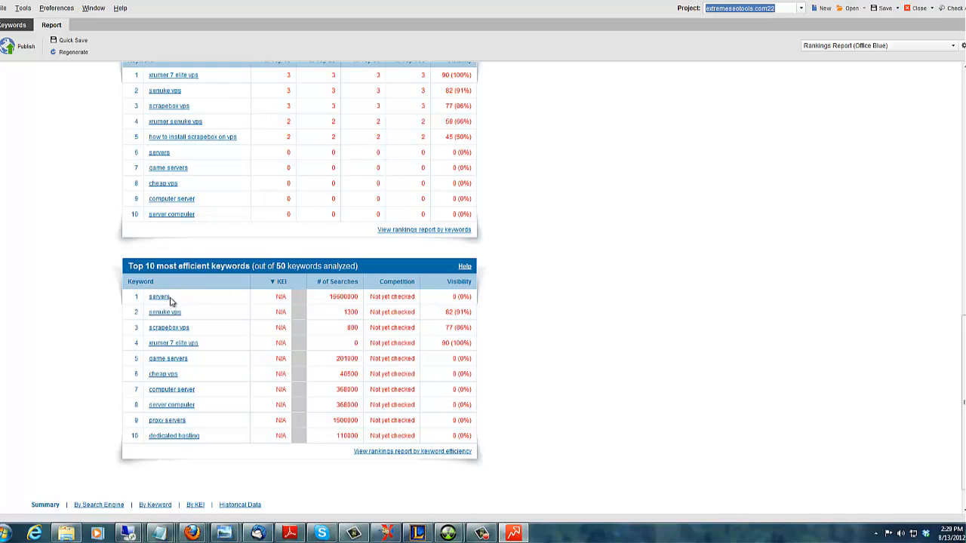
mouse_move(628, 372)
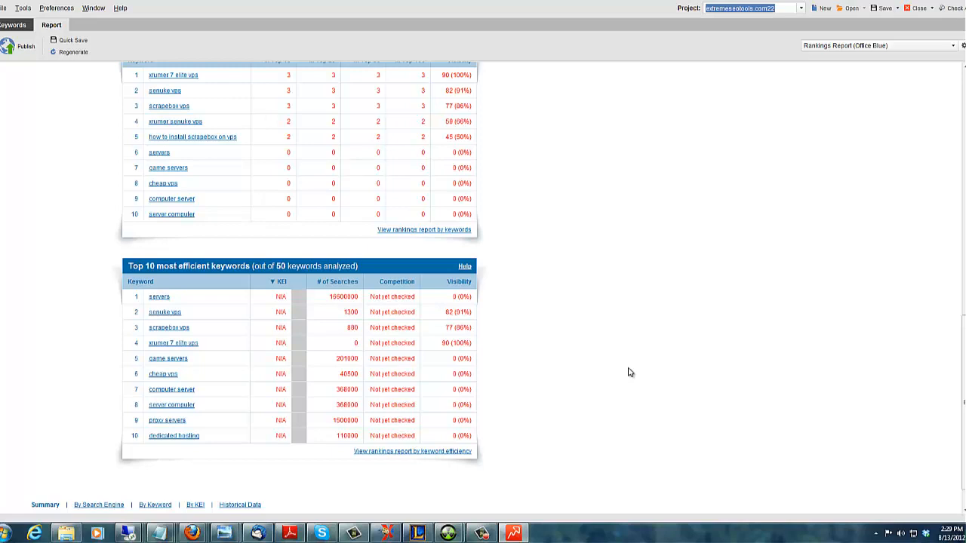
mouse_move(616, 335)
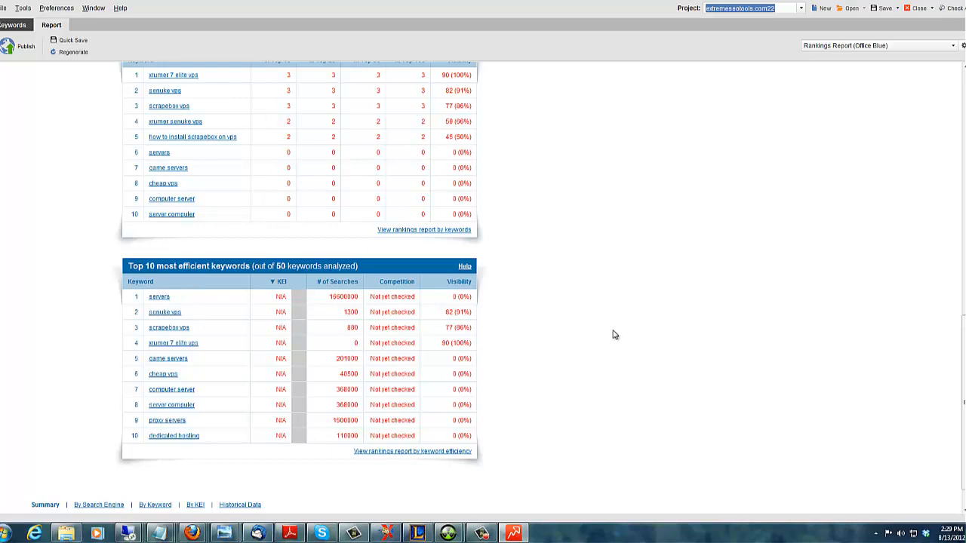
mouse_move(614, 335)
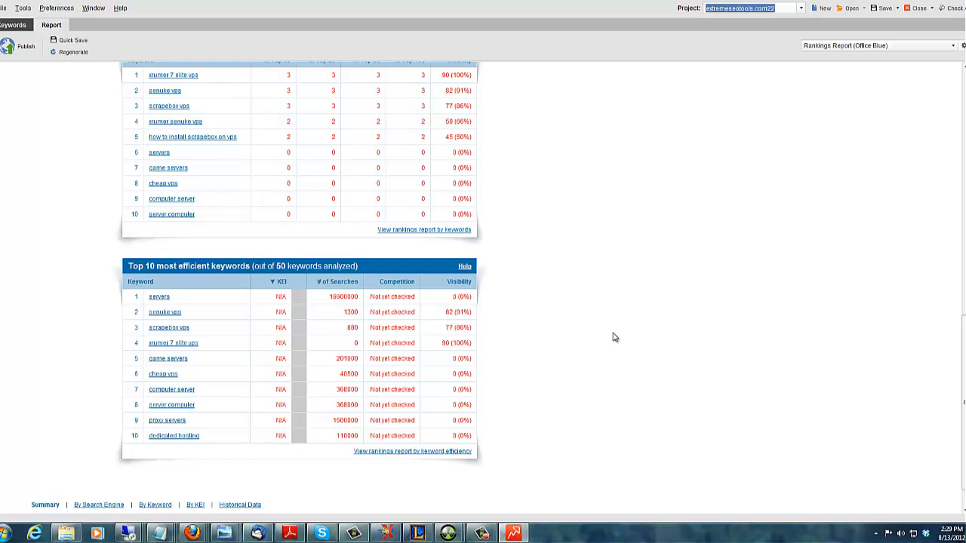
mouse_move(622, 335)
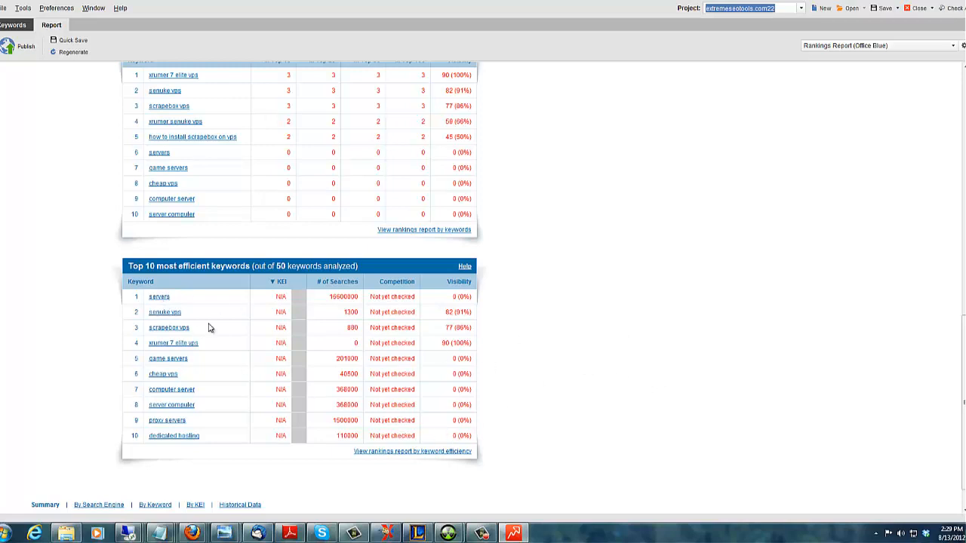
mouse_move(216, 375)
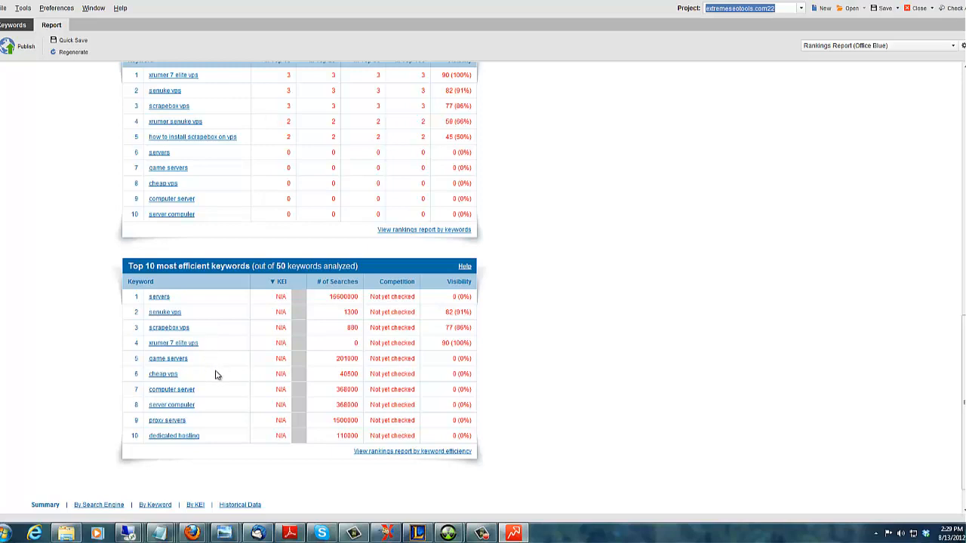
mouse_move(583, 338)
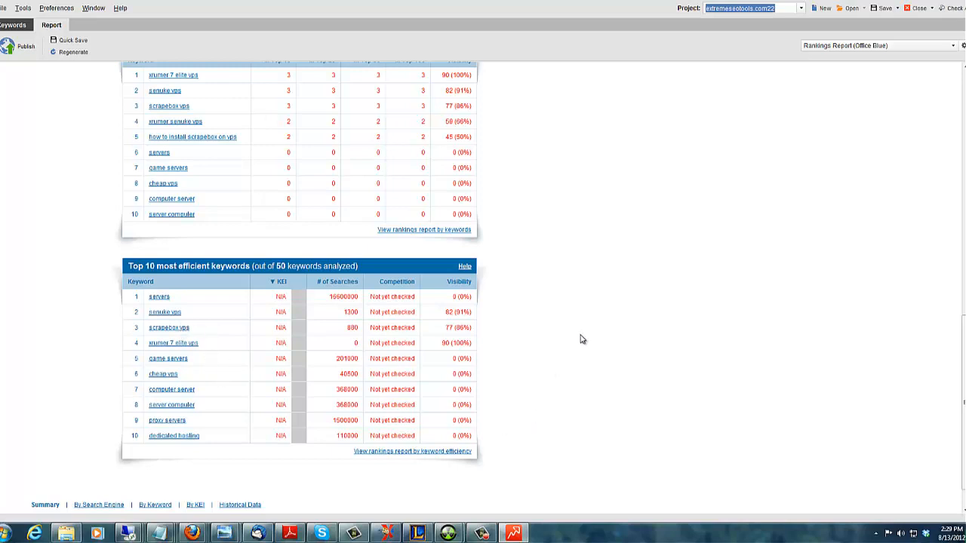
mouse_move(673, 357)
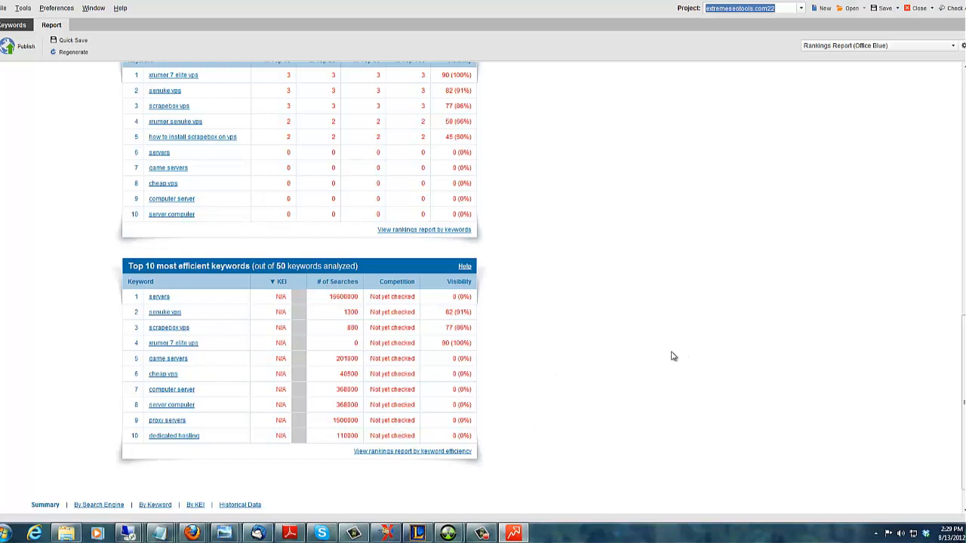
mouse_move(230, 323)
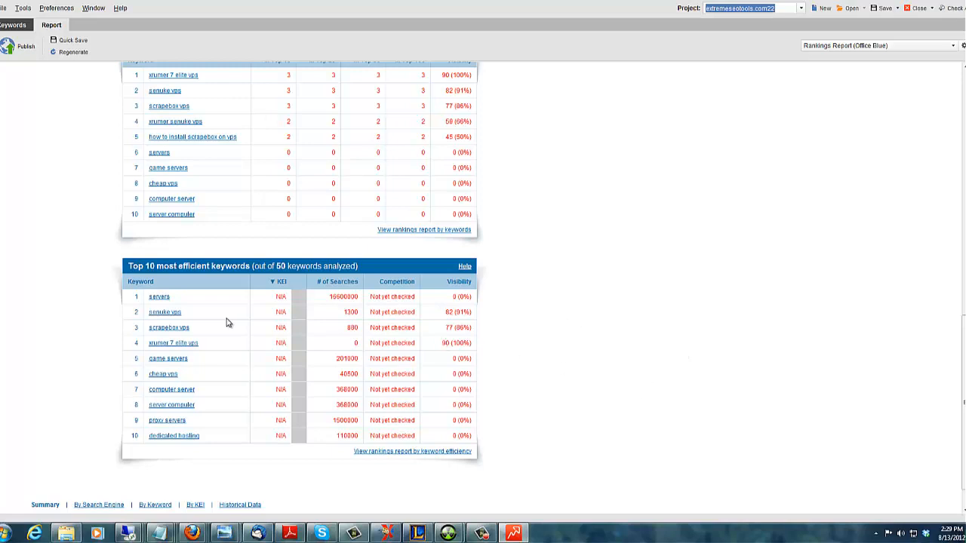
mouse_move(638, 371)
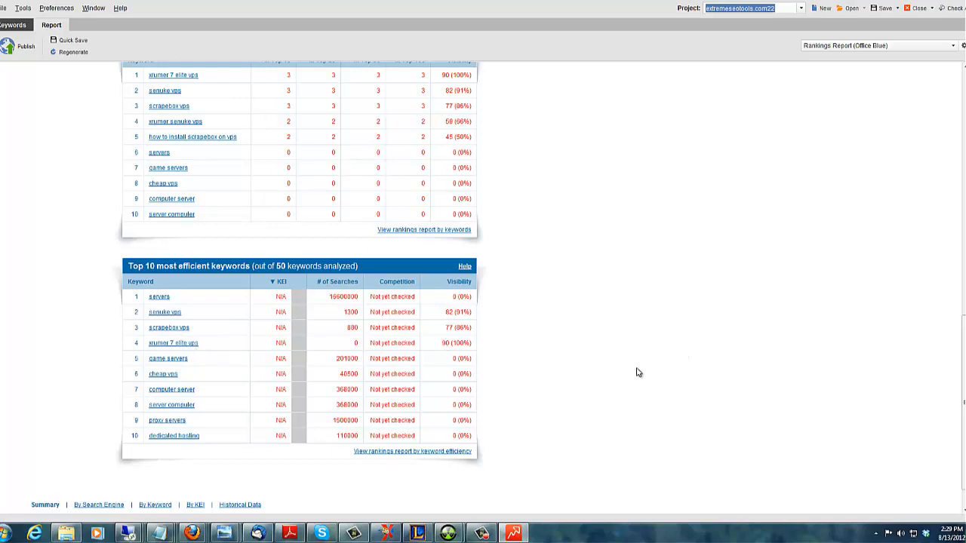
mouse_move(214, 370)
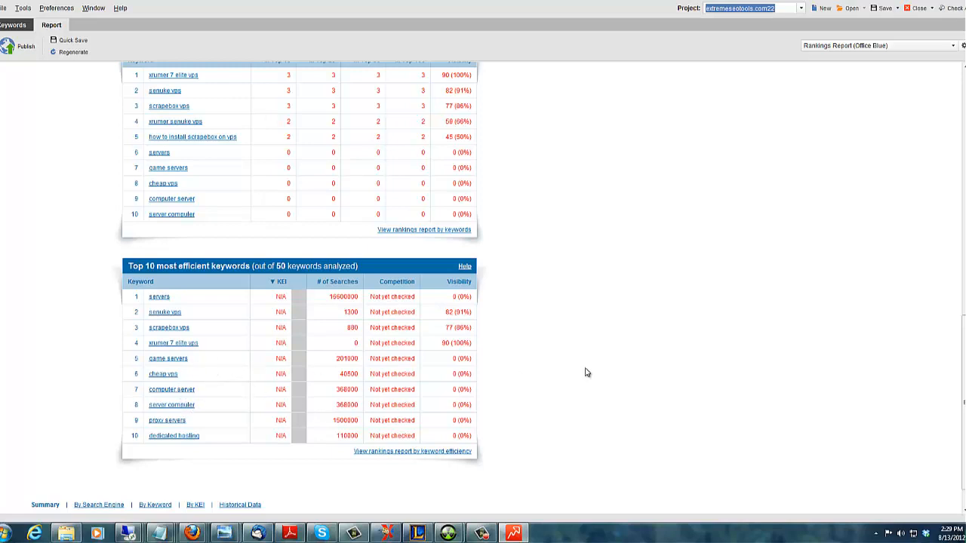
mouse_move(597, 344)
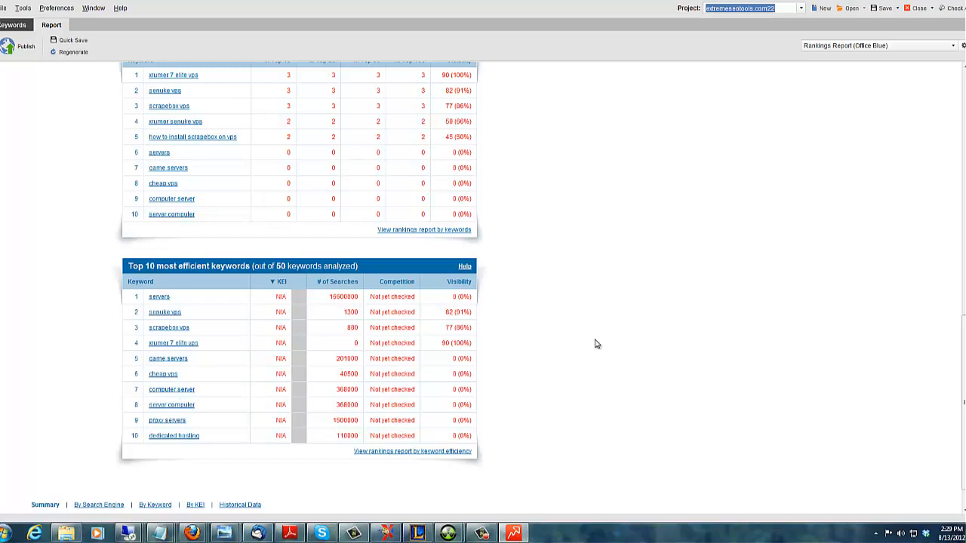
mouse_move(603, 391)
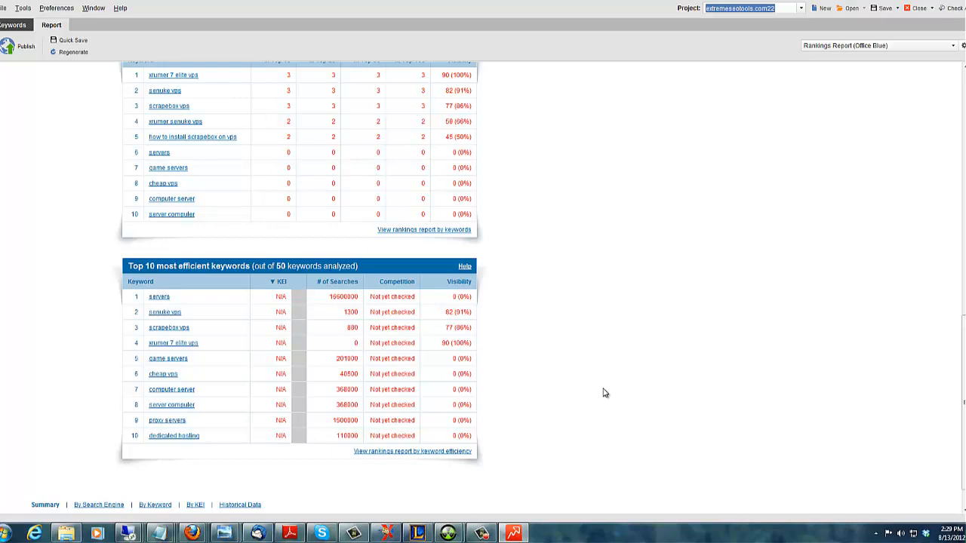
mouse_move(593, 386)
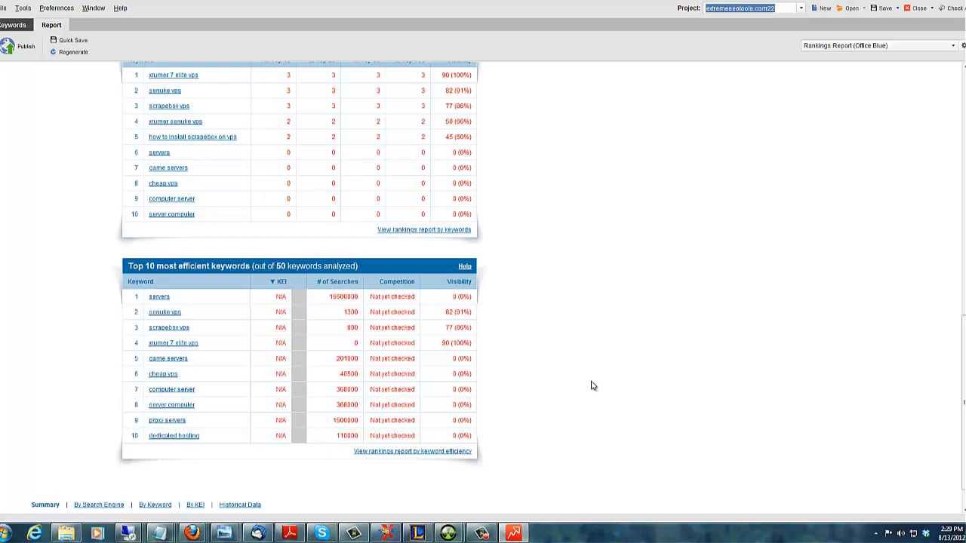
mouse_move(601, 386)
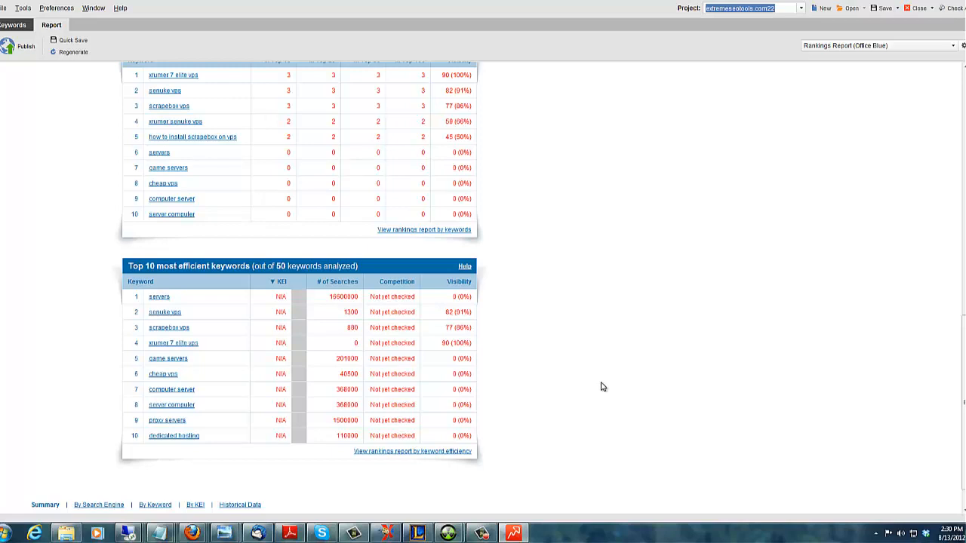
mouse_move(607, 387)
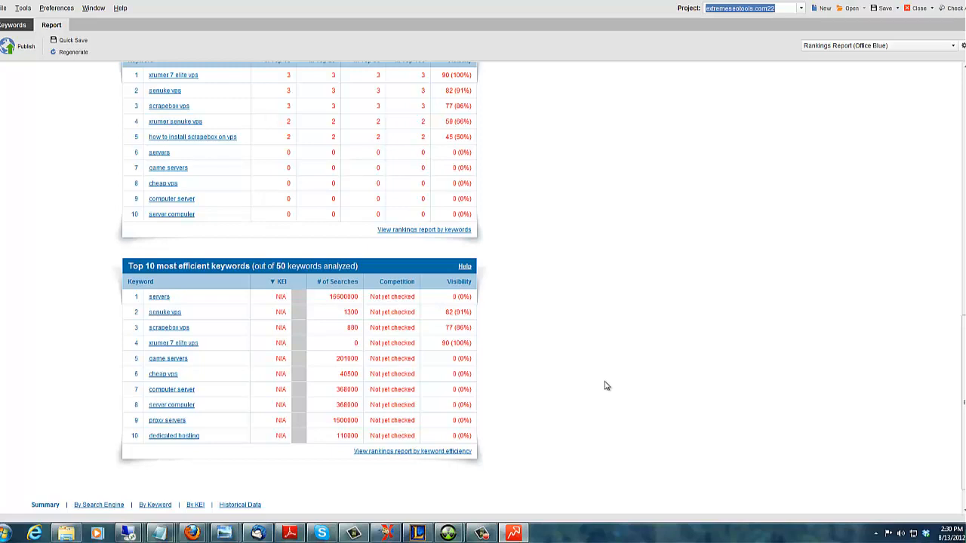
mouse_move(640, 383)
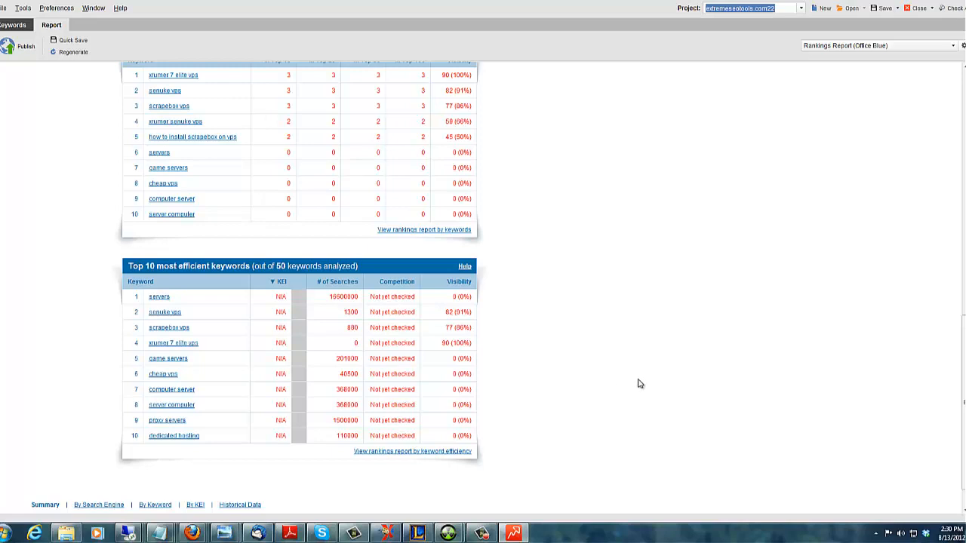
mouse_move(625, 371)
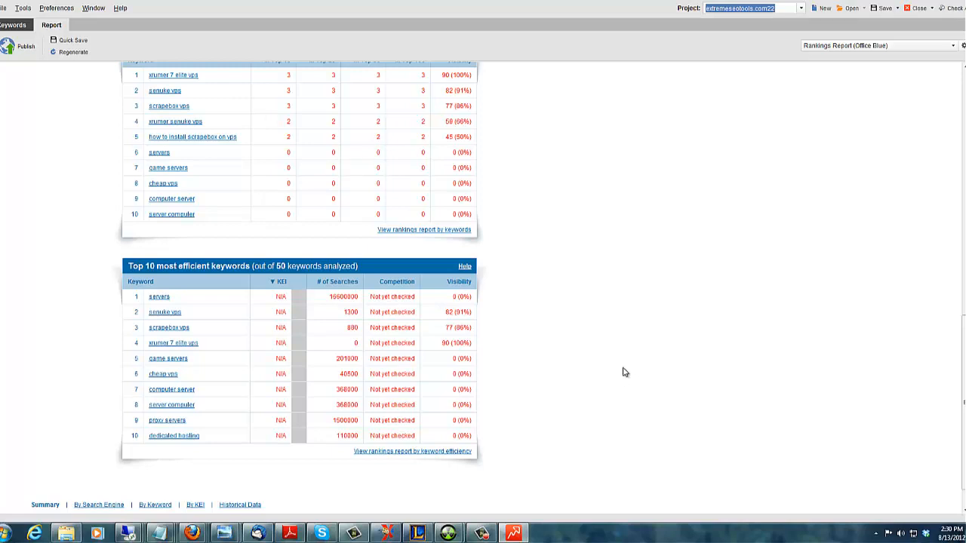
mouse_move(658, 386)
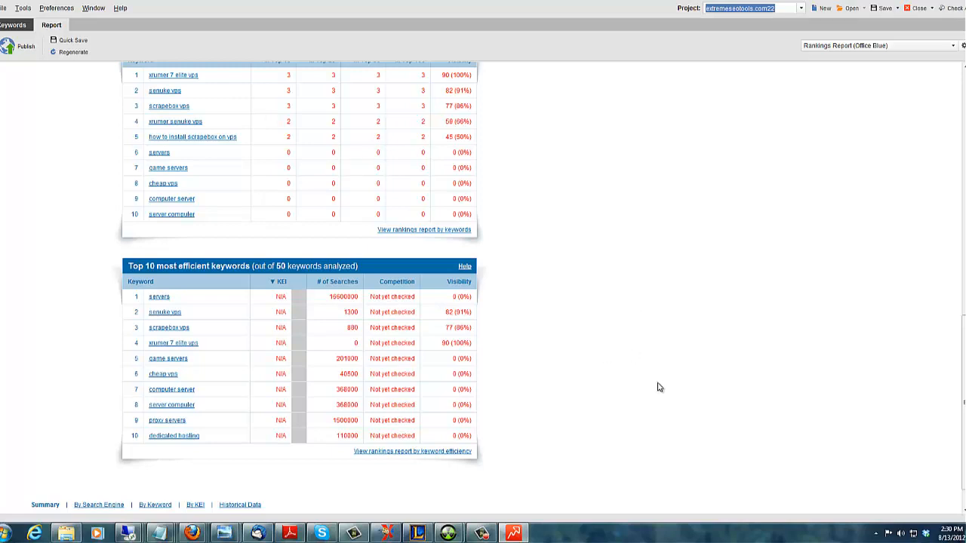
mouse_move(637, 386)
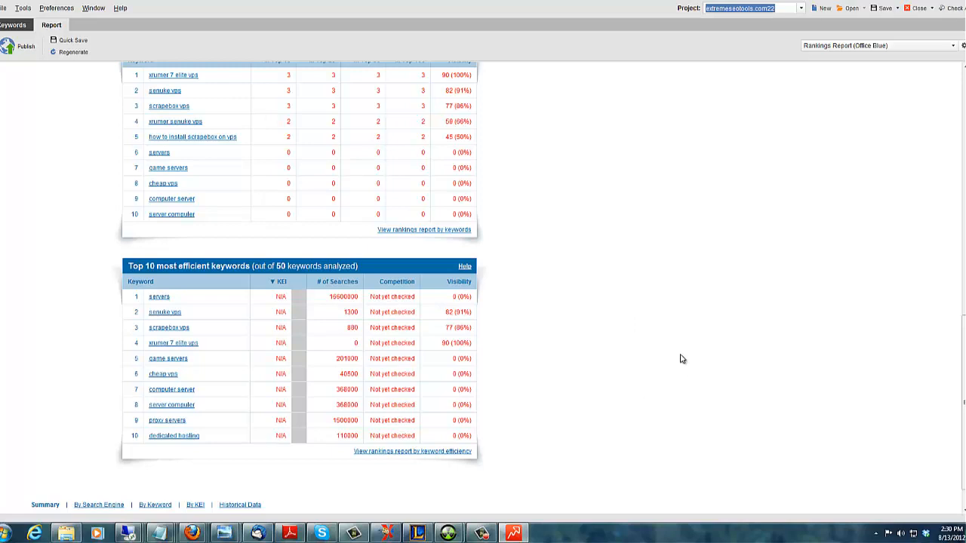
mouse_move(645, 346)
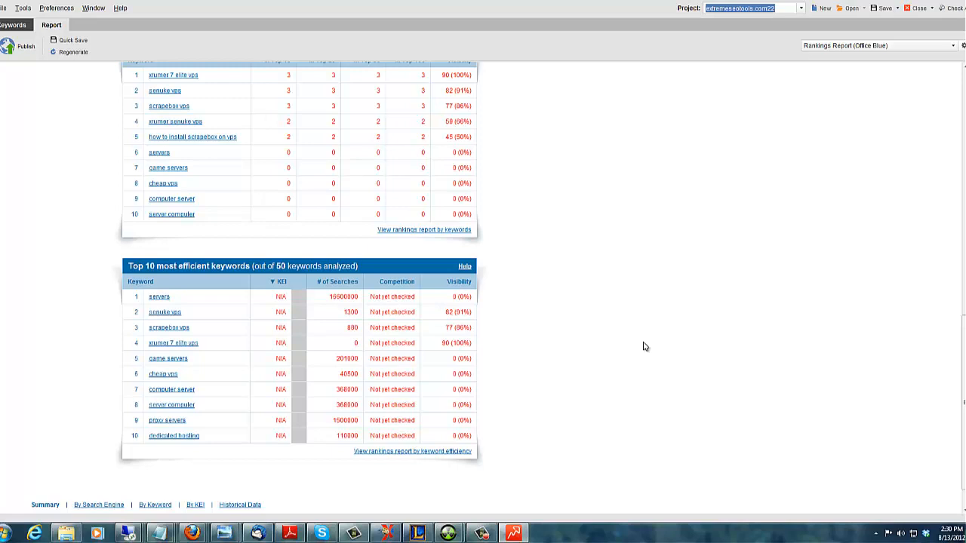
mouse_move(694, 361)
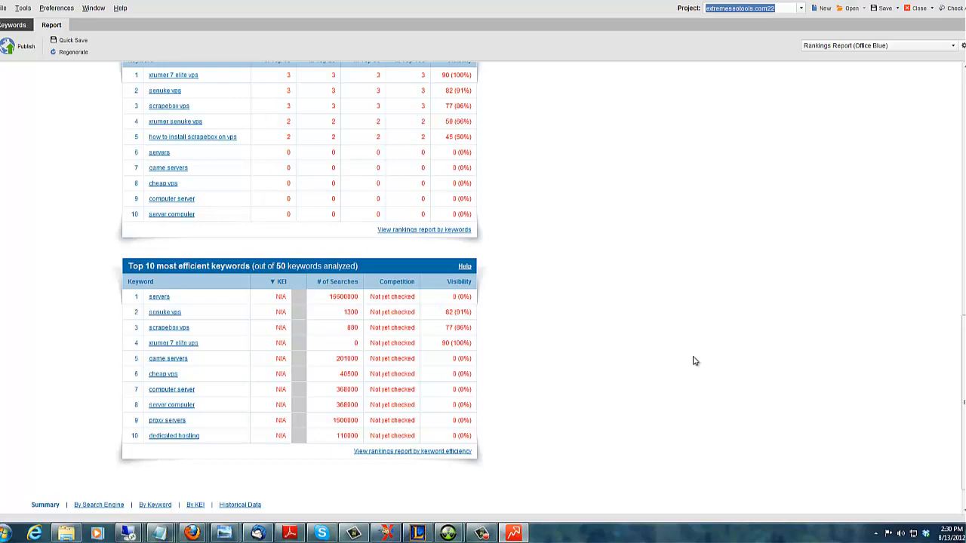
mouse_move(688, 350)
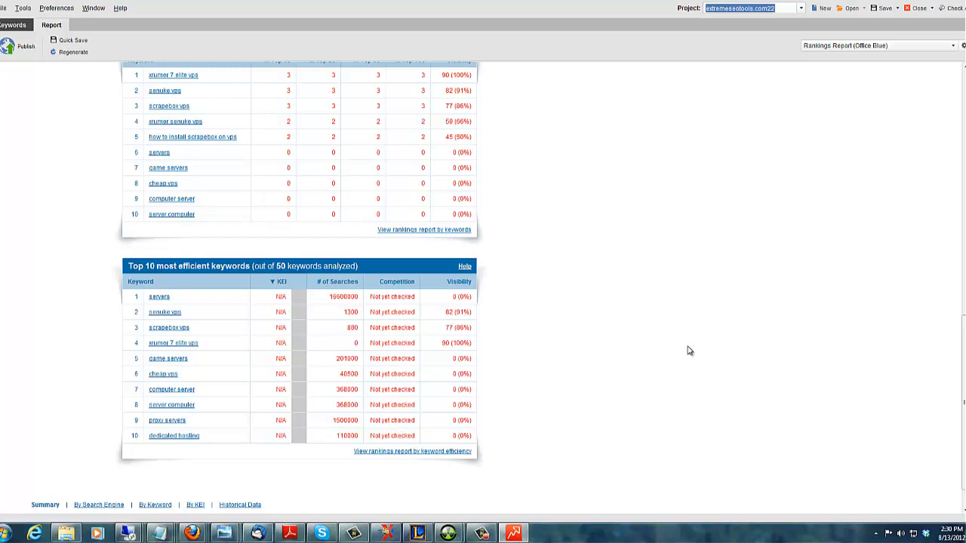
mouse_move(688, 347)
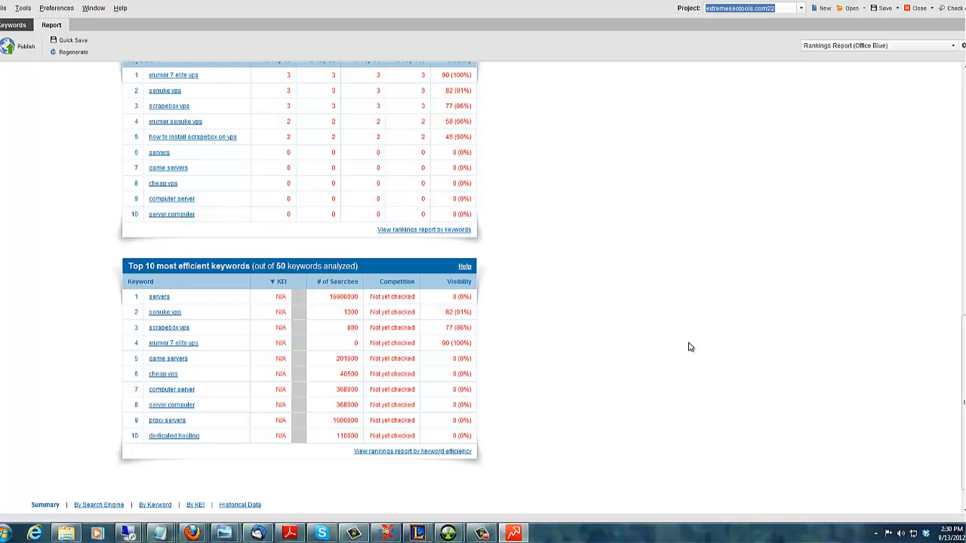
mouse_move(682, 329)
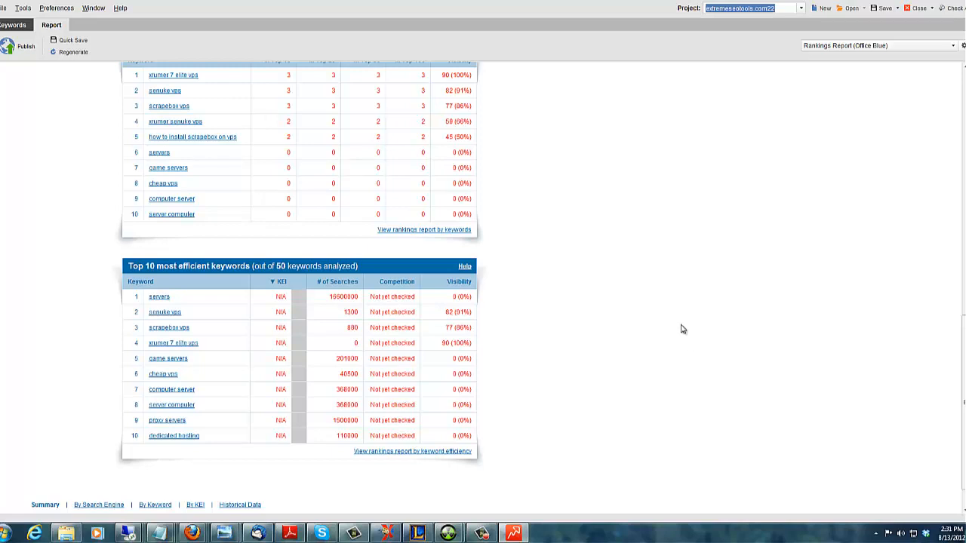
mouse_move(673, 335)
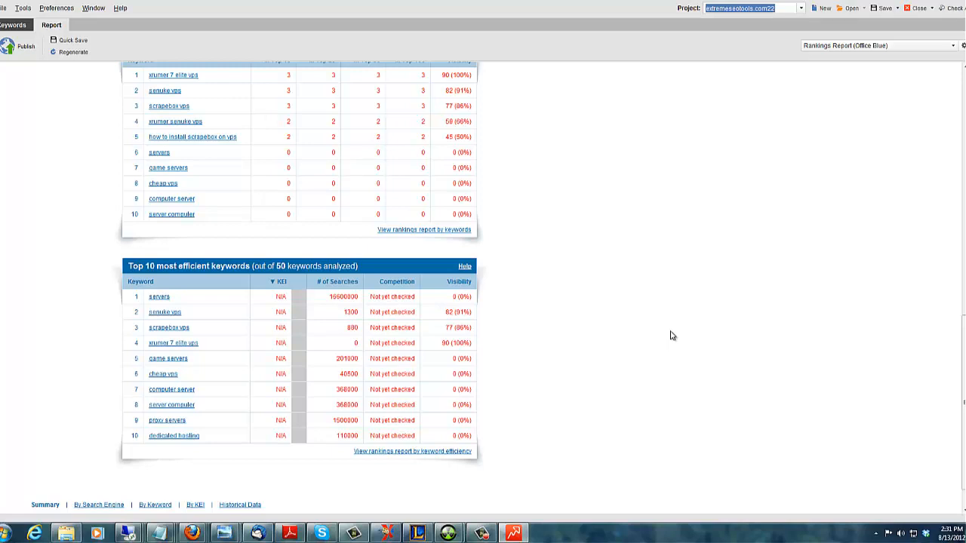
mouse_move(676, 305)
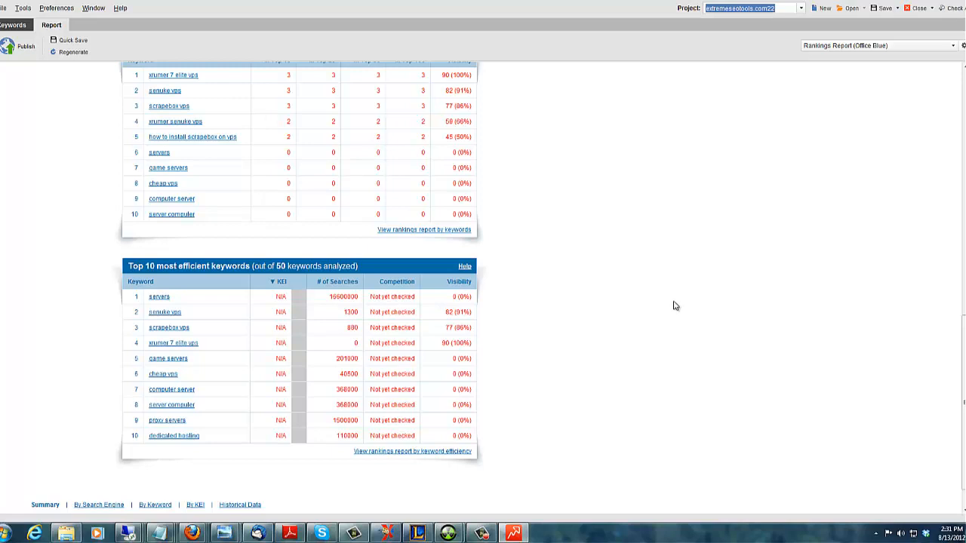
mouse_move(661, 307)
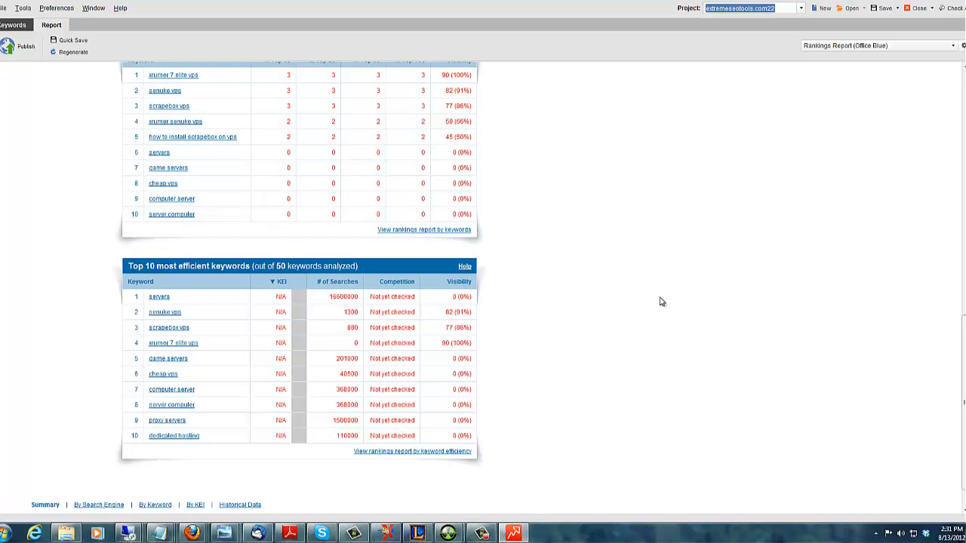
mouse_move(555, 430)
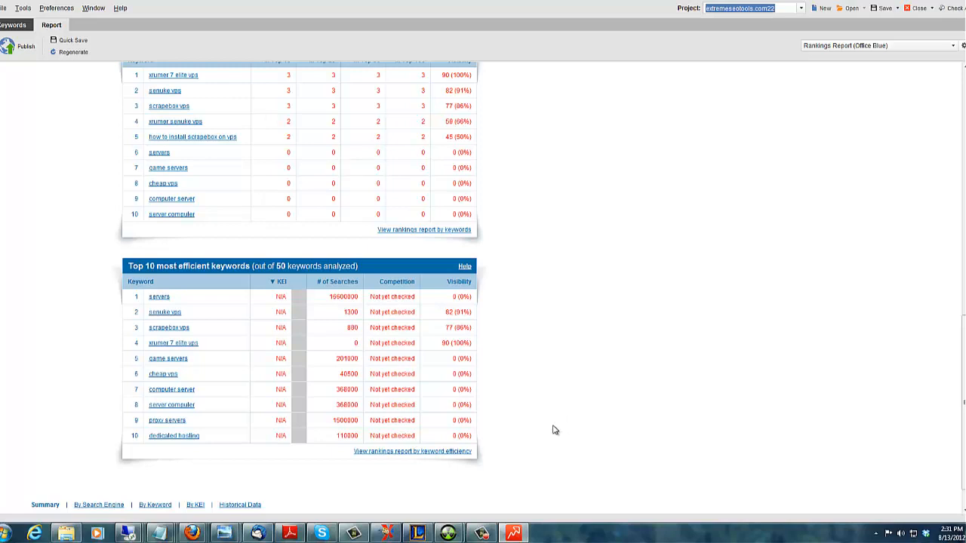
mouse_move(550, 423)
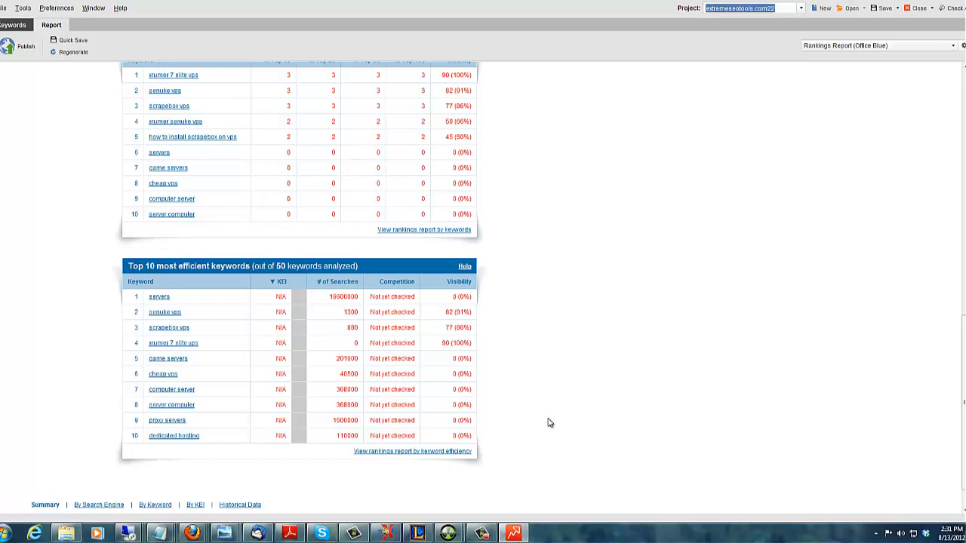
mouse_move(150, 399)
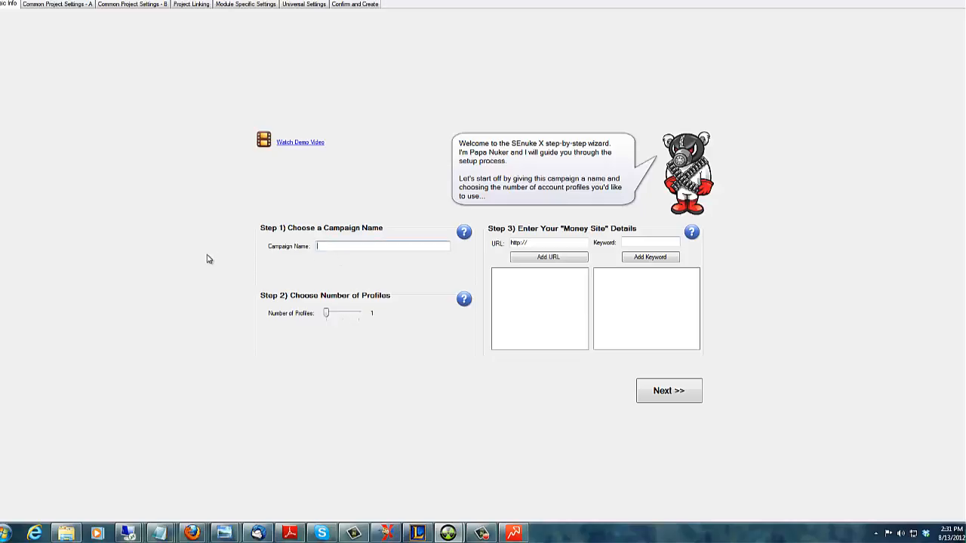
Step: Name the campaign Campaign1 and begin entering the money-site URL containing 'extreme'
text(Cap)
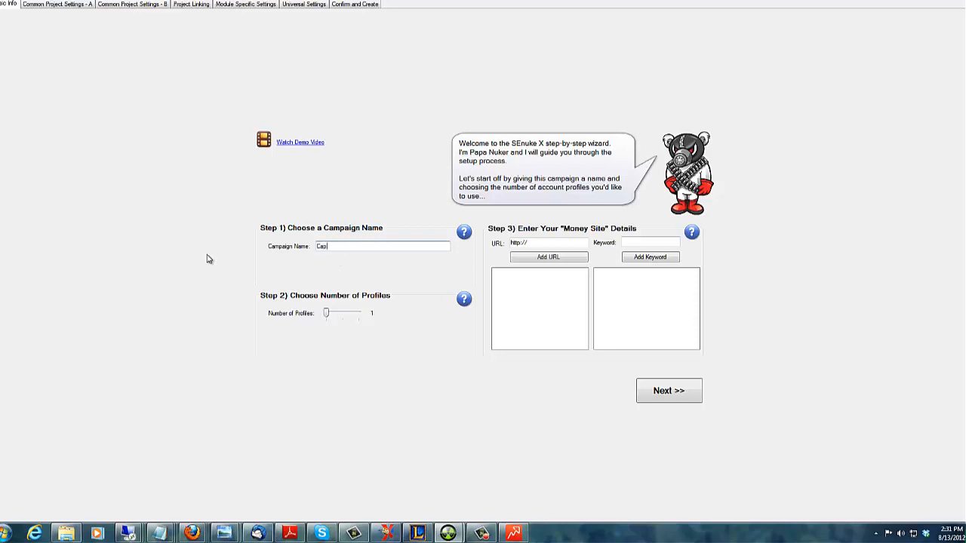
text(Campaign1)
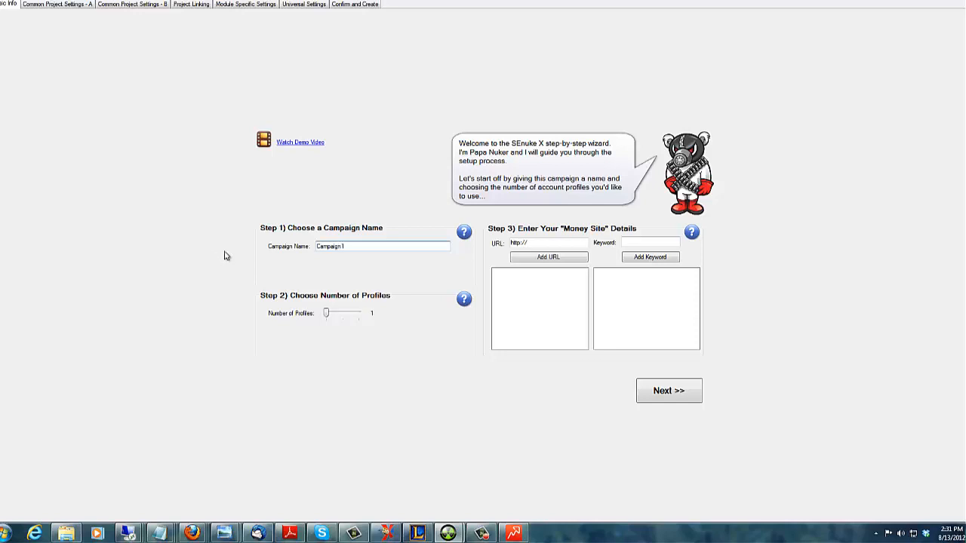
mouse_move(380, 268)
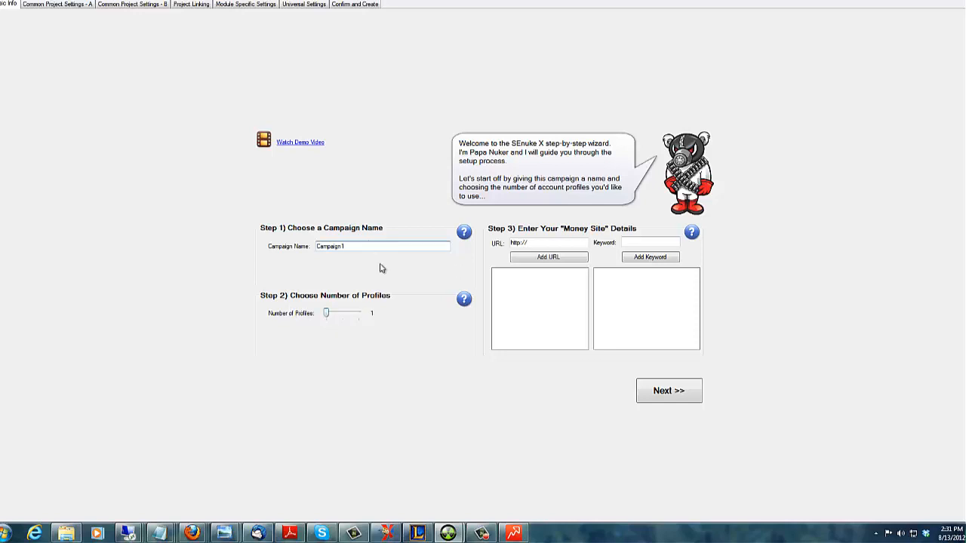
click(383, 245)
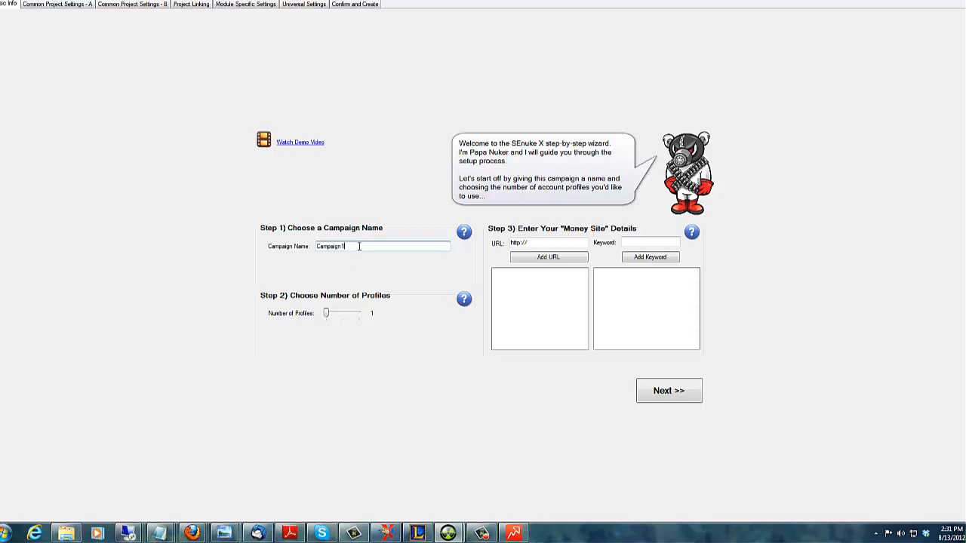
mouse_move(414, 294)
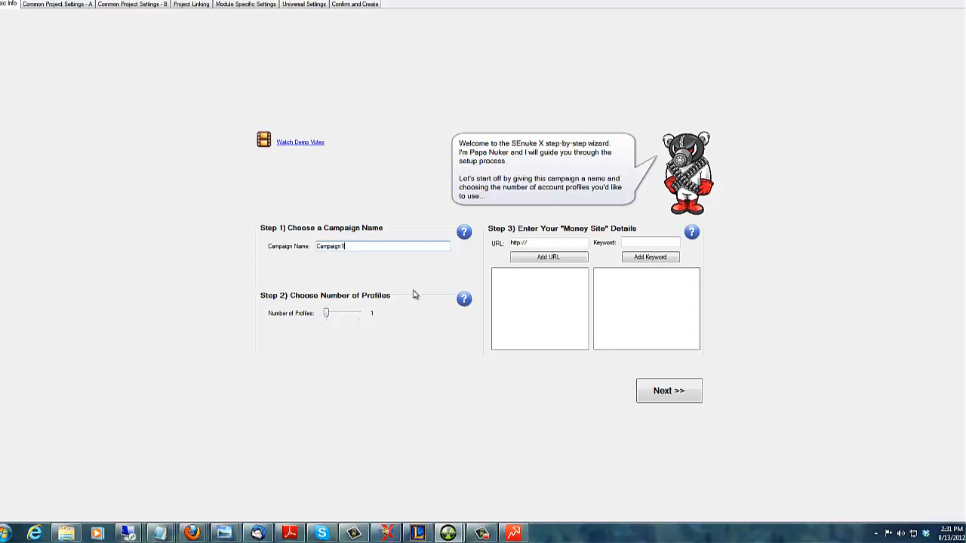
mouse_move(299, 270)
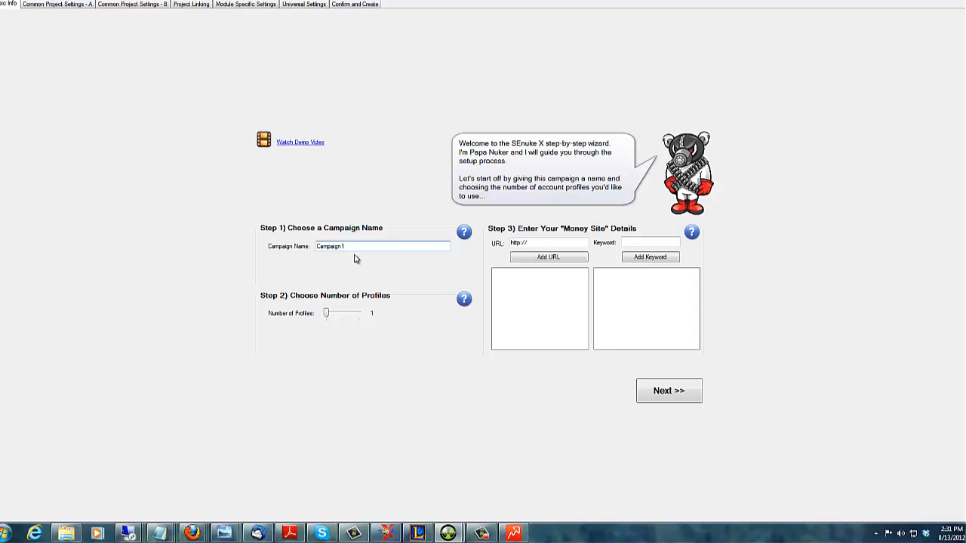
mouse_move(329, 323)
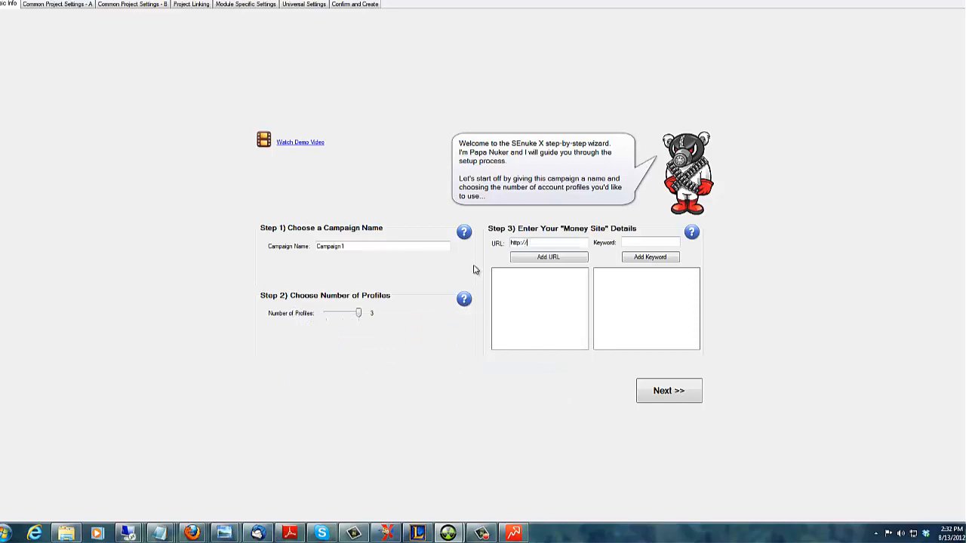
text(extreme)
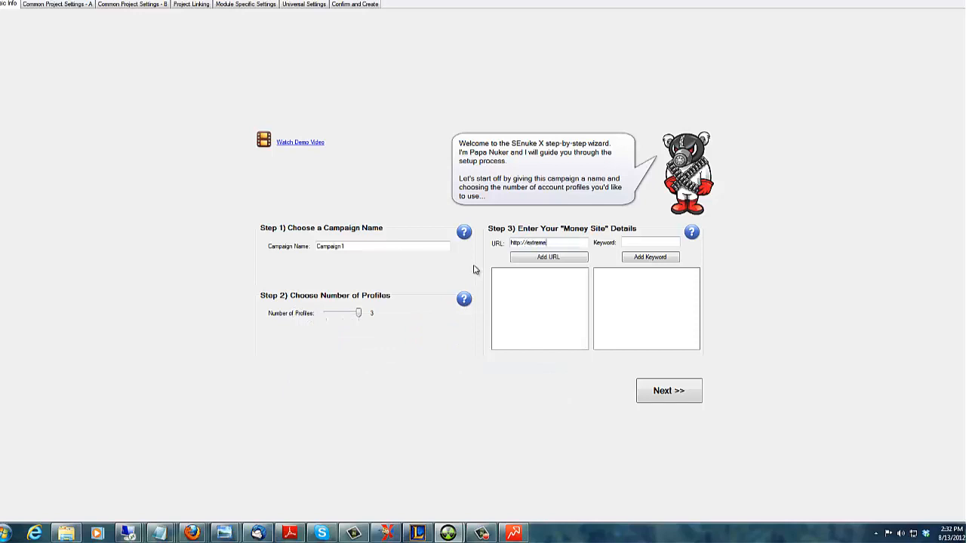
click(549, 257)
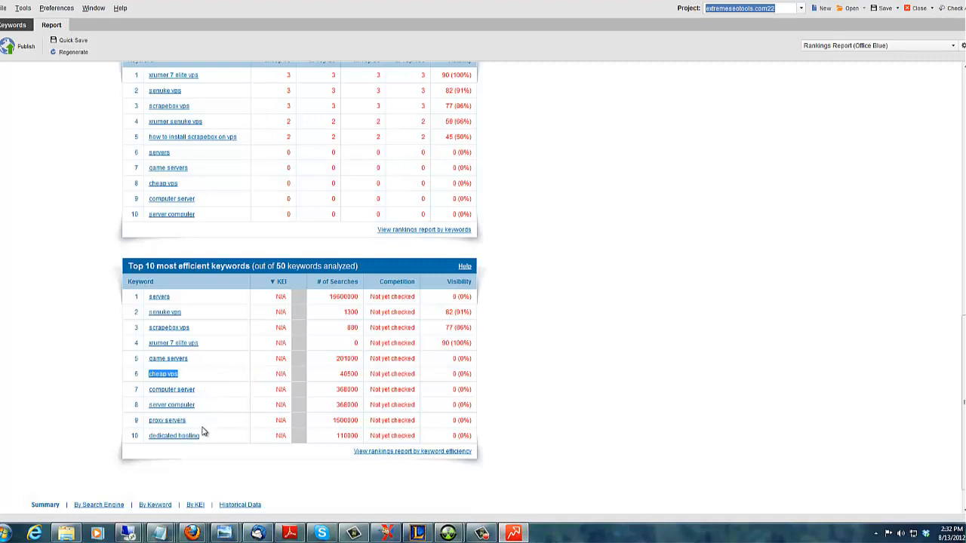
mouse_move(196, 394)
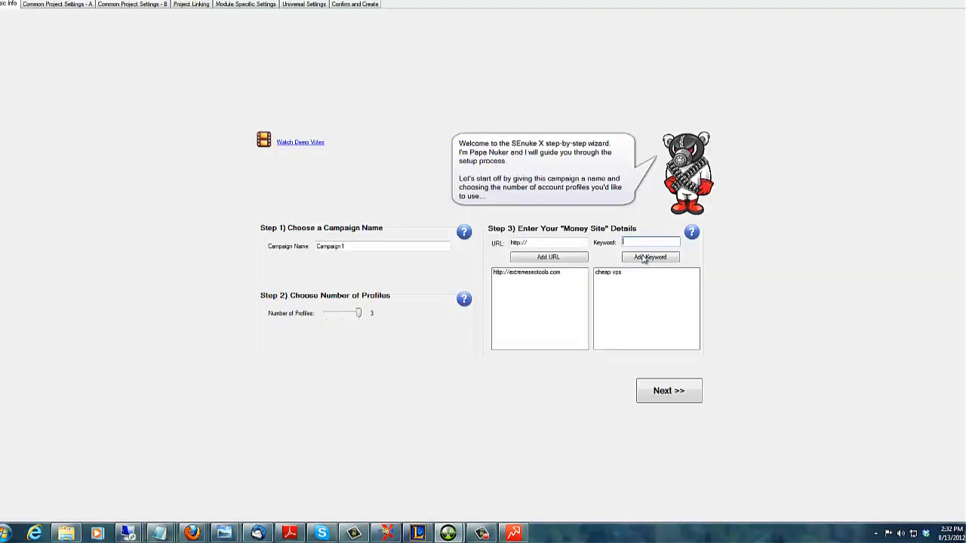
Step: Add the money-site URL and pick the cheap vps keyword from Rank Tracker's list
click(649, 256)
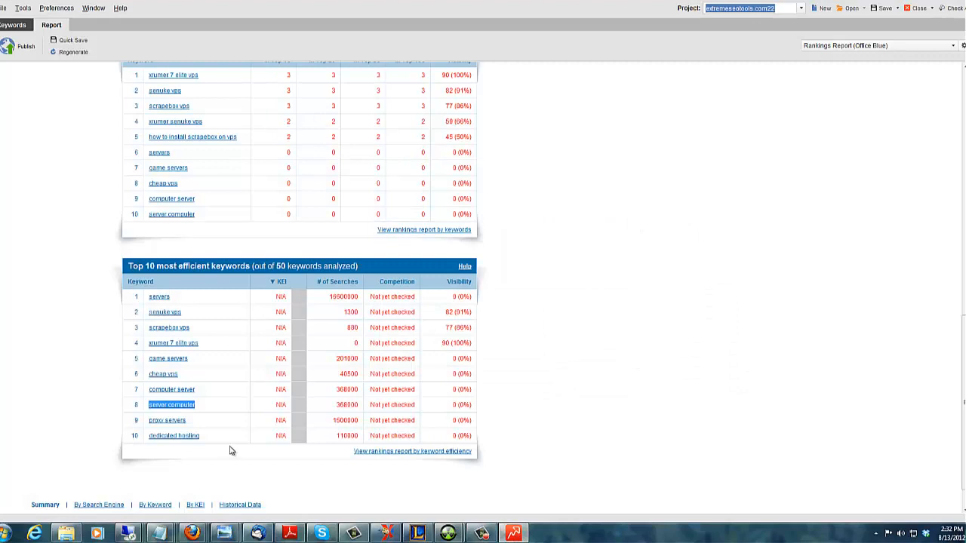
mouse_move(196, 426)
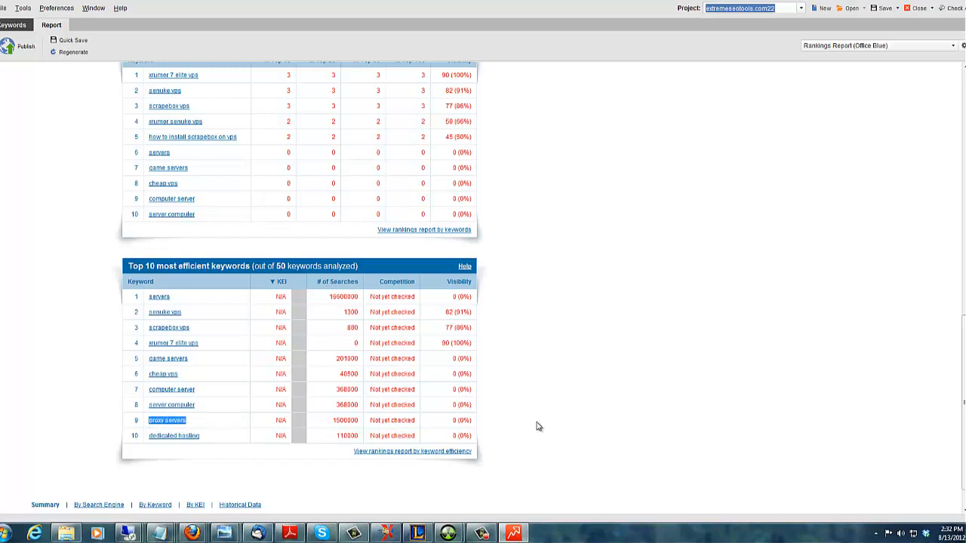
mouse_move(555, 429)
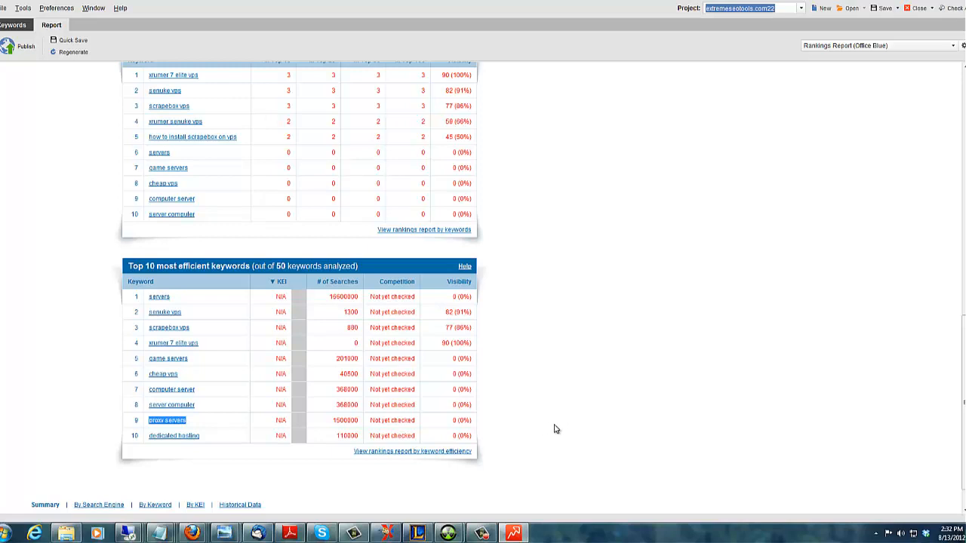
mouse_move(556, 453)
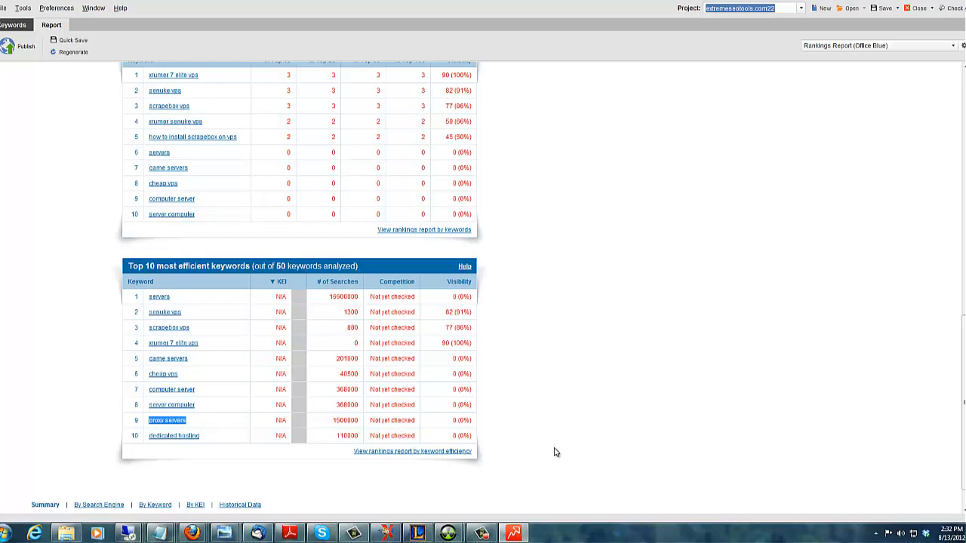
mouse_move(599, 445)
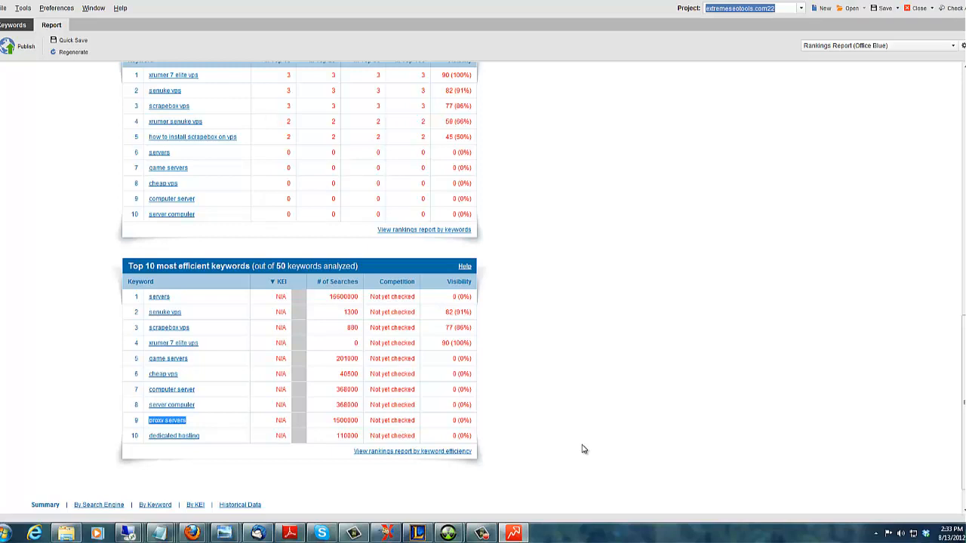
mouse_move(580, 430)
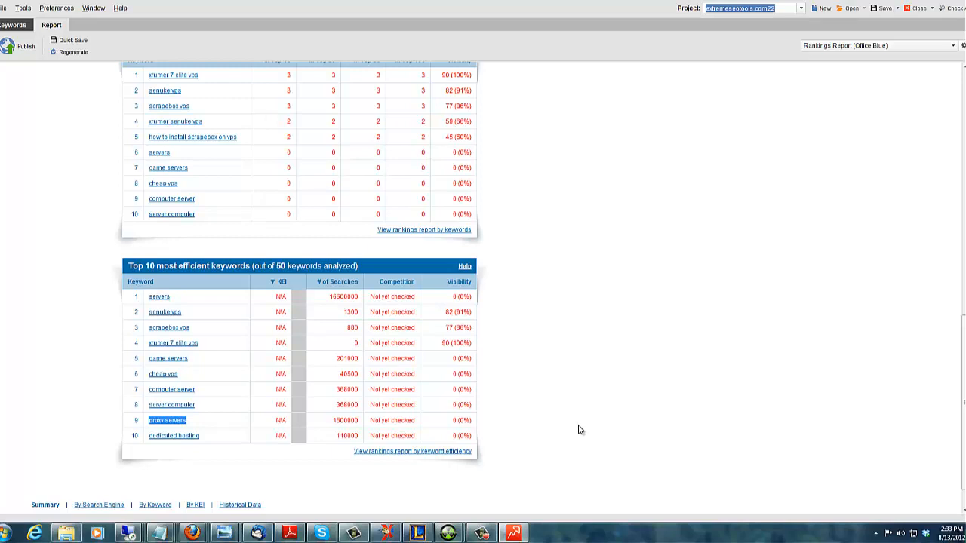
mouse_move(573, 413)
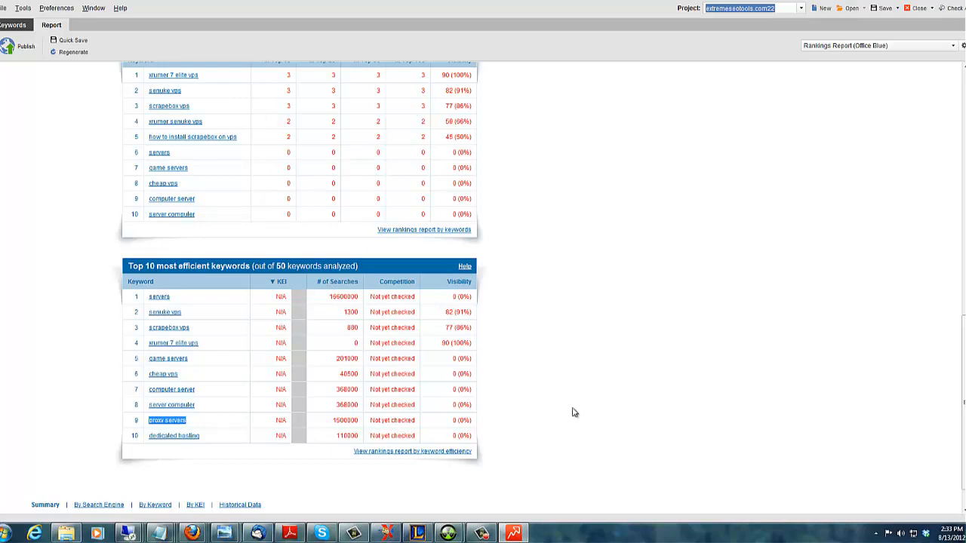
mouse_move(338, 373)
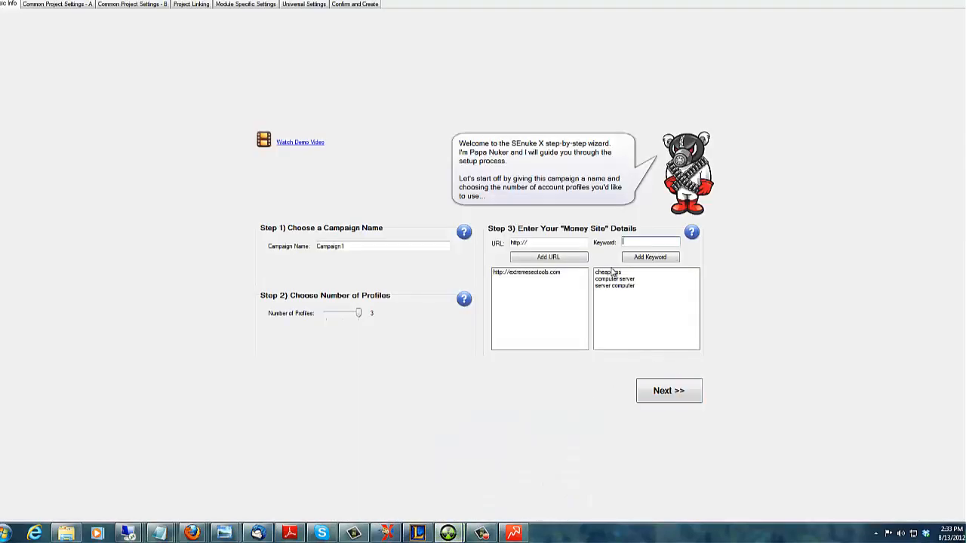
click(608, 272)
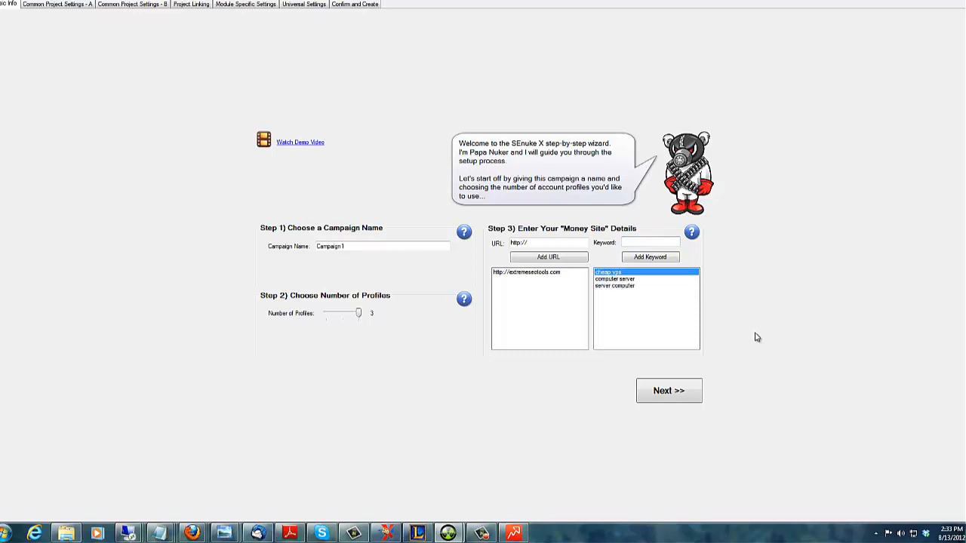
mouse_move(772, 382)
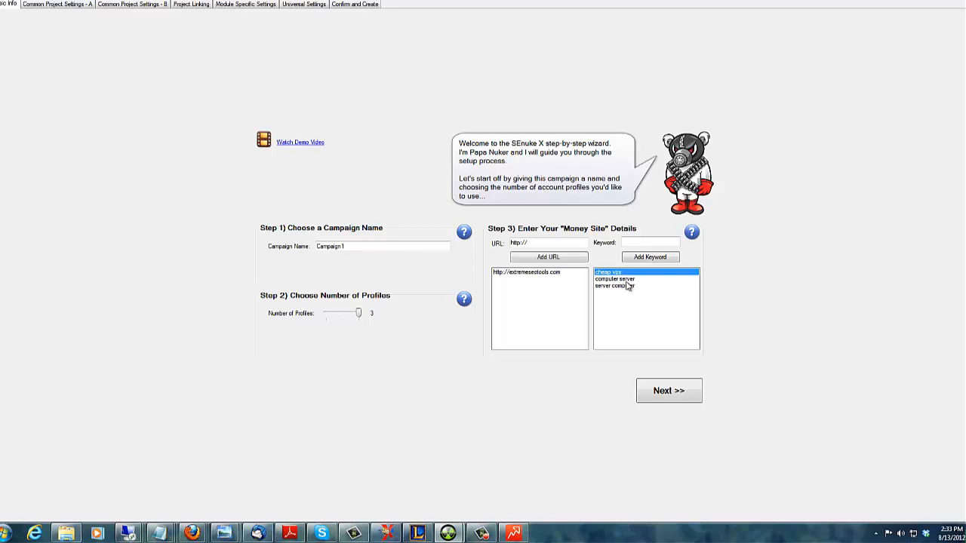
mouse_move(745, 319)
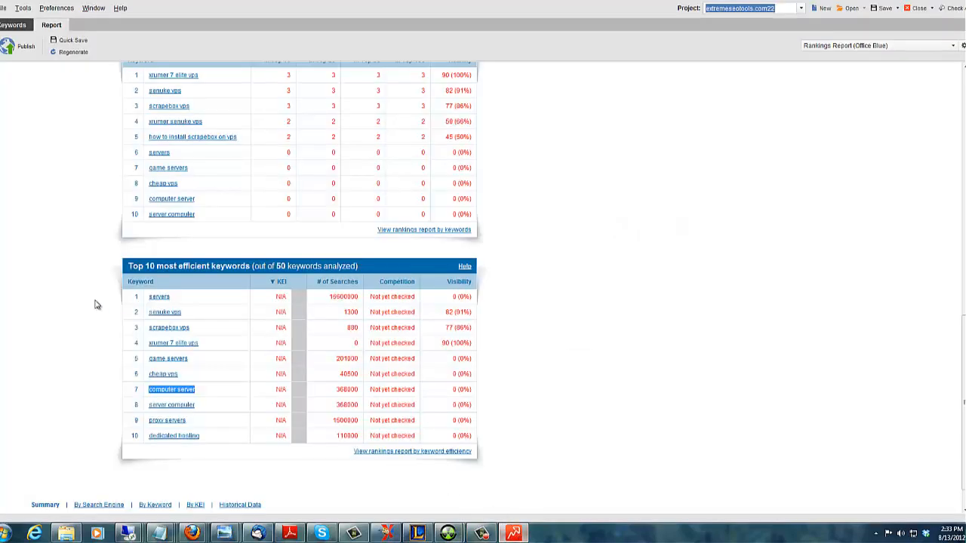
Step: Switch back to Rank Tracker's full keyword list and scroll to its lowest-searched entries
click(12, 24)
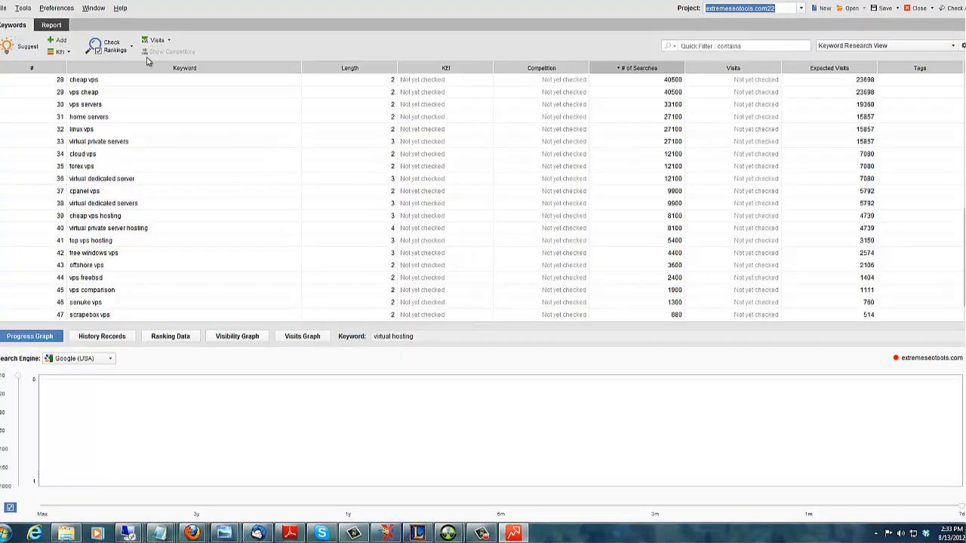
mouse_move(963, 240)
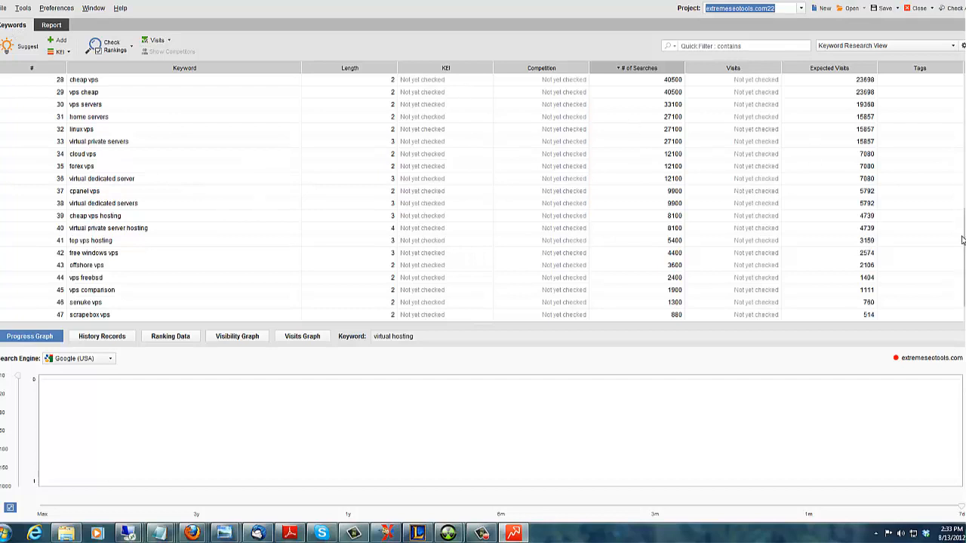
mouse_move(69, 63)
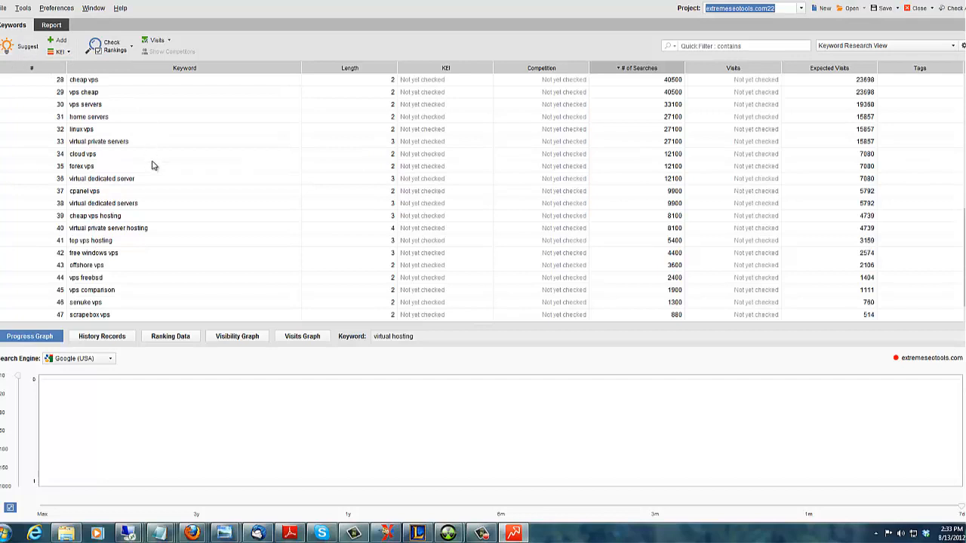
scroll(down, 3)
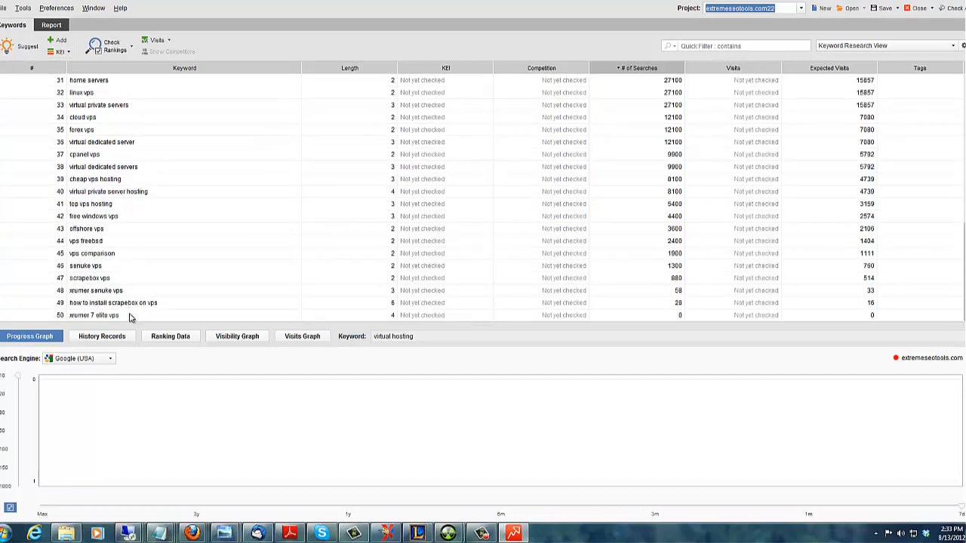
mouse_move(329, 143)
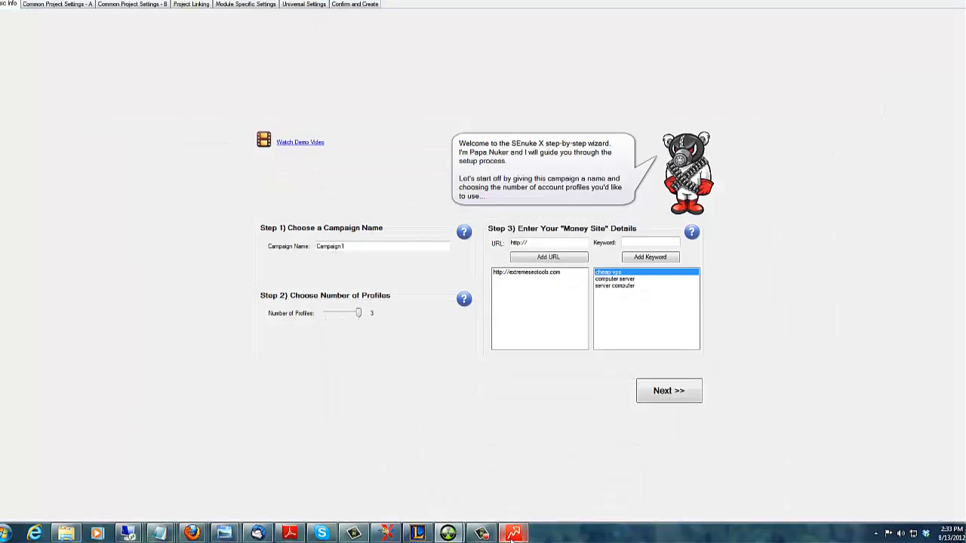
Step: Advance to Common Project Settings - A and set links per article/bookmark/profile to 10
click(668, 390)
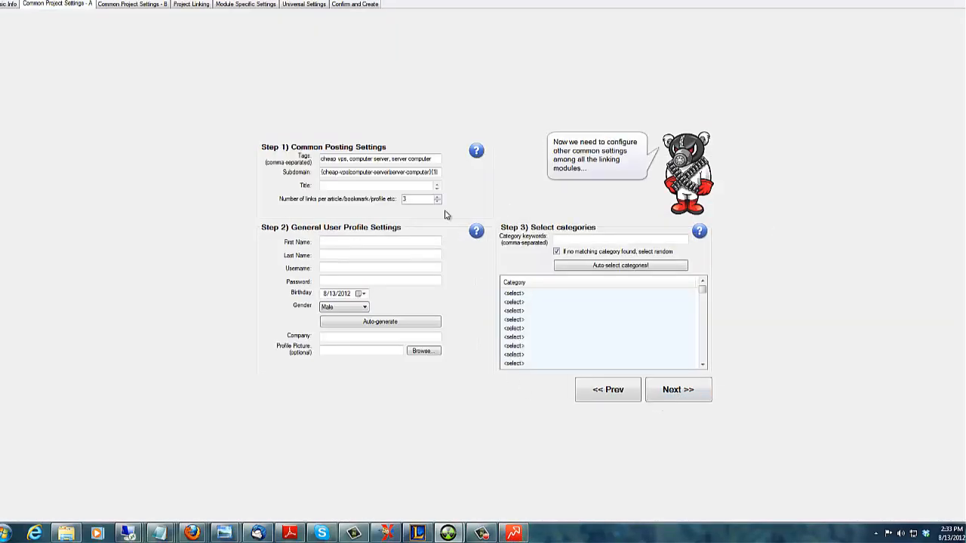
mouse_move(453, 212)
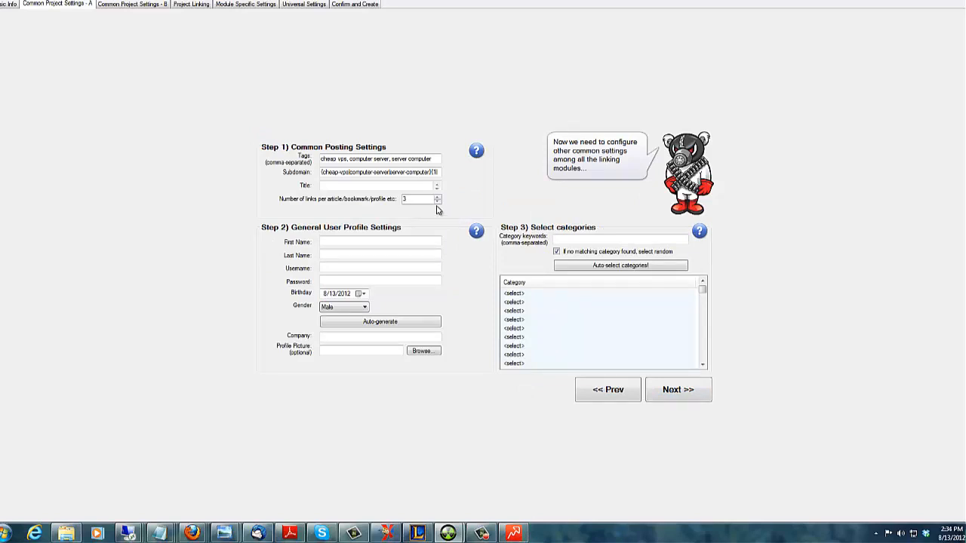
mouse_move(441, 211)
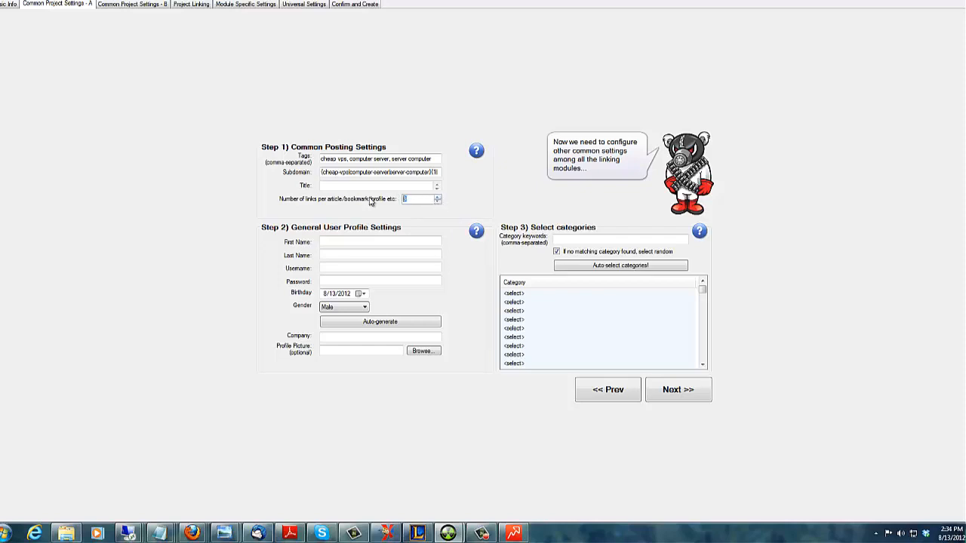
mouse_move(477, 188)
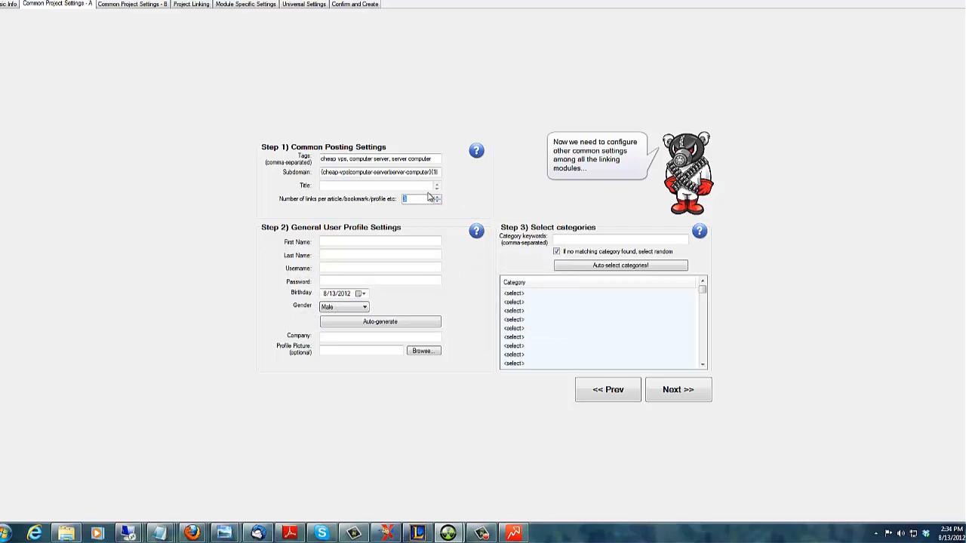
mouse_move(467, 202)
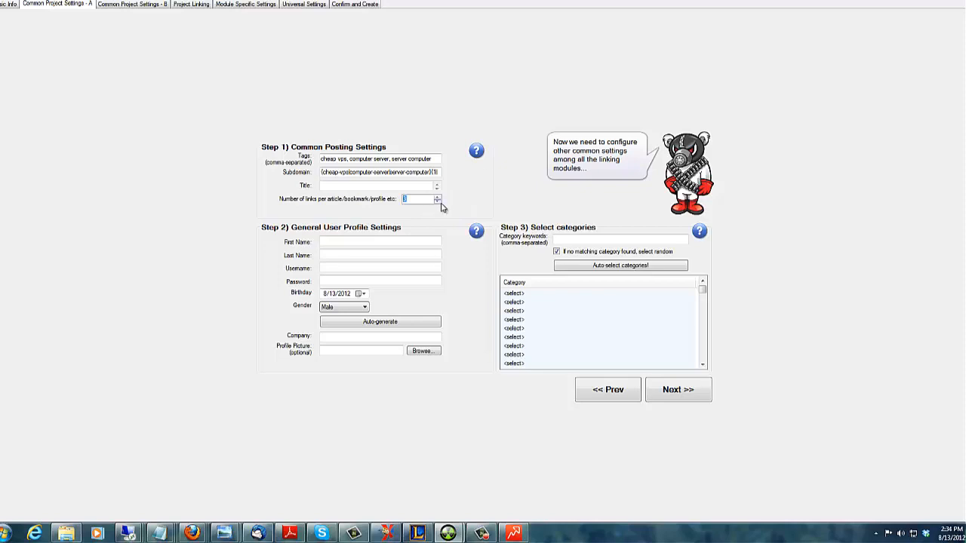
mouse_move(456, 198)
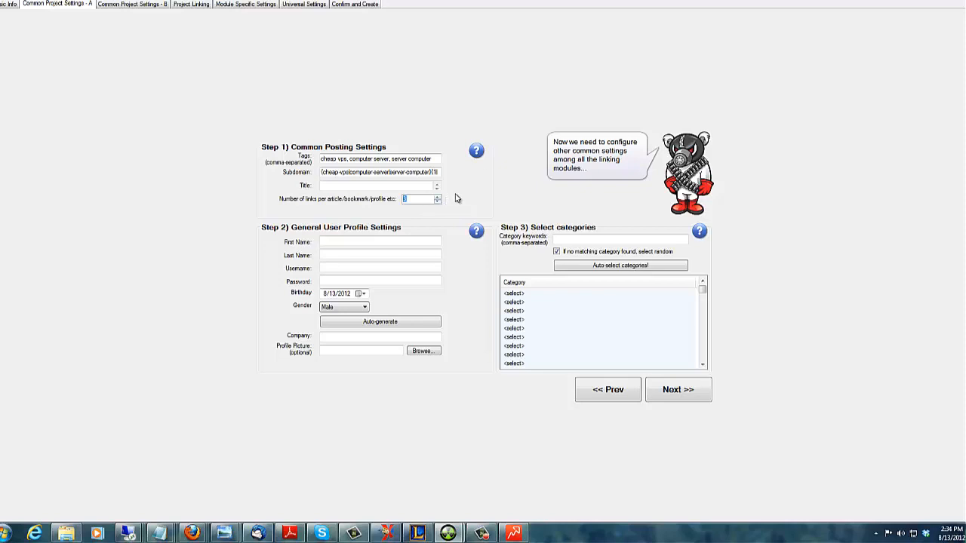
mouse_move(464, 193)
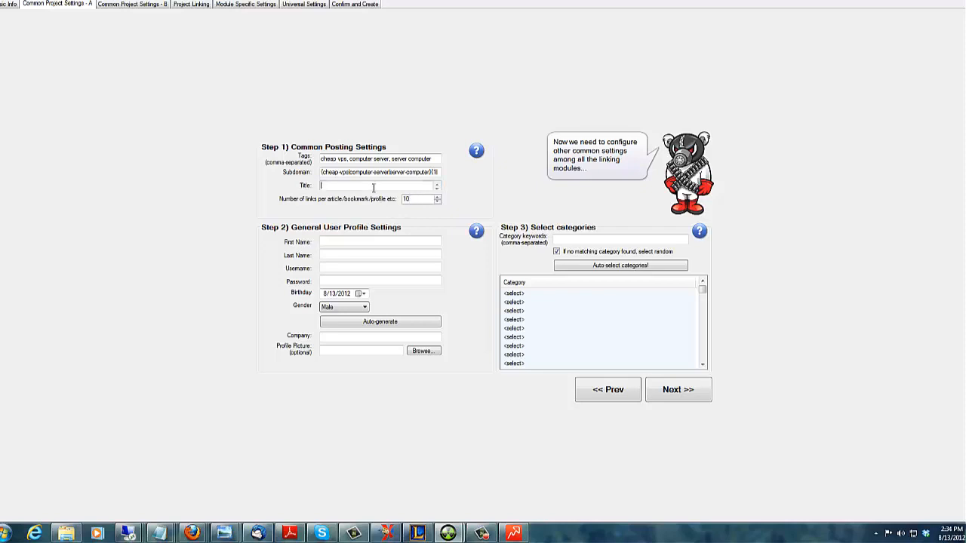
click(380, 321)
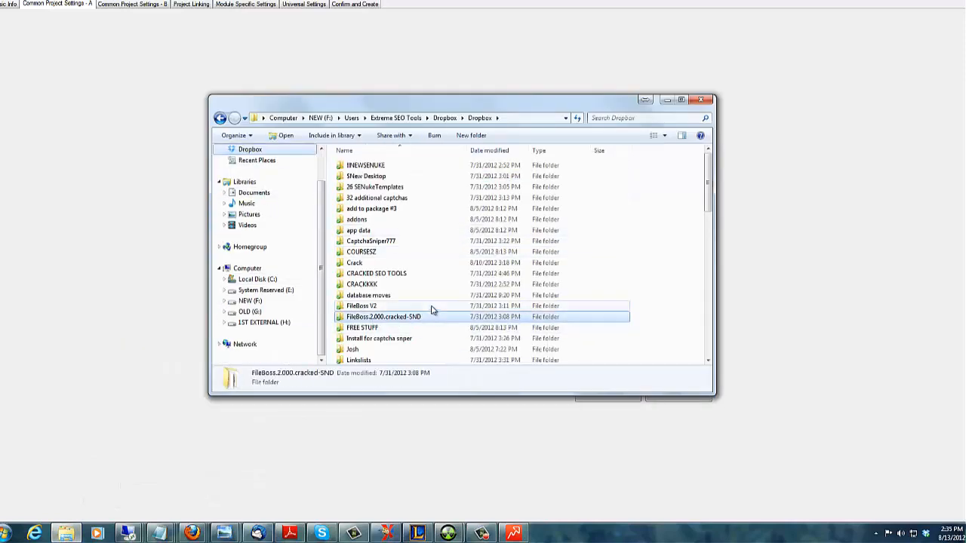
Step: Launch SenukeXBioSpinnerV2 from CRACKED SEO TOOLS > SenukeX Bio and dismiss its notice
double_click(354, 262)
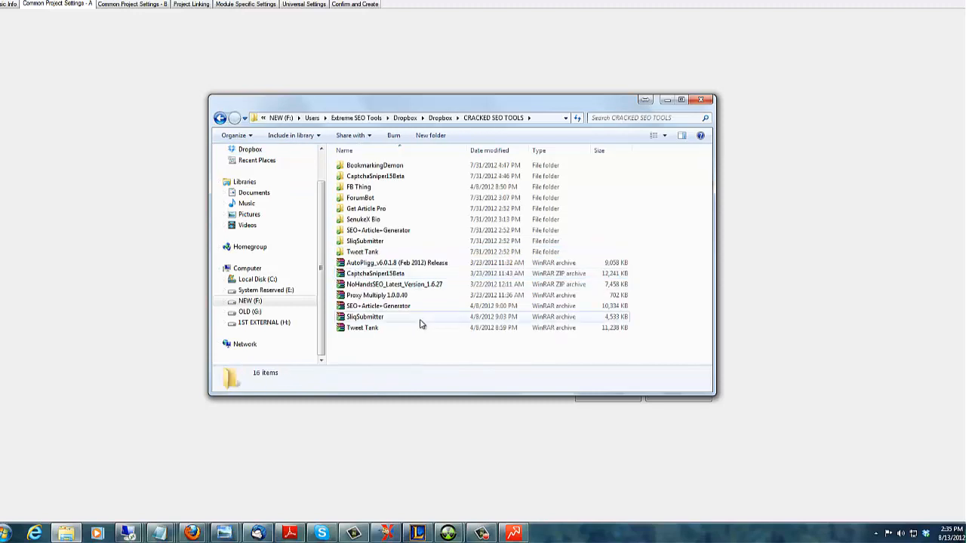
double_click(362, 219)
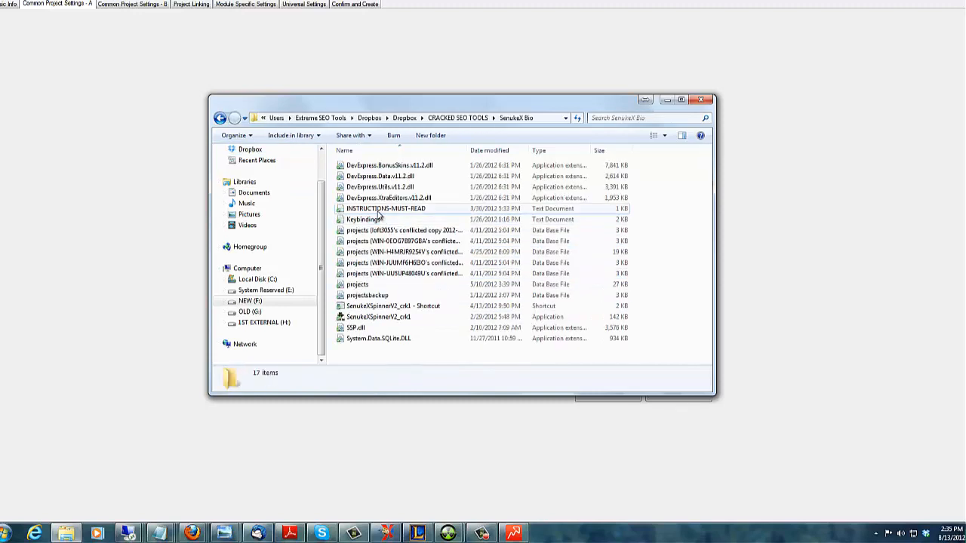
double_click(378, 317)
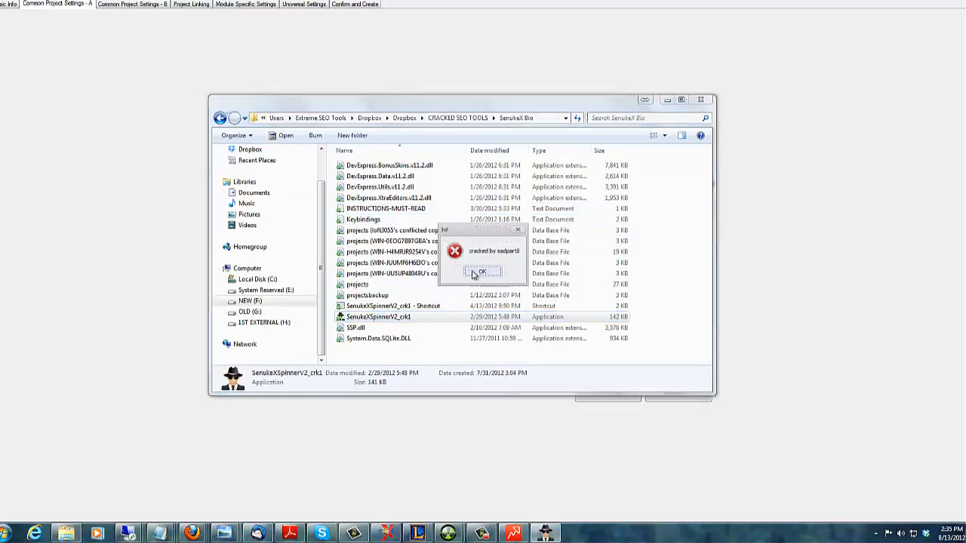
click(483, 272)
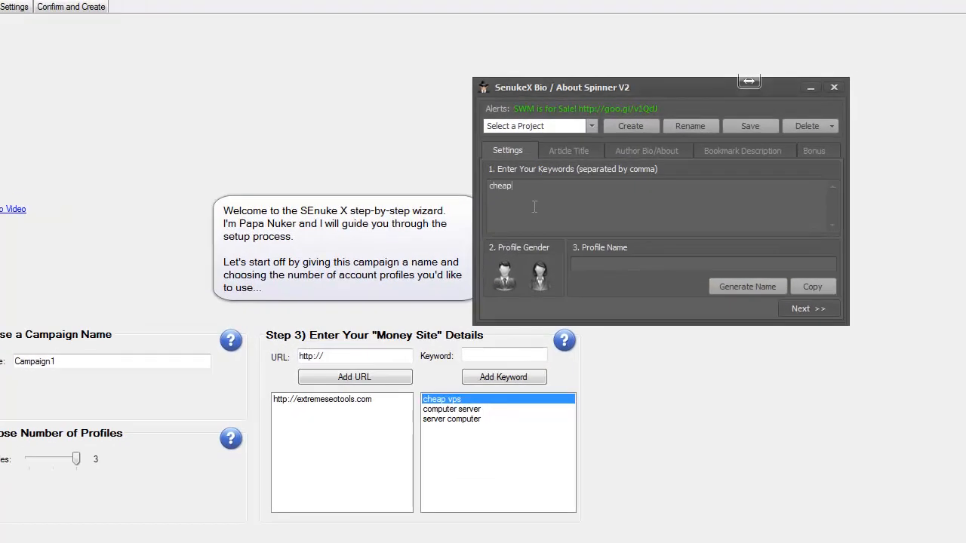
Step: Enter keywords vps, computer, server computer, generate a profile name and copy the spun title
text(vps)
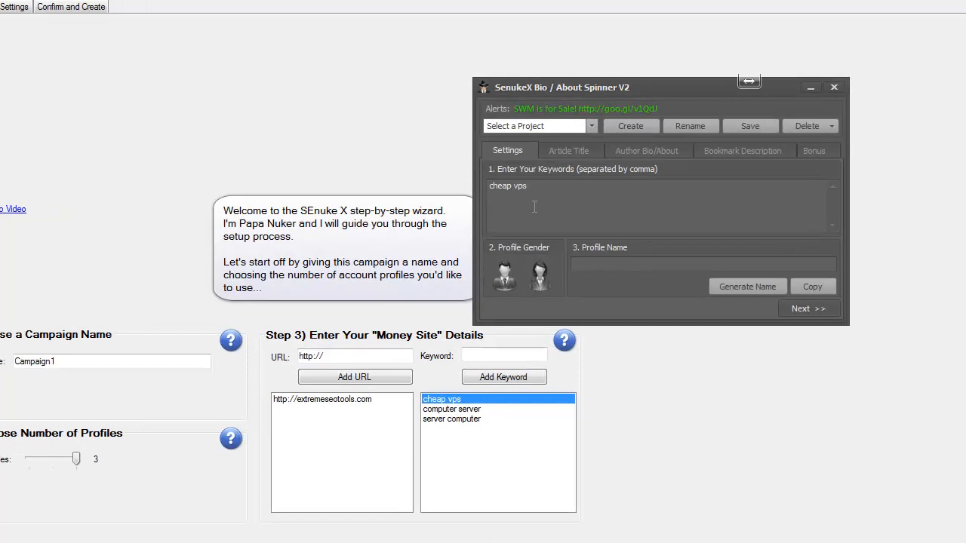
text(, computer server,)
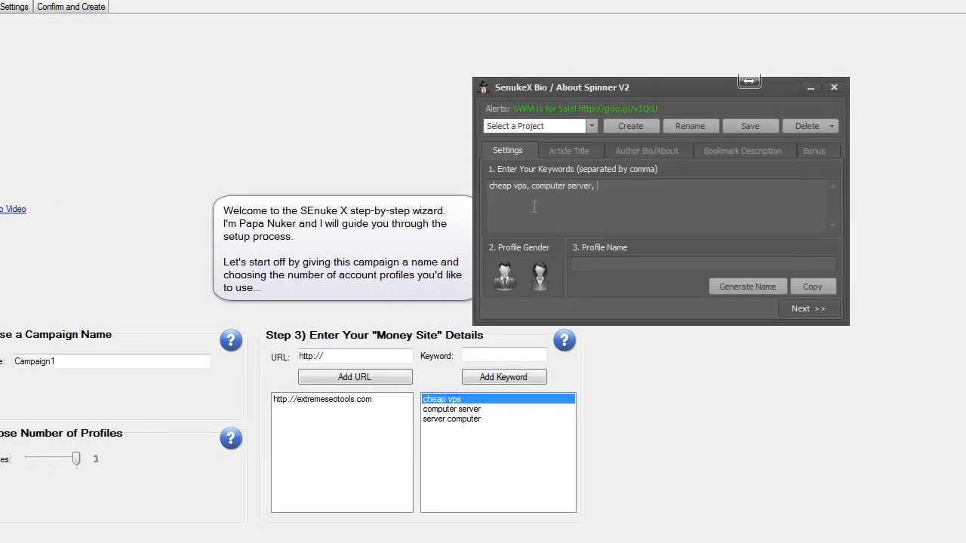
text(server computer)
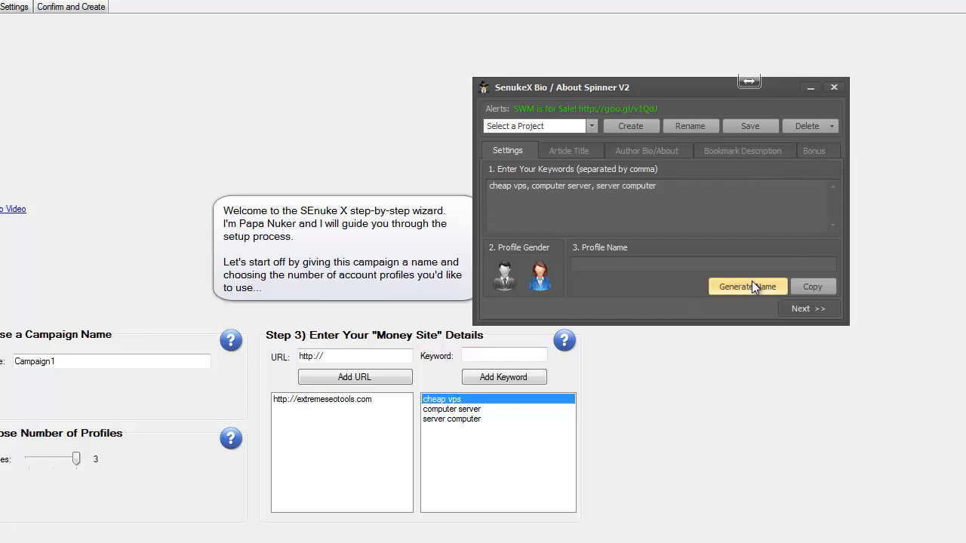
click(748, 287)
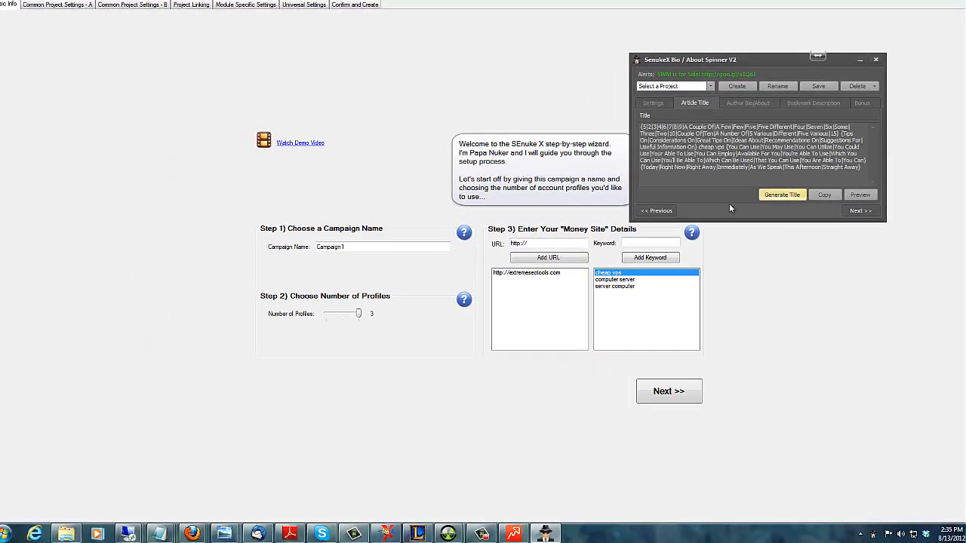
click(824, 195)
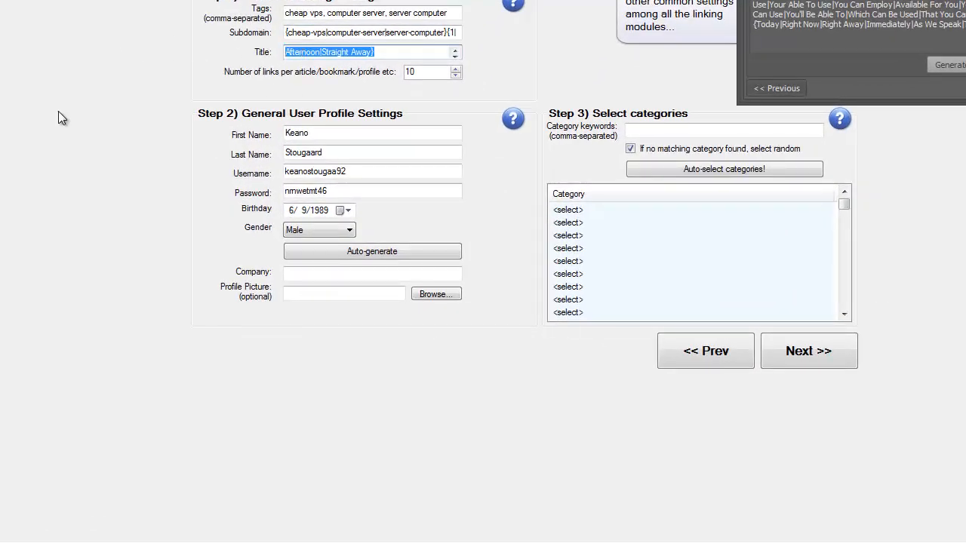
mouse_move(613, 48)
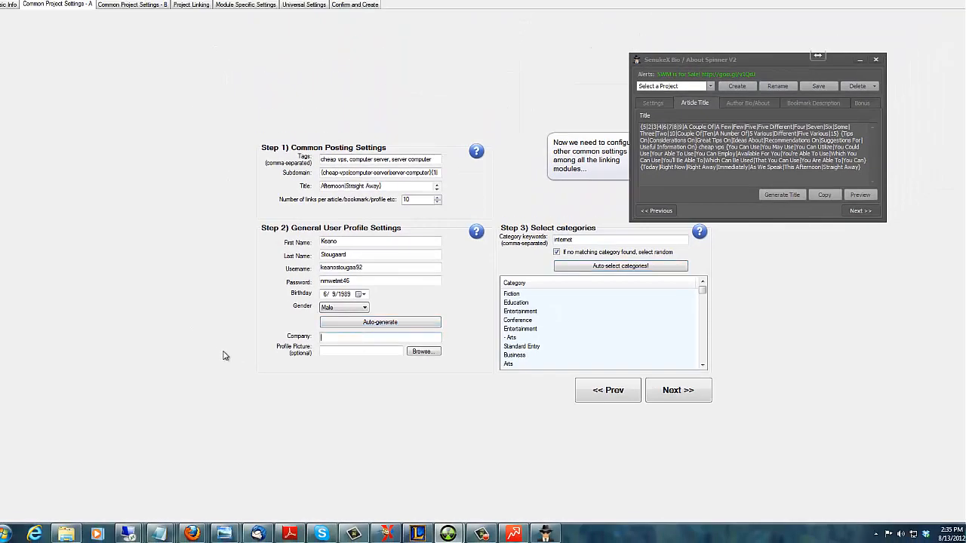
Step: Add cheap vps, advance the wizard, and generate a spun author bio in the spinner
text(cheap vps)
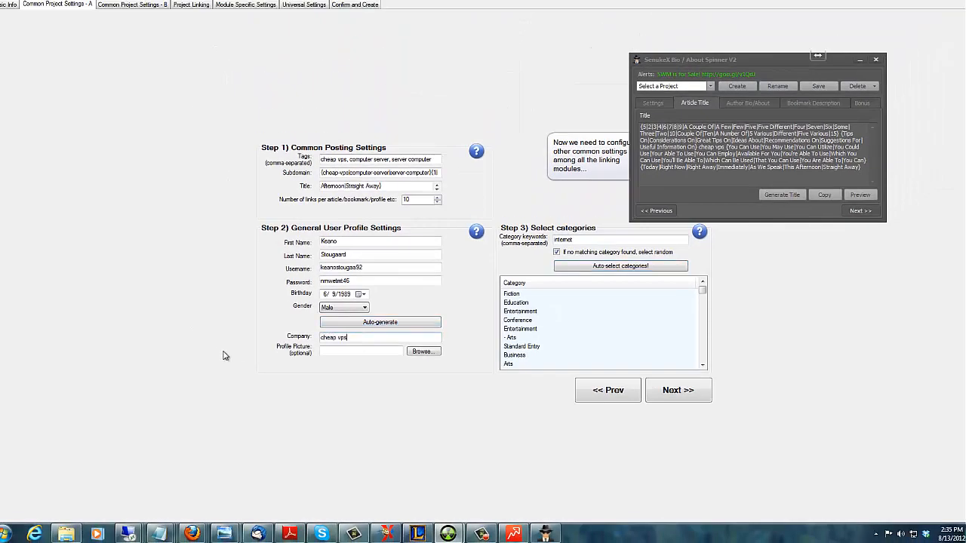
click(131, 5)
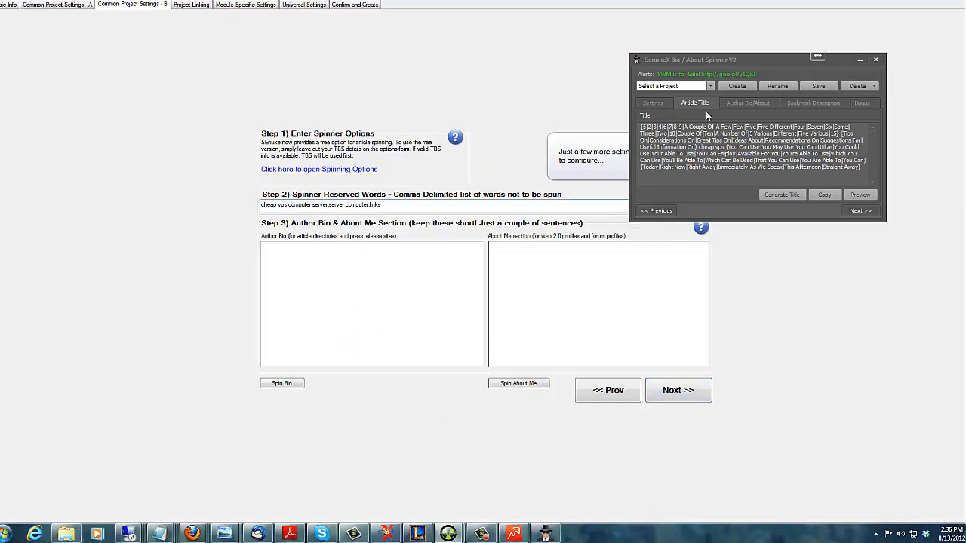
click(747, 103)
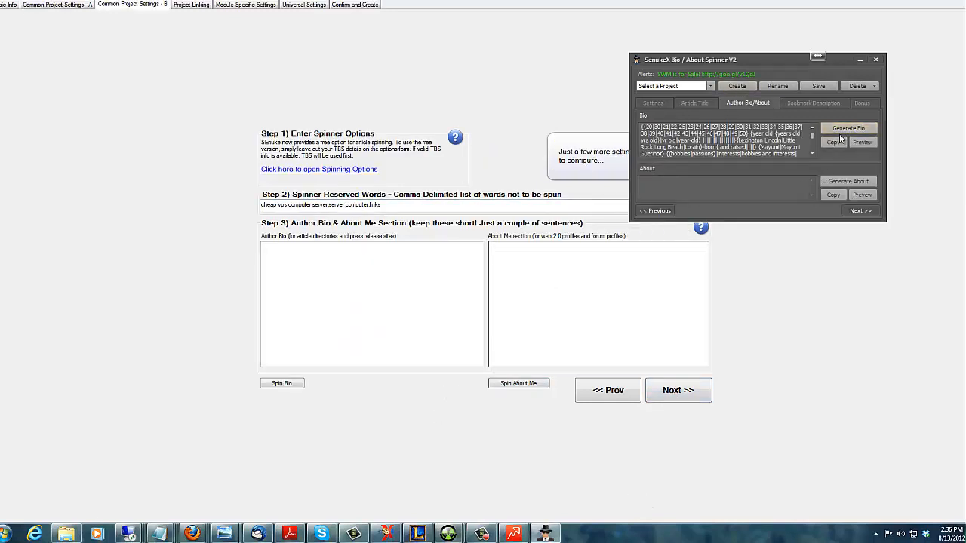
click(833, 142)
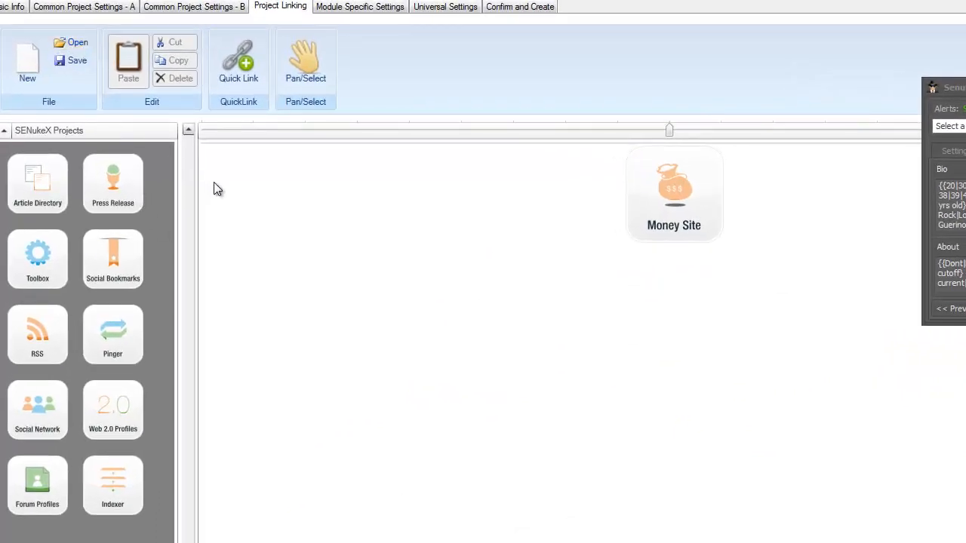
Step: Load The Indexer linking template from Dropbox\26 SENukeTemplates into the diagram
click(75, 42)
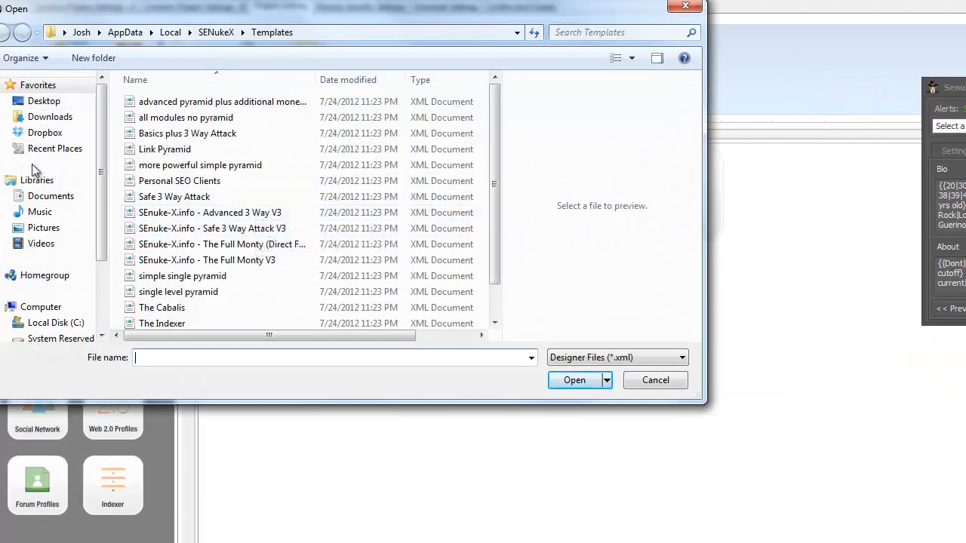
click(45, 133)
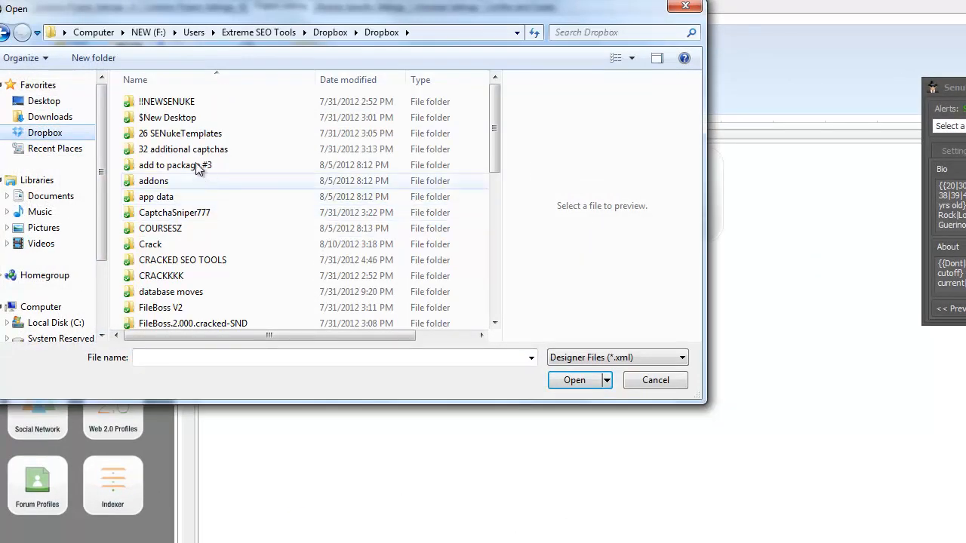
mouse_move(195, 149)
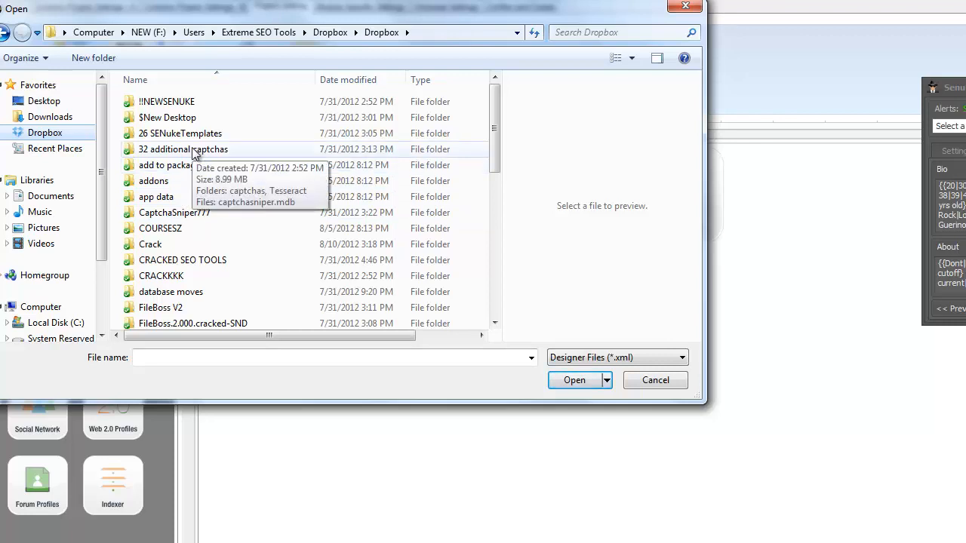
mouse_move(236, 157)
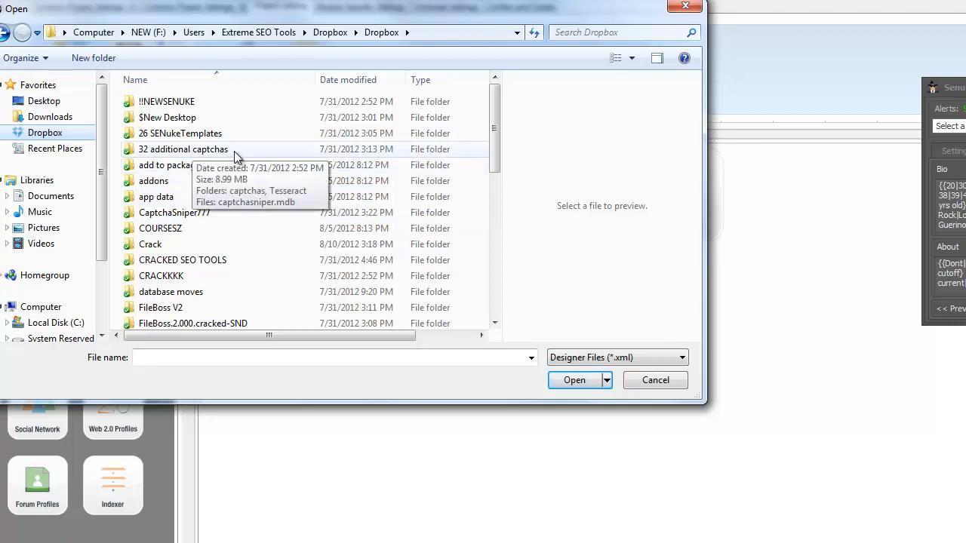
double_click(180, 132)
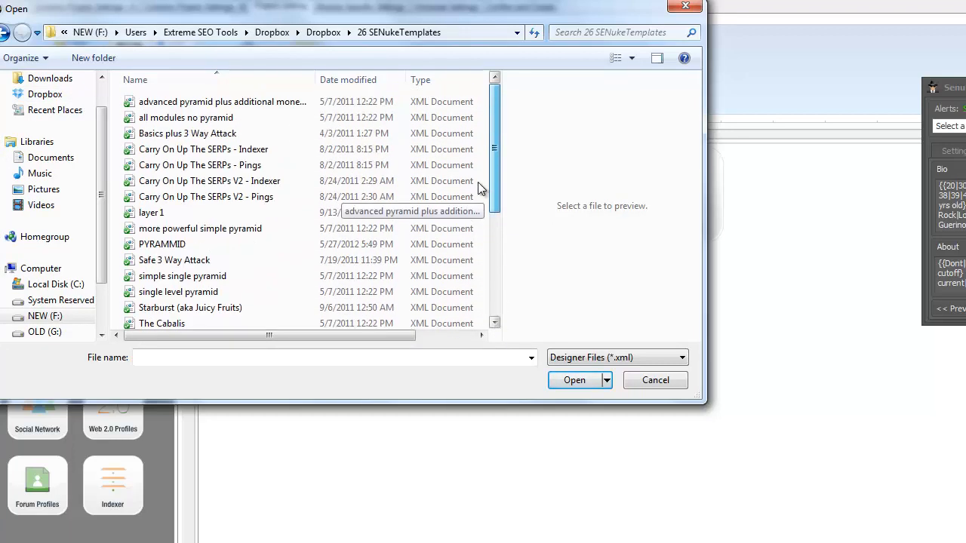
scroll(down, 3)
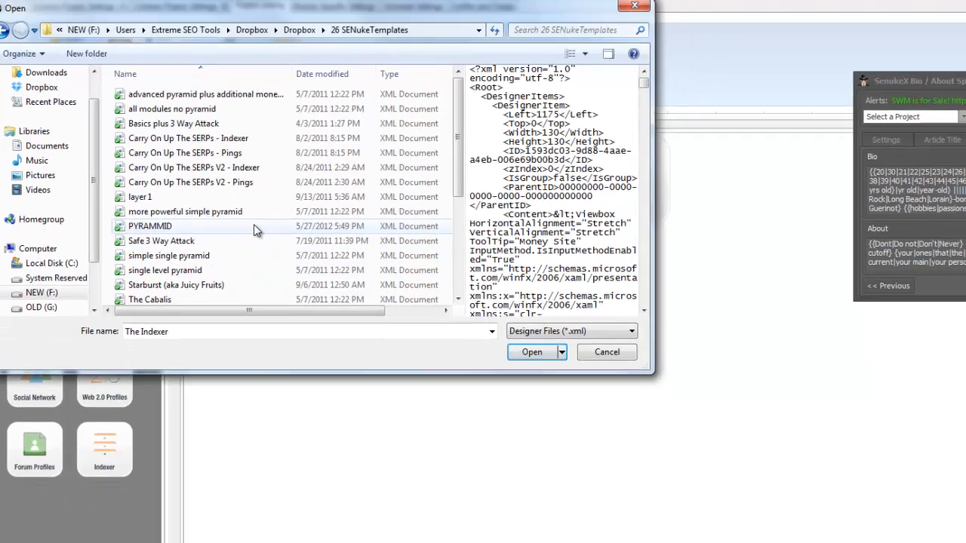
click(531, 353)
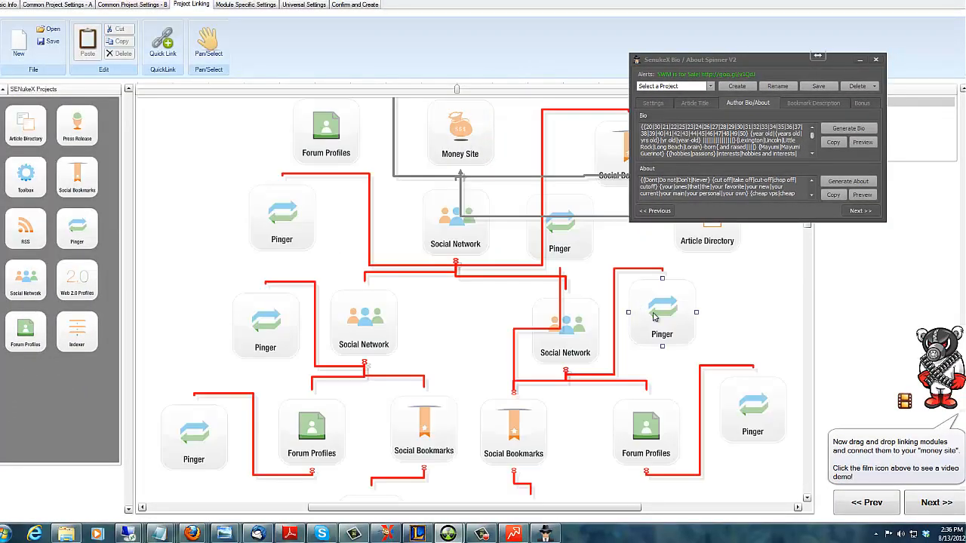
Step: Lower the social bookmarks module and connect a pinger to the second social network module
drag(709, 58, 773, 23)
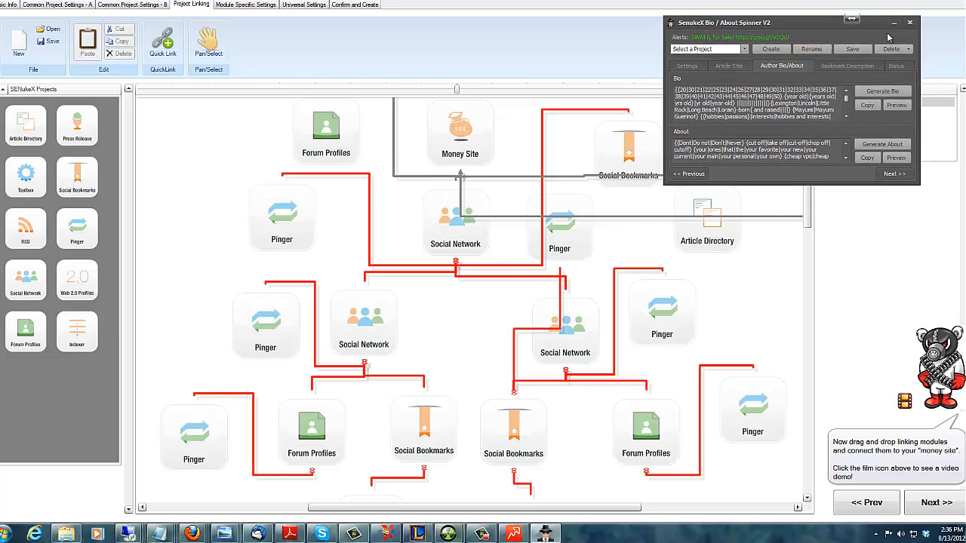
click(910, 23)
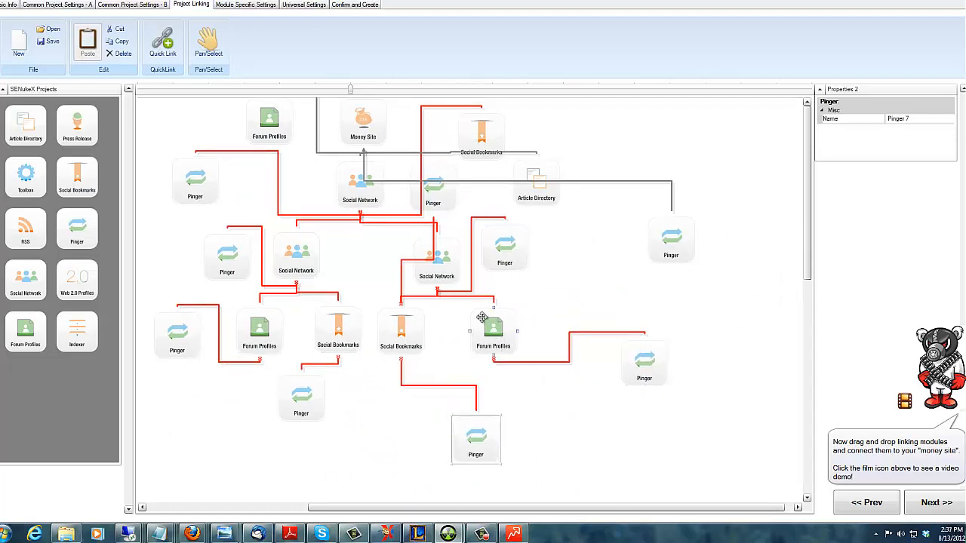
mouse_move(492, 349)
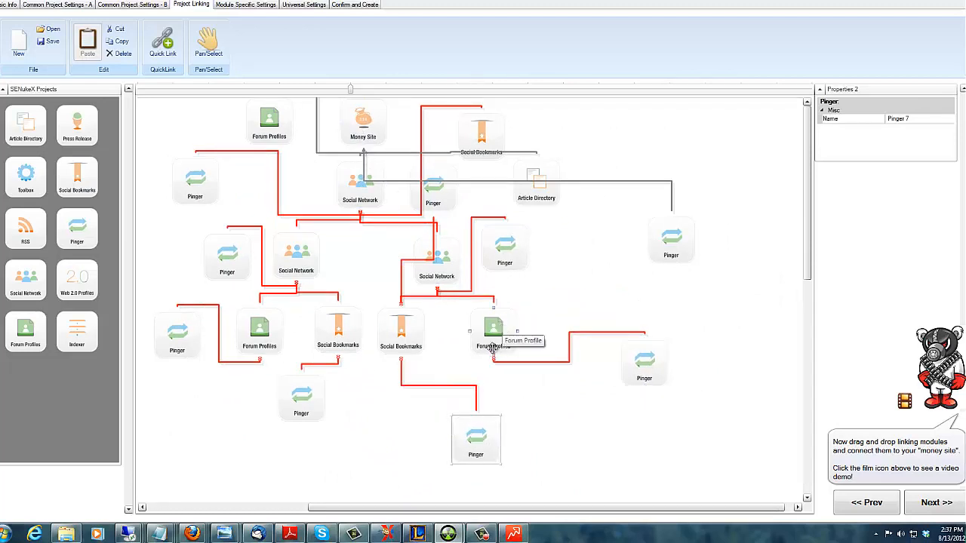
click(493, 329)
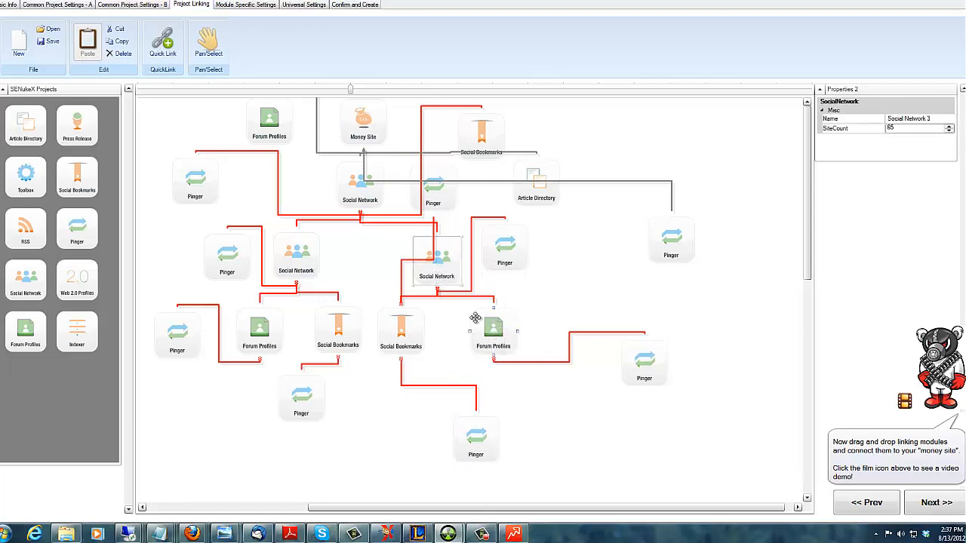
click(491, 329)
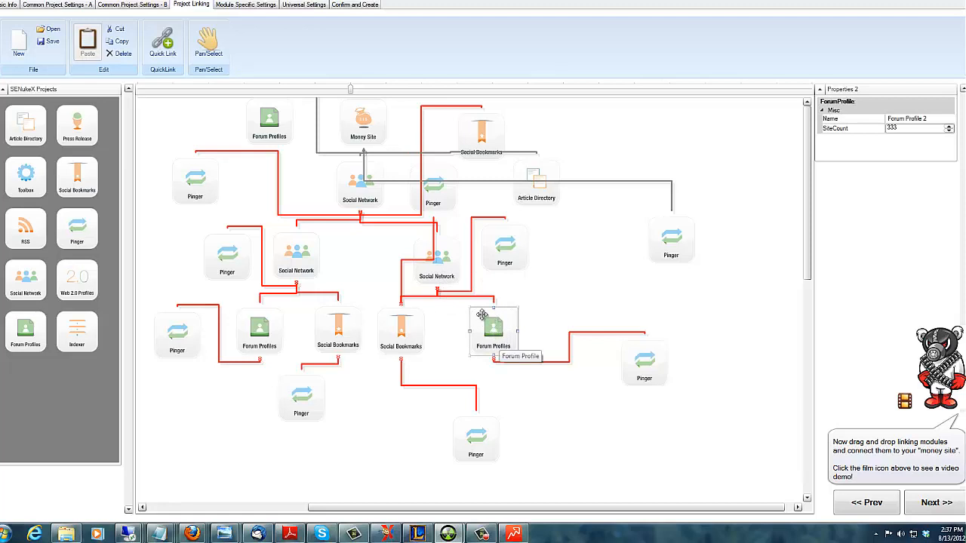
drag(492, 329, 415, 355)
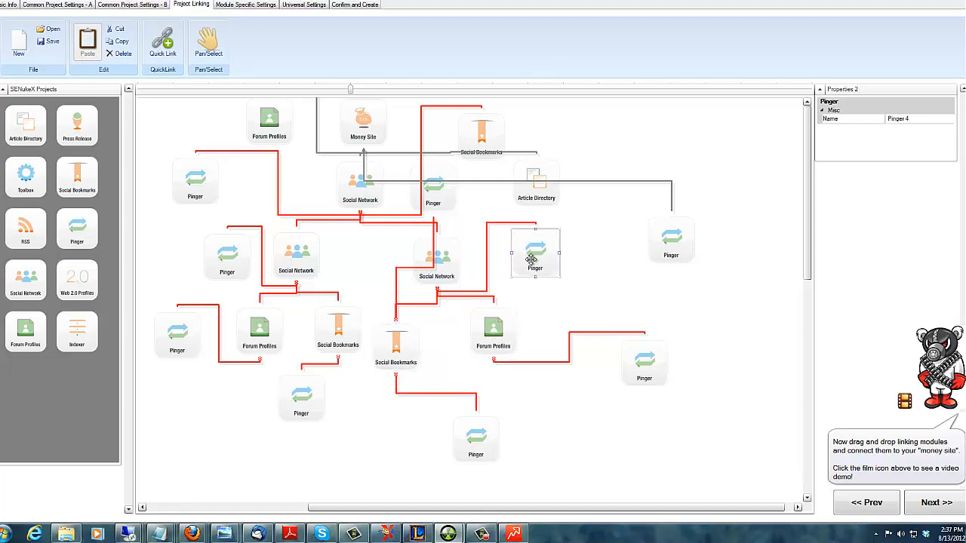
drag(534, 253, 562, 255)
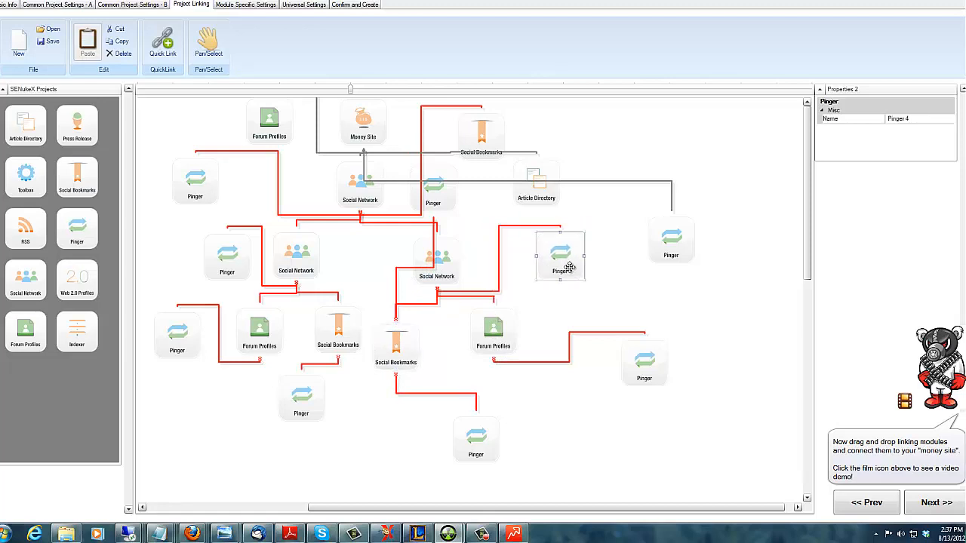
drag(562, 257, 543, 249)
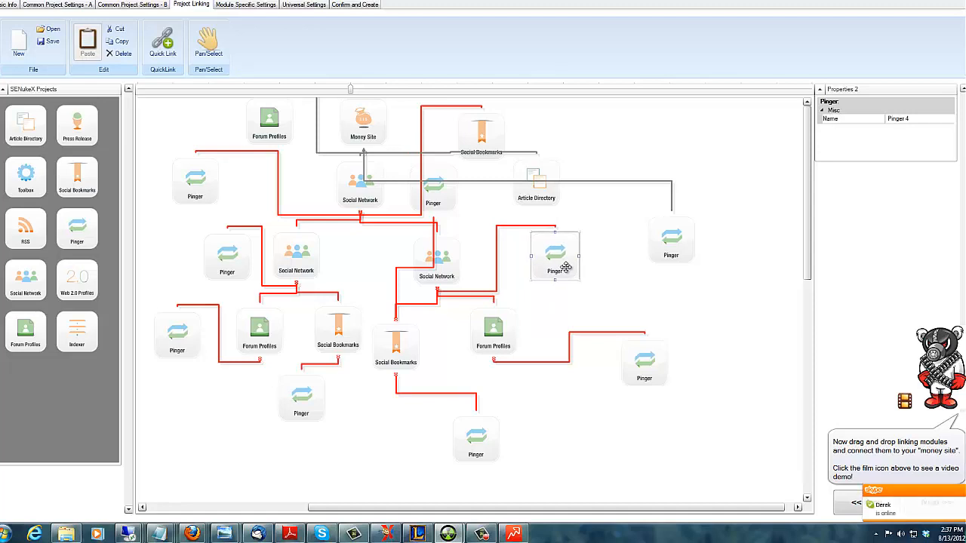
Step: Connect a lower-right pinger to the forum profiles and place another pinger at top right
drag(556, 269, 676, 392)
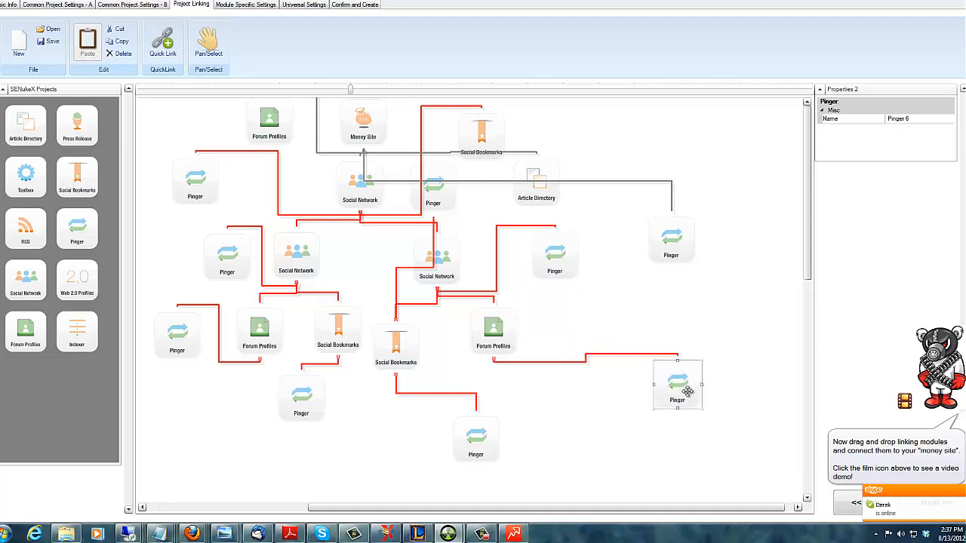
drag(677, 384, 697, 410)
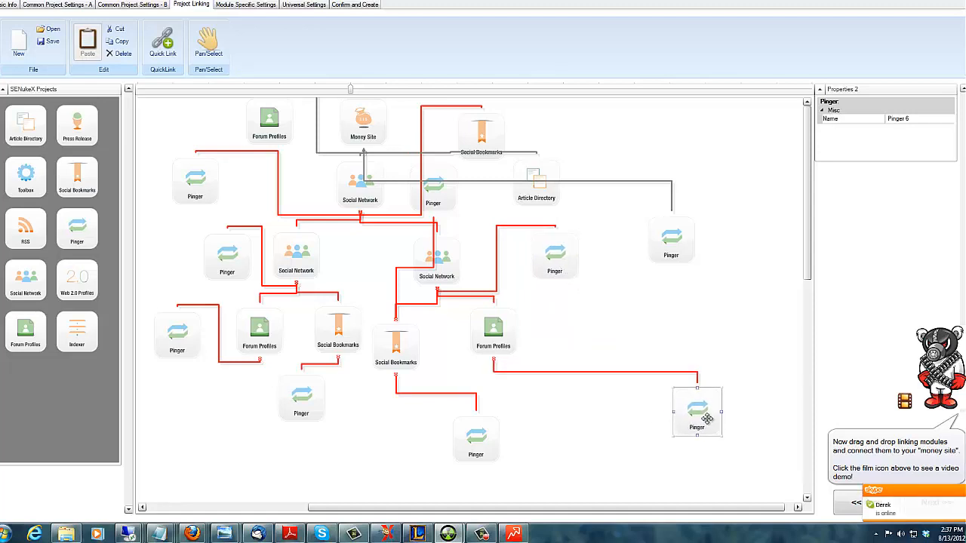
drag(697, 411, 667, 405)
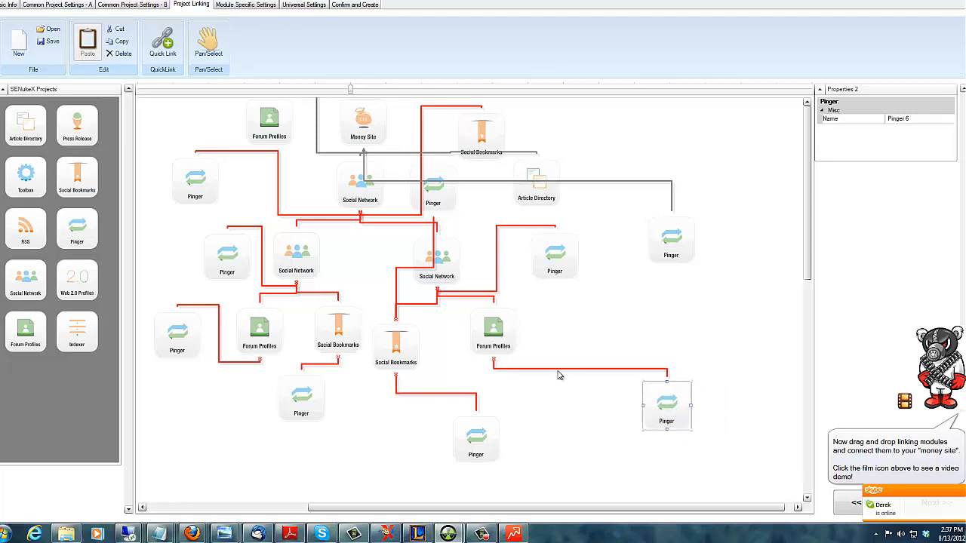
click(179, 335)
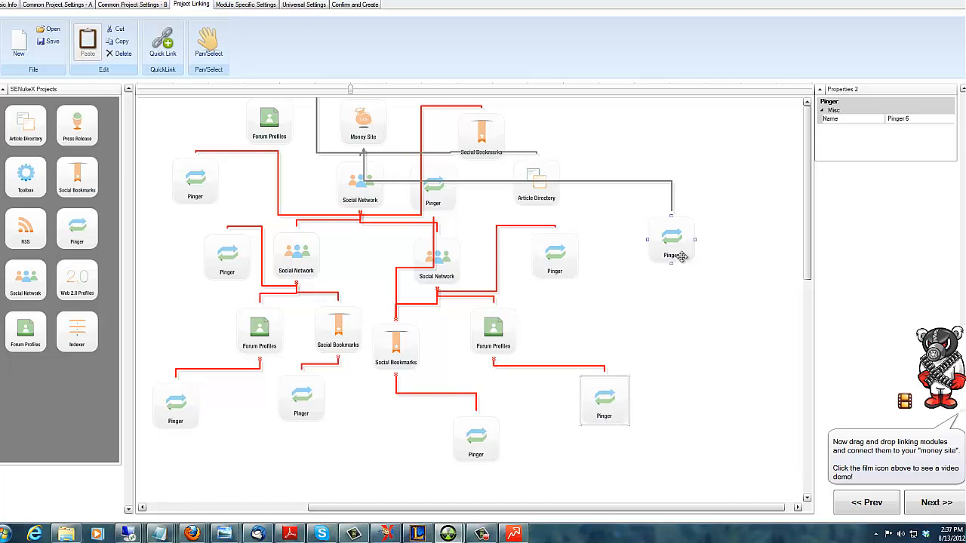
drag(672, 240, 646, 166)
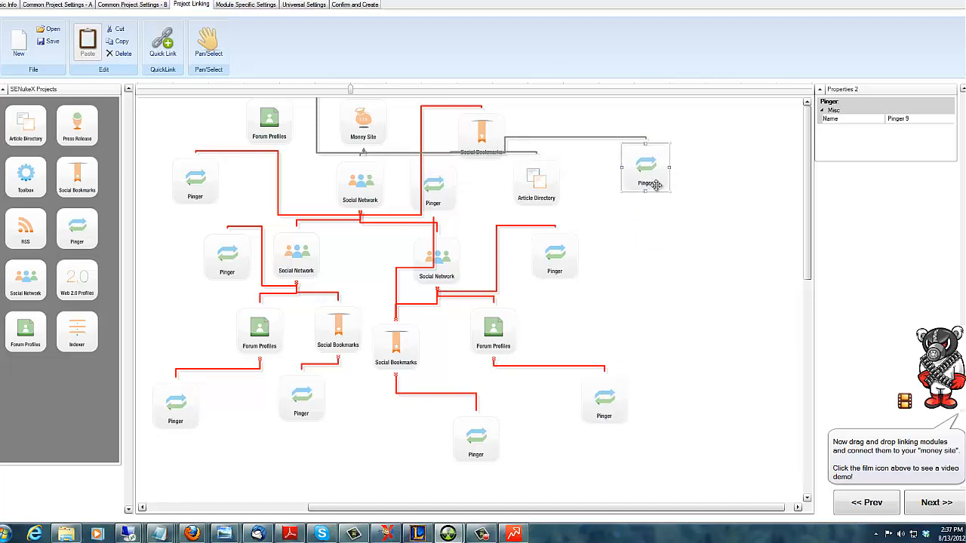
drag(646, 168, 670, 300)
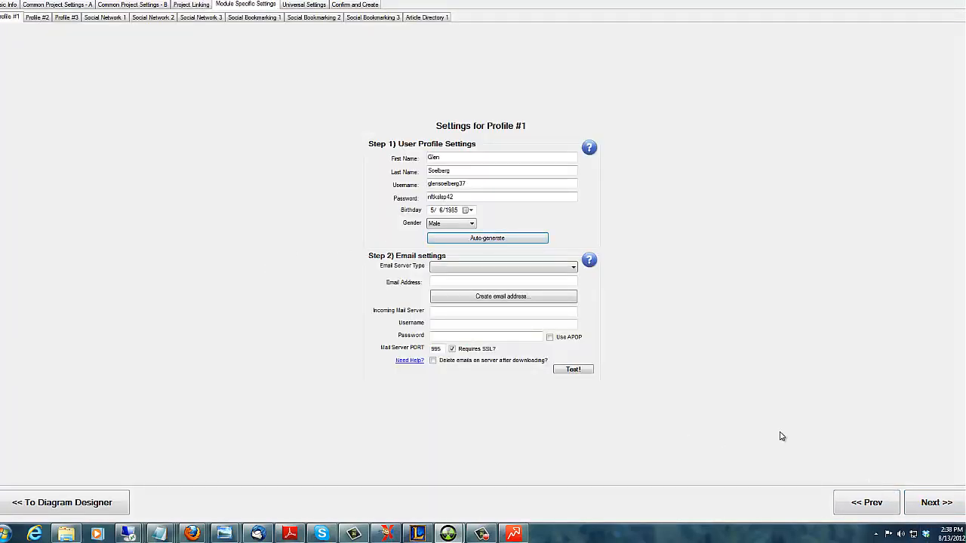
mouse_move(785, 435)
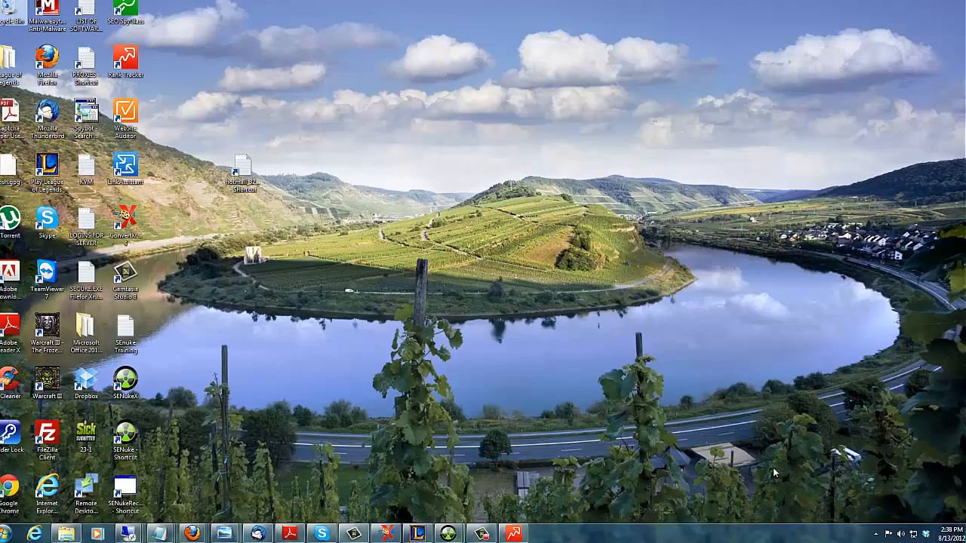
click(243, 169)
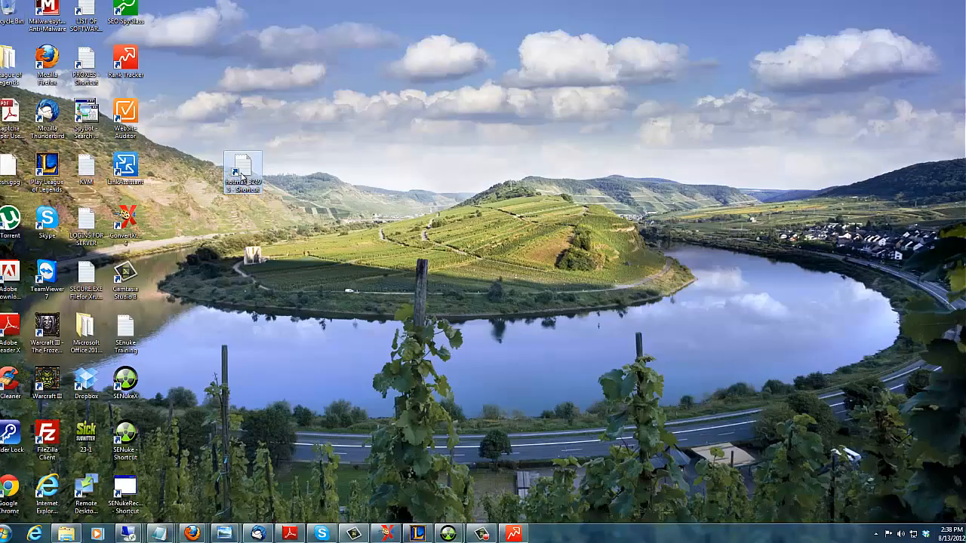
double_click(243, 169)
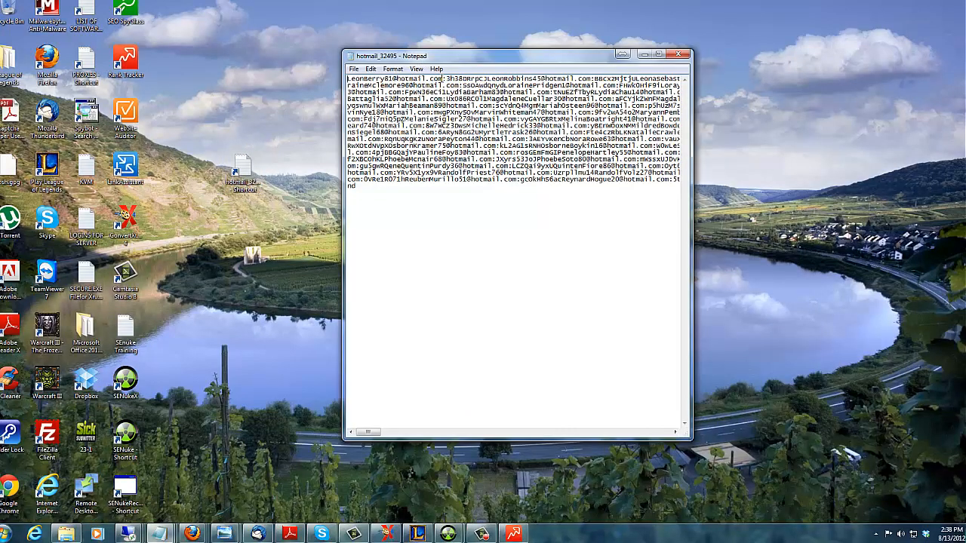
double_click(392, 79)
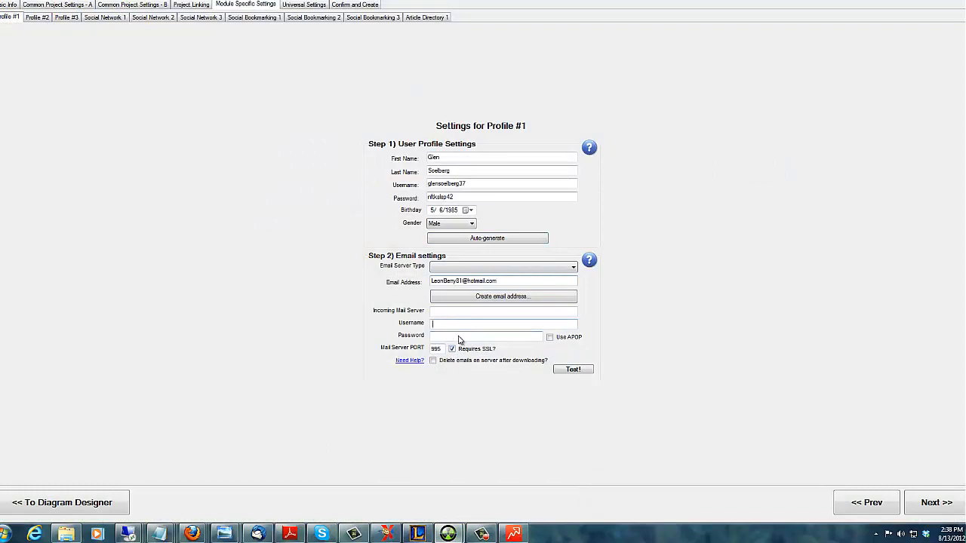
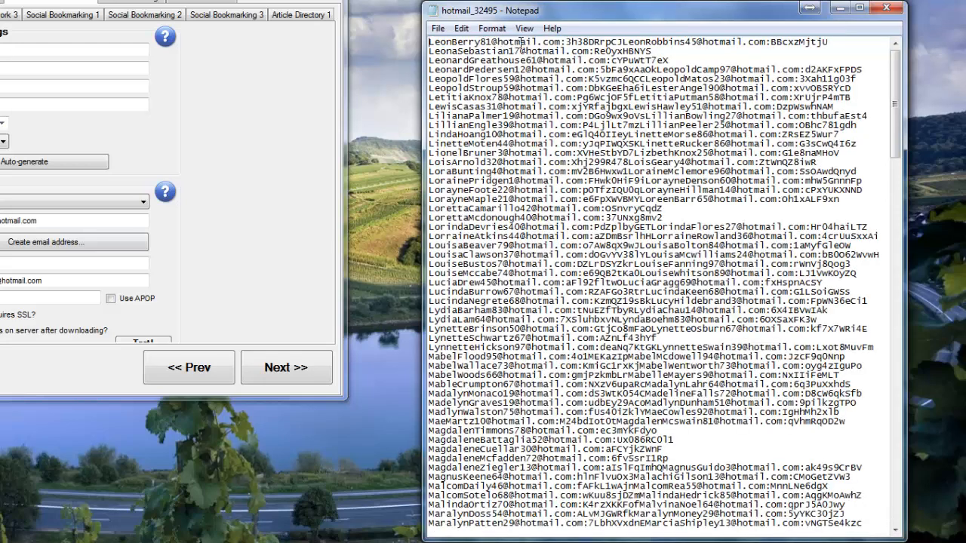
click(492, 27)
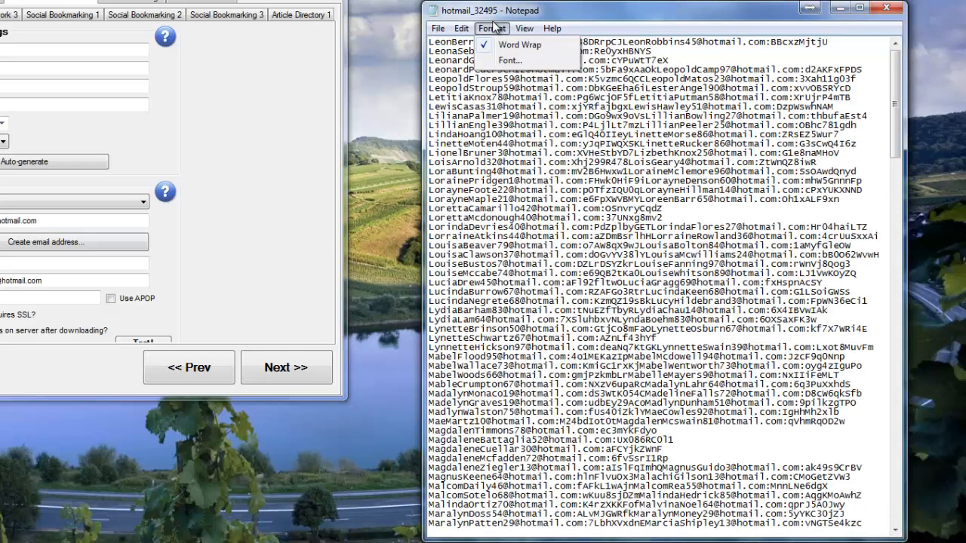
click(519, 45)
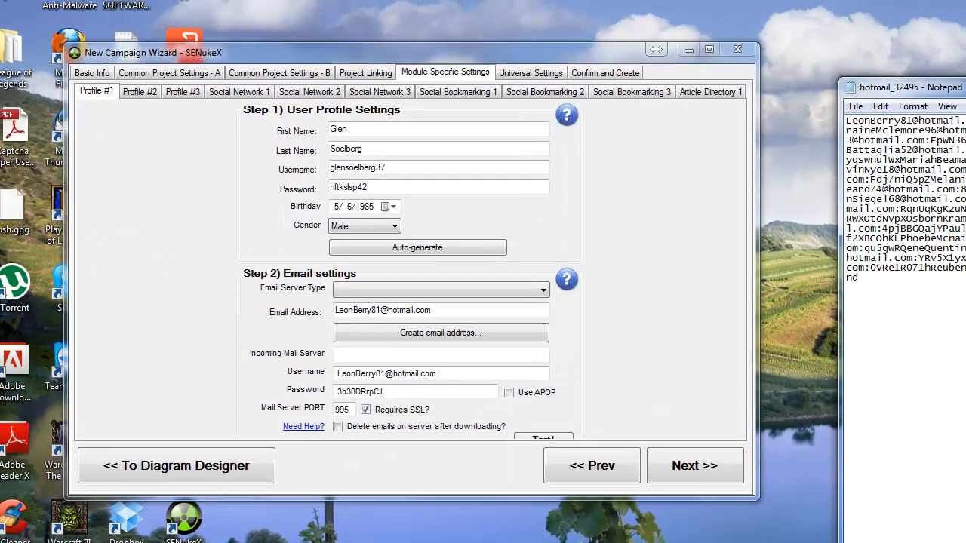
Step: Give Profile #1 the pop3.live.com server with APOP on, verify its login, and move to Profile #2
click(441, 355)
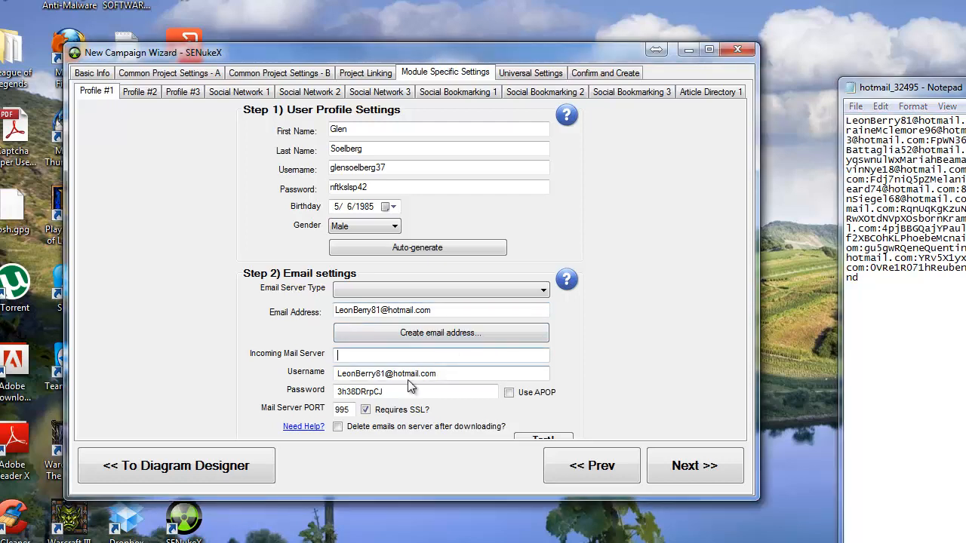
text(pop3.liv)
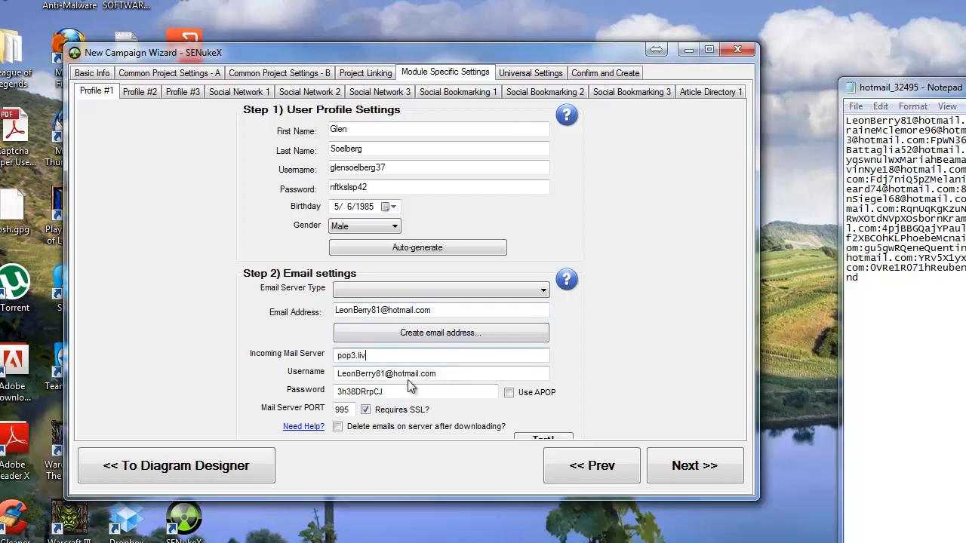
click(509, 393)
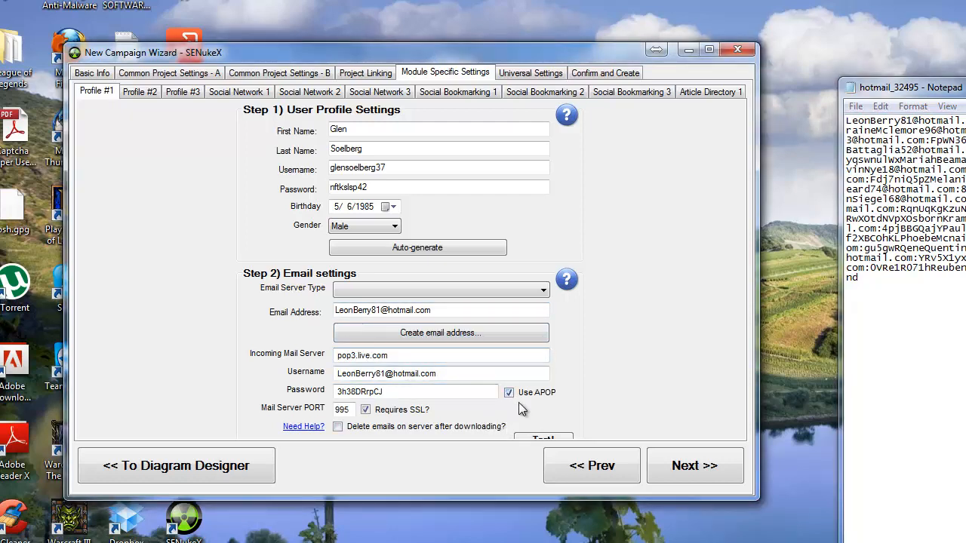
mouse_move(679, 401)
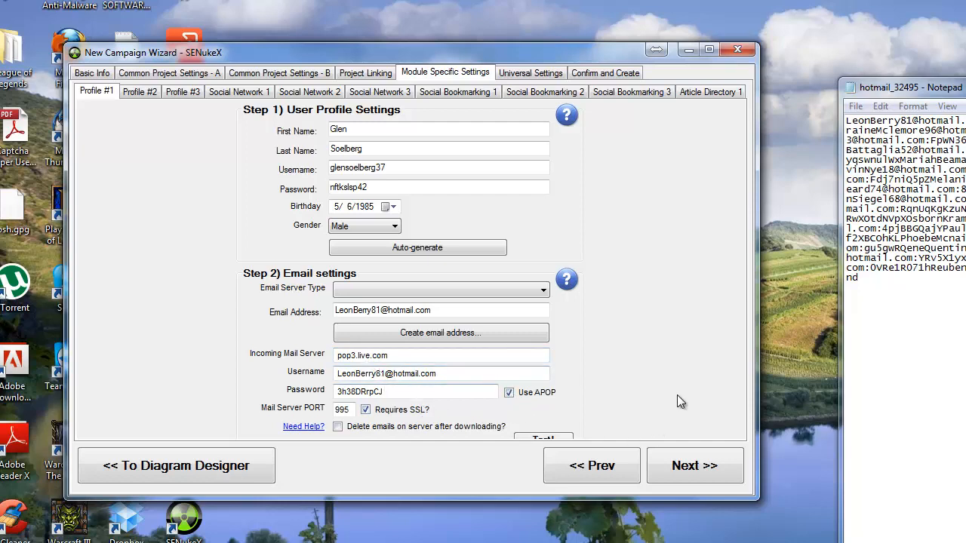
mouse_move(513, 438)
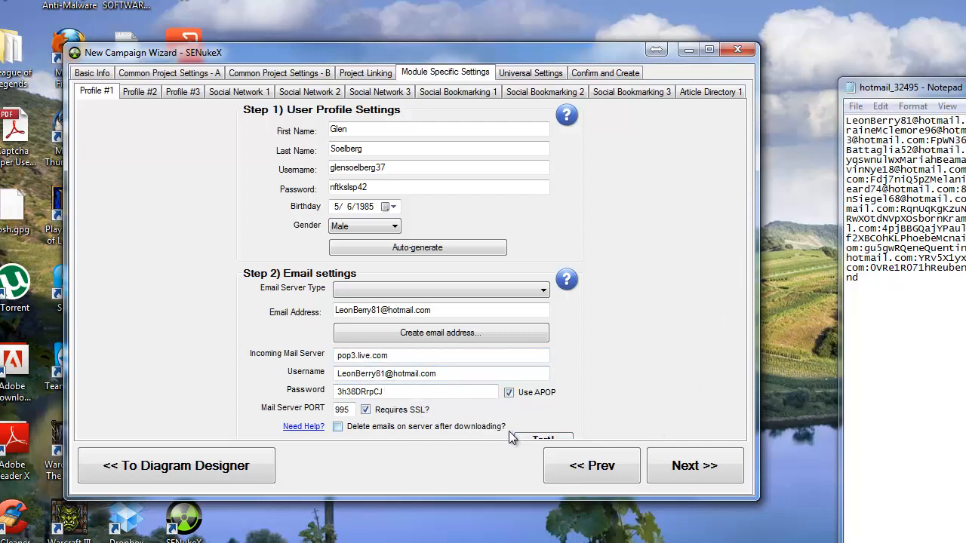
click(441, 290)
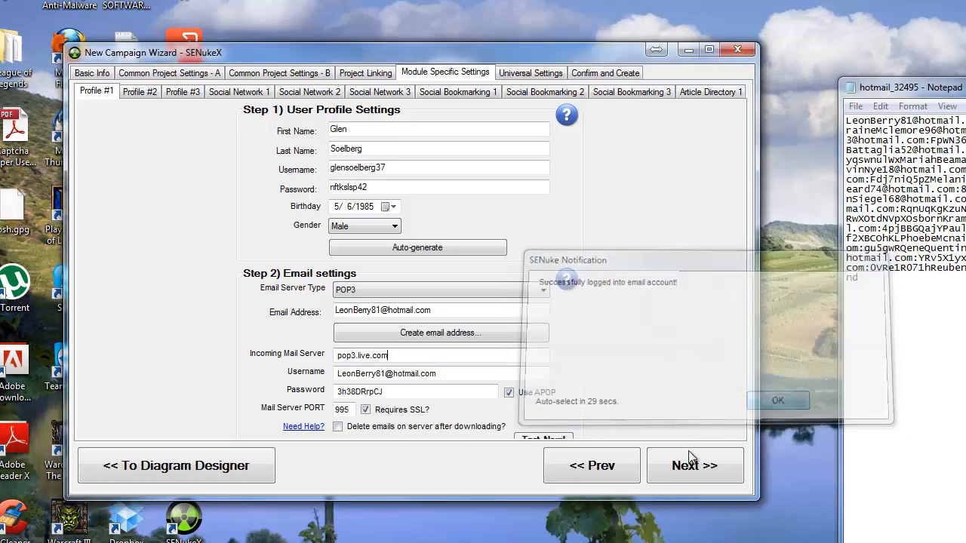
click(138, 92)
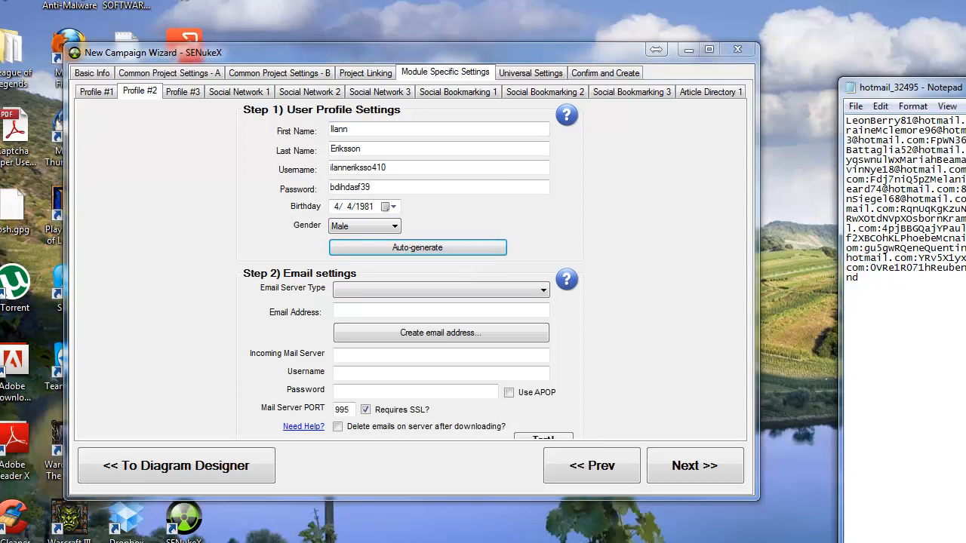
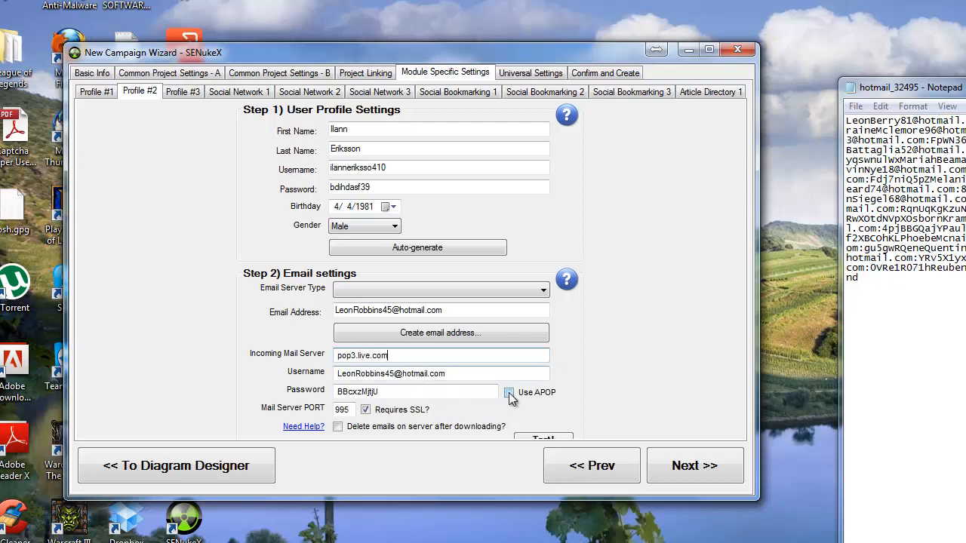
click(508, 392)
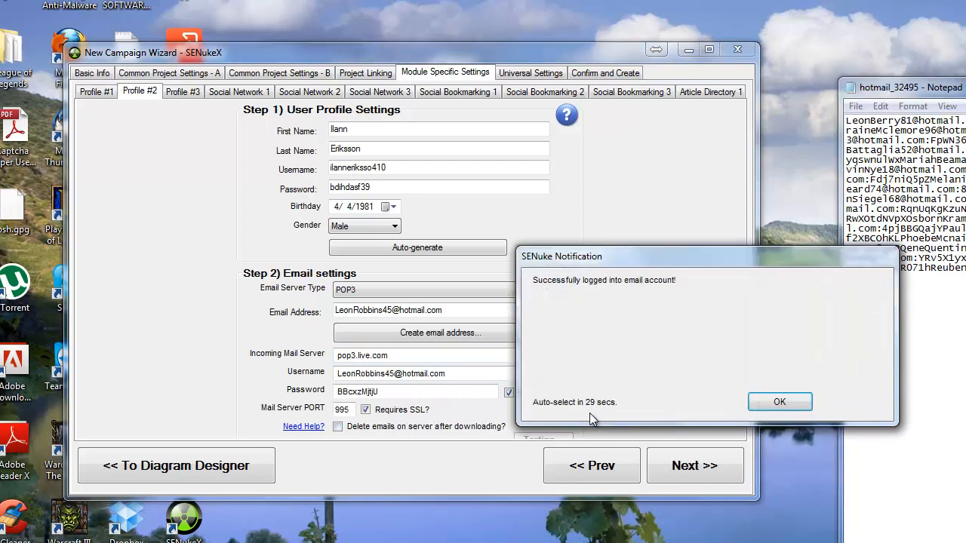
click(778, 401)
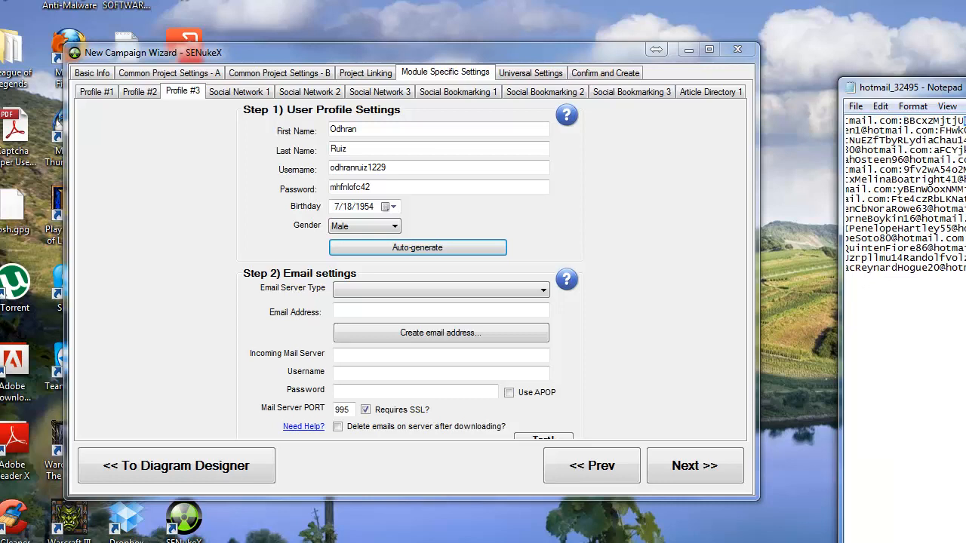
click(441, 311)
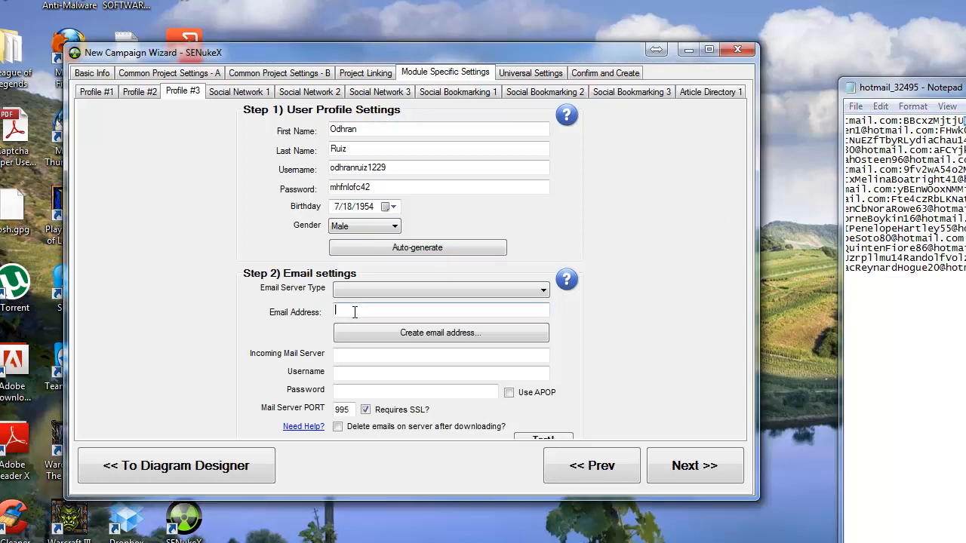
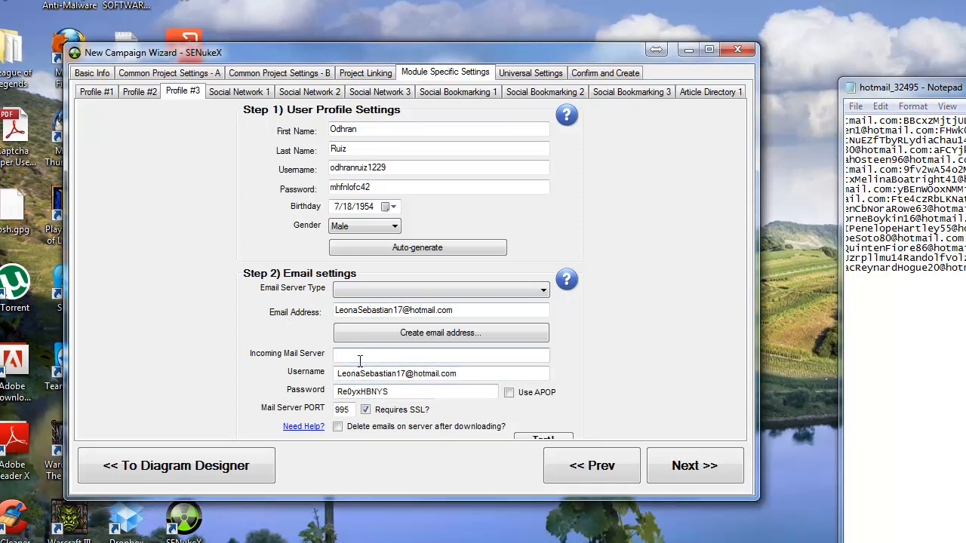
text(pop3.live.com)
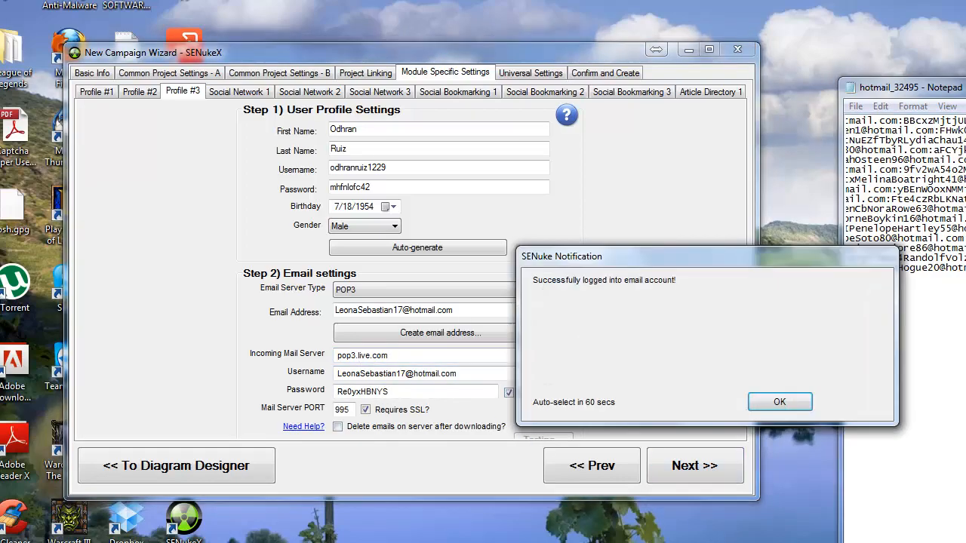
click(779, 402)
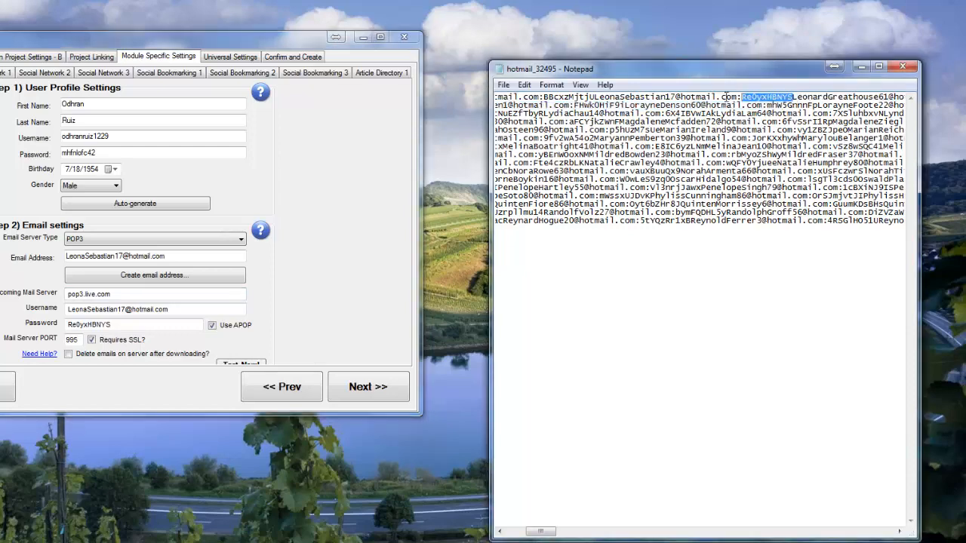
Step: Scroll down the Notepad Hotmail accounts list past the used entries
scroll(down, 3)
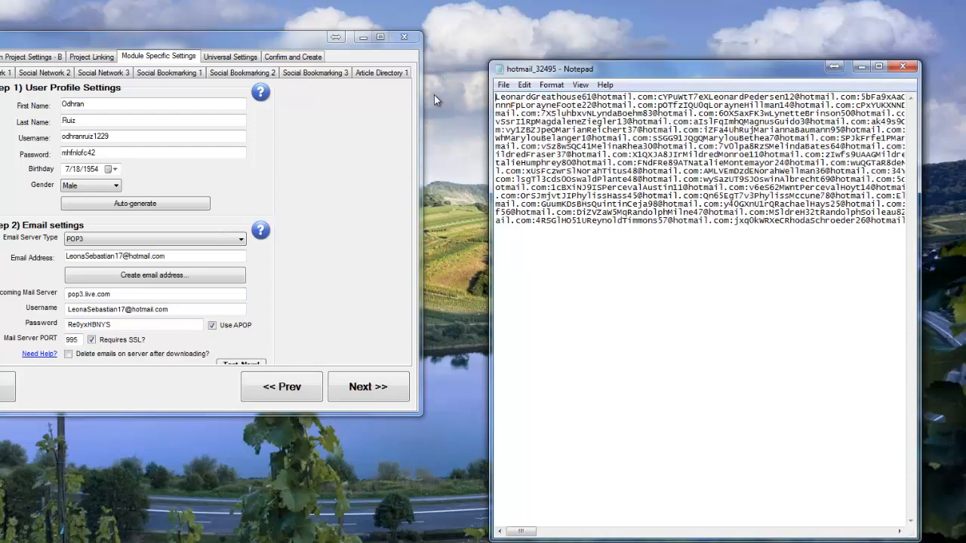
mouse_move(467, 75)
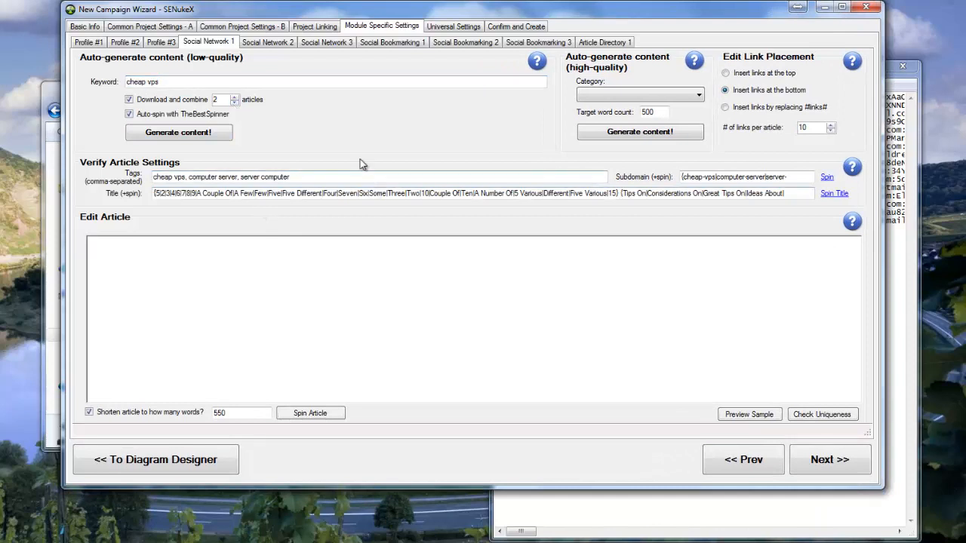
Step: Generate the cheap vps article for Social Network 1 and preview a spun sample of it
click(129, 113)
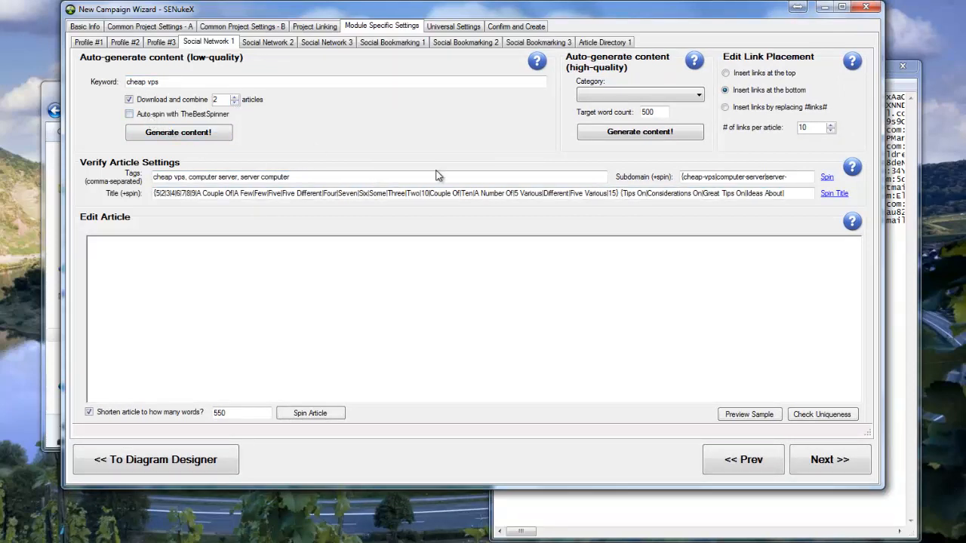
click(178, 133)
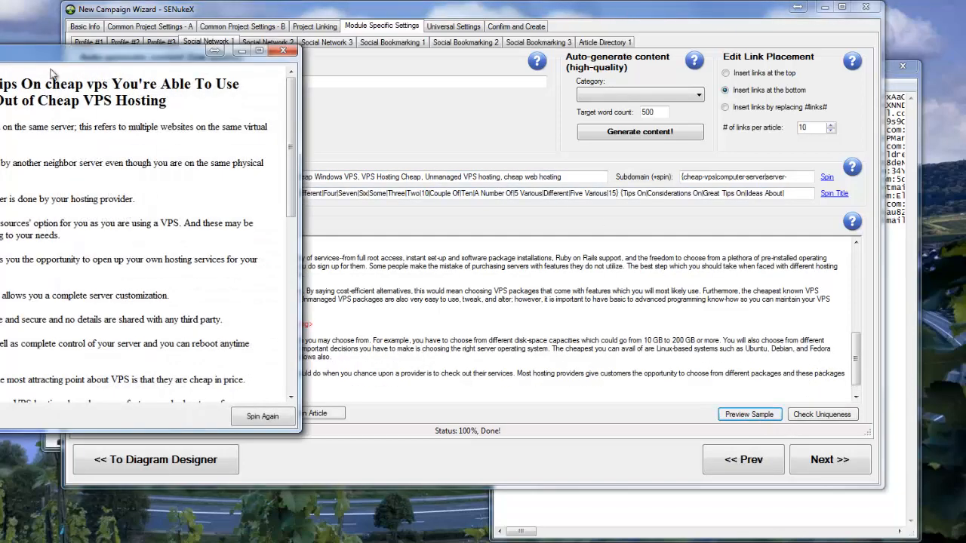
click(749, 414)
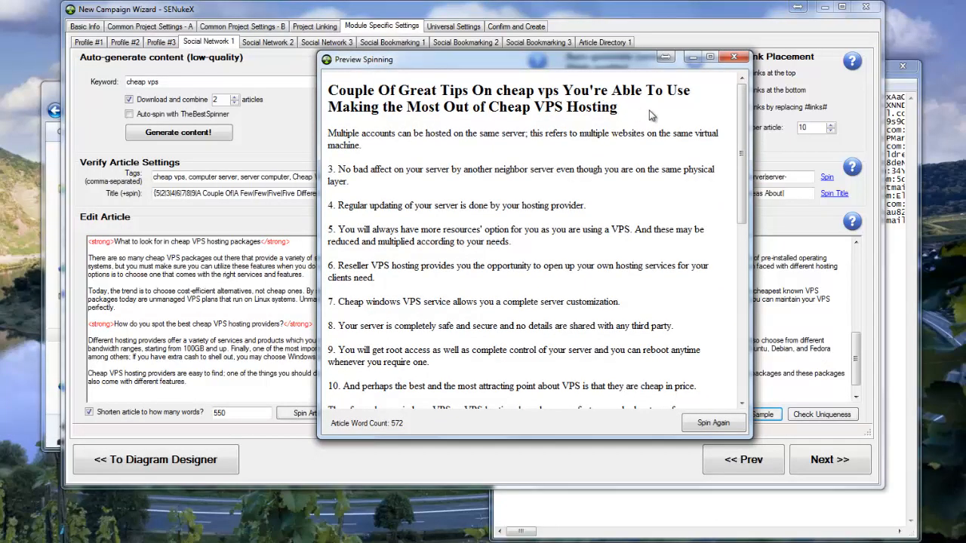
mouse_move(619, 127)
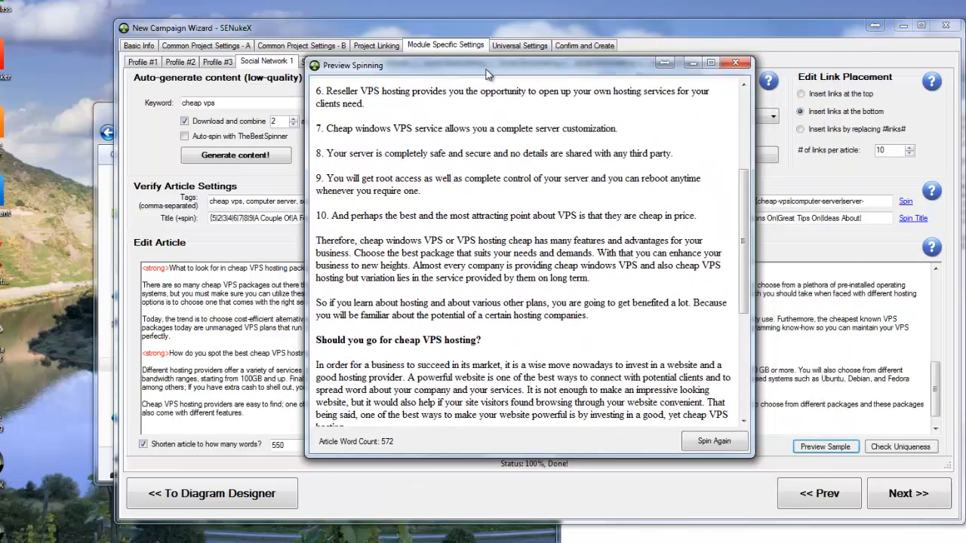
click(735, 63)
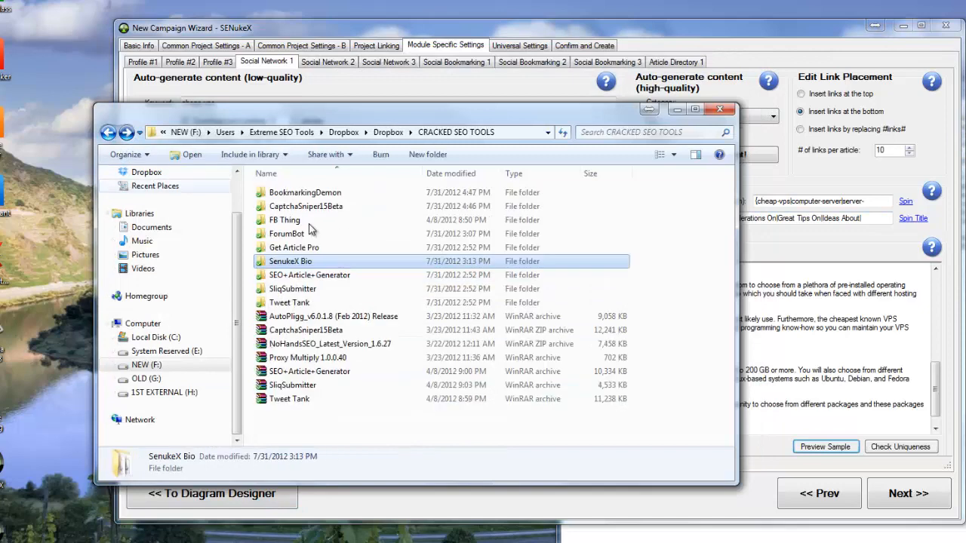
Step: Browse into the Get Article Pro folder and launch the Get ArticleMG program
double_click(292, 248)
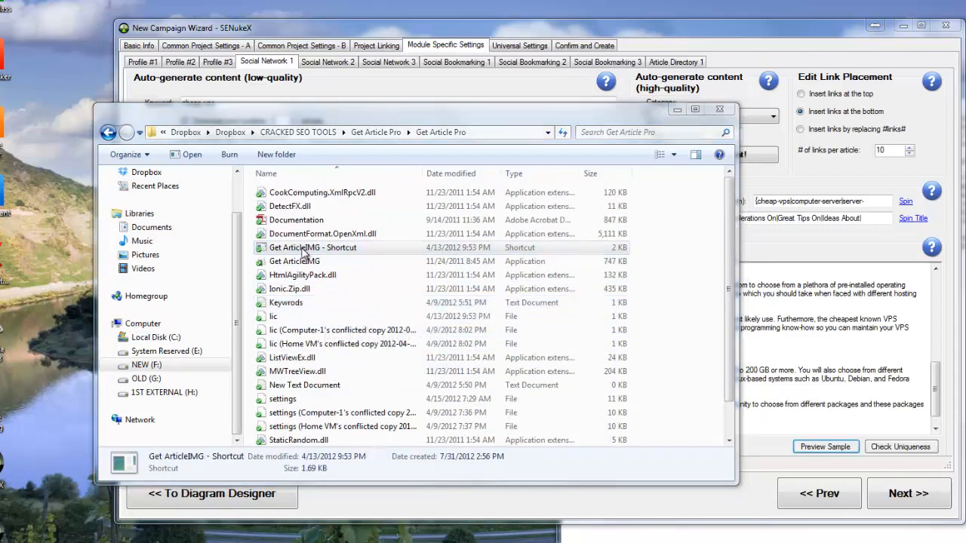
click(294, 261)
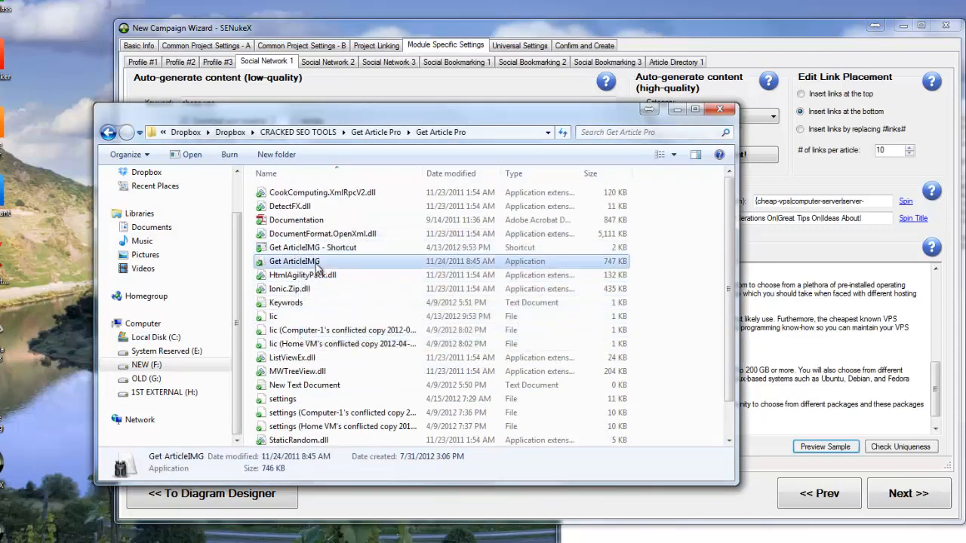
click(273, 317)
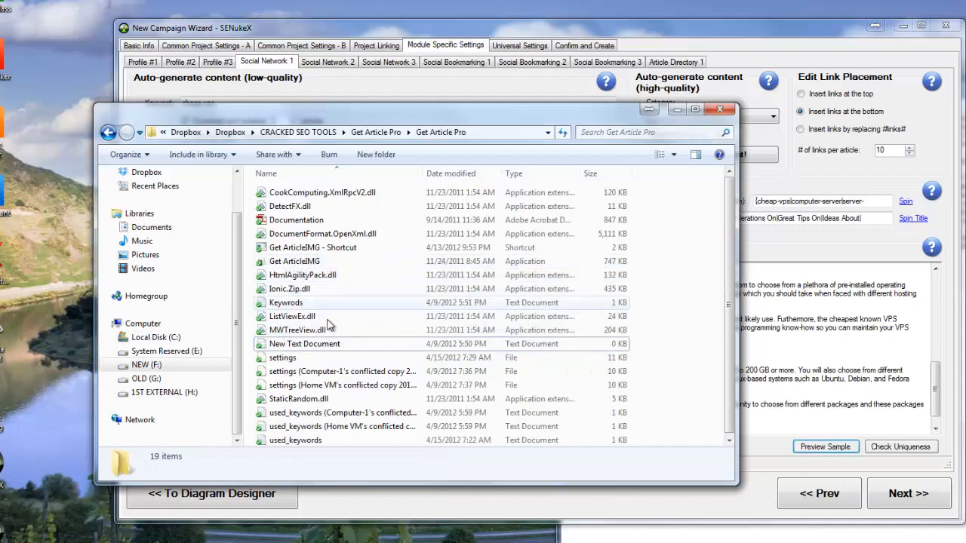
double_click(294, 261)
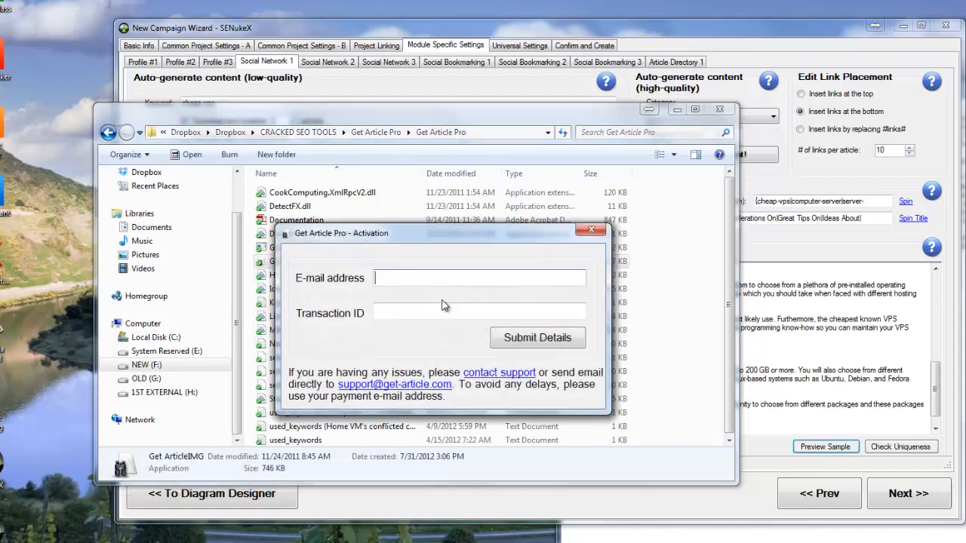
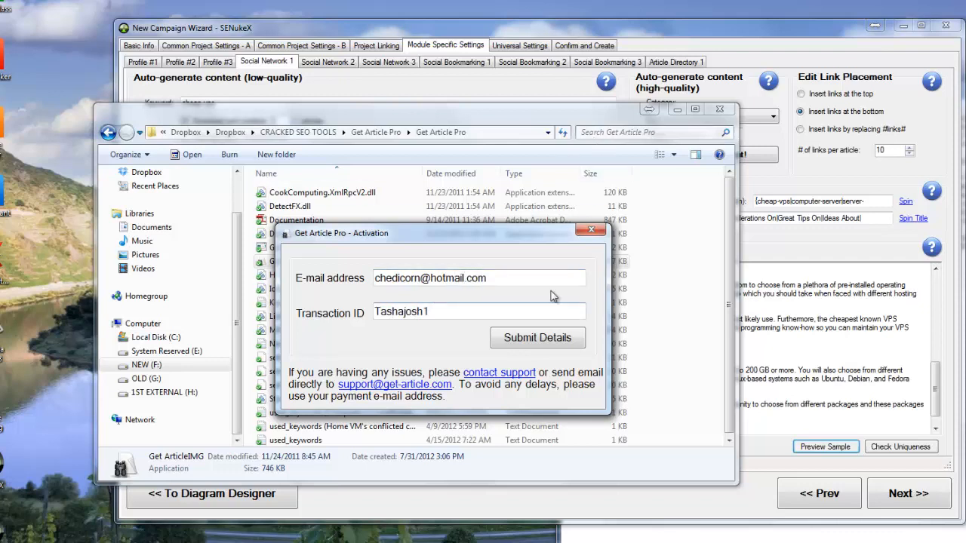
click(537, 338)
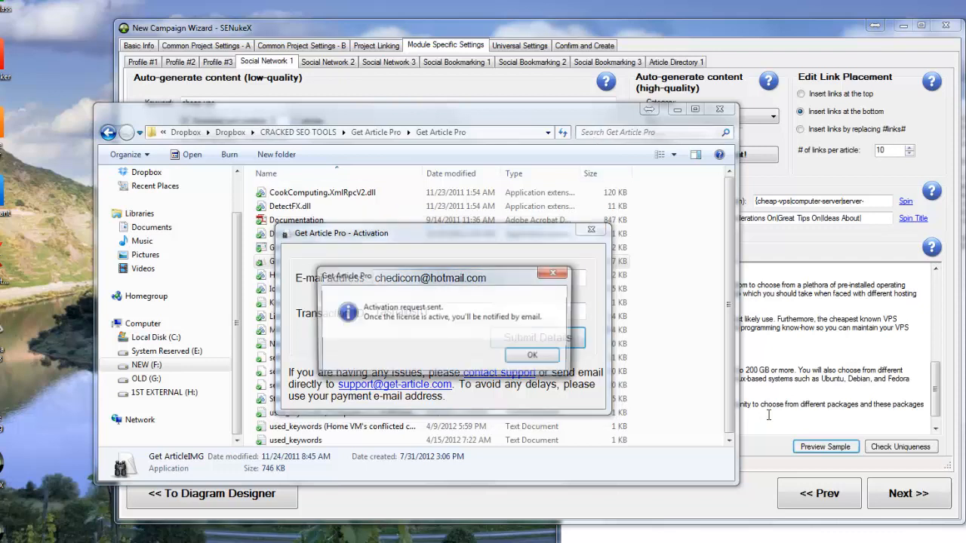
click(531, 355)
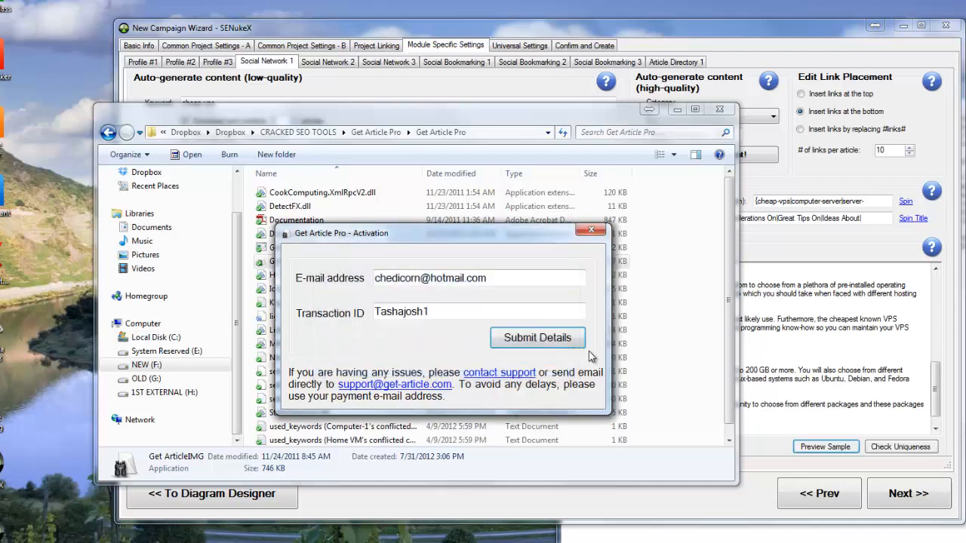
click(537, 338)
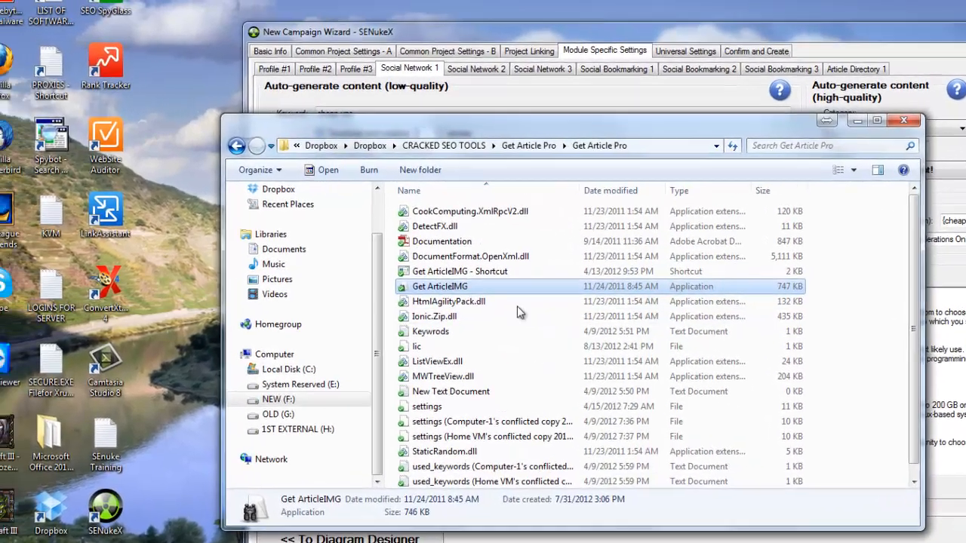
double_click(441, 286)
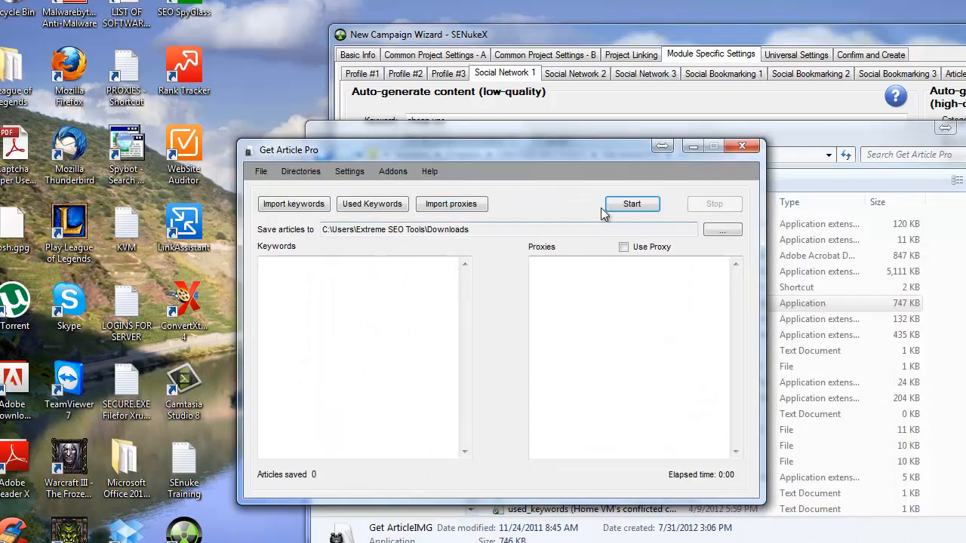
Step: Enter cheap vps, server computer and computer server as Get Article Pro keywords, checking the campaign keywords
drag(290, 149, 244, 100)
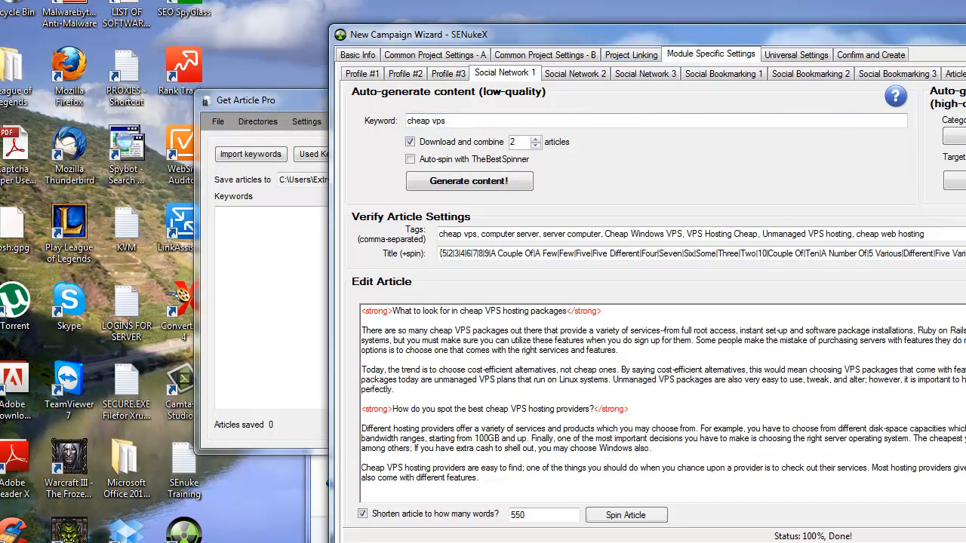
mouse_move(572, 142)
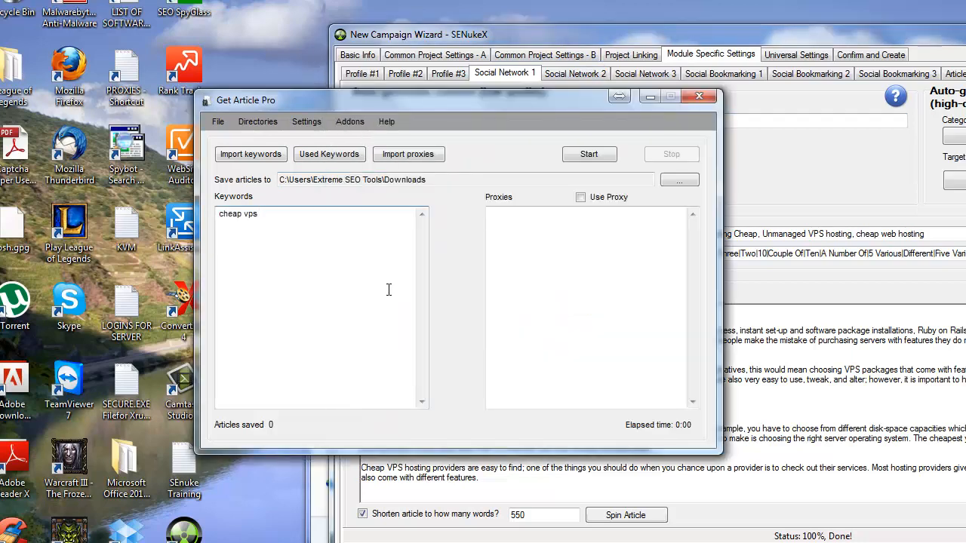
text(server compue)
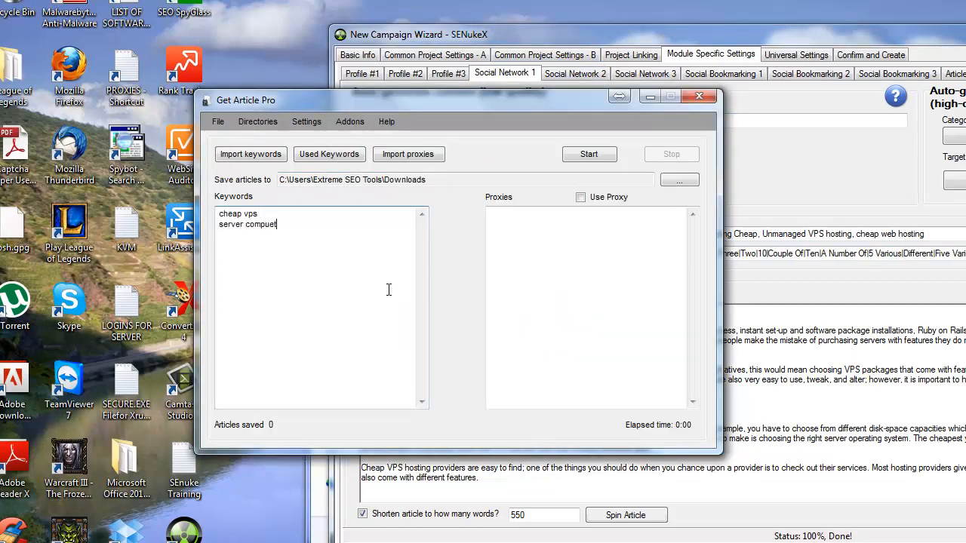
text(ter)
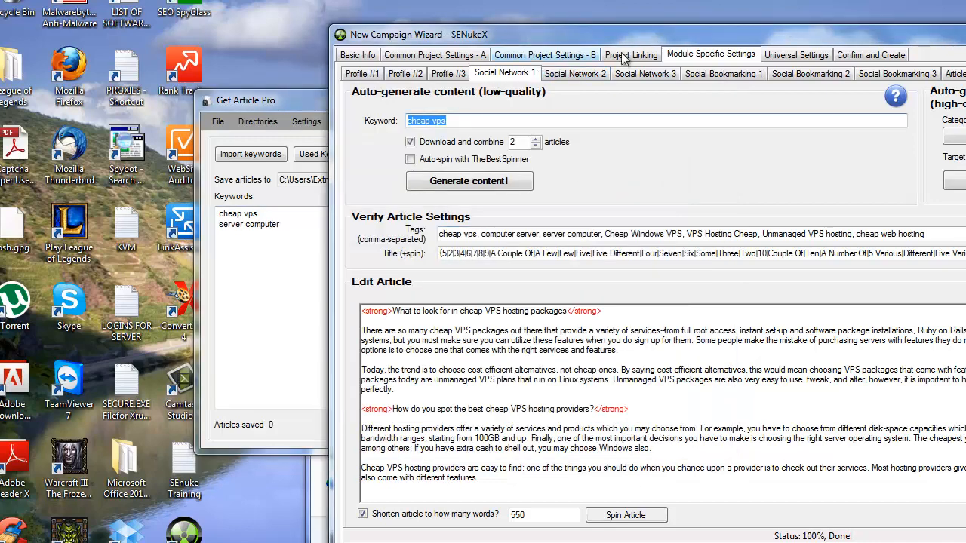
click(356, 54)
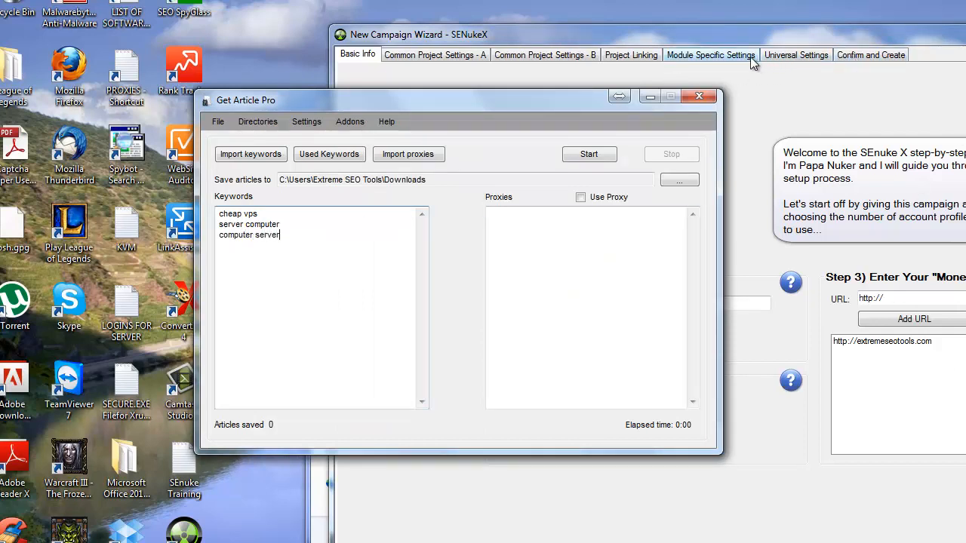
click(709, 54)
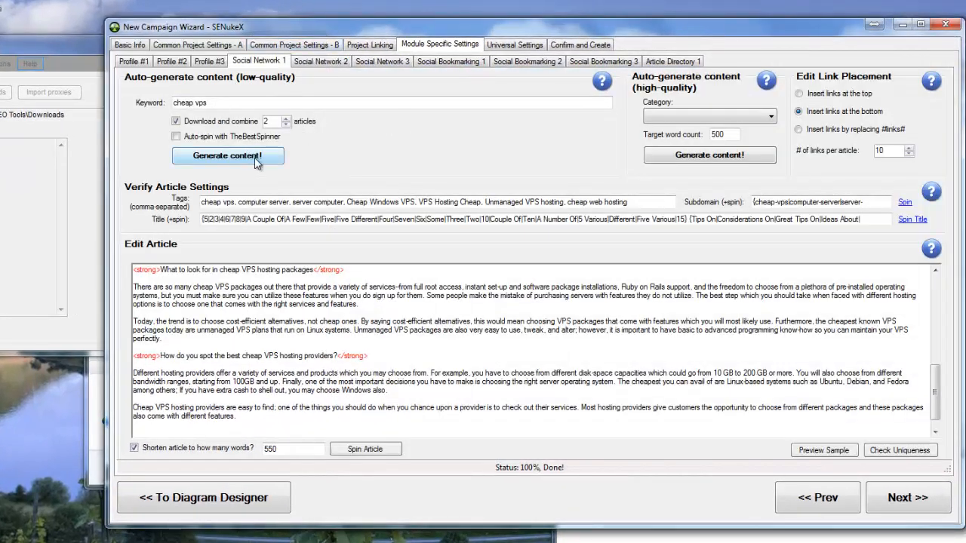
mouse_move(496, 181)
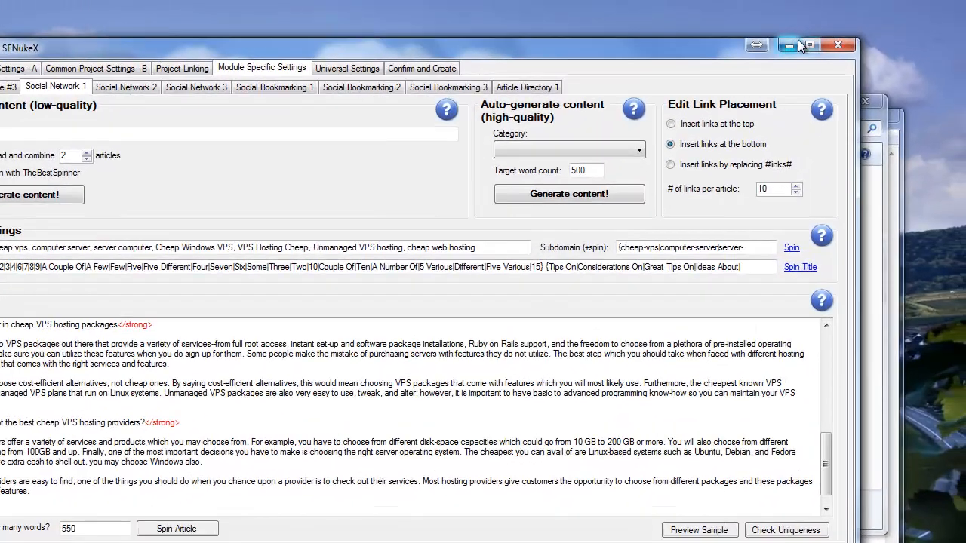
mouse_move(224, 235)
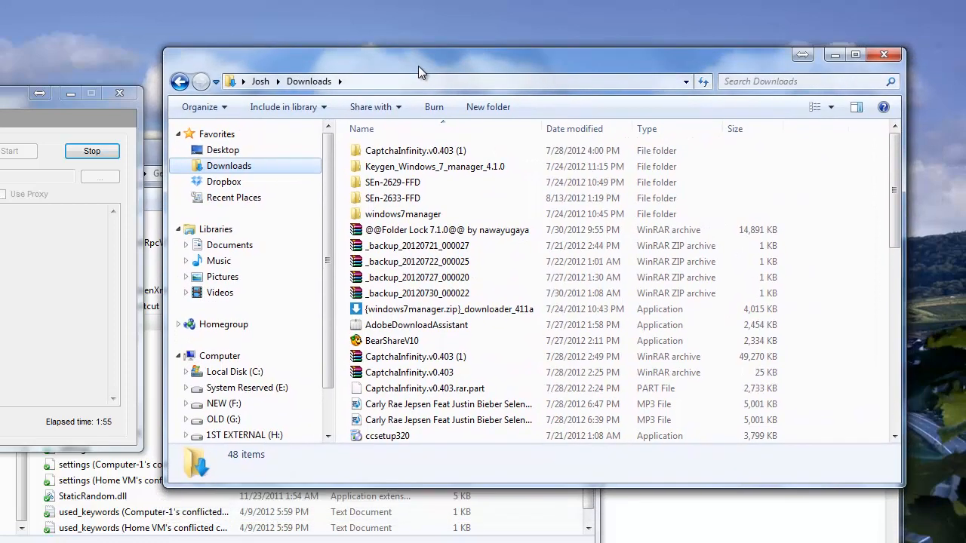
mouse_move(430, 68)
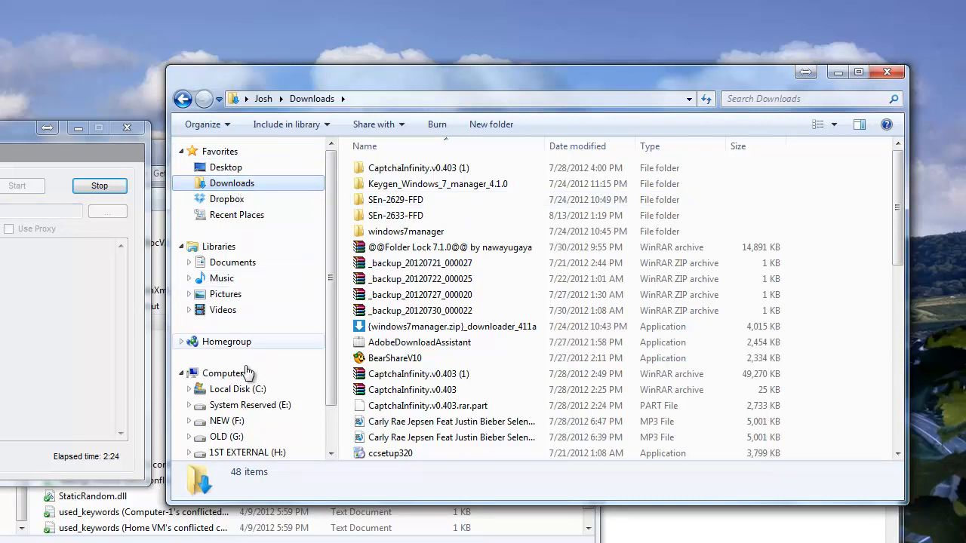
Step: Browse to the Downloads\cheap vps folder and scroll through the fetched article files
click(238, 389)
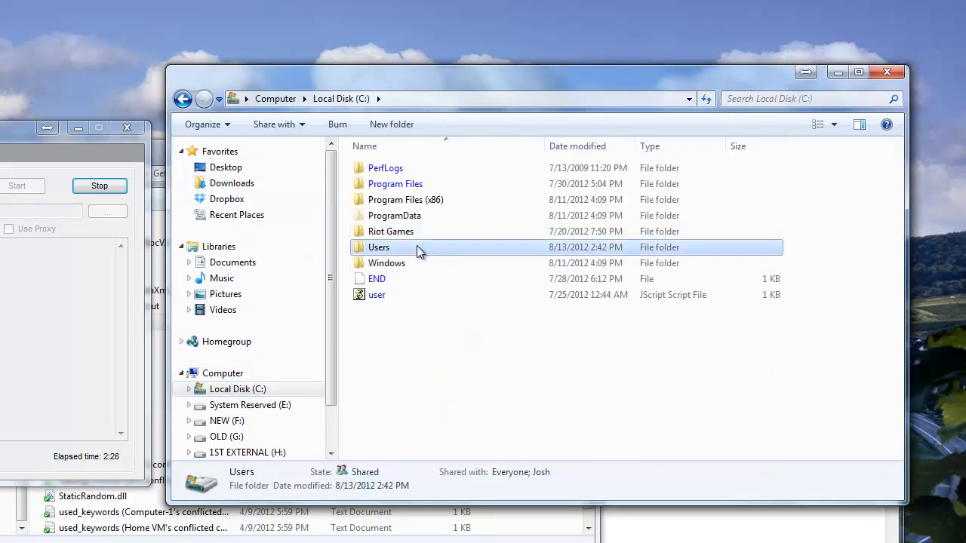
double_click(379, 248)
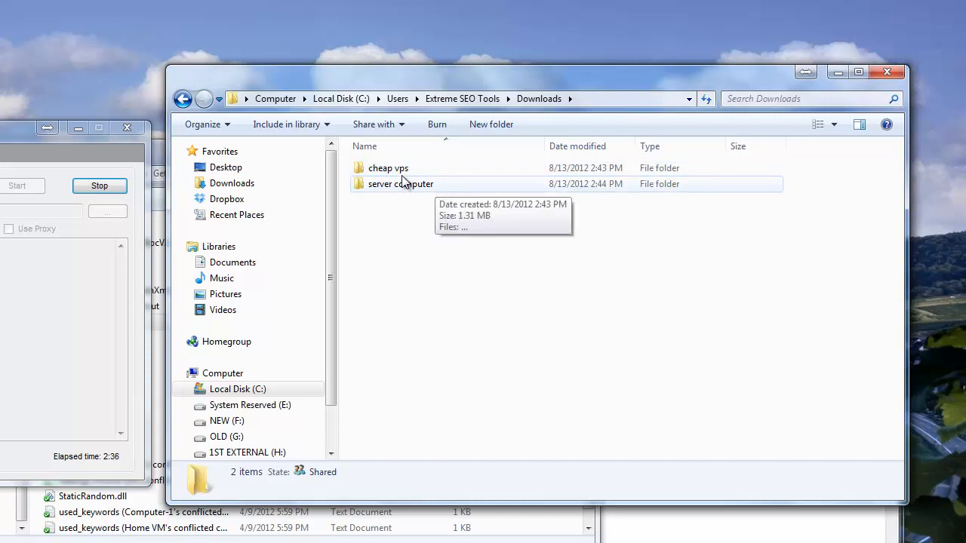
double_click(388, 167)
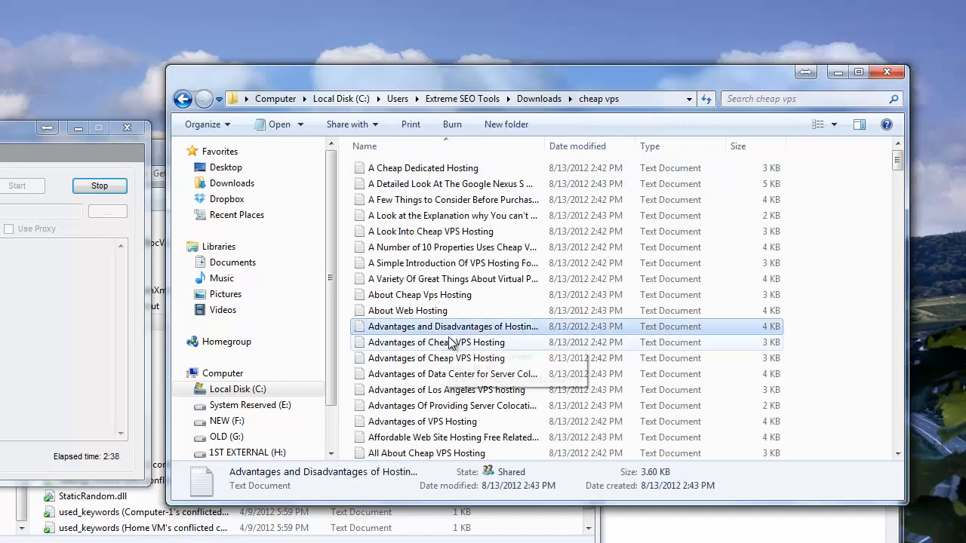
scroll(down, 3)
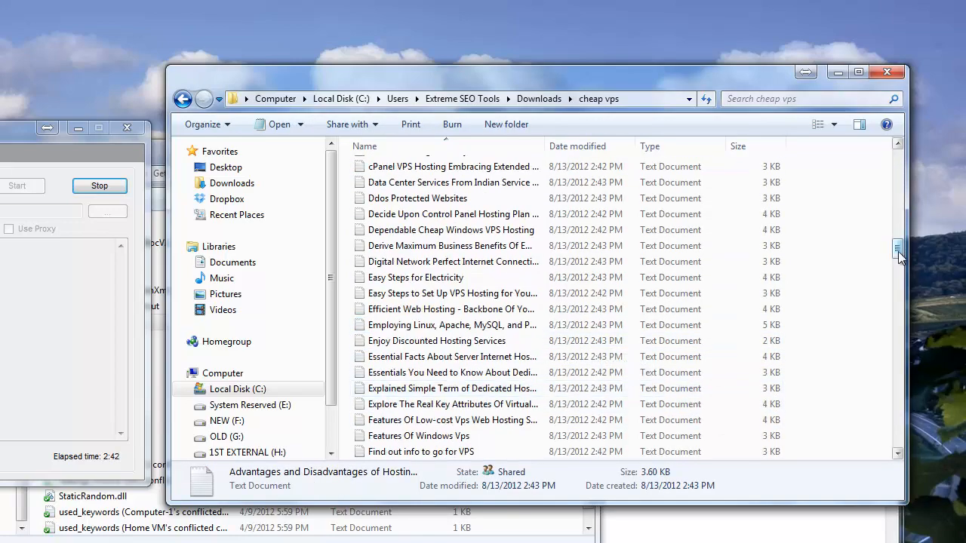
scroll(down, 3)
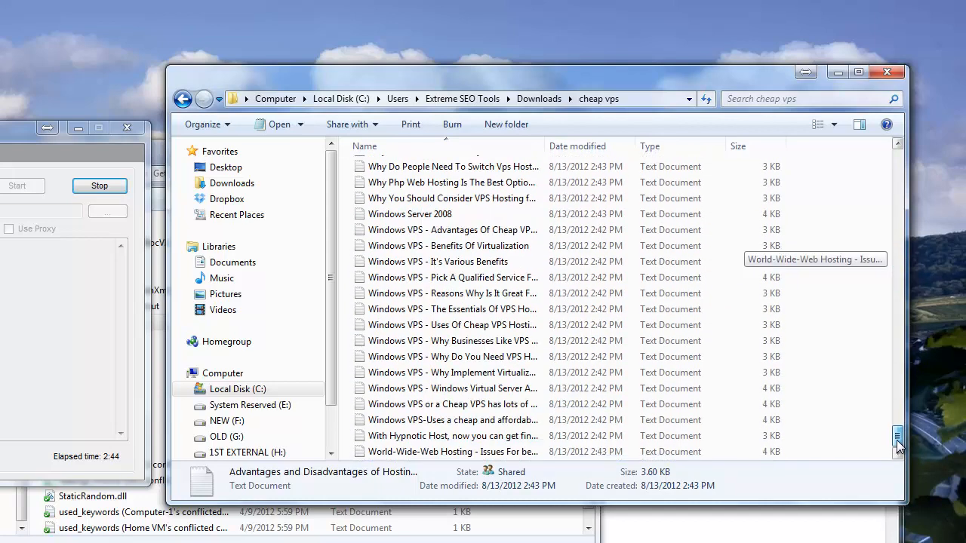
scroll(down, 3)
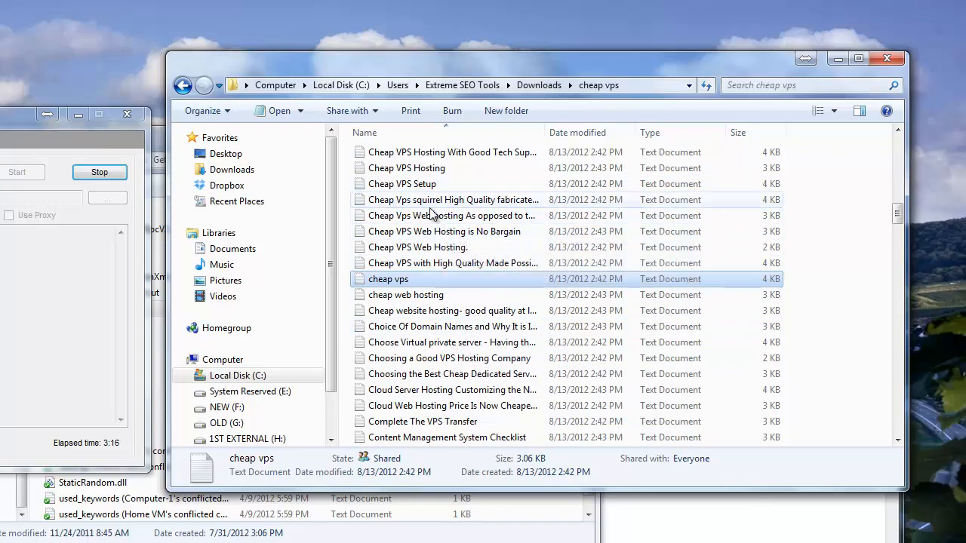
mouse_move(429, 188)
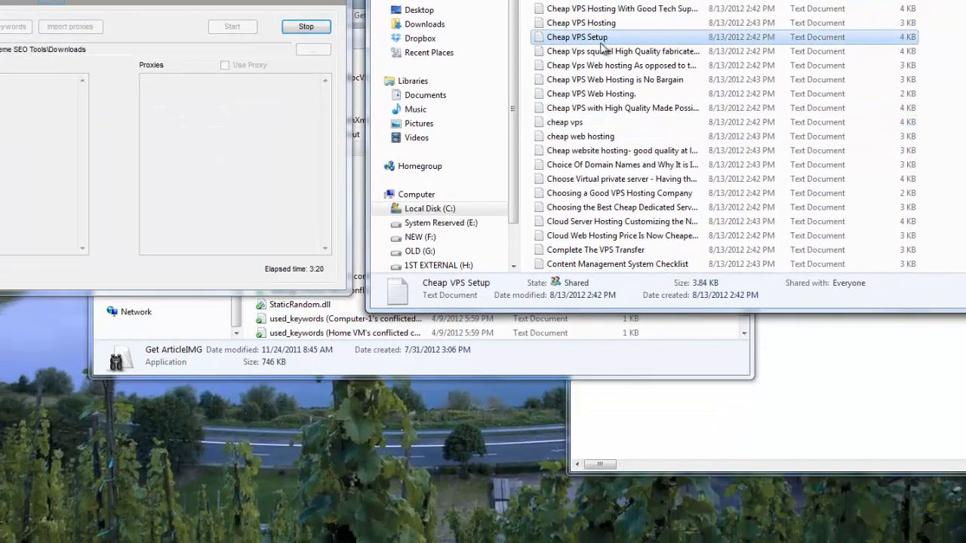
Step: Open the Cheap VPS Setup and Cheap VPS Hosting articles in Notepad
double_click(577, 36)
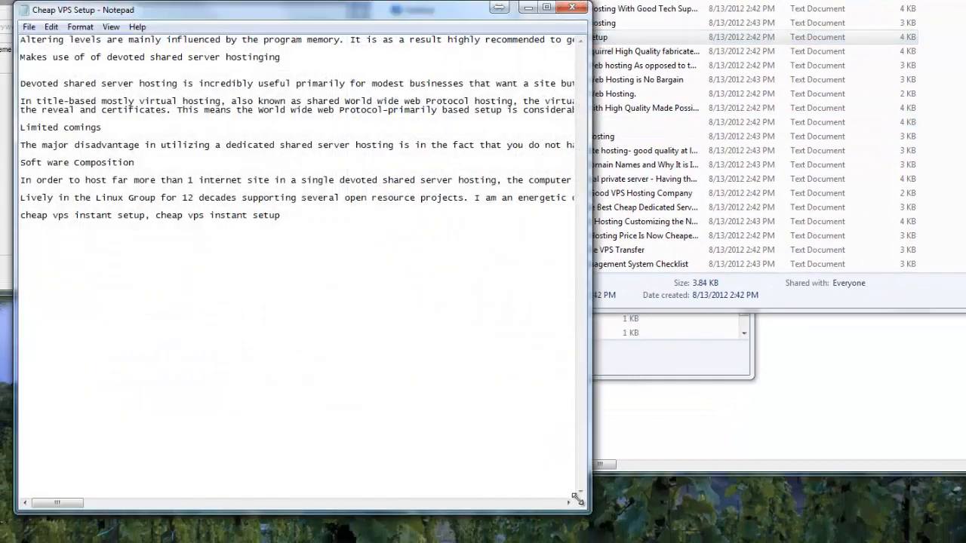
click(559, 9)
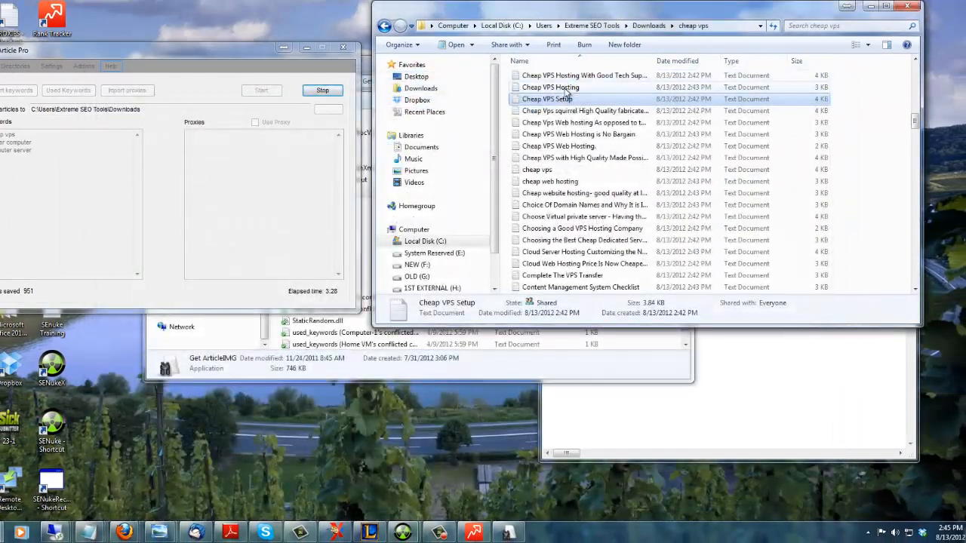
double_click(546, 99)
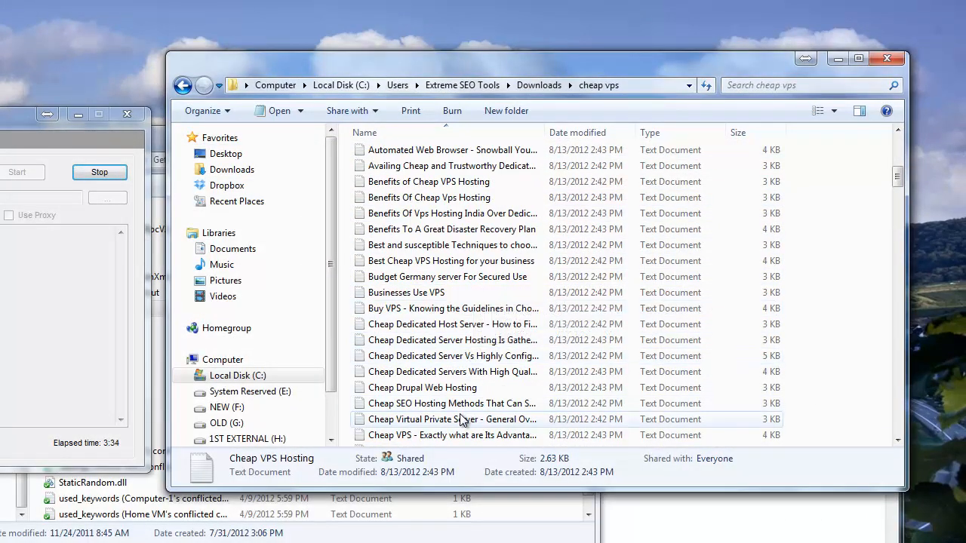
Step: Open the cheap vps advantages and drawbacks article and select its text to reuse
click(406, 293)
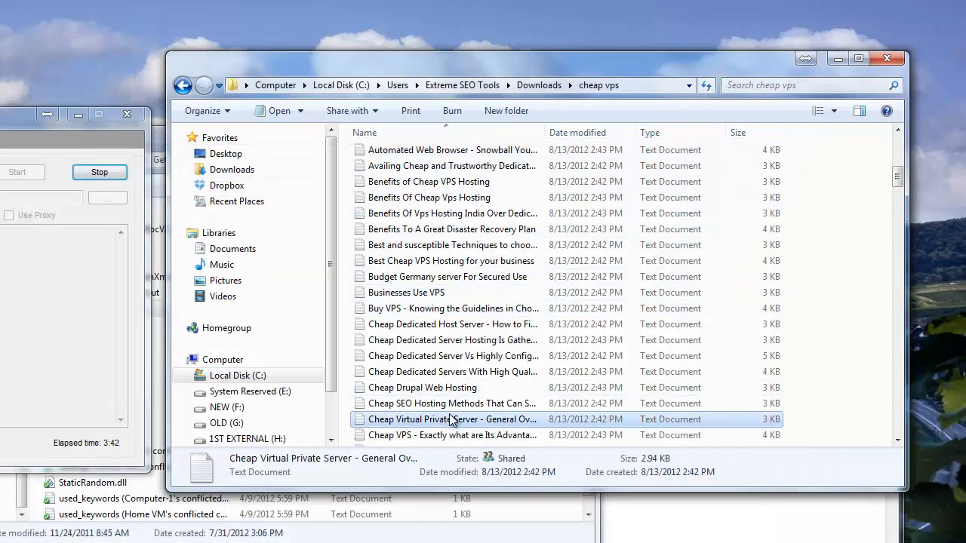
scroll(down, 3)
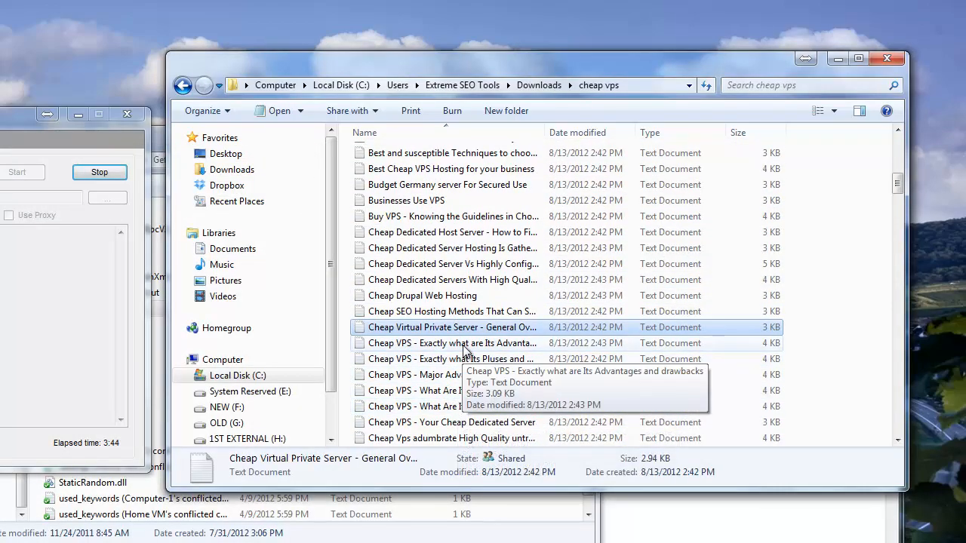
double_click(452, 344)
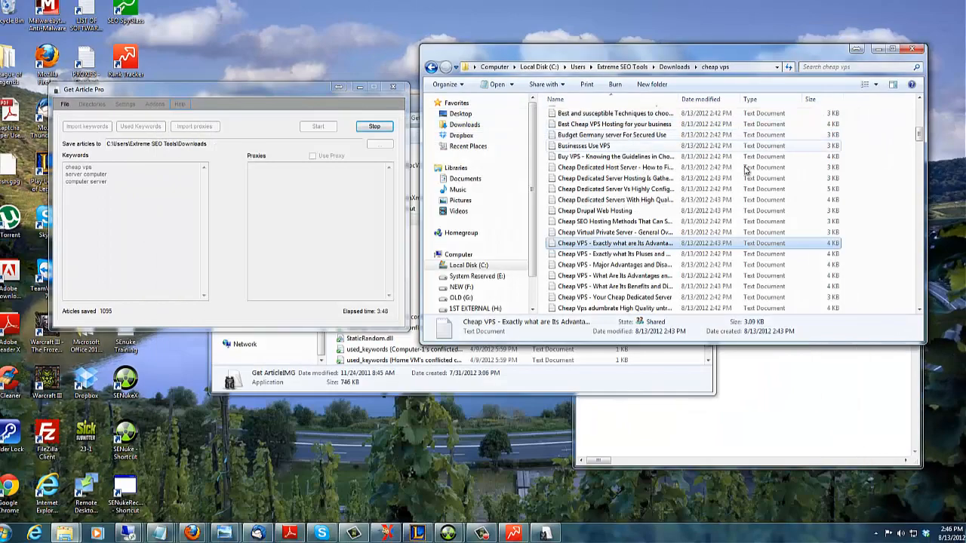
double_click(615, 243)
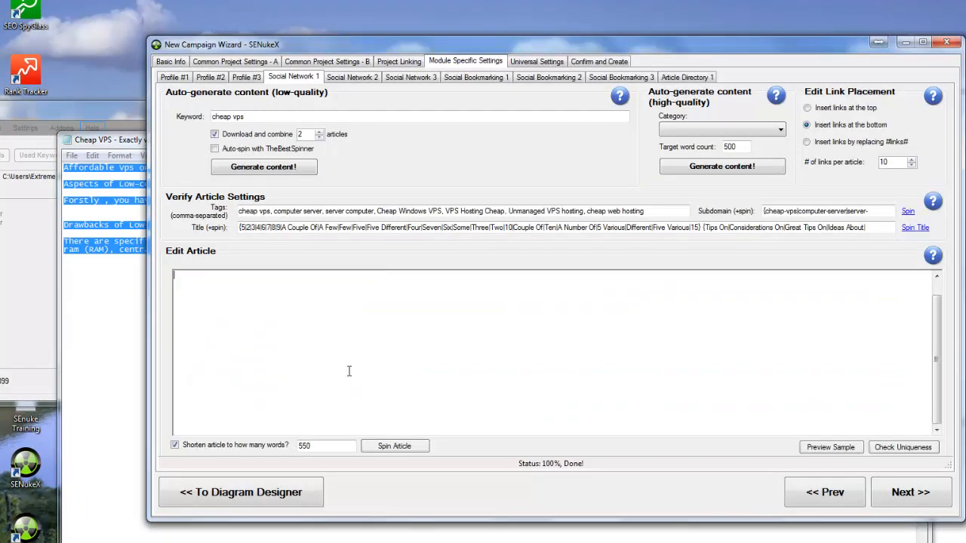
Step: Paste the article into Social Network 1, then put #links# in Social Network 2's article
click(263, 165)
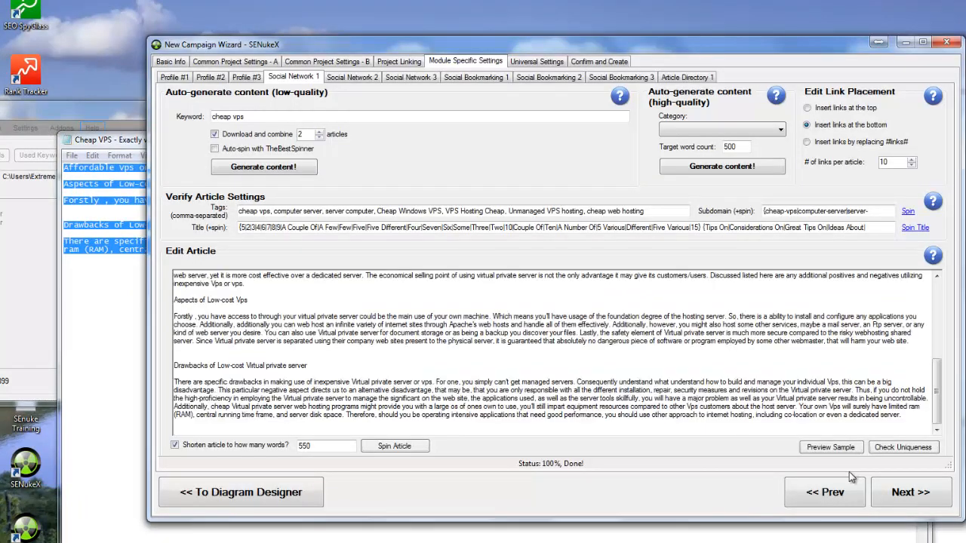
click(352, 77)
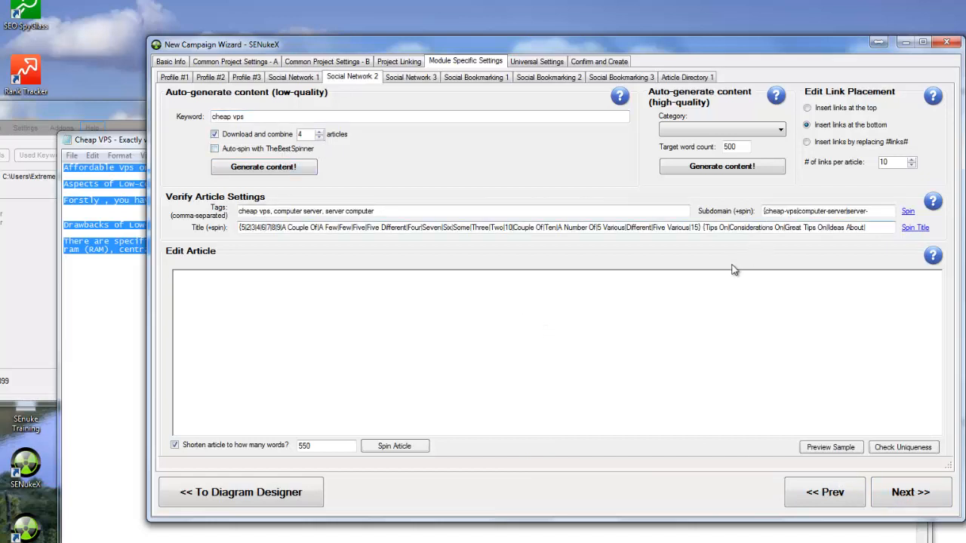
mouse_move(709, 137)
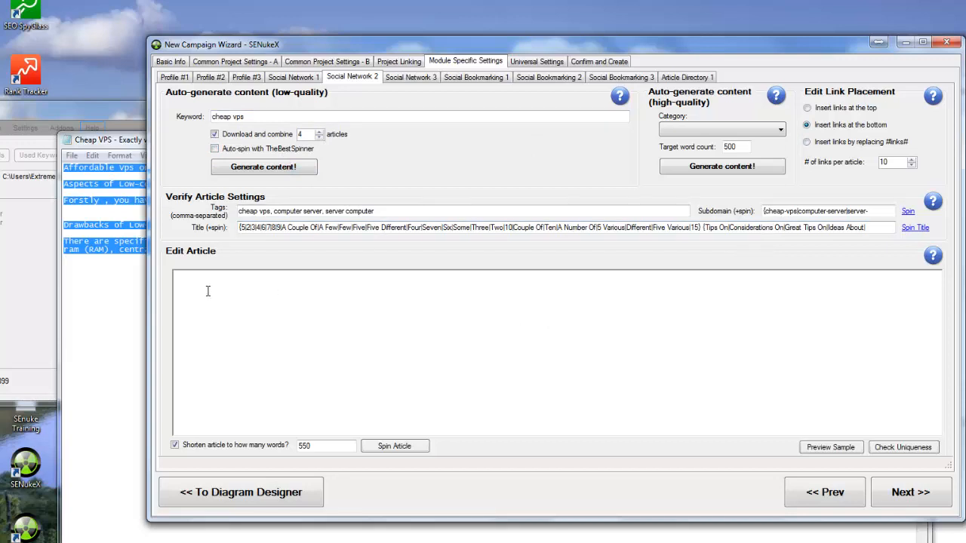
mouse_move(777, 199)
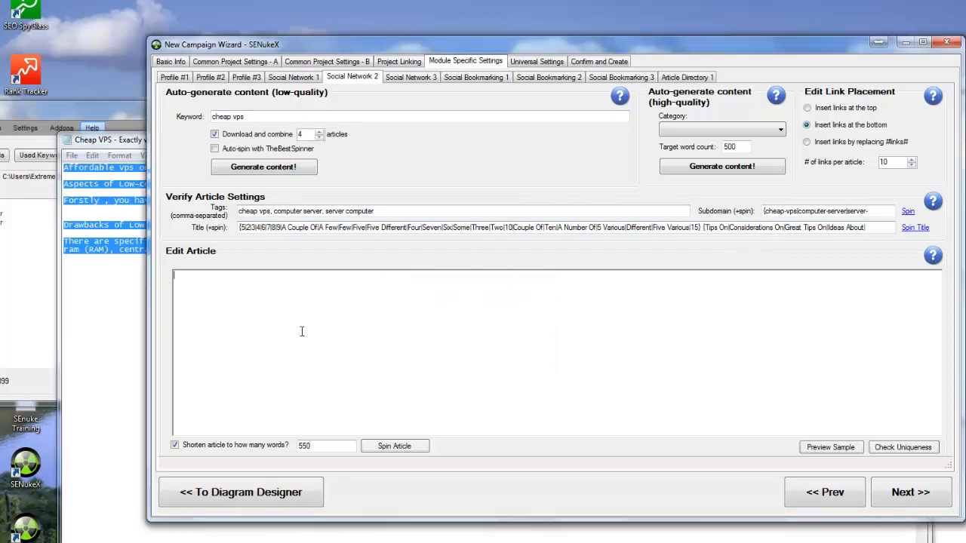
text(#)
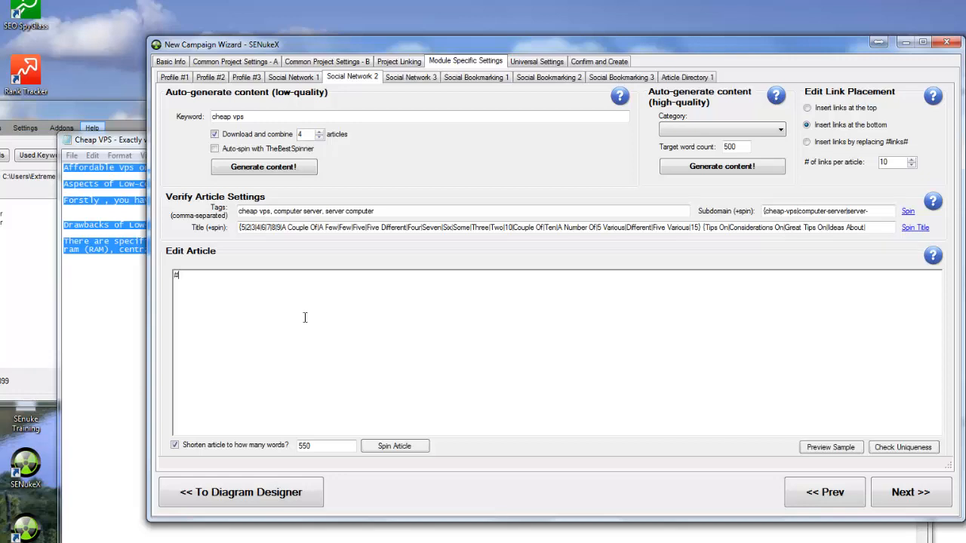
text(links#)
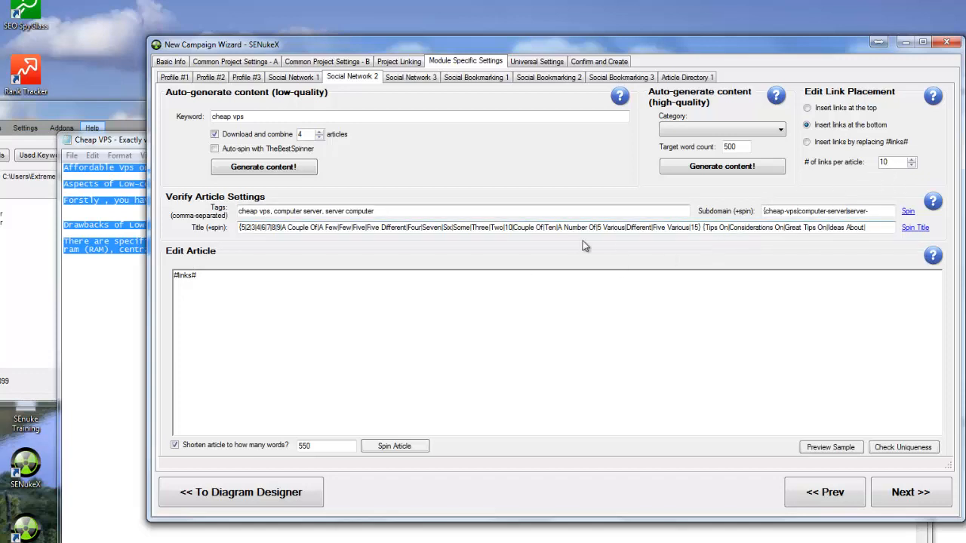
mouse_move(758, 449)
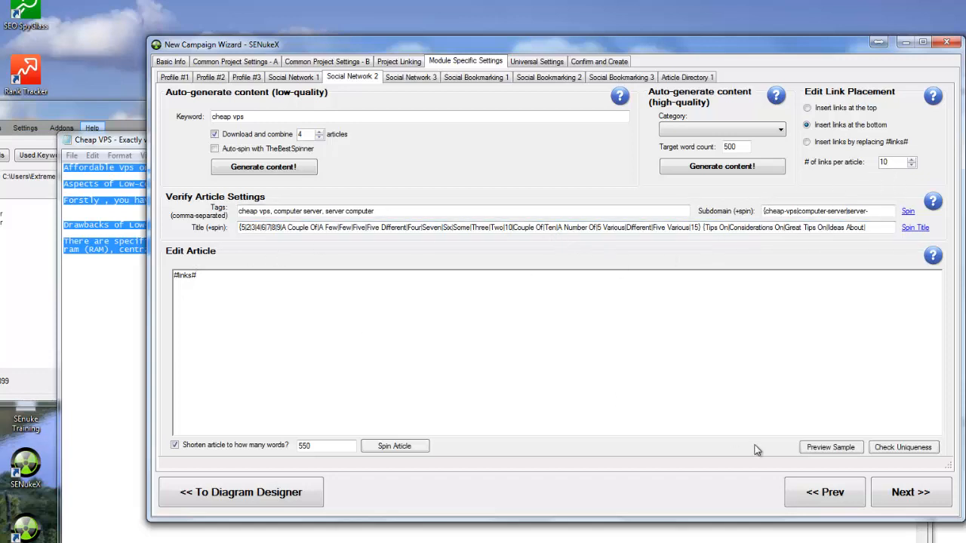
Step: Preview the spun sample titled with cheap vps, close it and clear the token
click(830, 447)
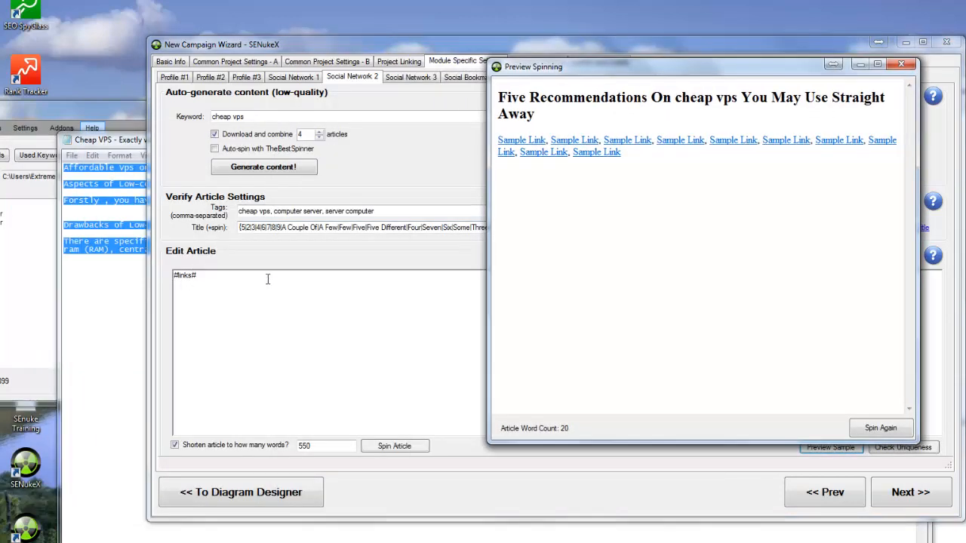
mouse_move(596, 151)
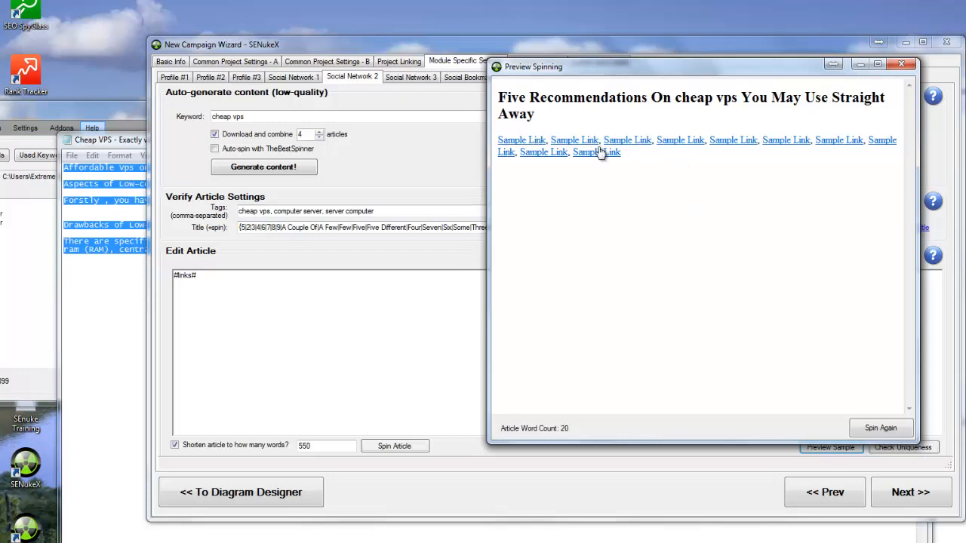
click(901, 64)
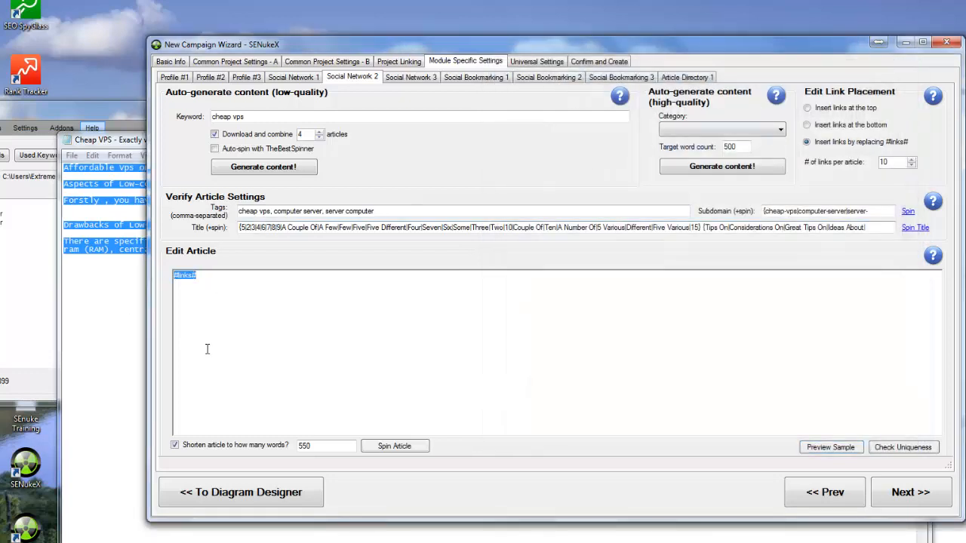
click(807, 124)
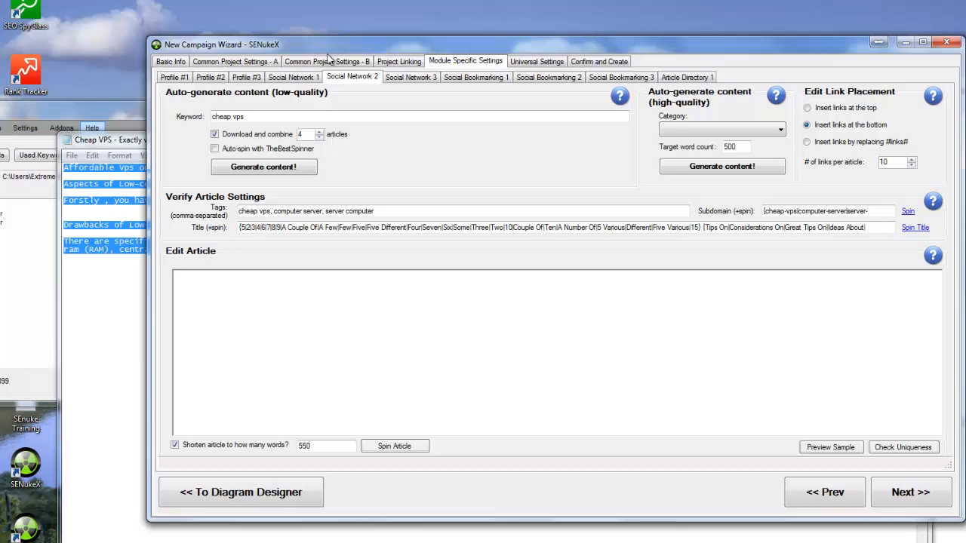
Step: Place the cursor in the second social network project's Edit Article field for pasting the cheap VPS article
click(175, 275)
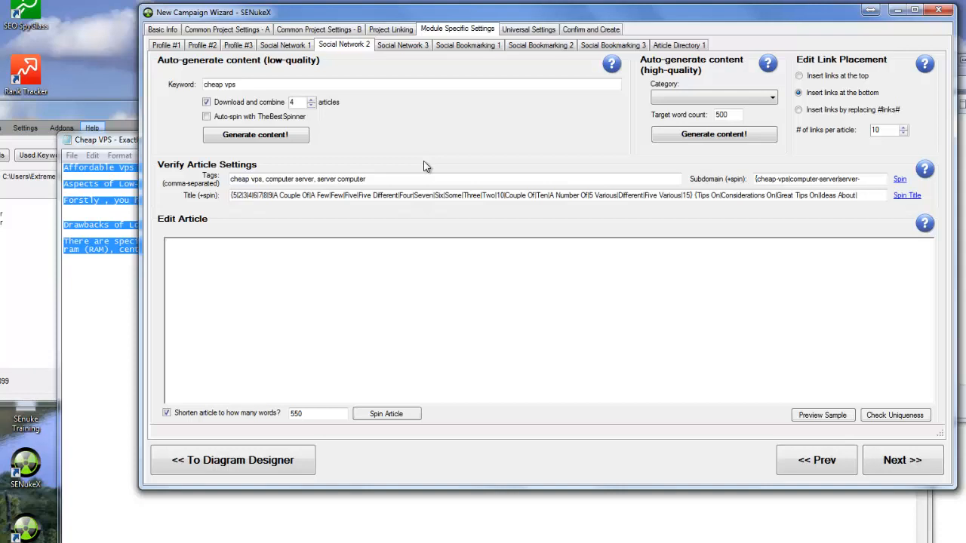
mouse_move(407, 159)
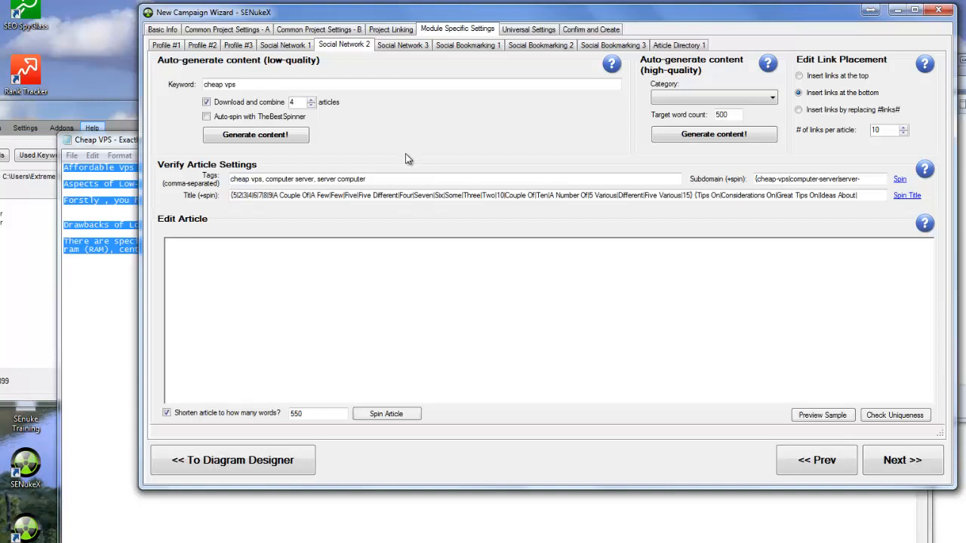
mouse_move(407, 61)
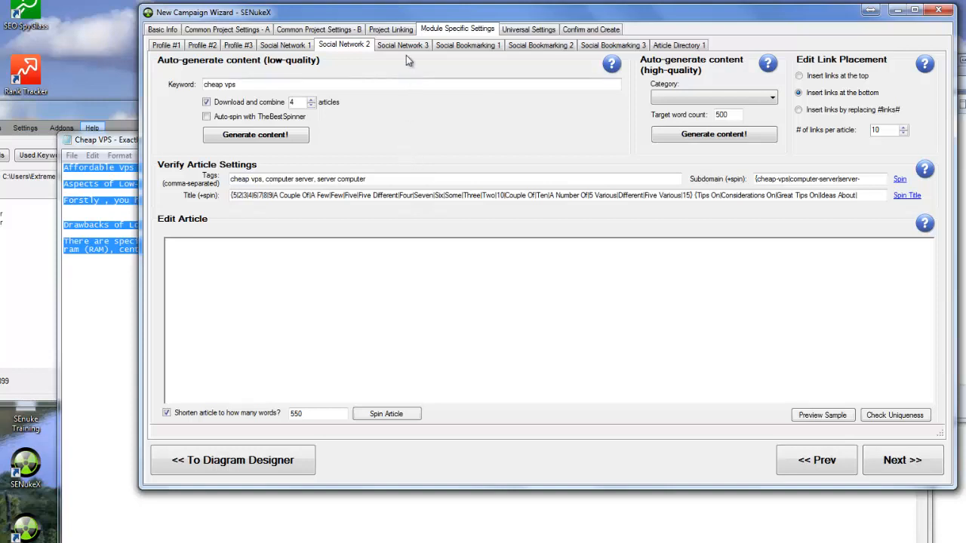
mouse_move(408, 23)
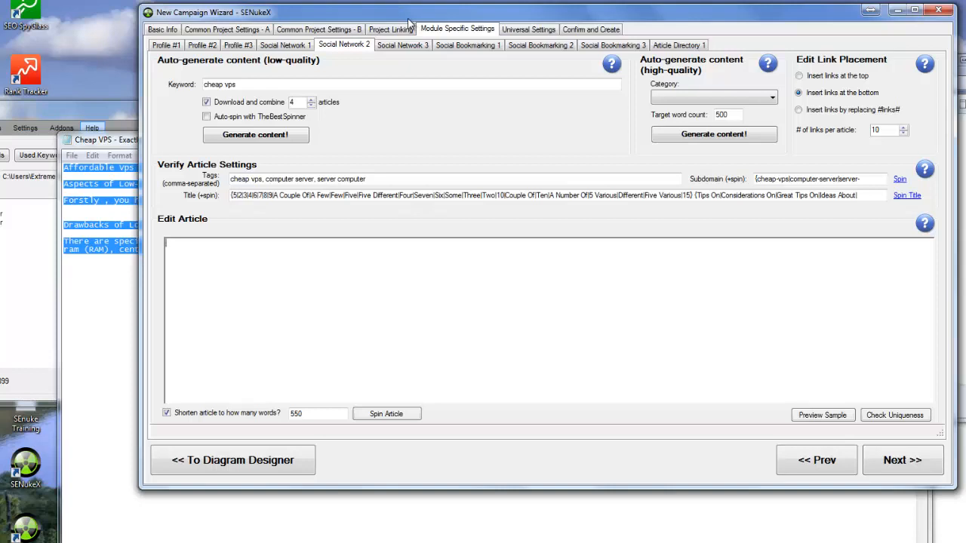
mouse_move(406, 23)
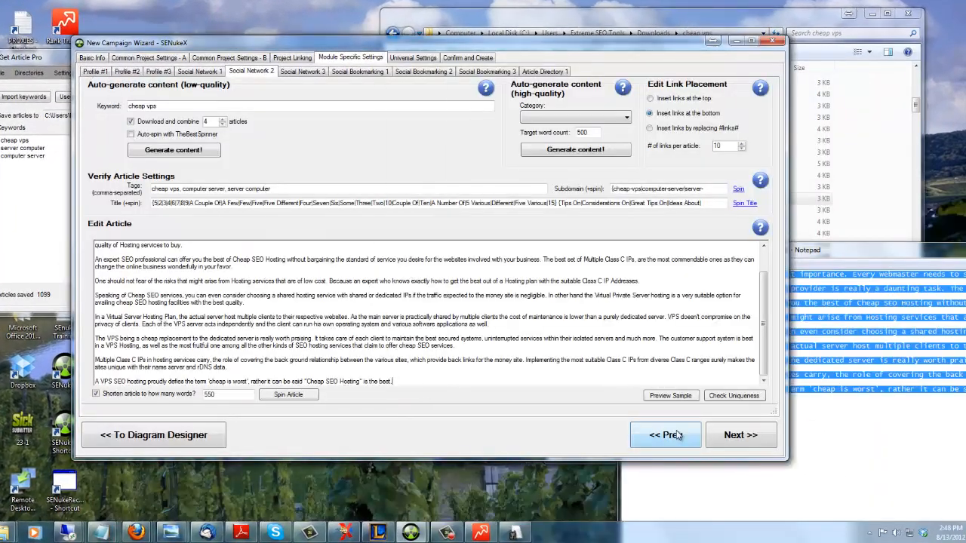
Step: Open the Businesses Use VPS article and another article from the cheap vps folder
click(666, 434)
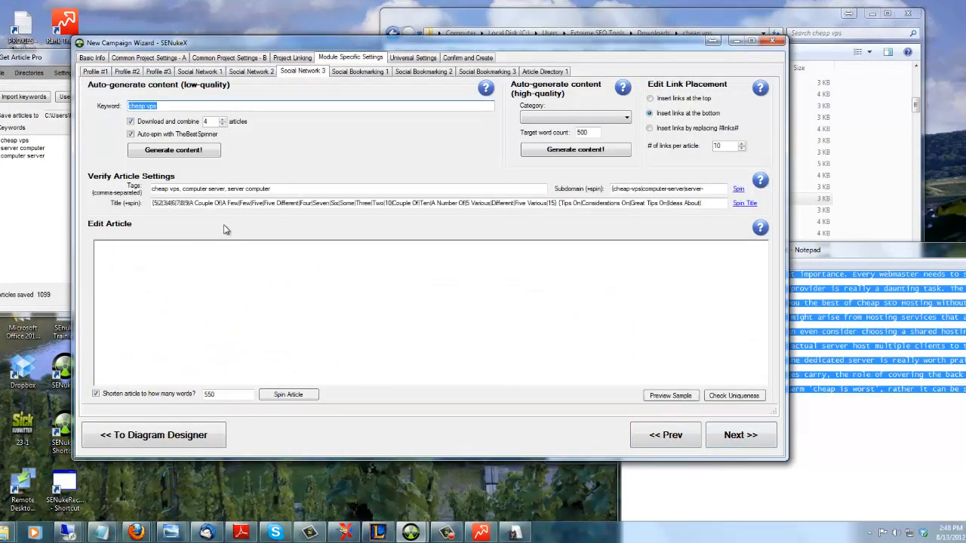
mouse_move(836, 260)
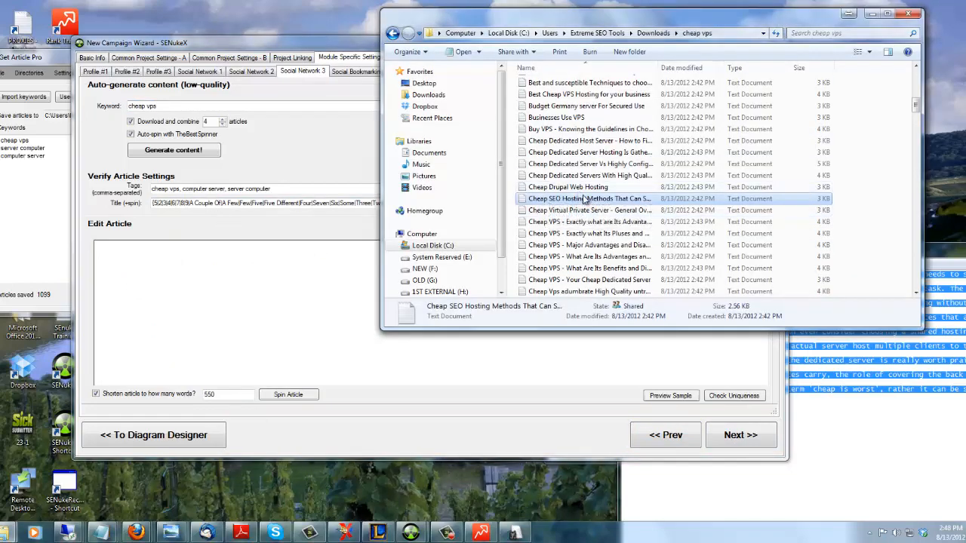
click(555, 118)
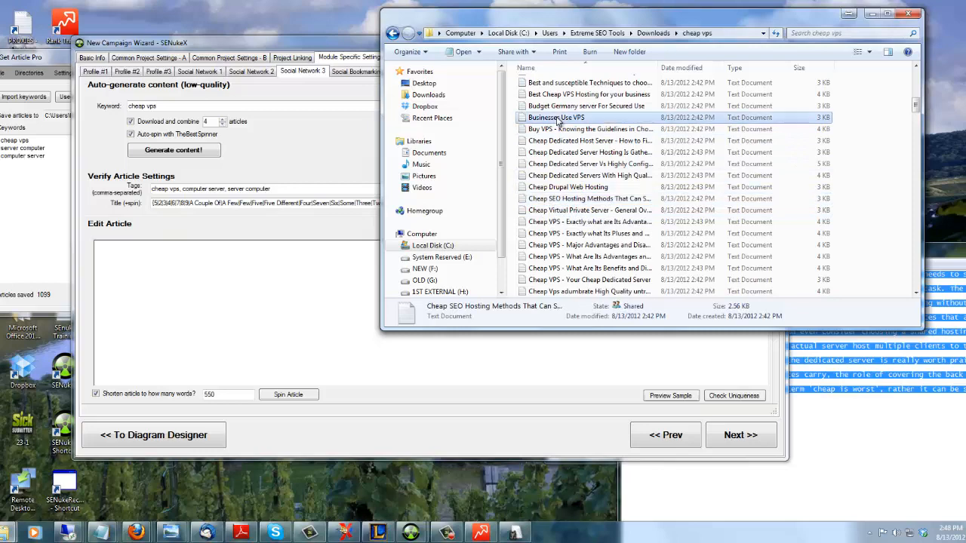
double_click(556, 118)
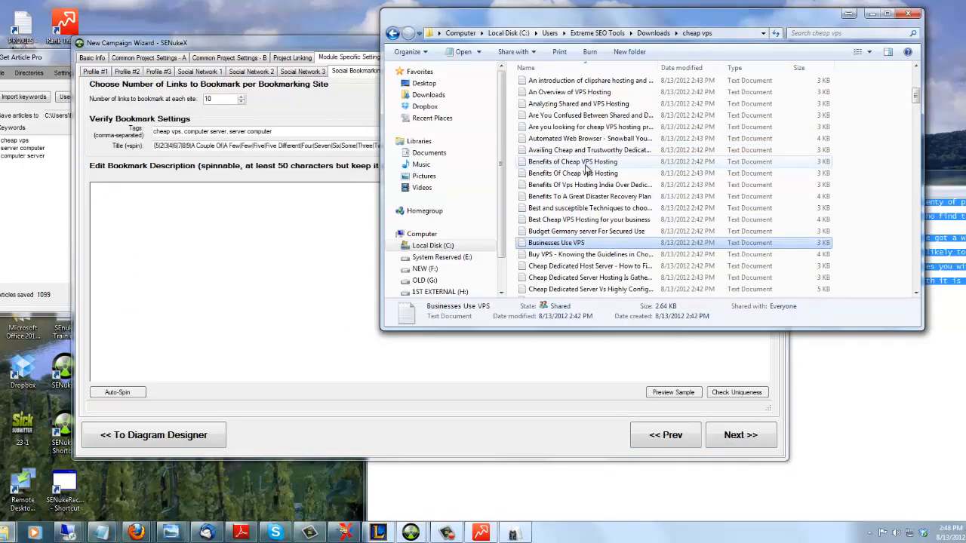
double_click(573, 172)
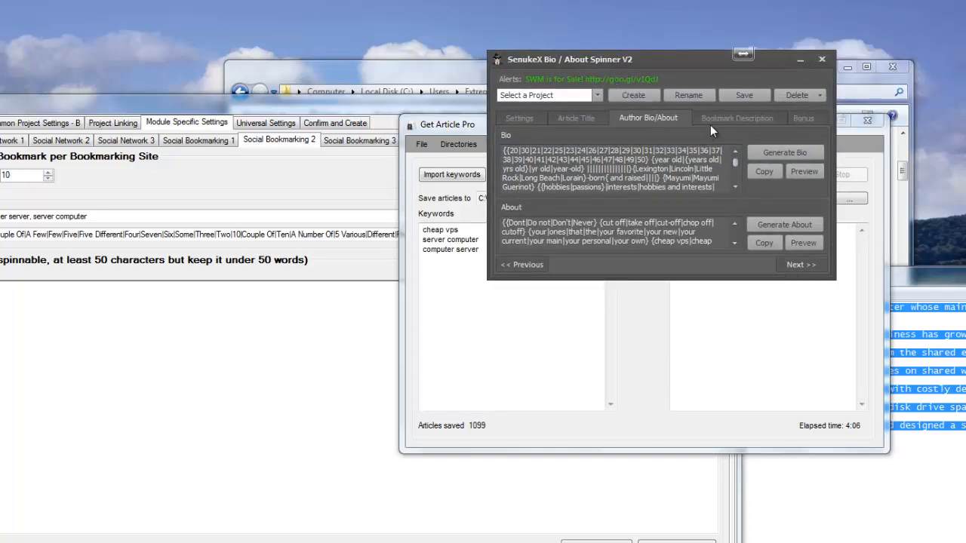
Step: Generate a spun cheap-vps bookmark description in the Bookmark Description spinner and copy it
click(737, 117)
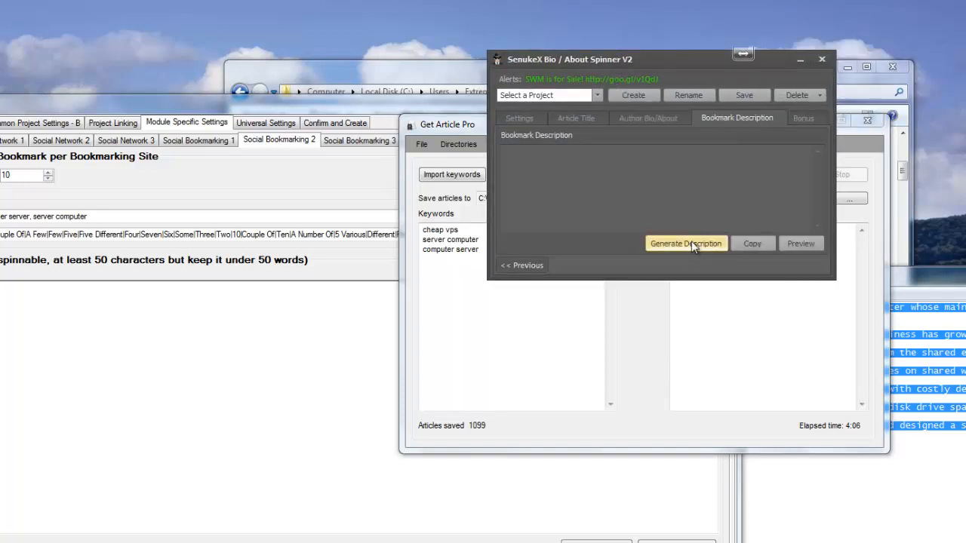
click(685, 243)
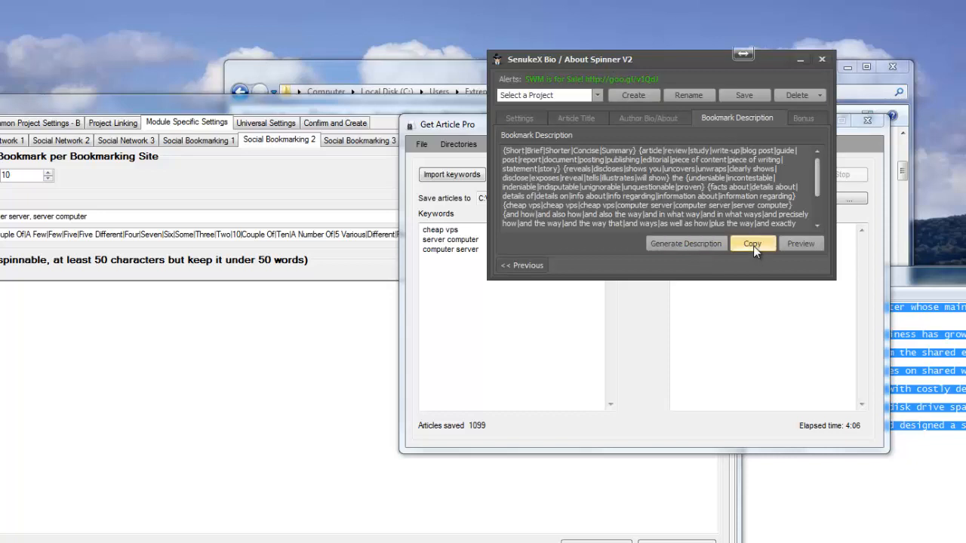
click(751, 243)
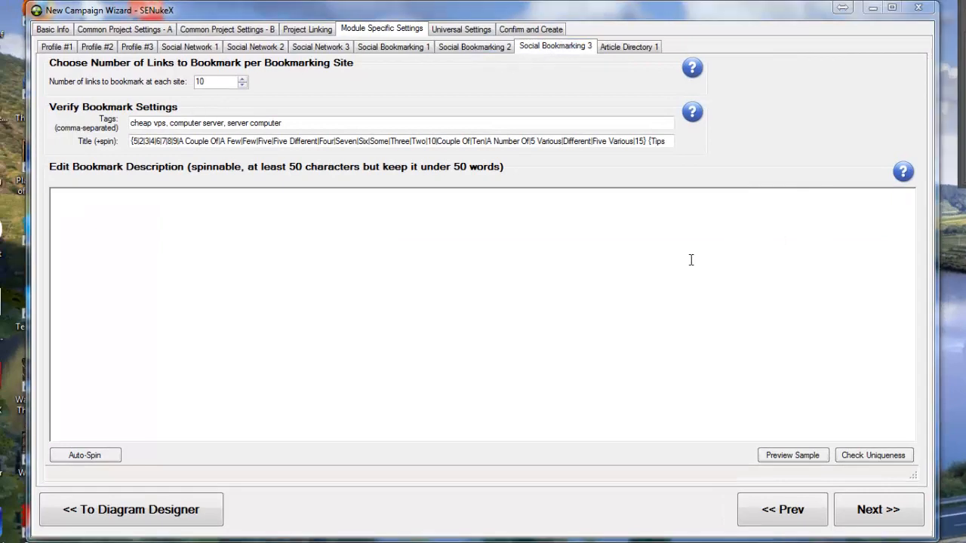
Step: Lower '# of links per article' from 10 to 2 on the Article Directory 1 step
click(628, 45)
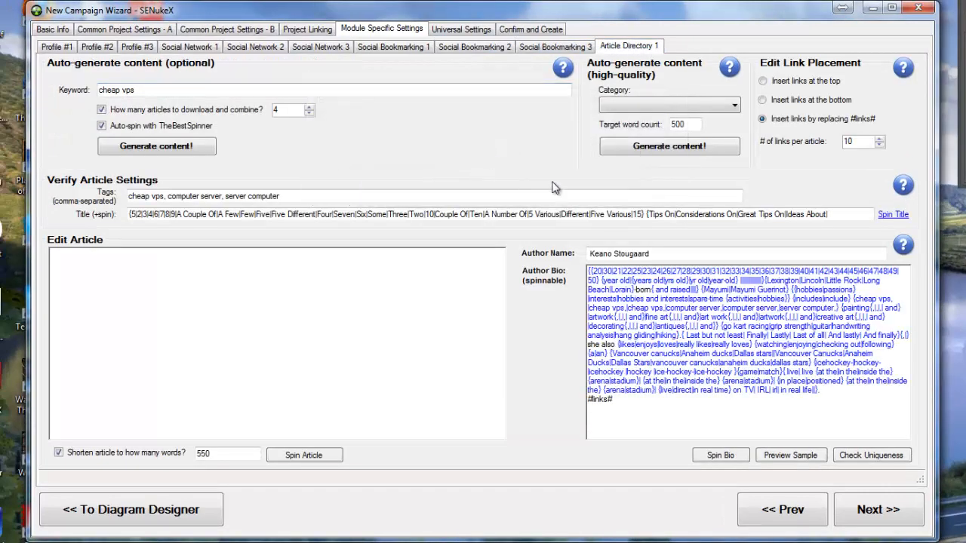
click(879, 145)
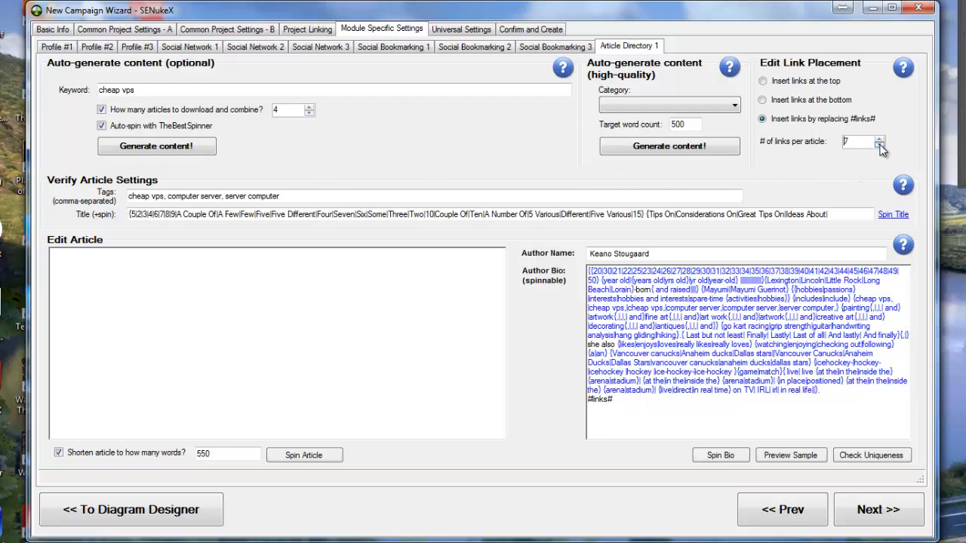
click(879, 145)
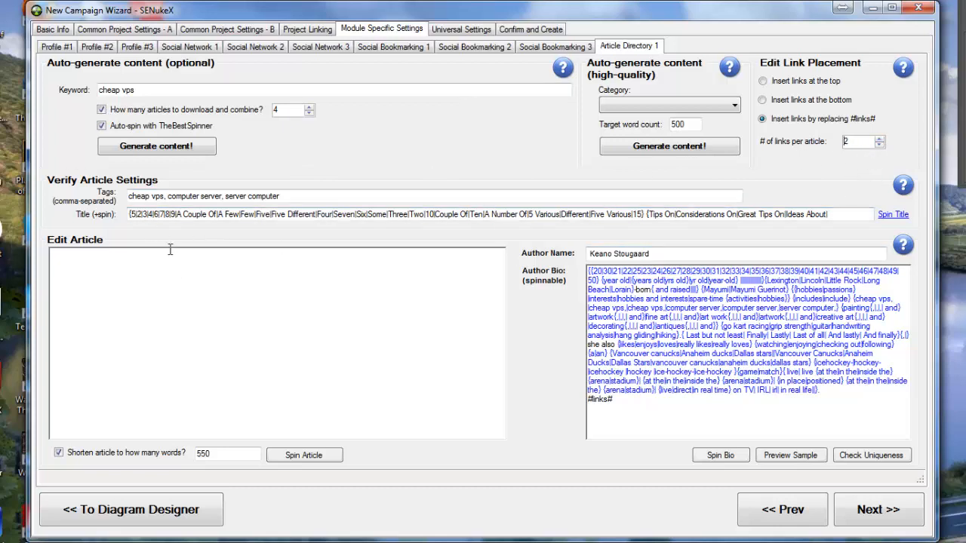
click(102, 125)
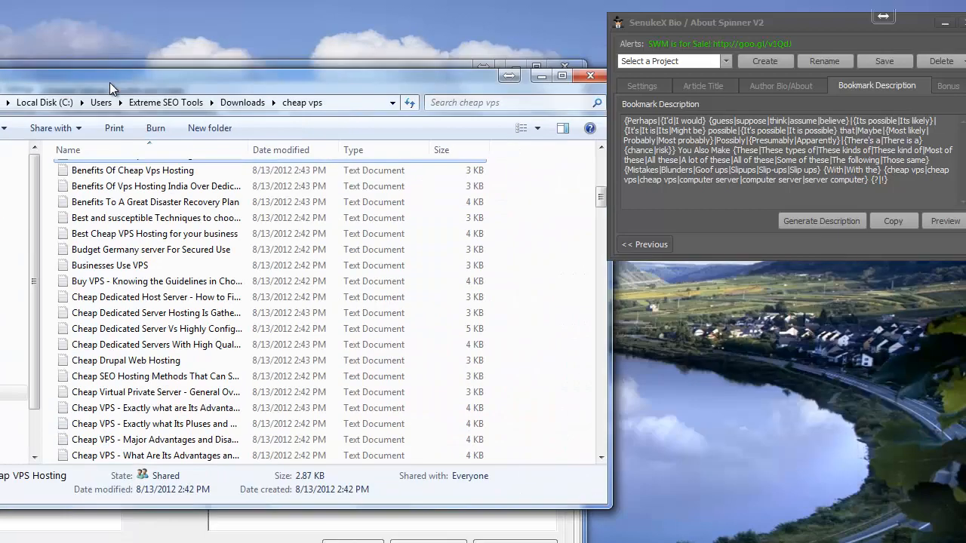
Step: Fill the article body from the 'Find out info to go for VPS' article plus another, accepting the short-article warnings
click(157, 344)
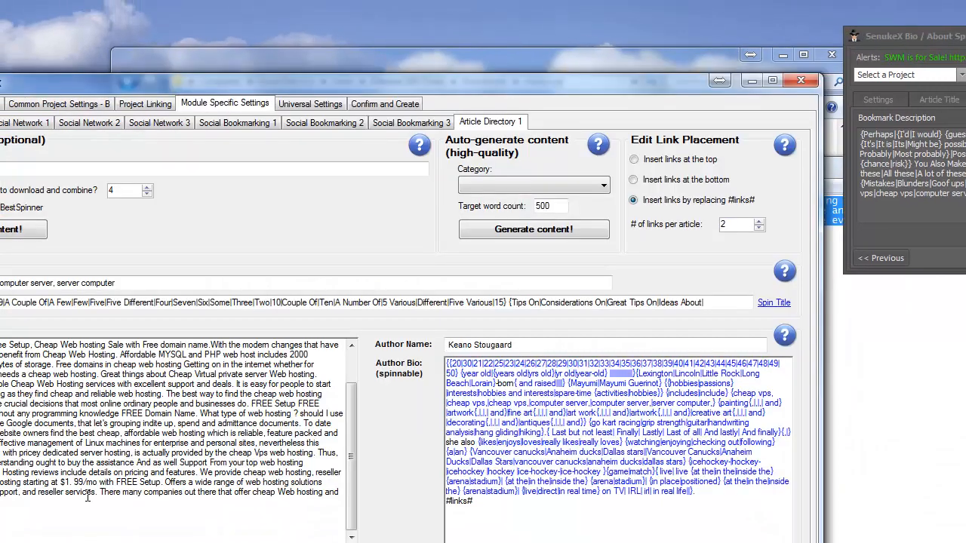
click(534, 229)
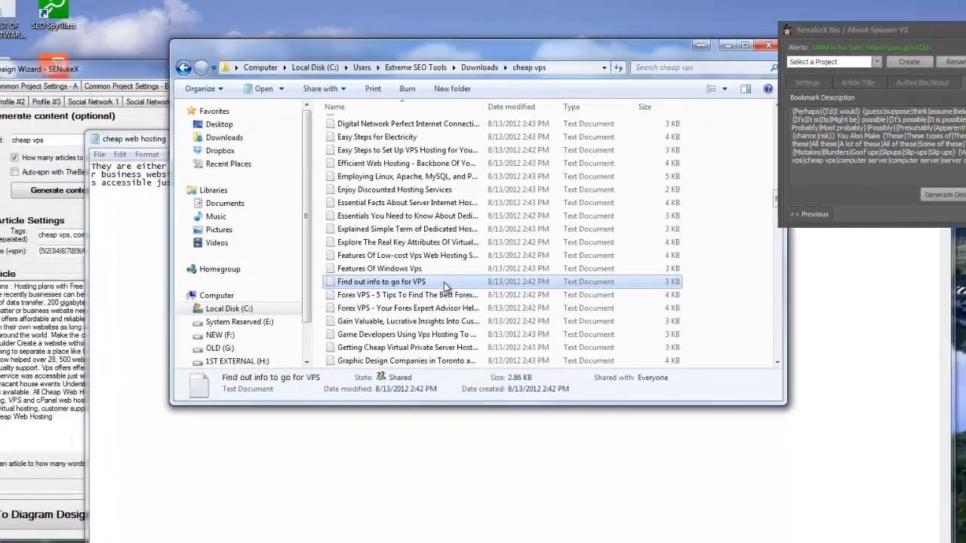
double_click(381, 282)
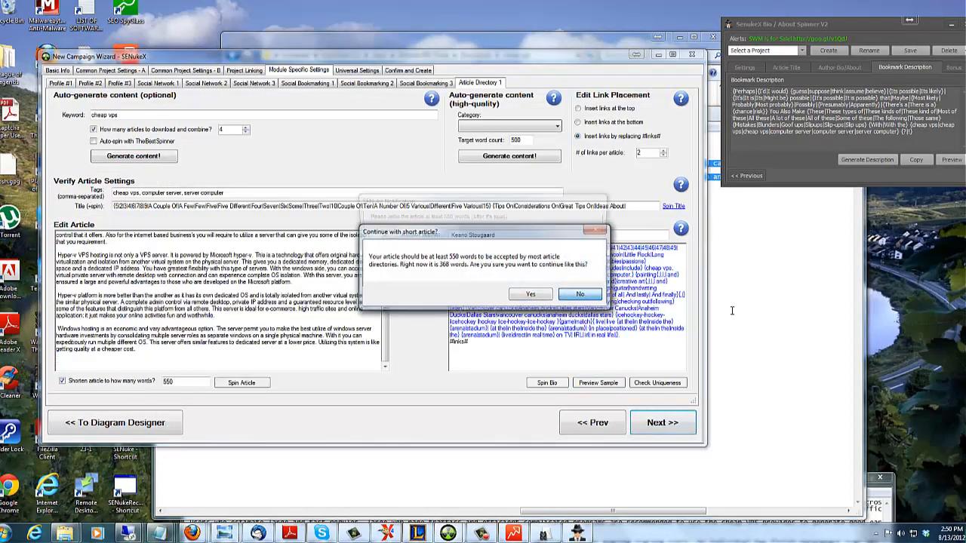
click(531, 295)
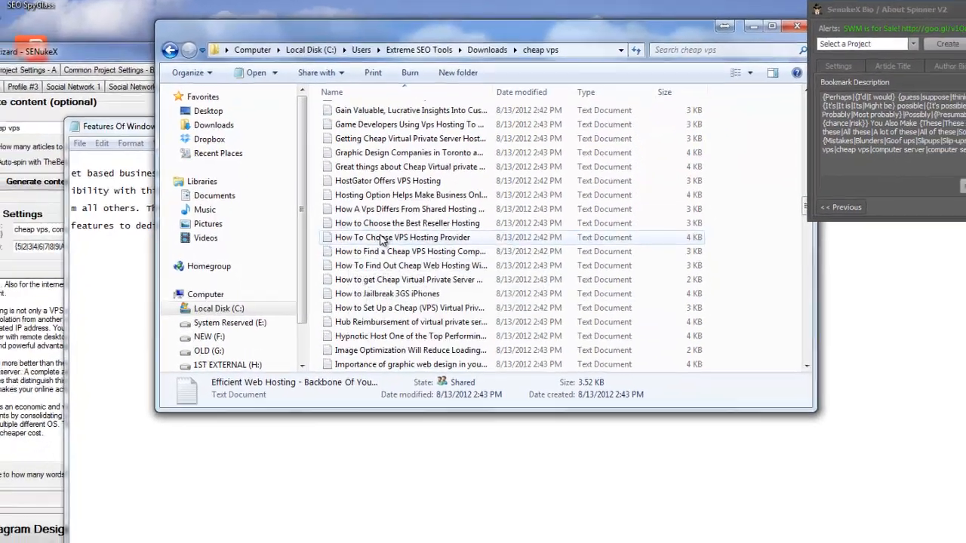
double_click(401, 237)
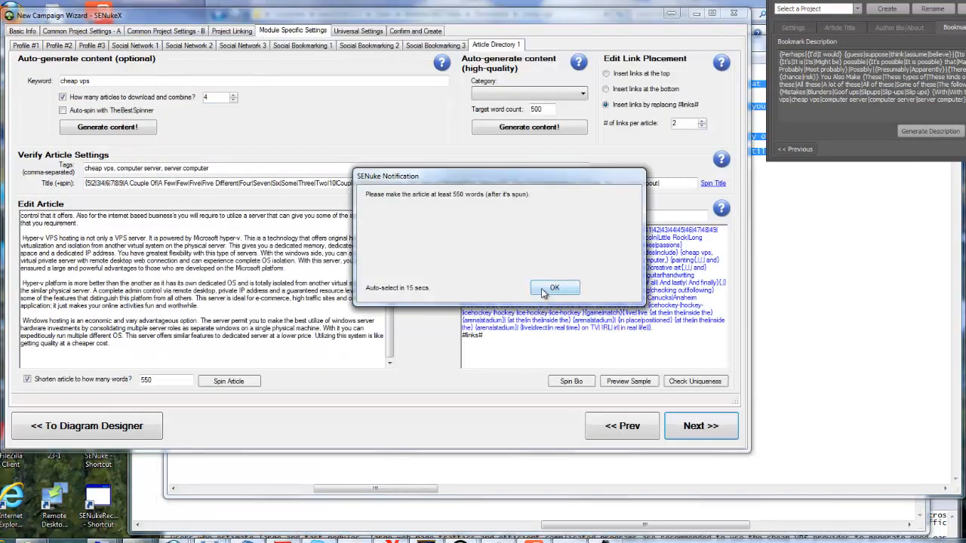
click(554, 287)
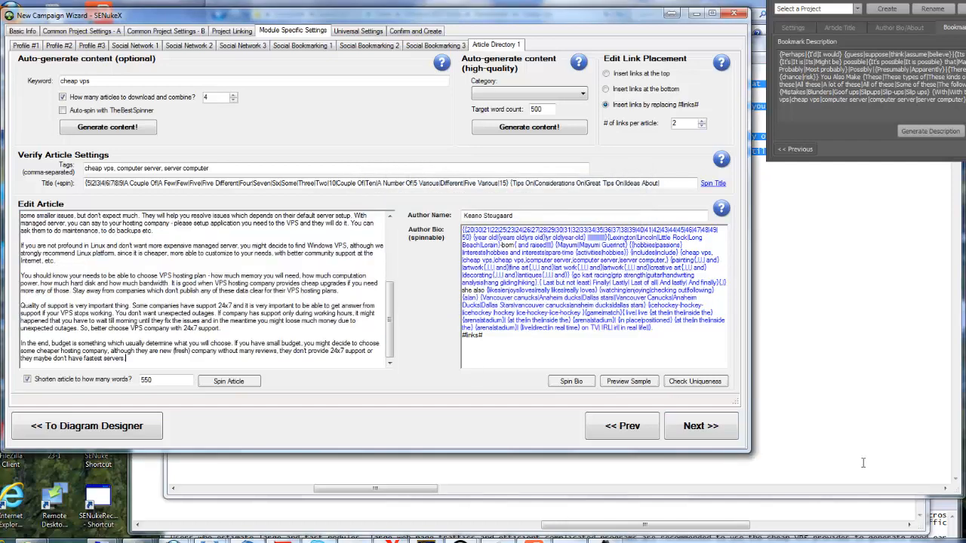
click(357, 30)
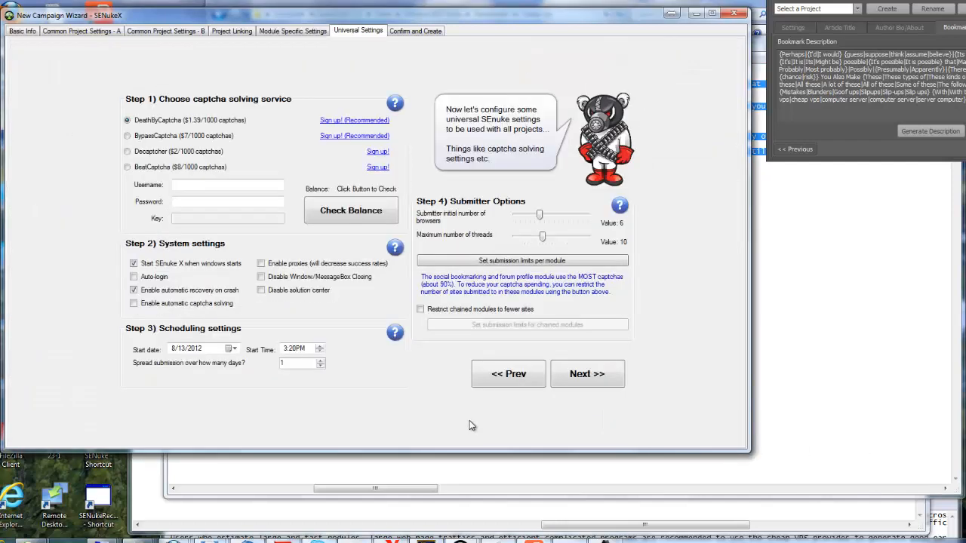
drag(538, 214, 587, 214)
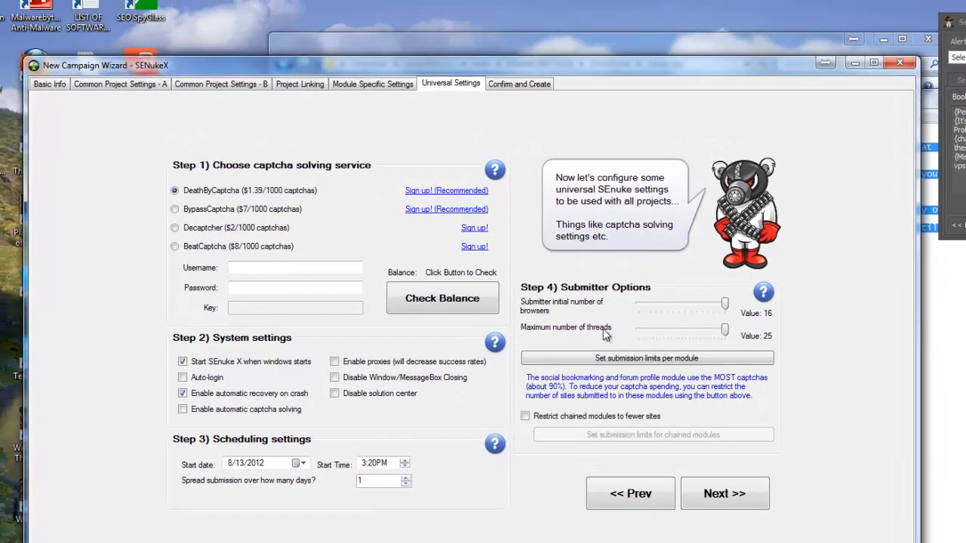
mouse_move(712, 312)
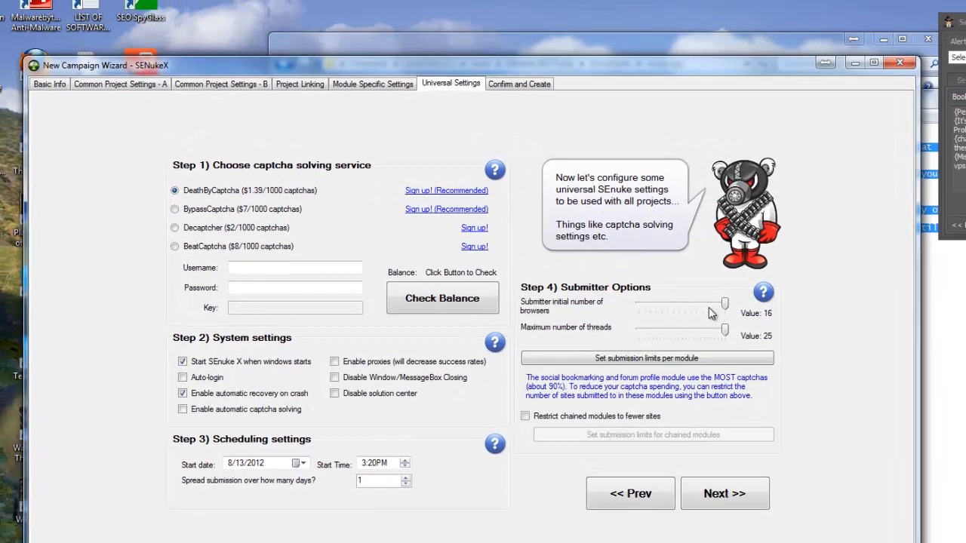
mouse_move(329, 255)
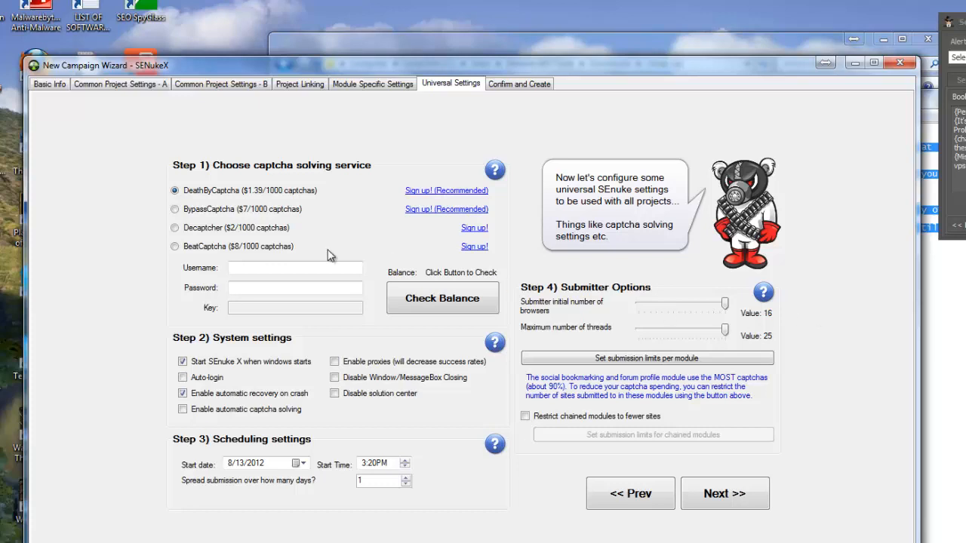
click(175, 226)
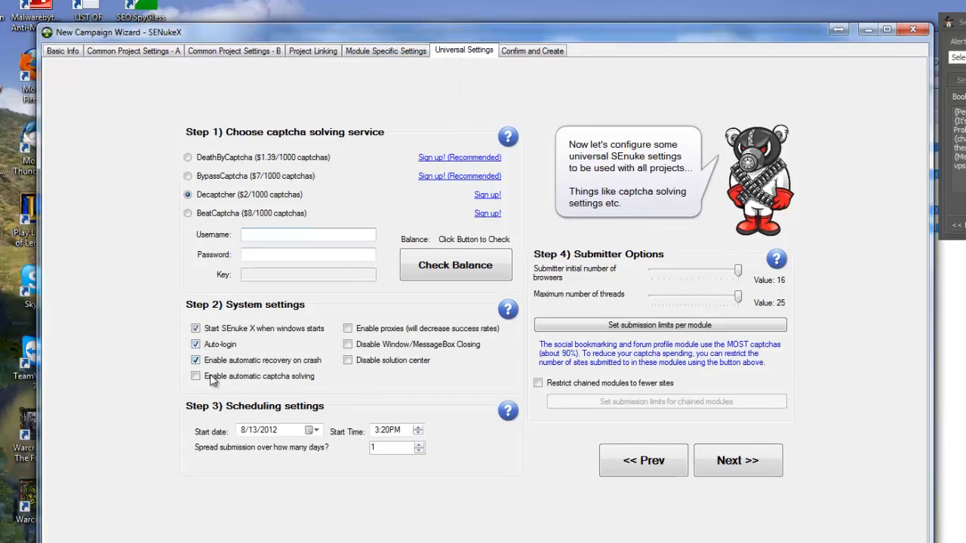
click(196, 376)
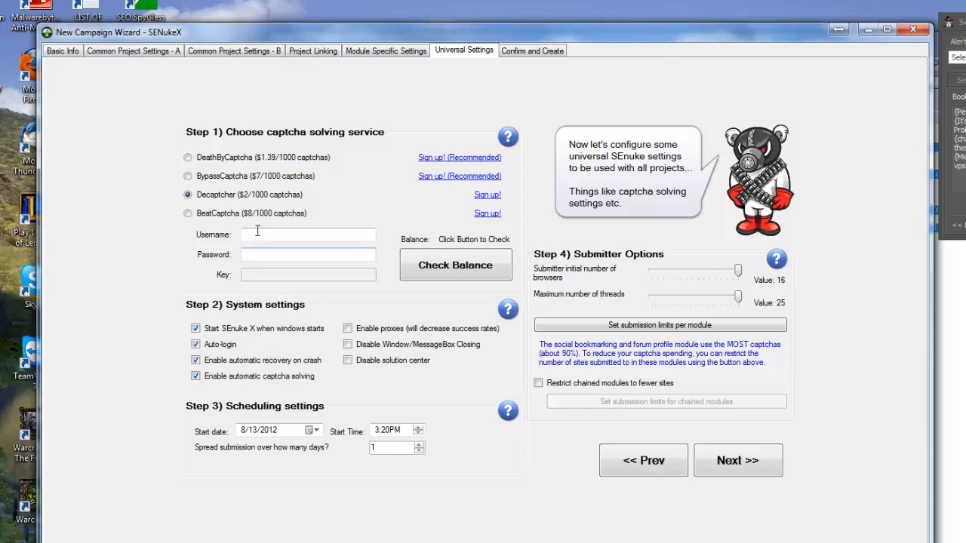
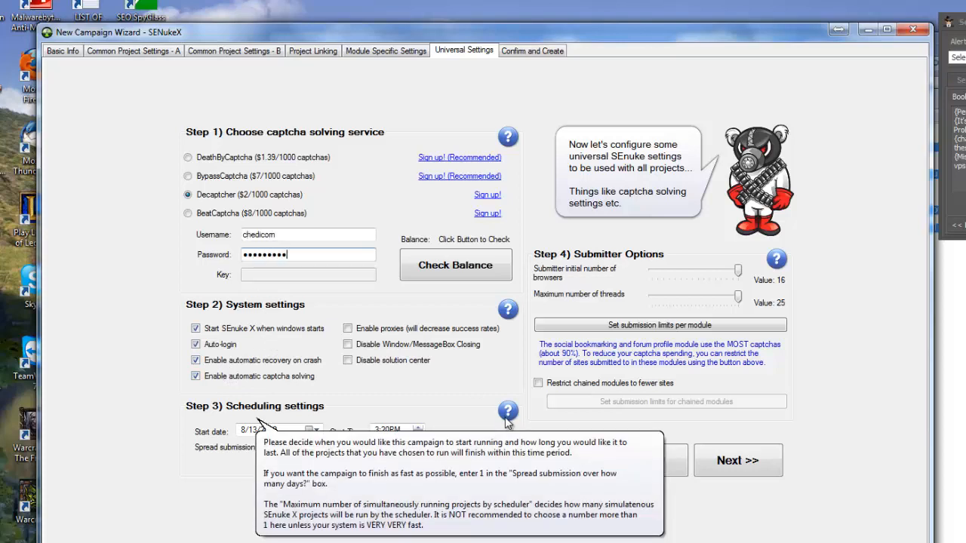
Step: Check the Decaptcher balance and raise submission spread to 20 days
click(456, 265)
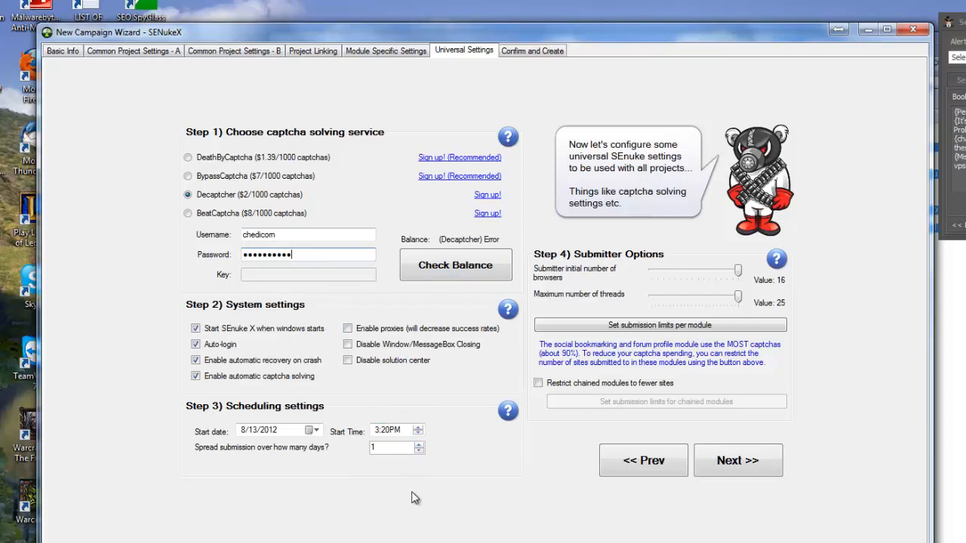
mouse_move(406, 462)
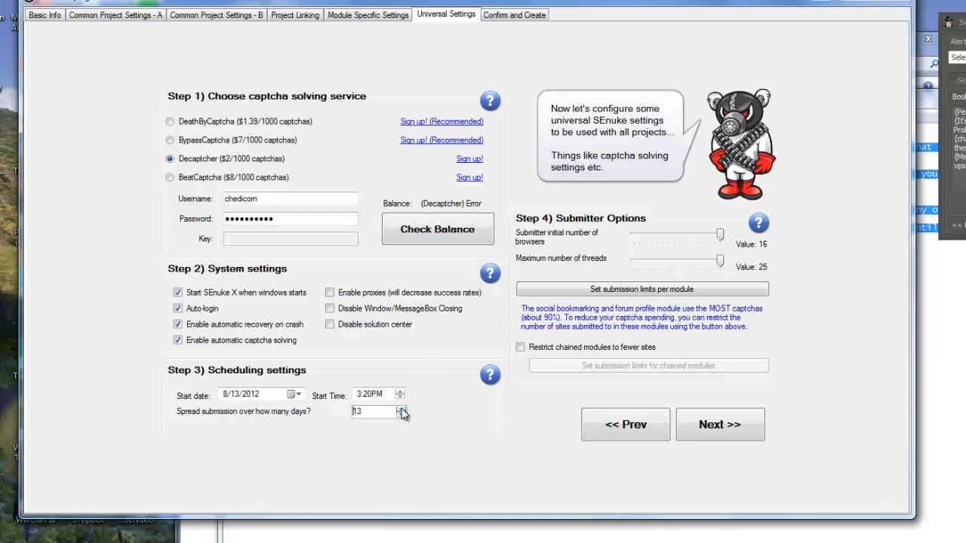
click(401, 407)
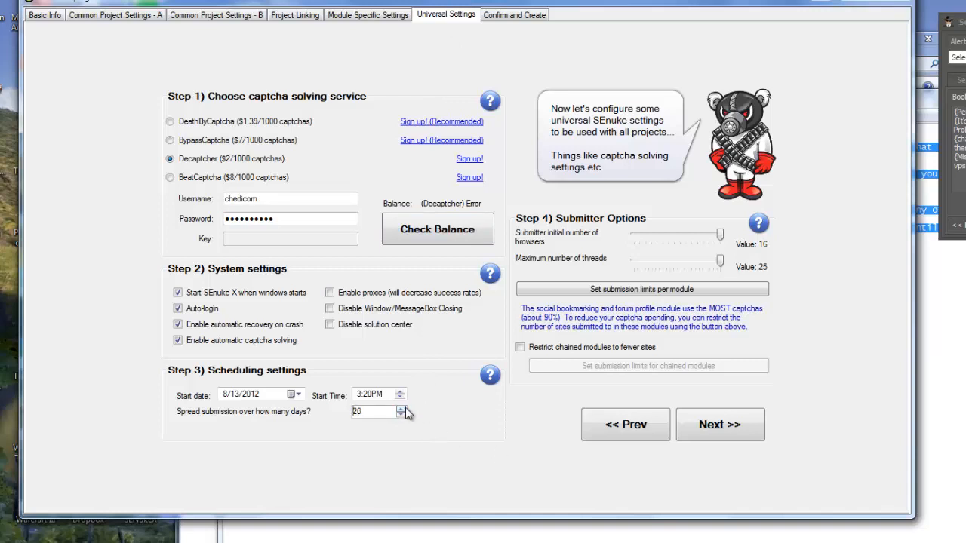
mouse_move(420, 413)
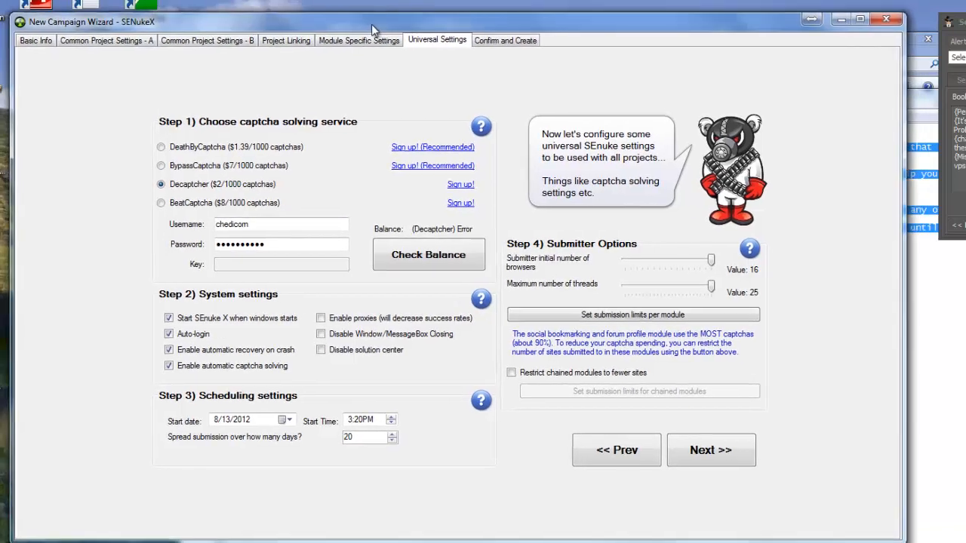
mouse_move(456, 356)
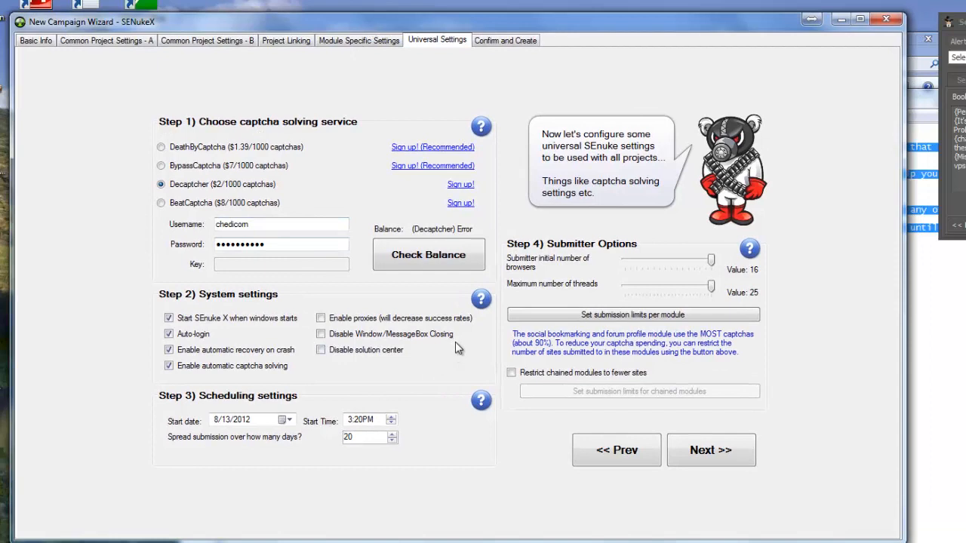
click(35, 40)
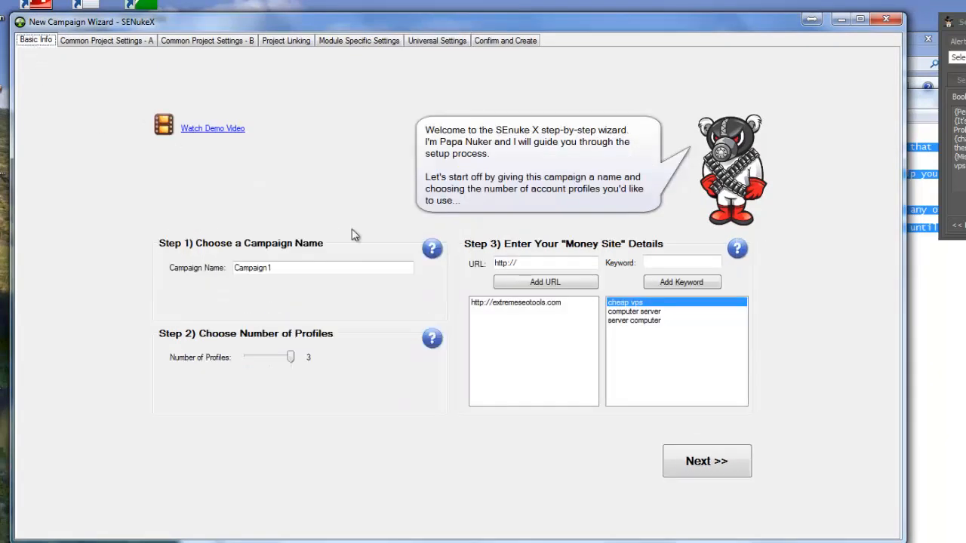
mouse_move(453, 79)
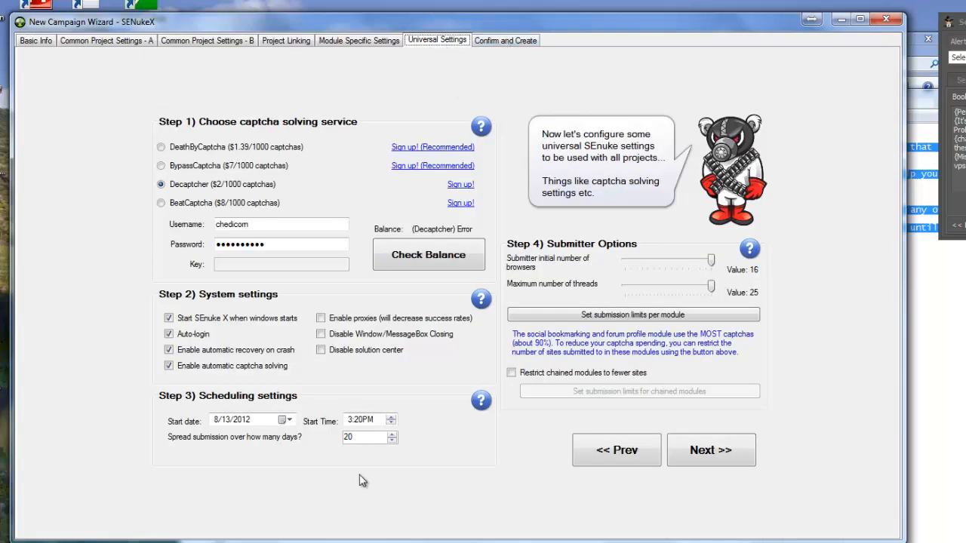
mouse_move(39, 75)
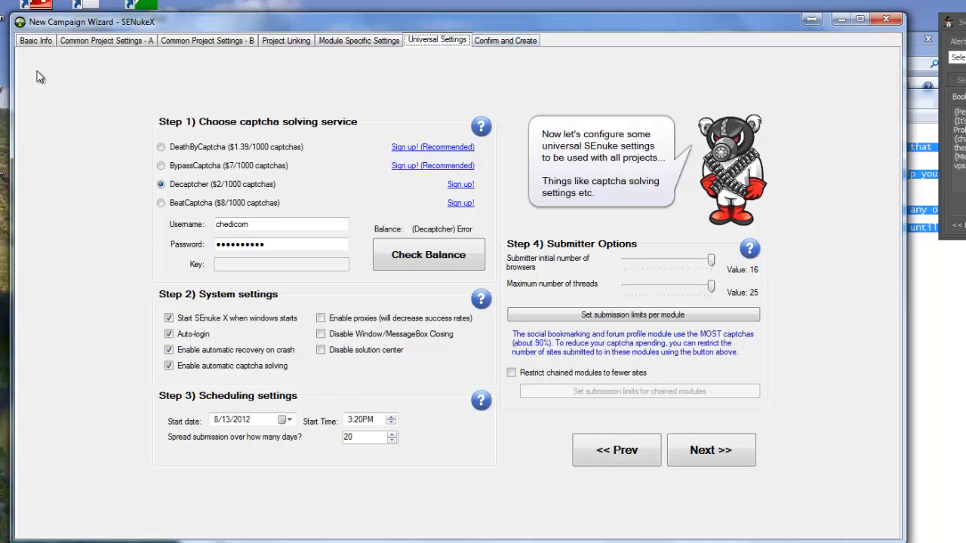
mouse_move(111, 78)
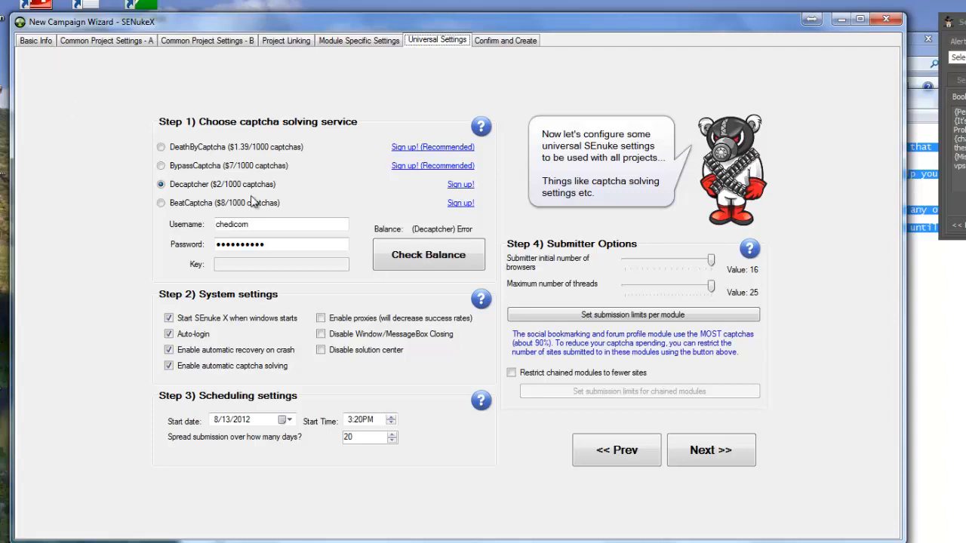
mouse_move(383, 147)
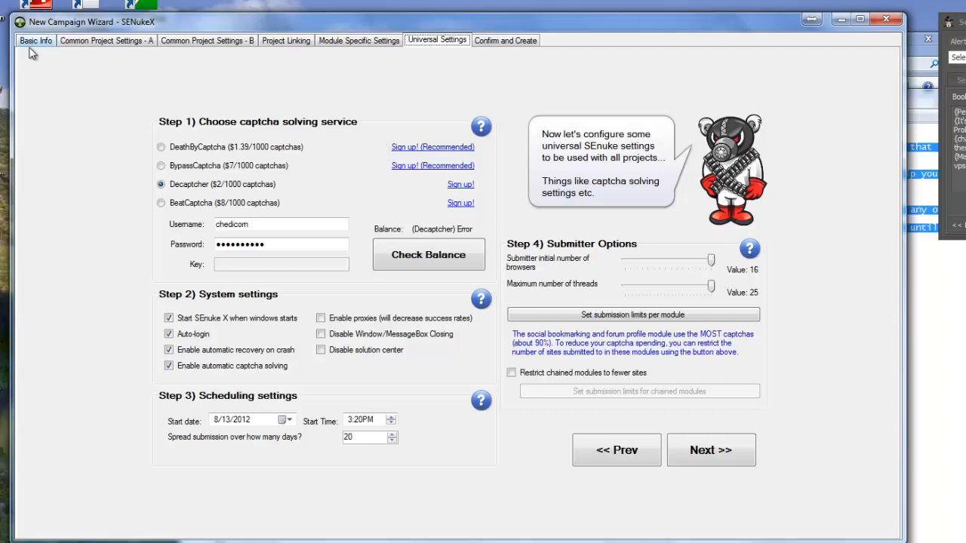
click(36, 39)
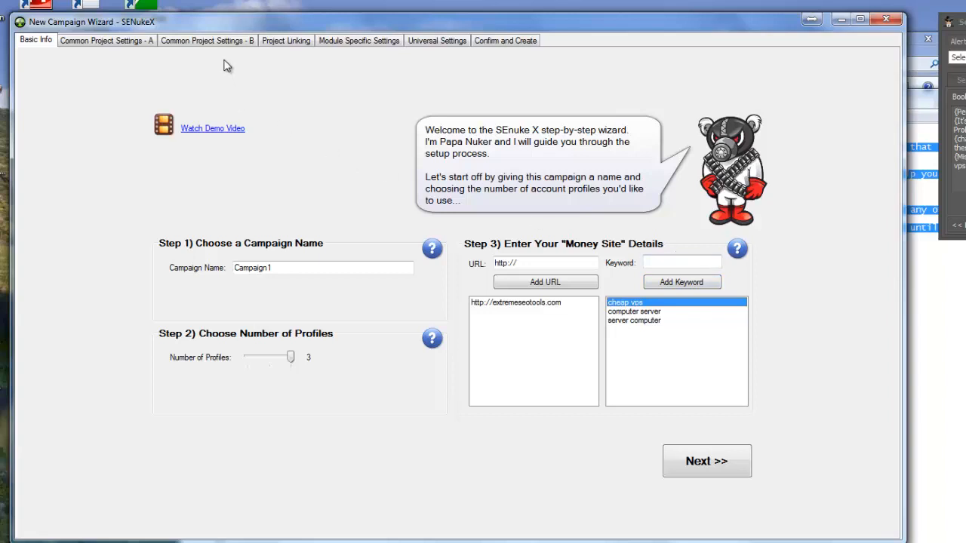
mouse_move(444, 90)
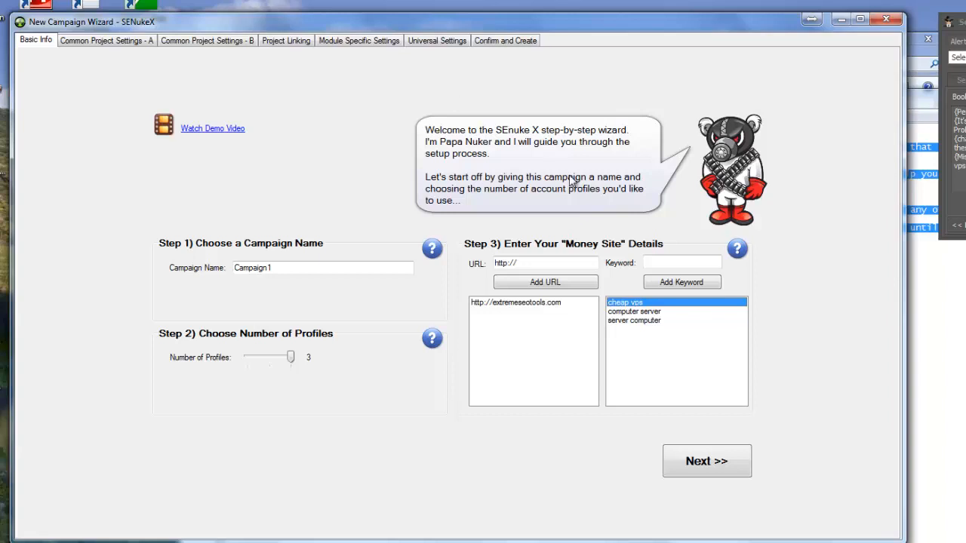
mouse_move(510, 154)
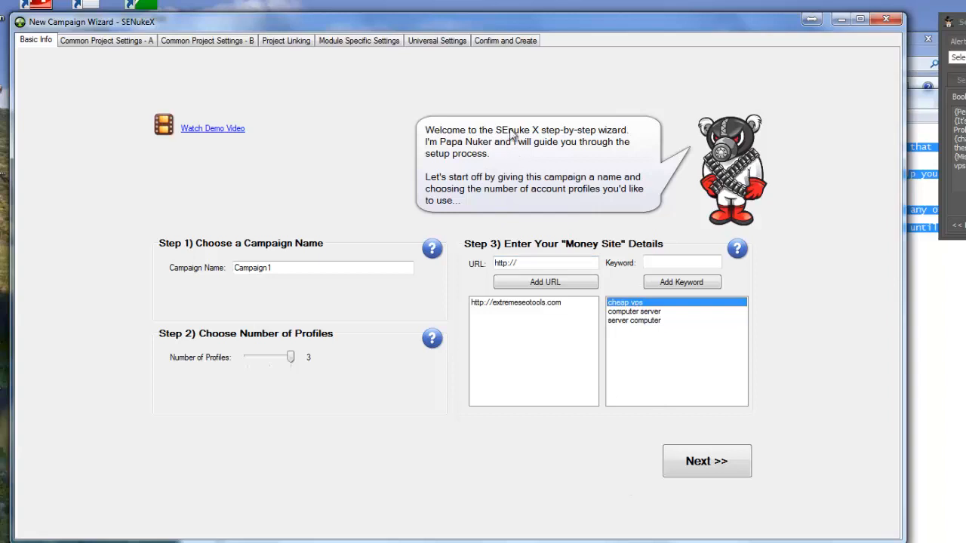
mouse_move(534, 93)
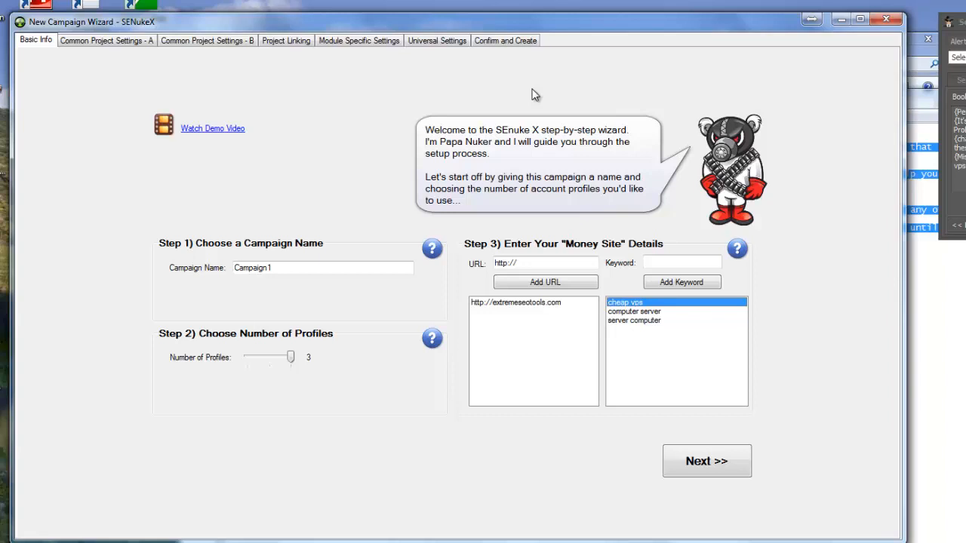
mouse_move(512, 28)
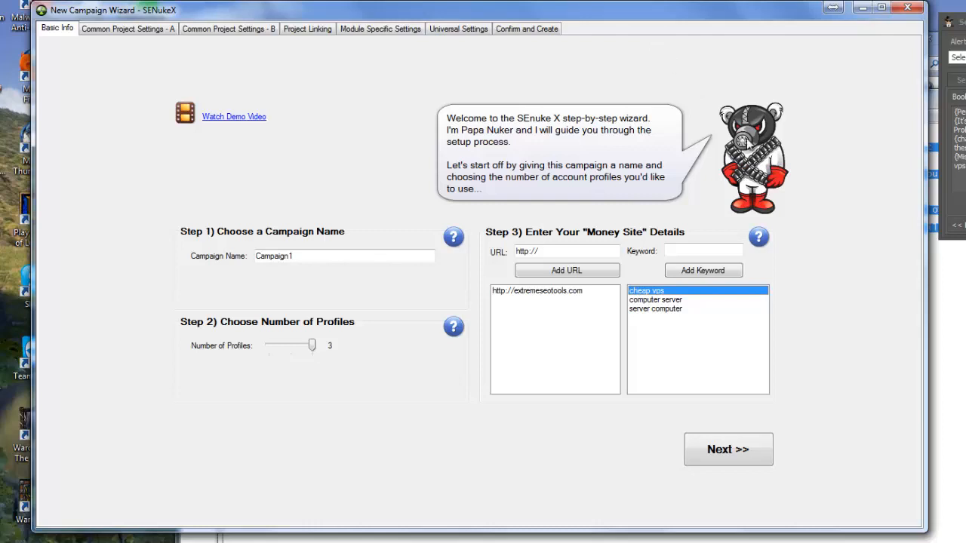
mouse_move(742, 182)
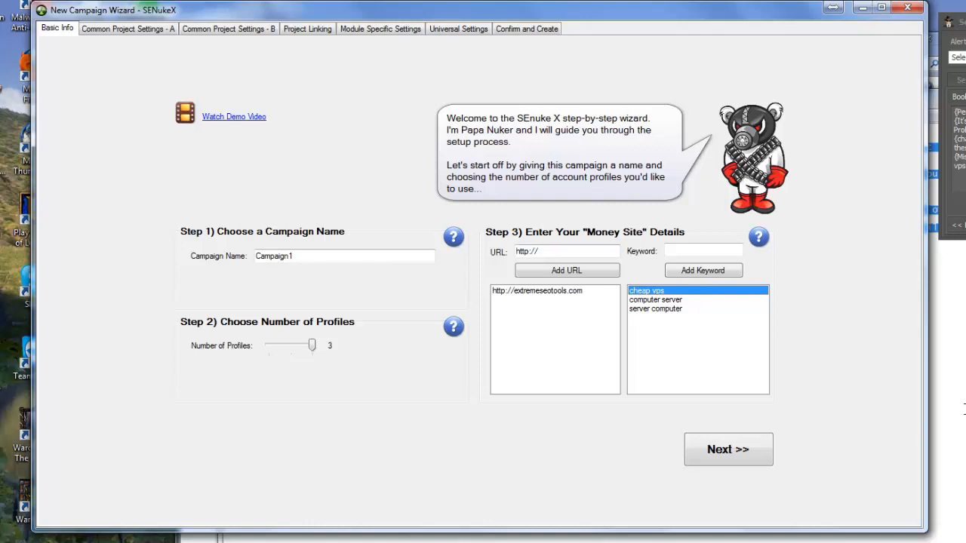
mouse_move(905, 326)
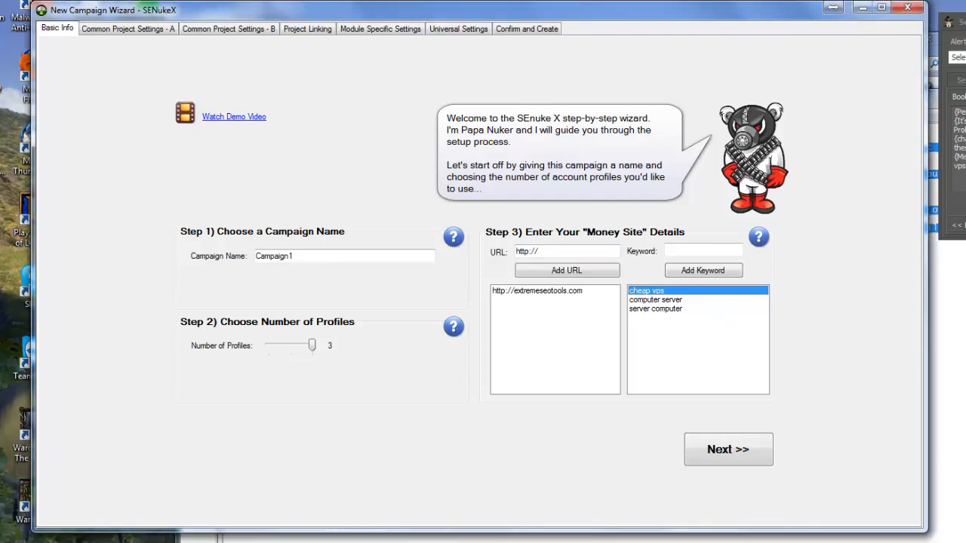
mouse_move(526, 29)
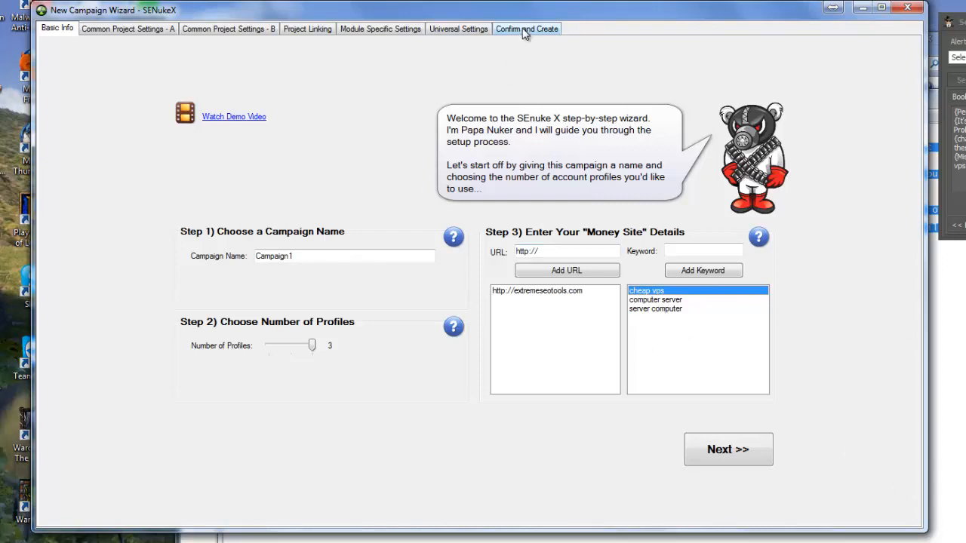
Step: Review Universal Settings and Basic Info, then land on Confirm and Create reporting ready to export
click(525, 29)
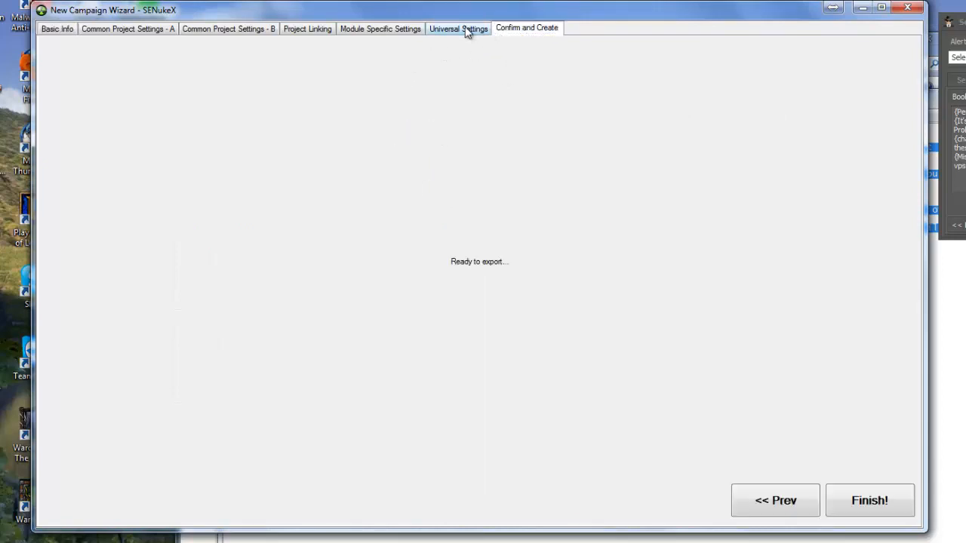
click(459, 27)
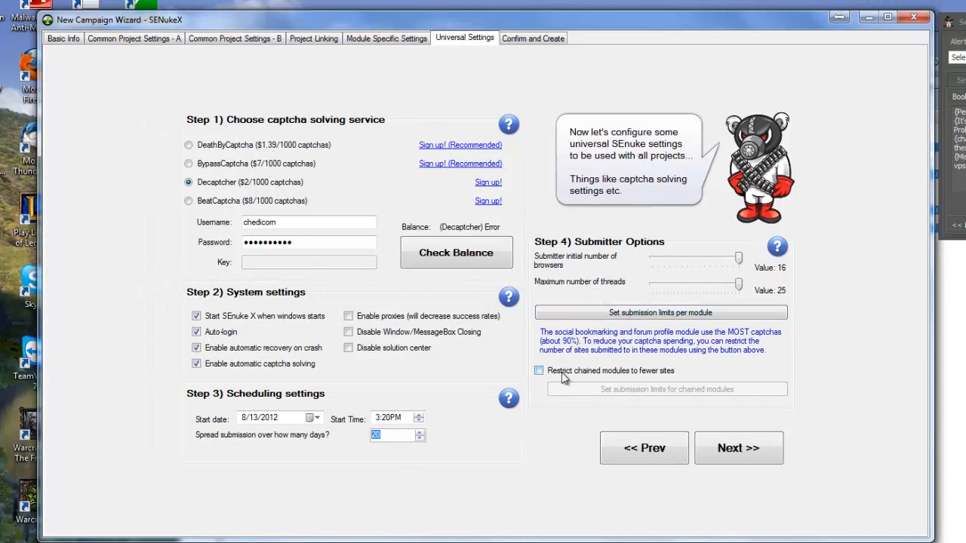
click(64, 38)
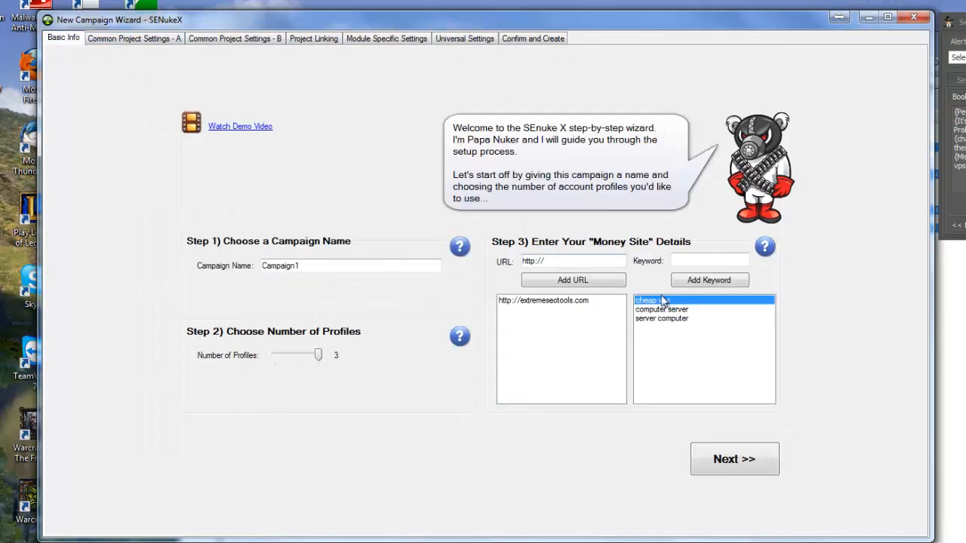
click(464, 39)
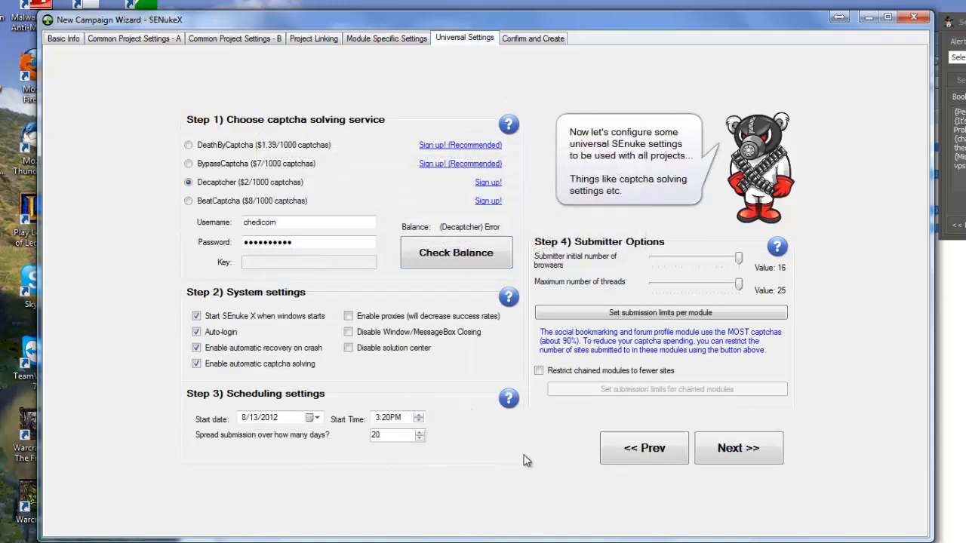
mouse_move(568, 415)
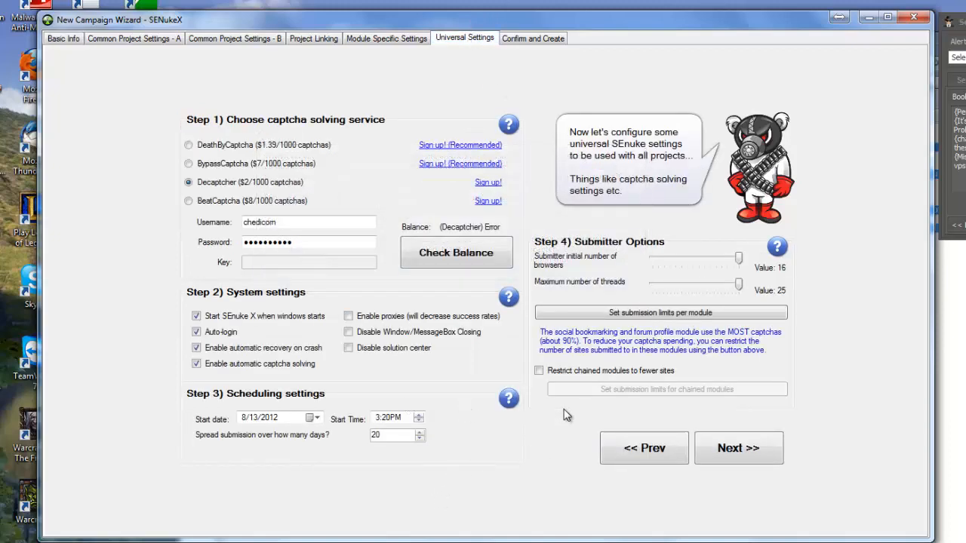
click(532, 37)
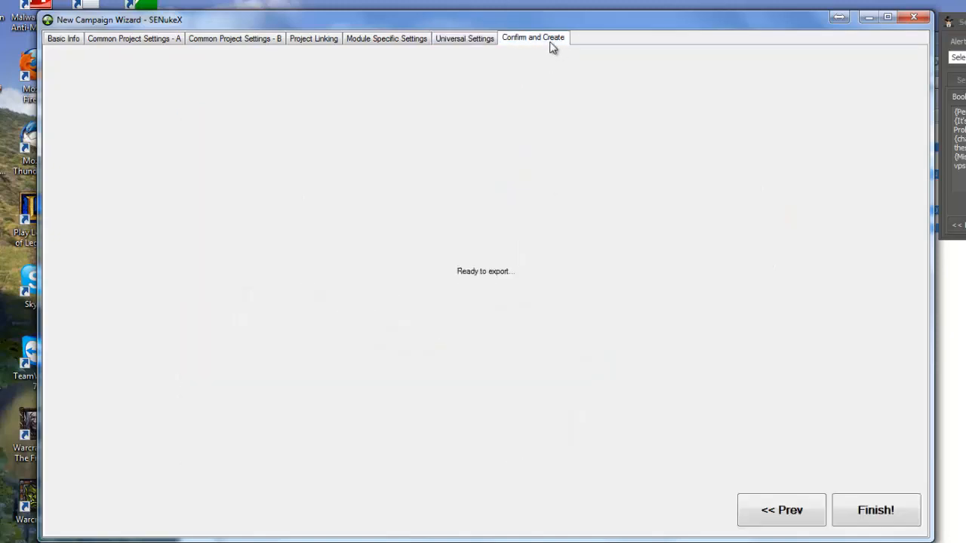
Step: Finish the wizard creating Campaign1 and show its projects in the main window's tree
click(875, 510)
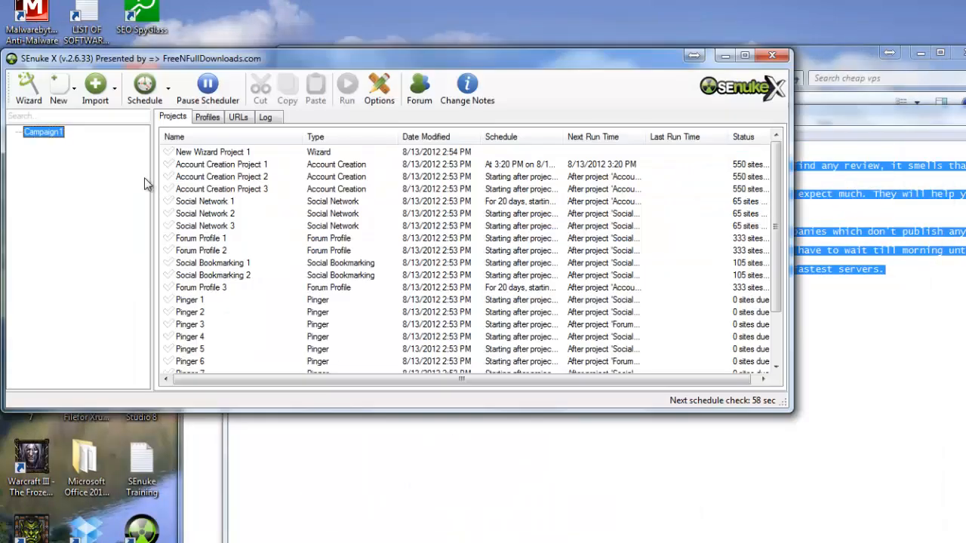
click(208, 86)
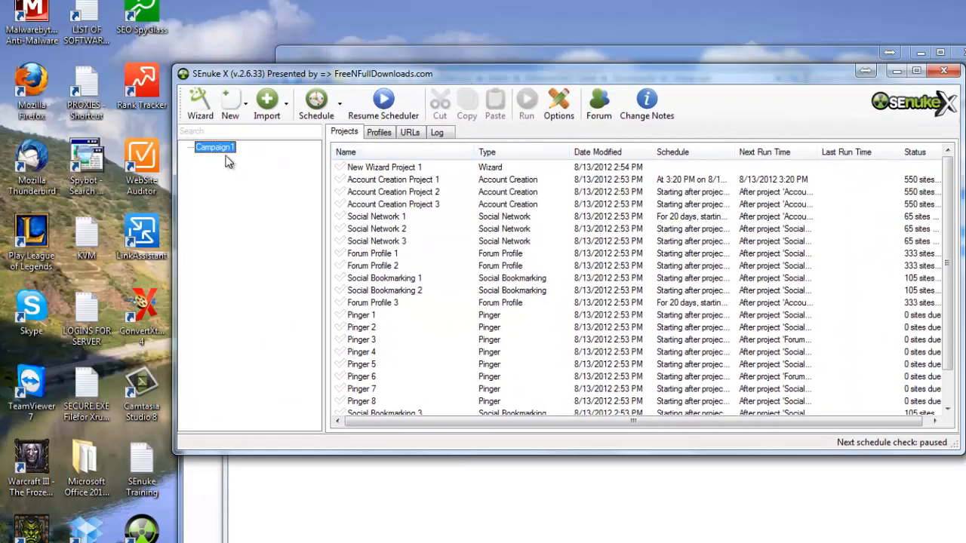
mouse_move(204, 205)
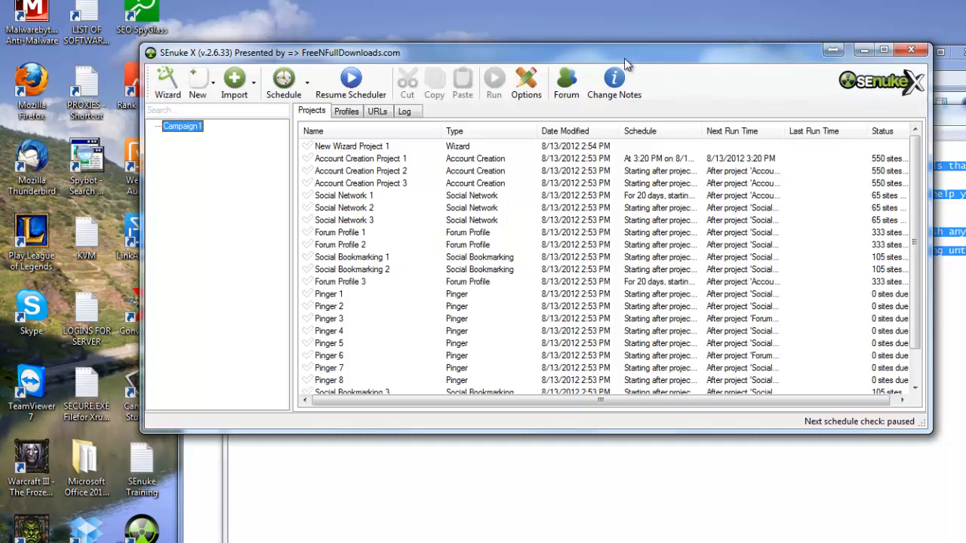
drag(626, 53, 619, 71)
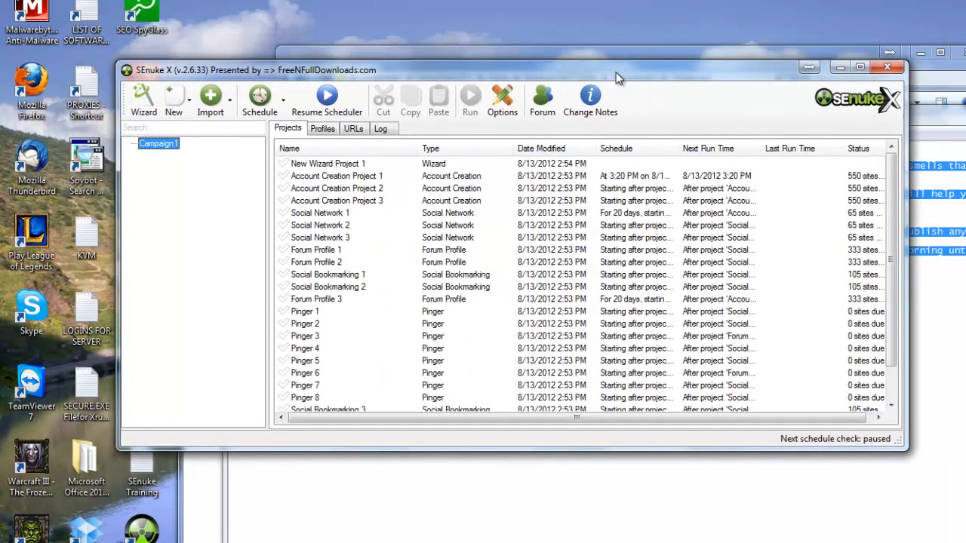